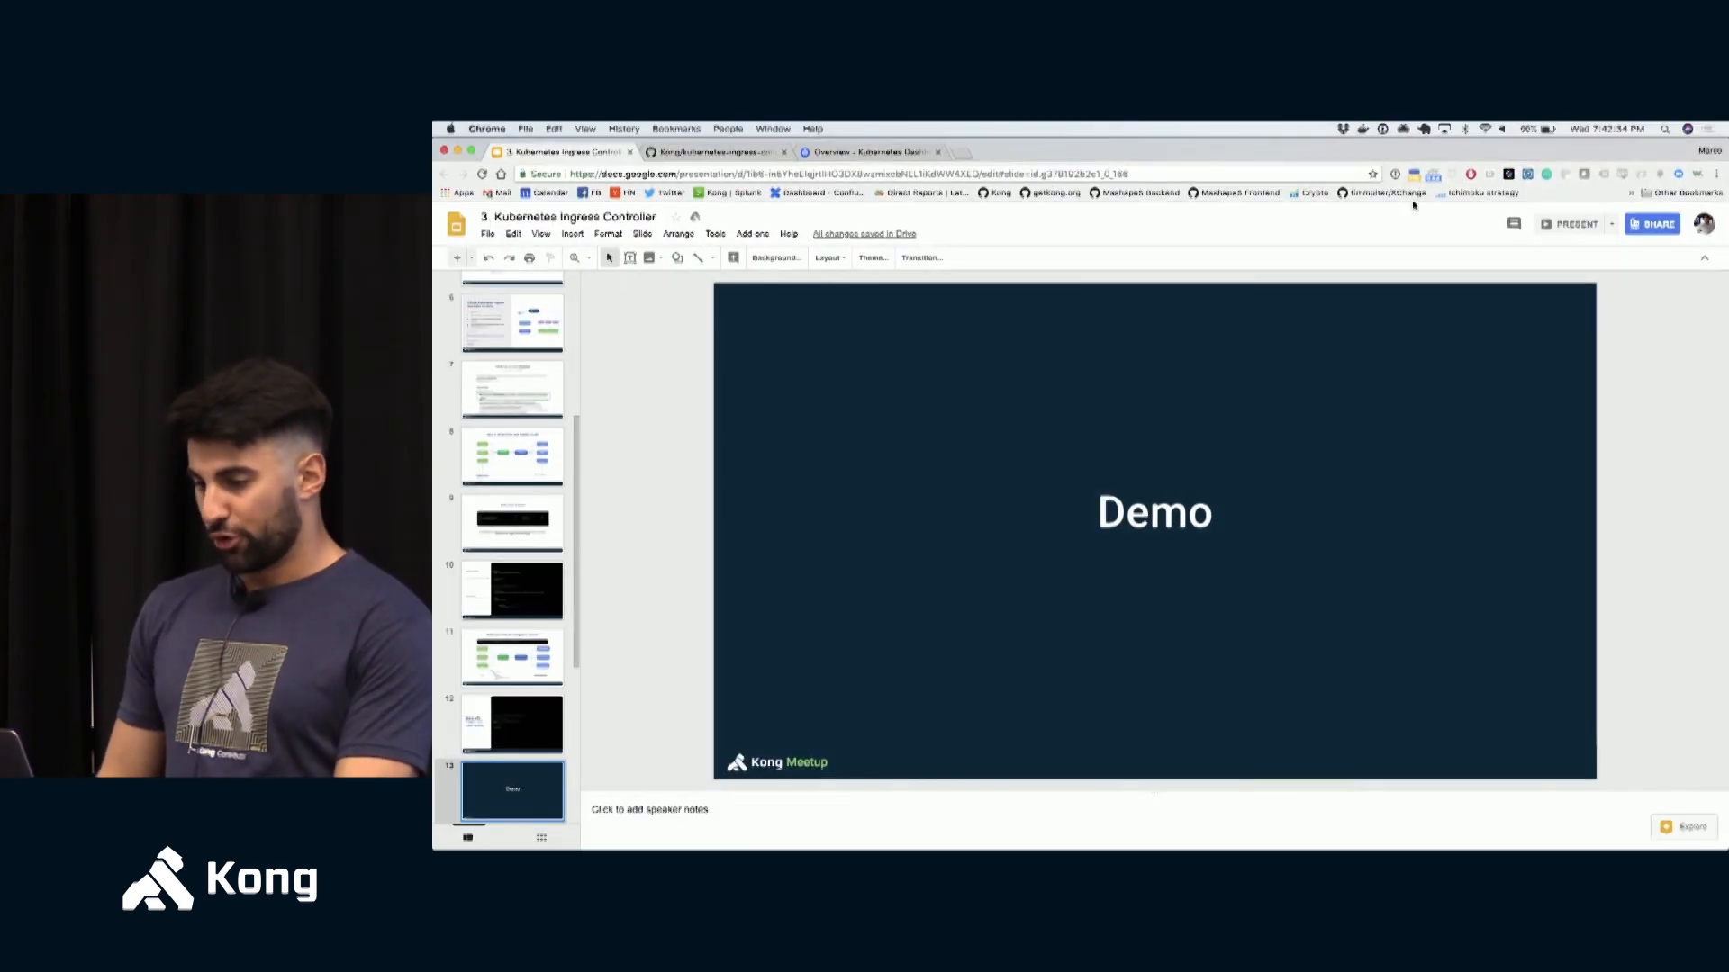
# - Navigate the Kong kubernetes-ingress-controller repo into deploy and view minikube.md
pyautogui.click(716, 152)
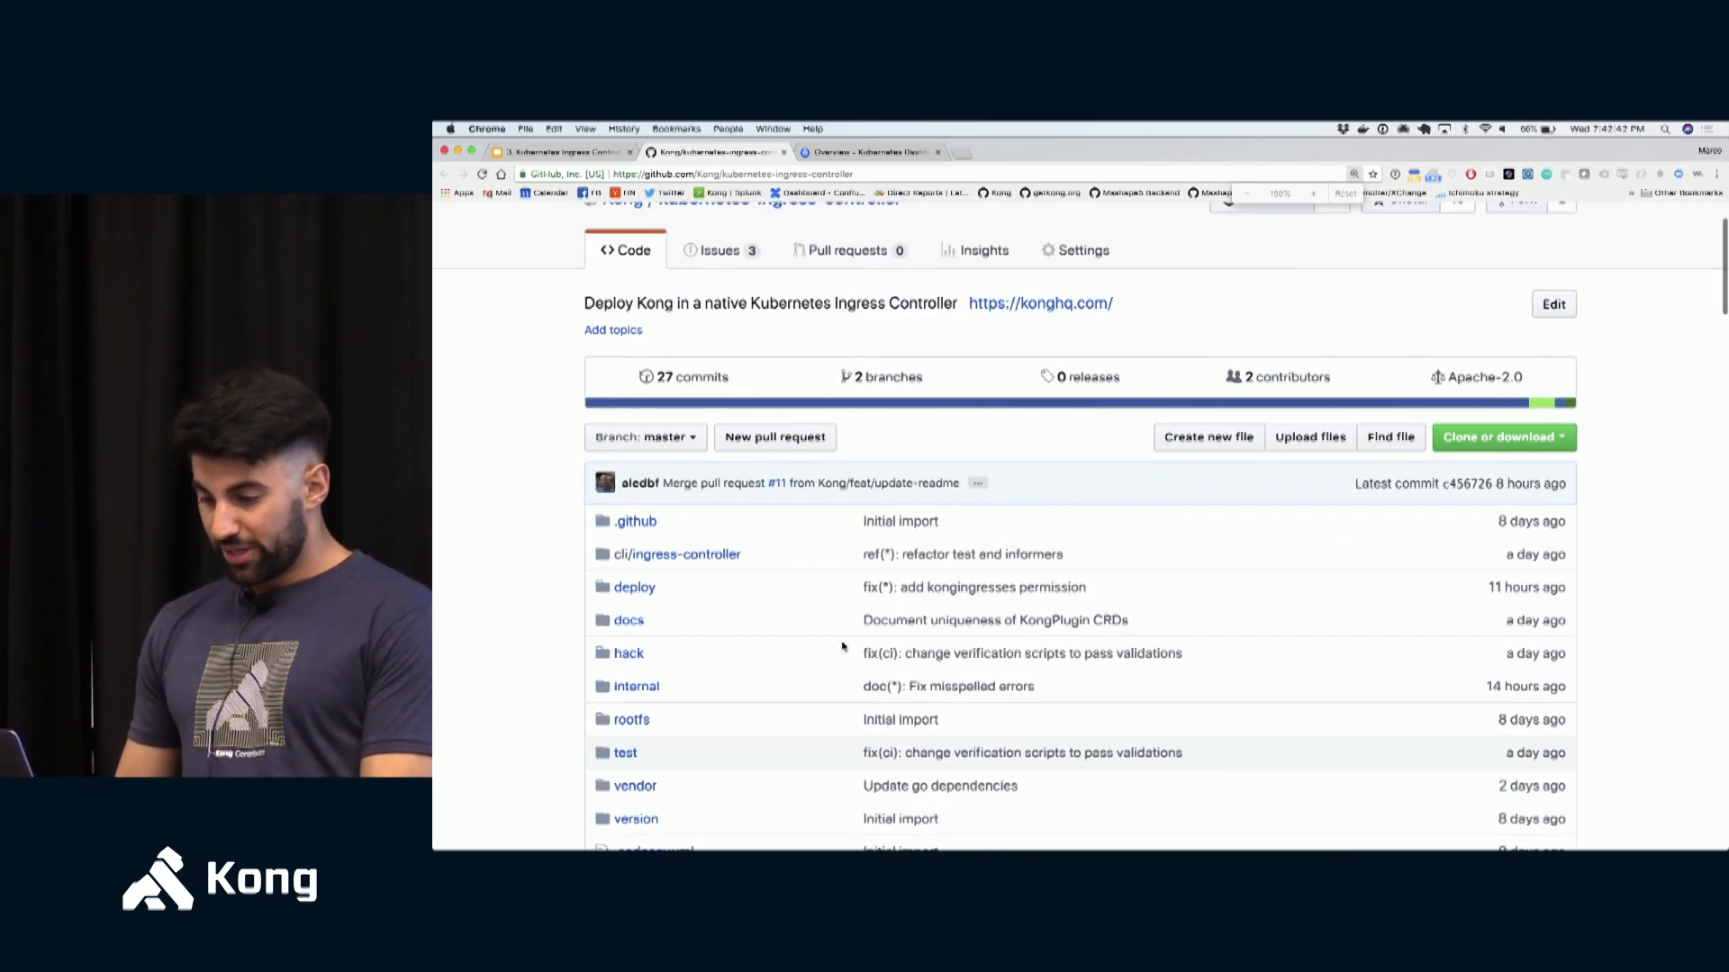
pyautogui.scroll(-3)
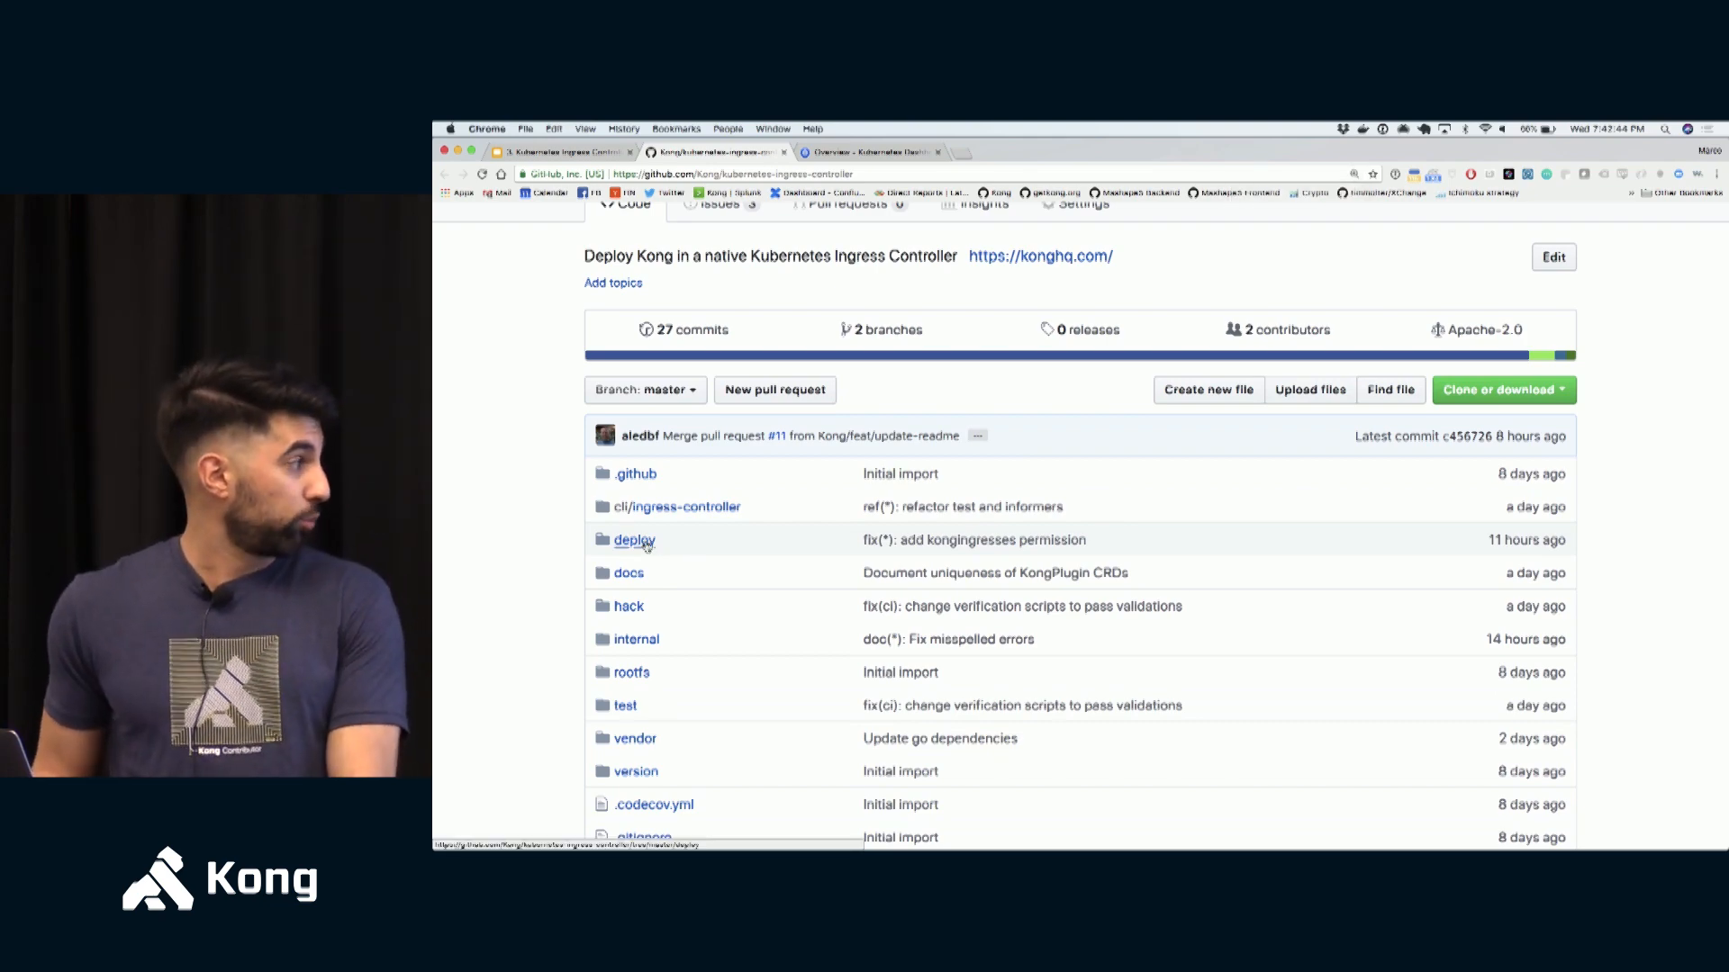
pyautogui.click(634, 539)
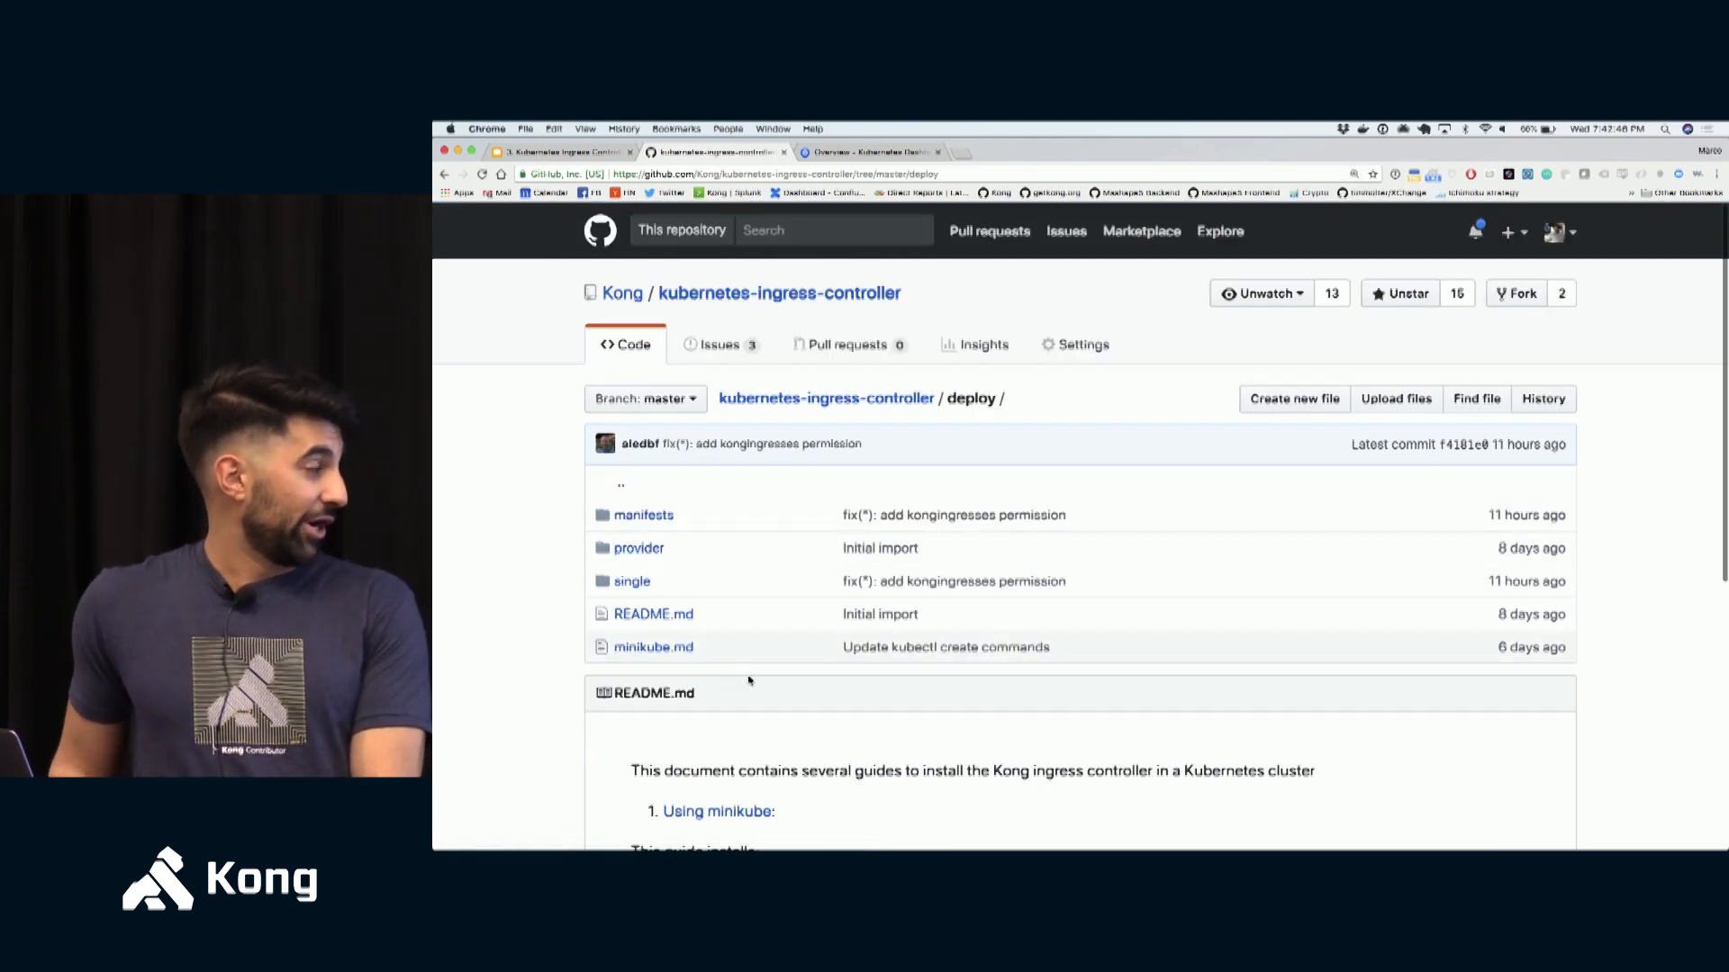
pyautogui.scroll(-3)
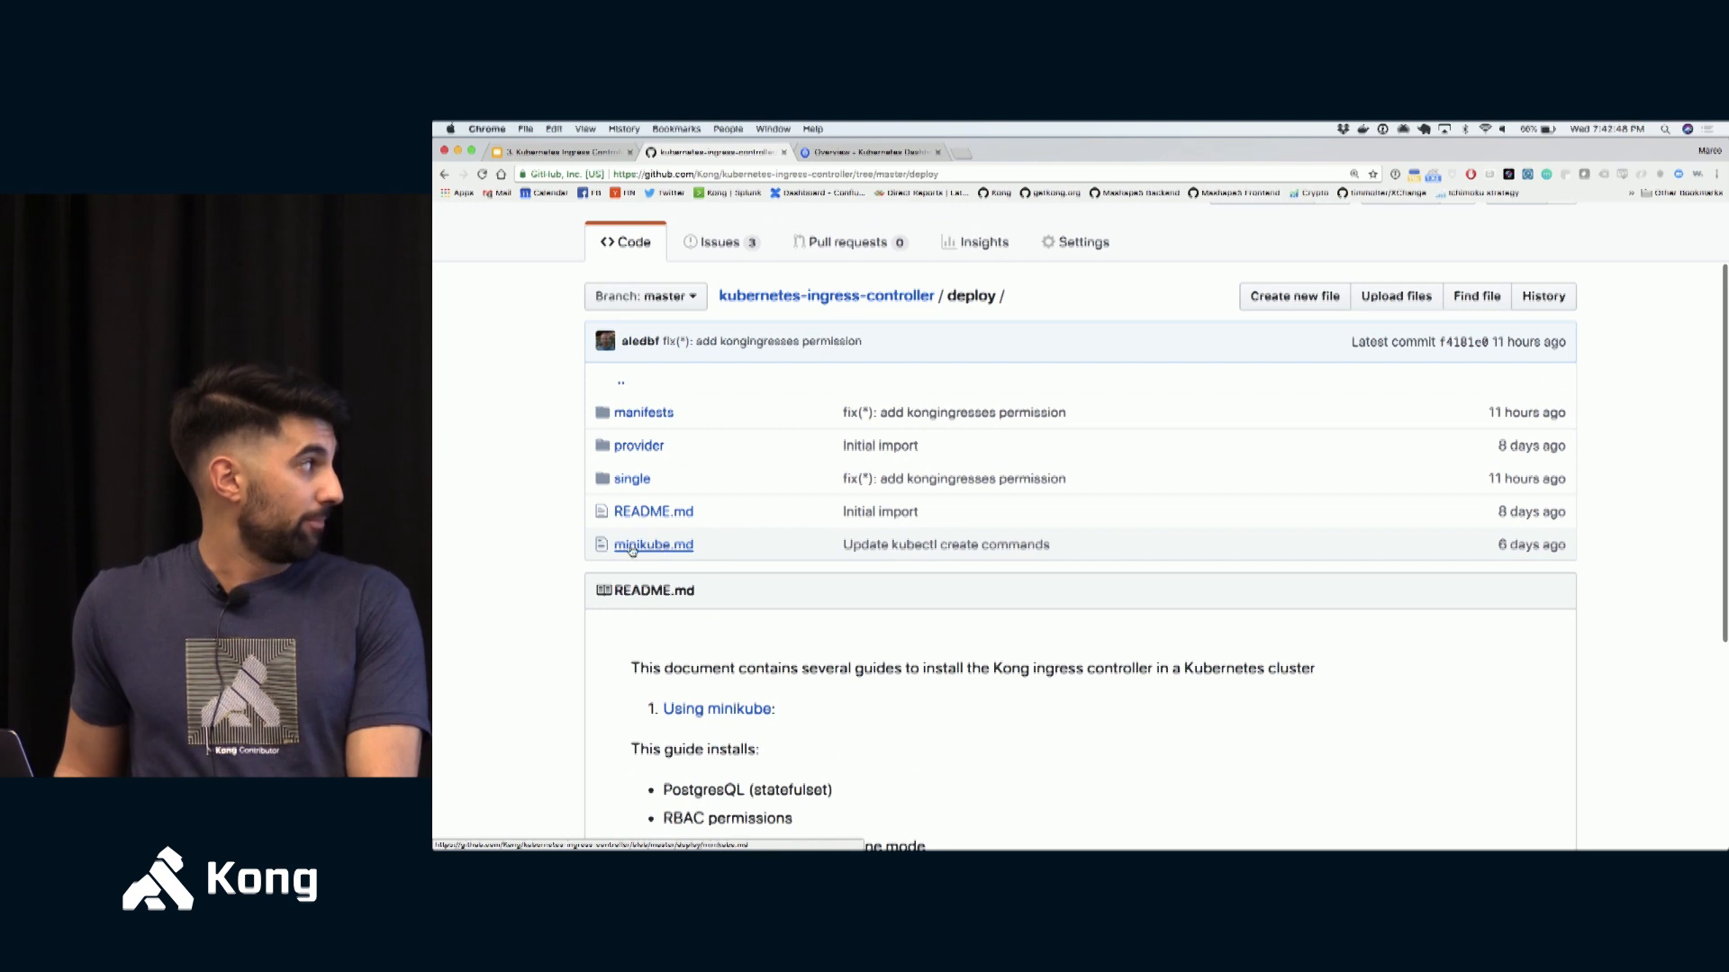
pyautogui.moveTo(652, 544)
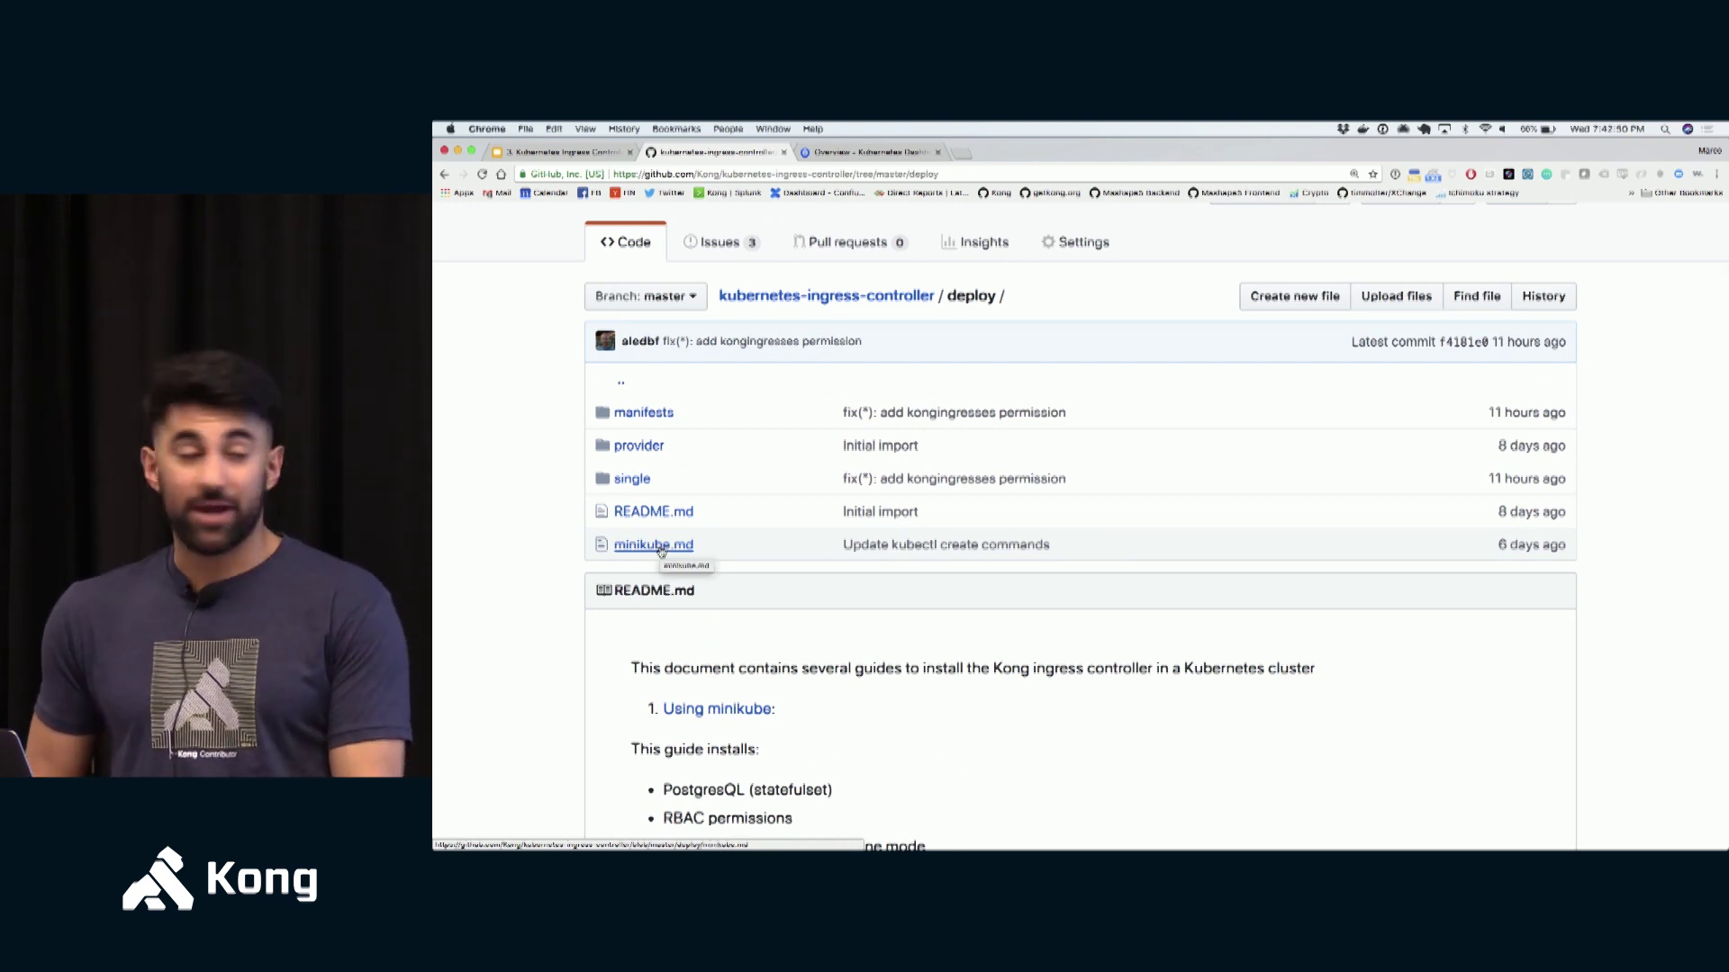
pyautogui.click(652, 544)
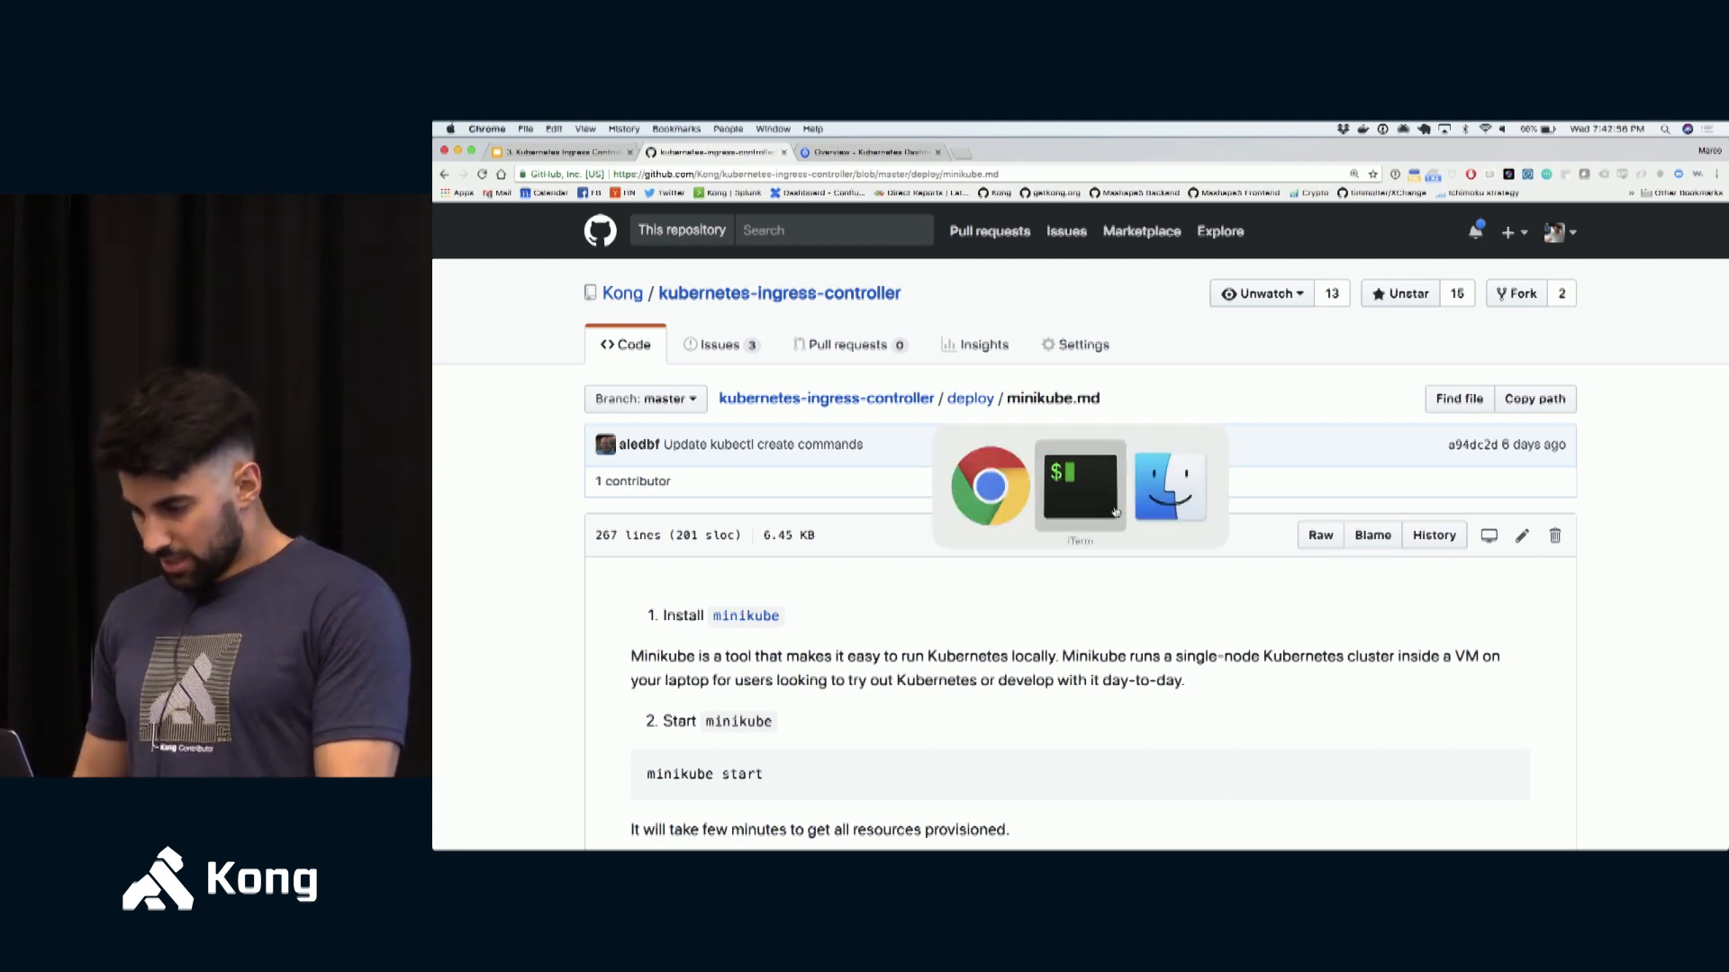
# - Start a kubectl command, then confirm the Dashboard's default namespace is selected
pyautogui.click(1079, 484)
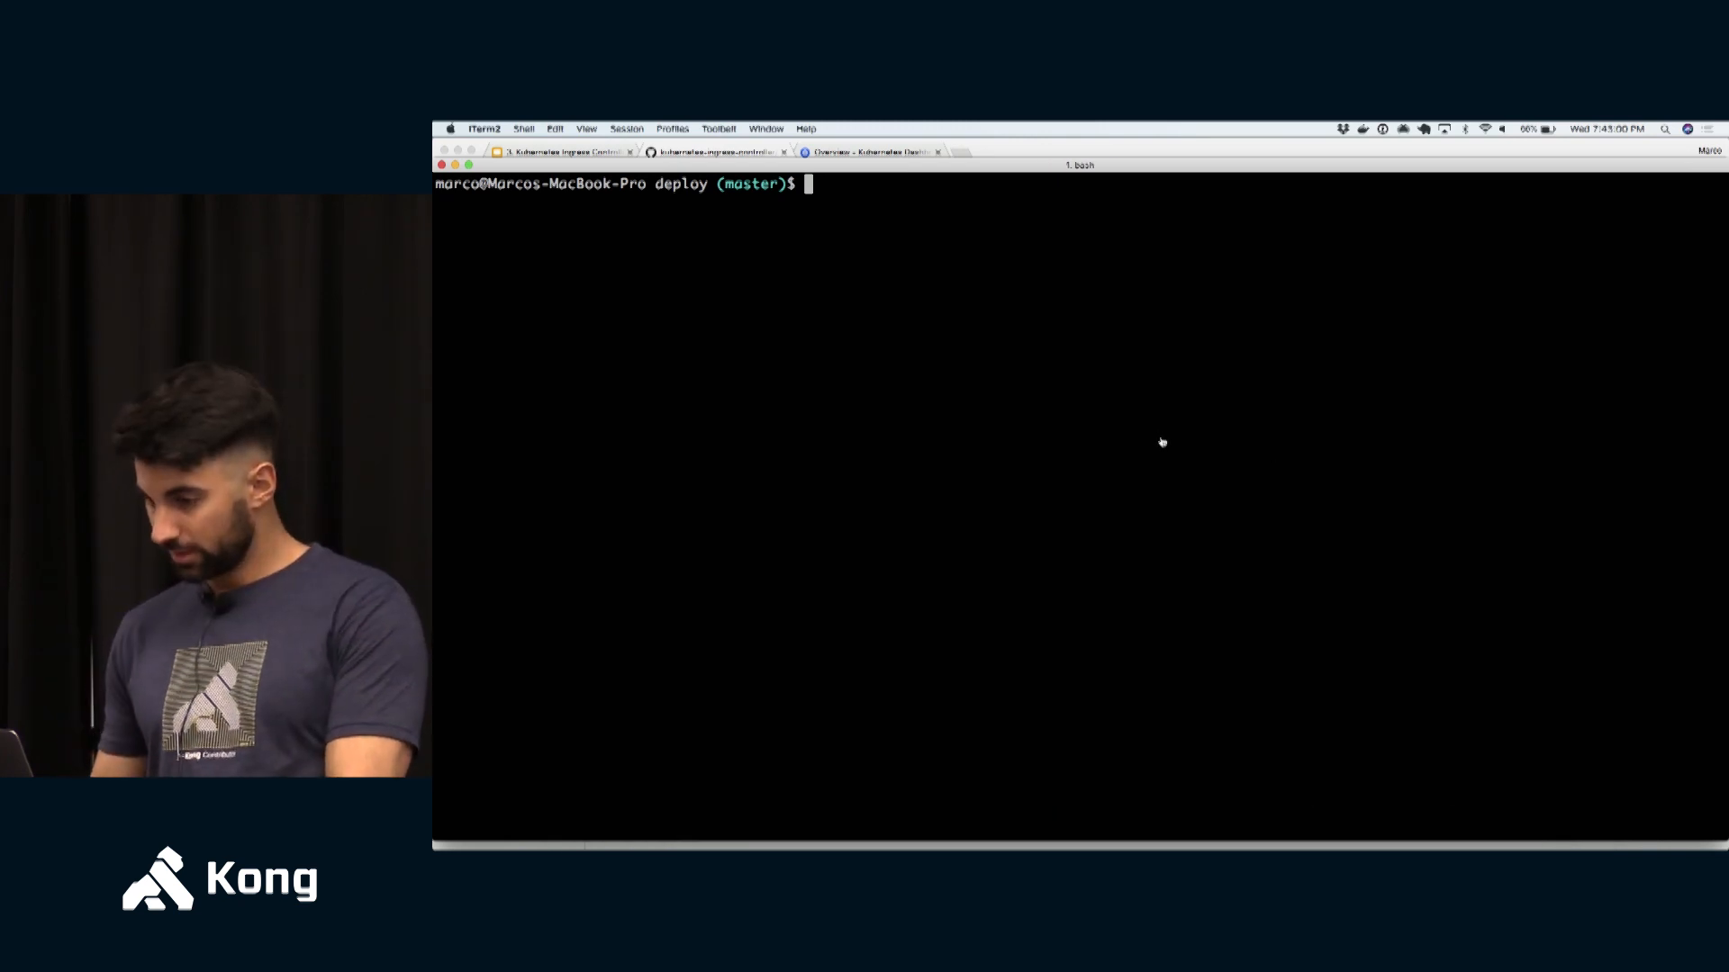
pyautogui.write('kubectl')
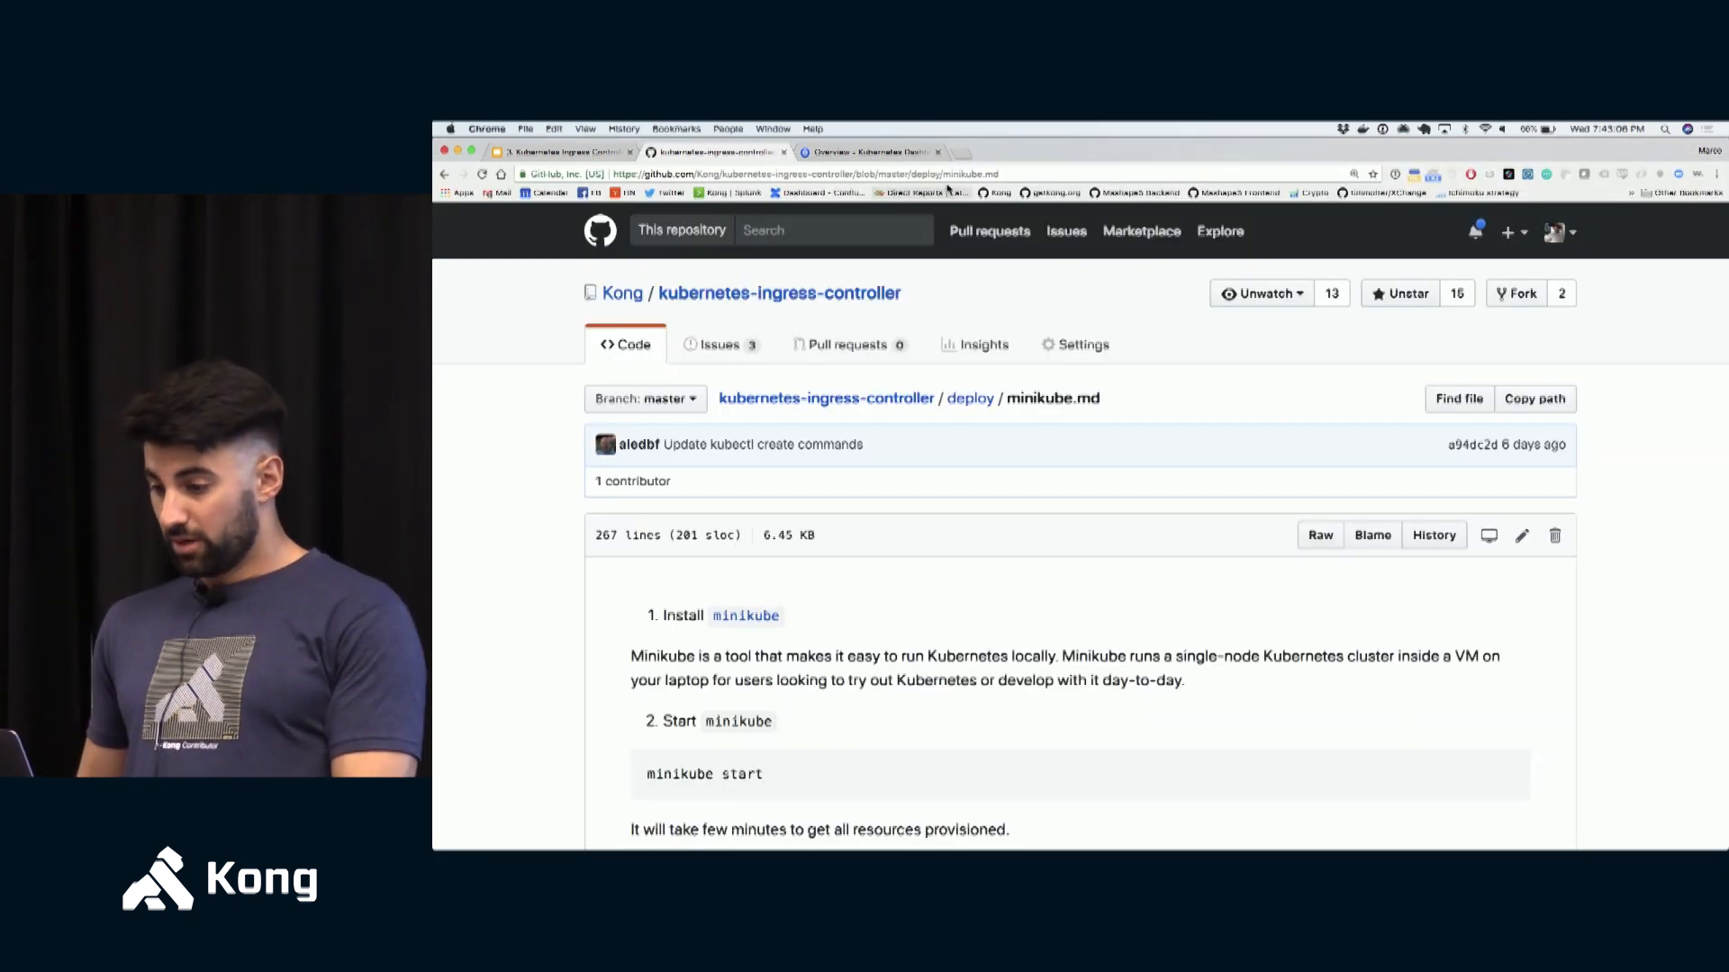
pyautogui.click(872, 151)
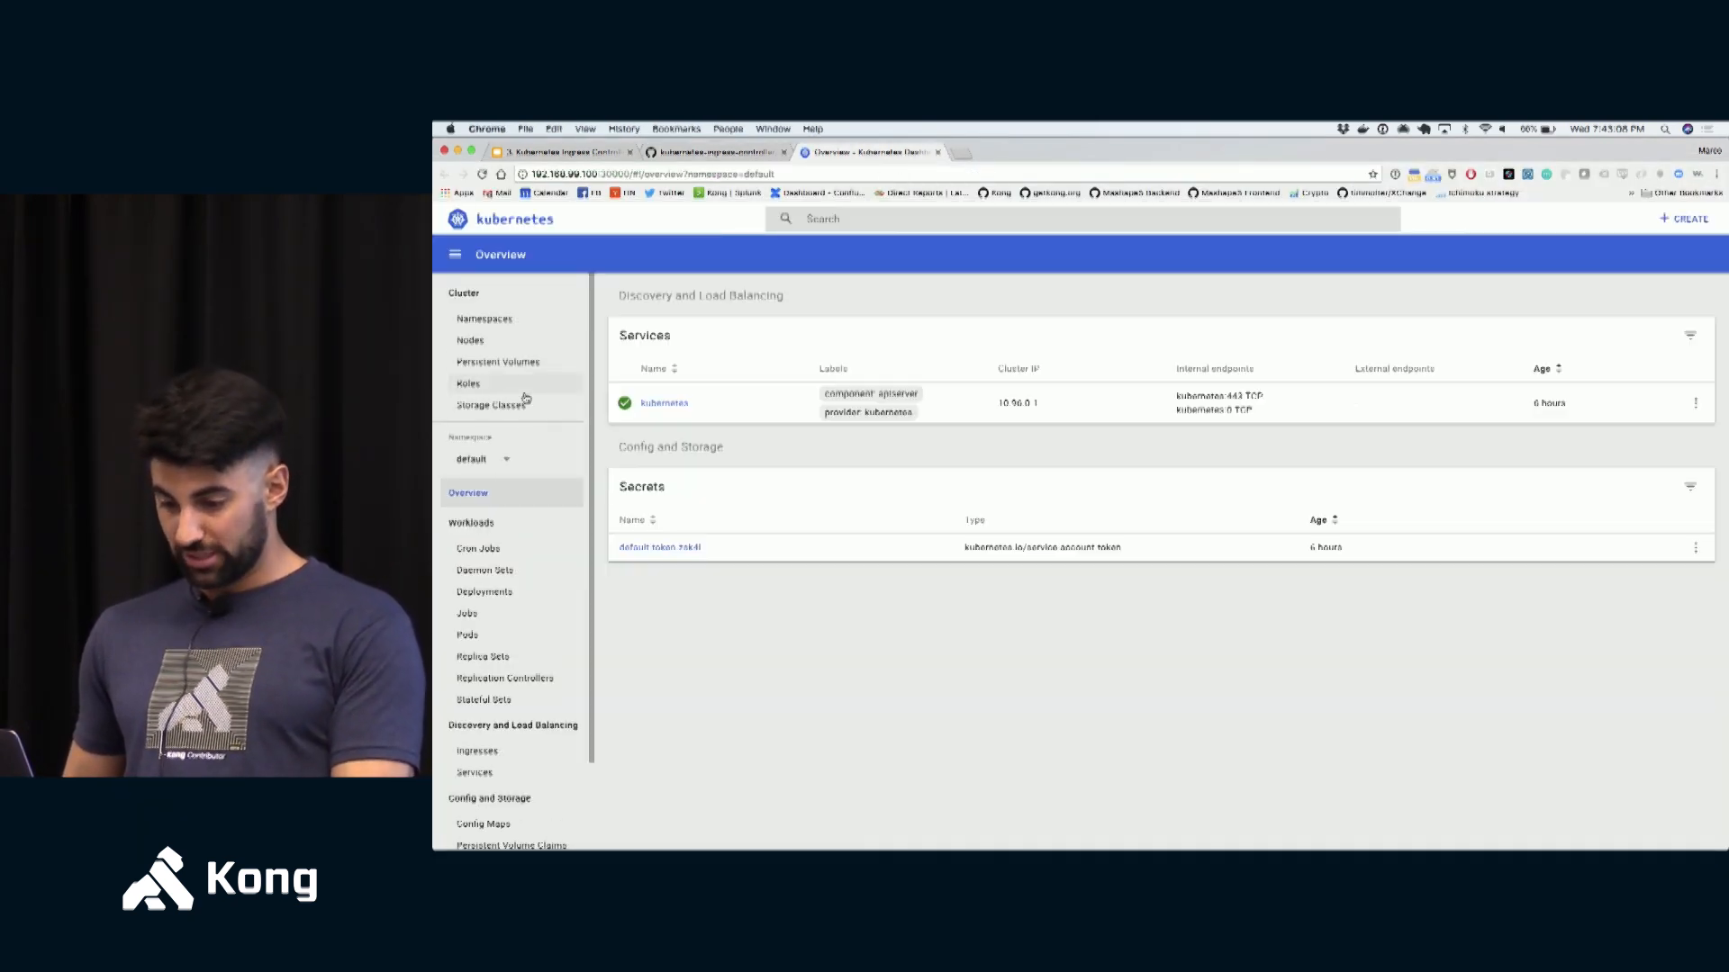
pyautogui.click(485, 459)
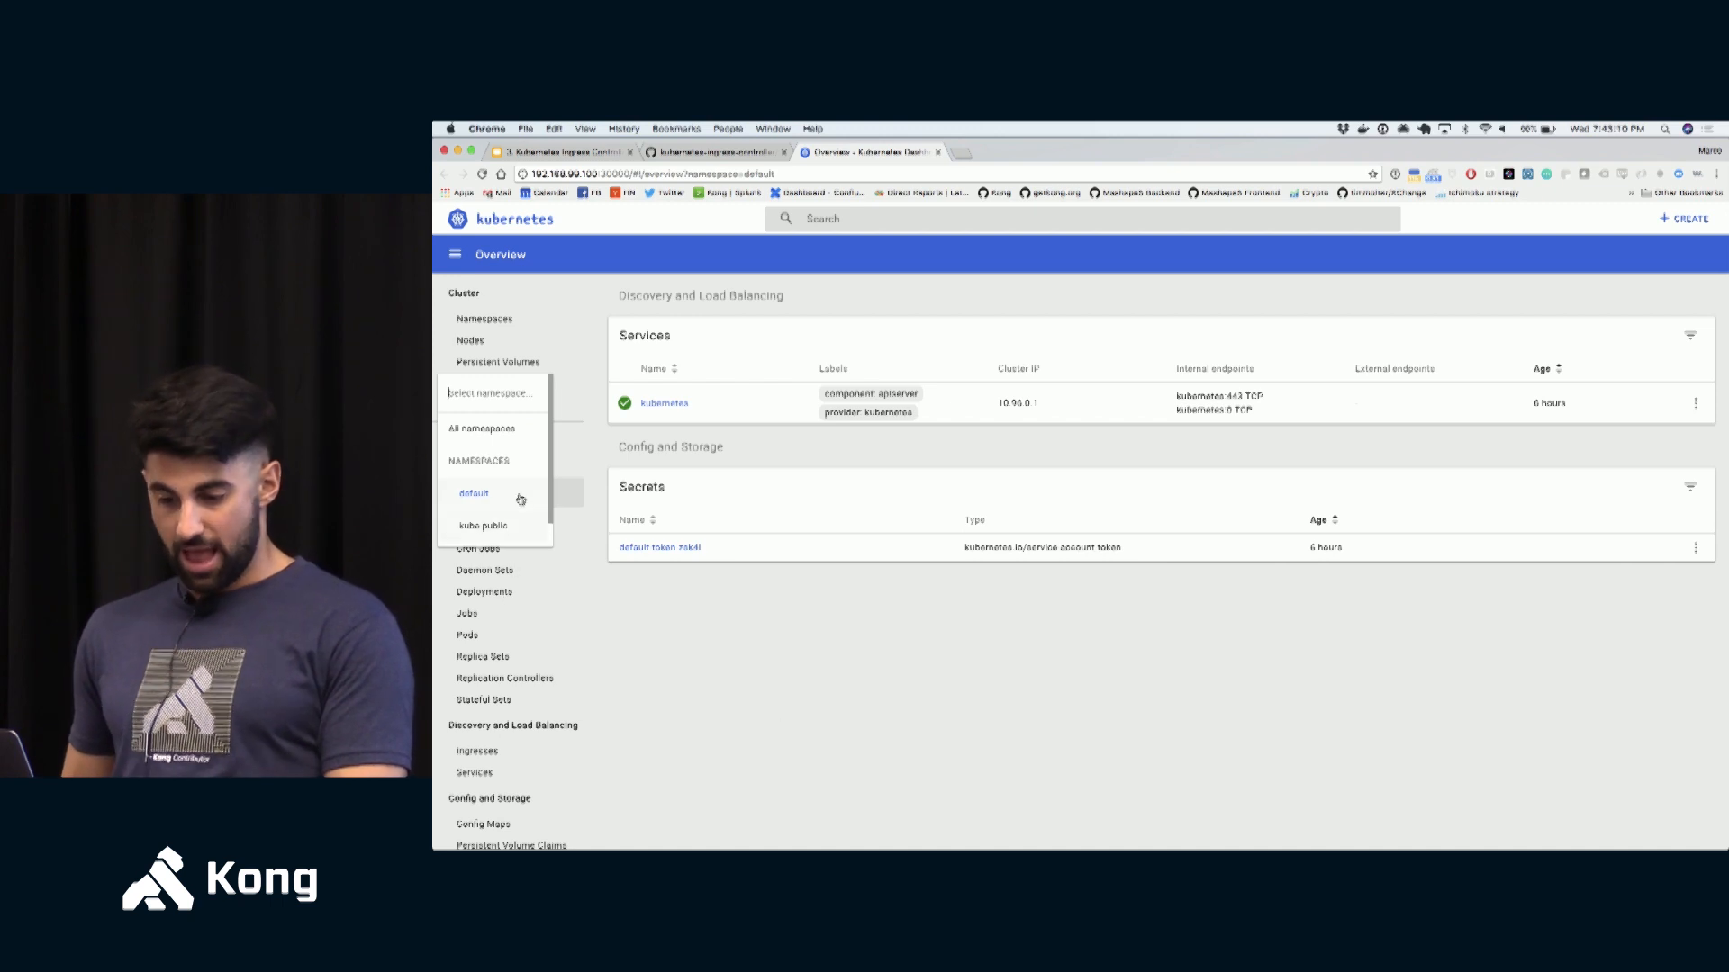
pyautogui.click(472, 494)
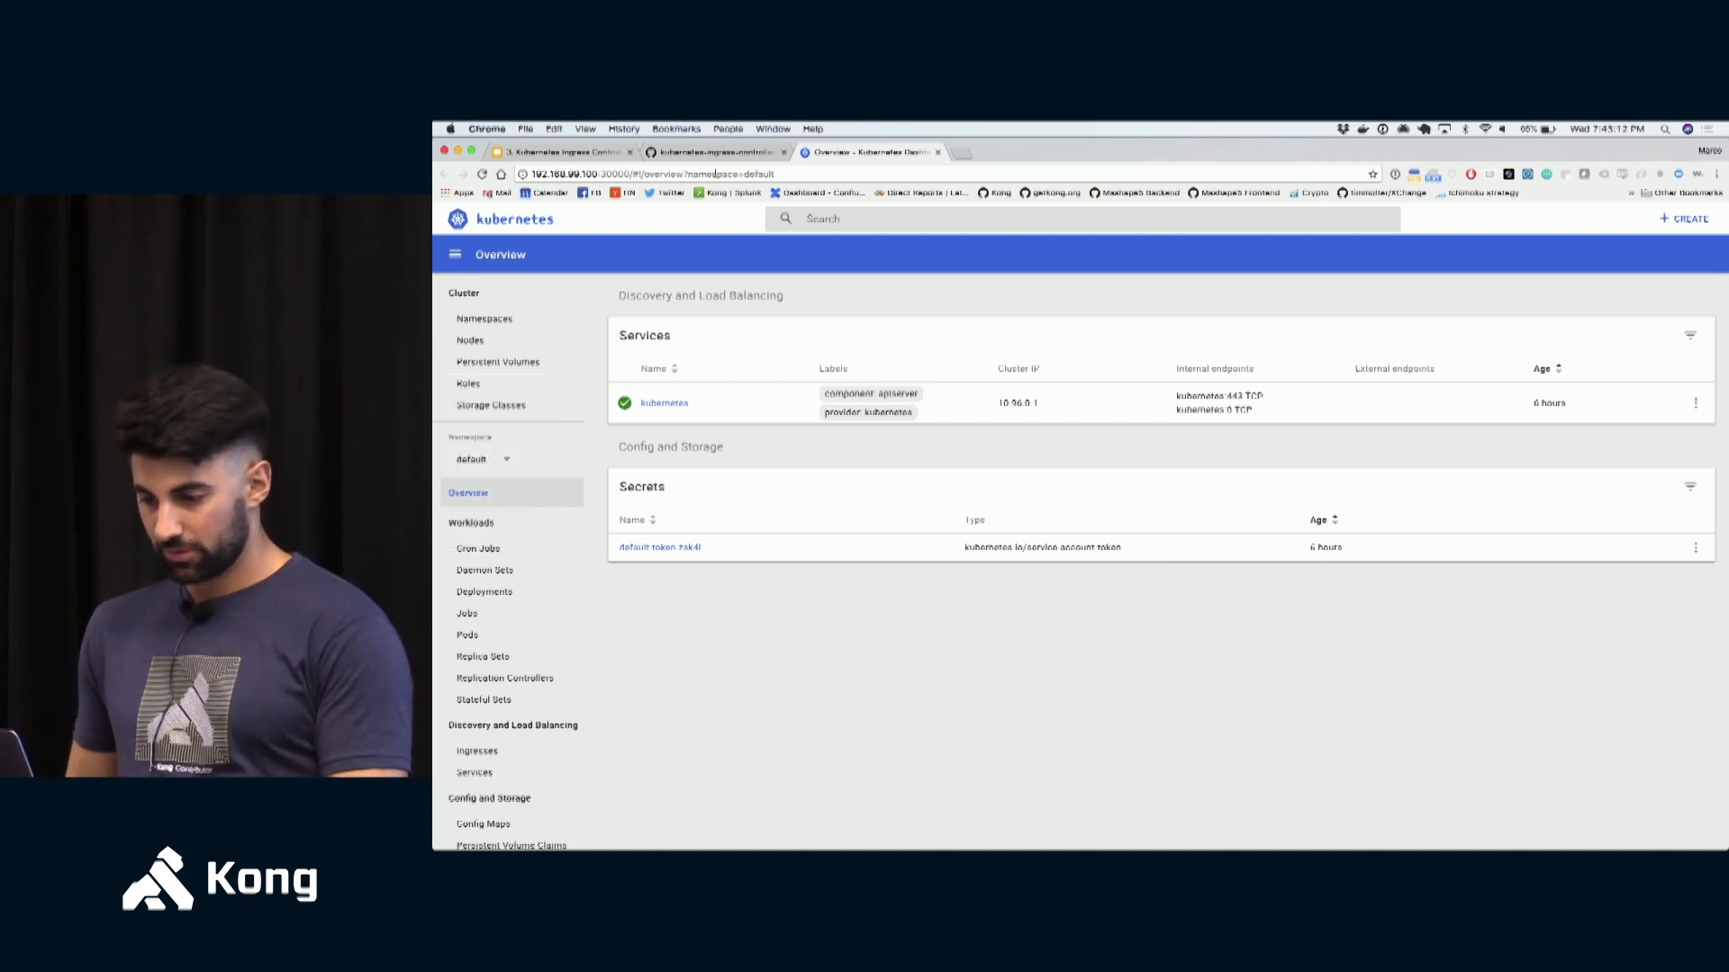
# - Review the deploy command in the minikube guide before running kubectl get pod
pyautogui.click(716, 152)
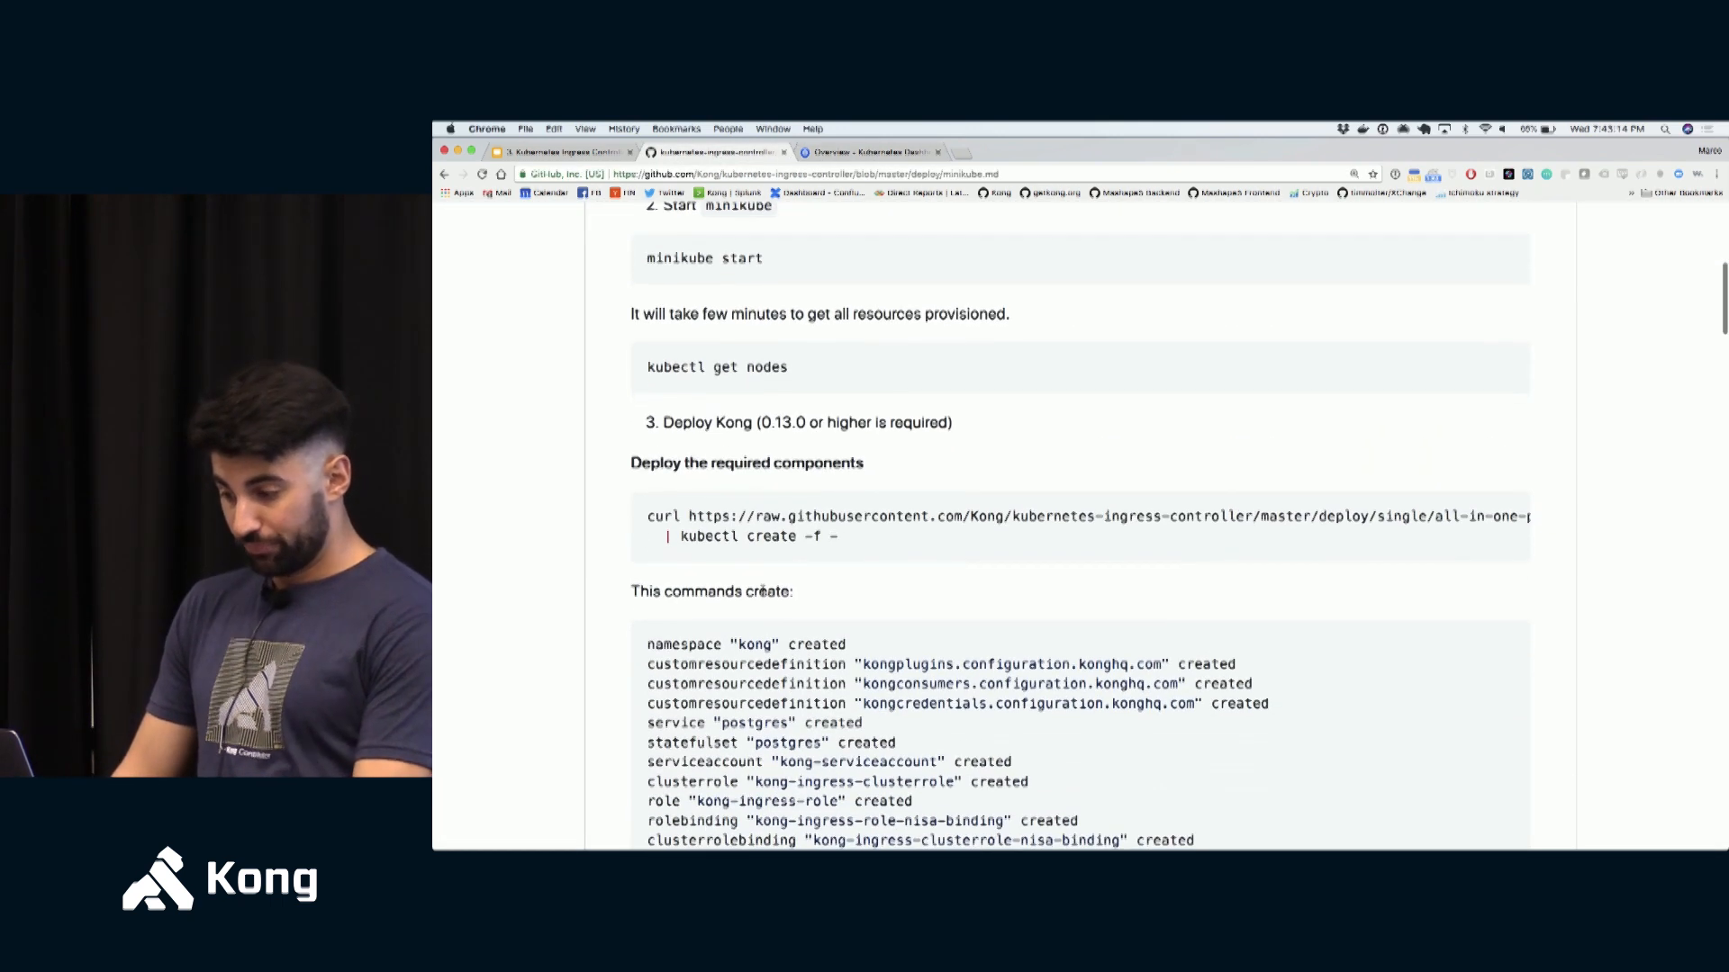
pyautogui.scroll(-3)
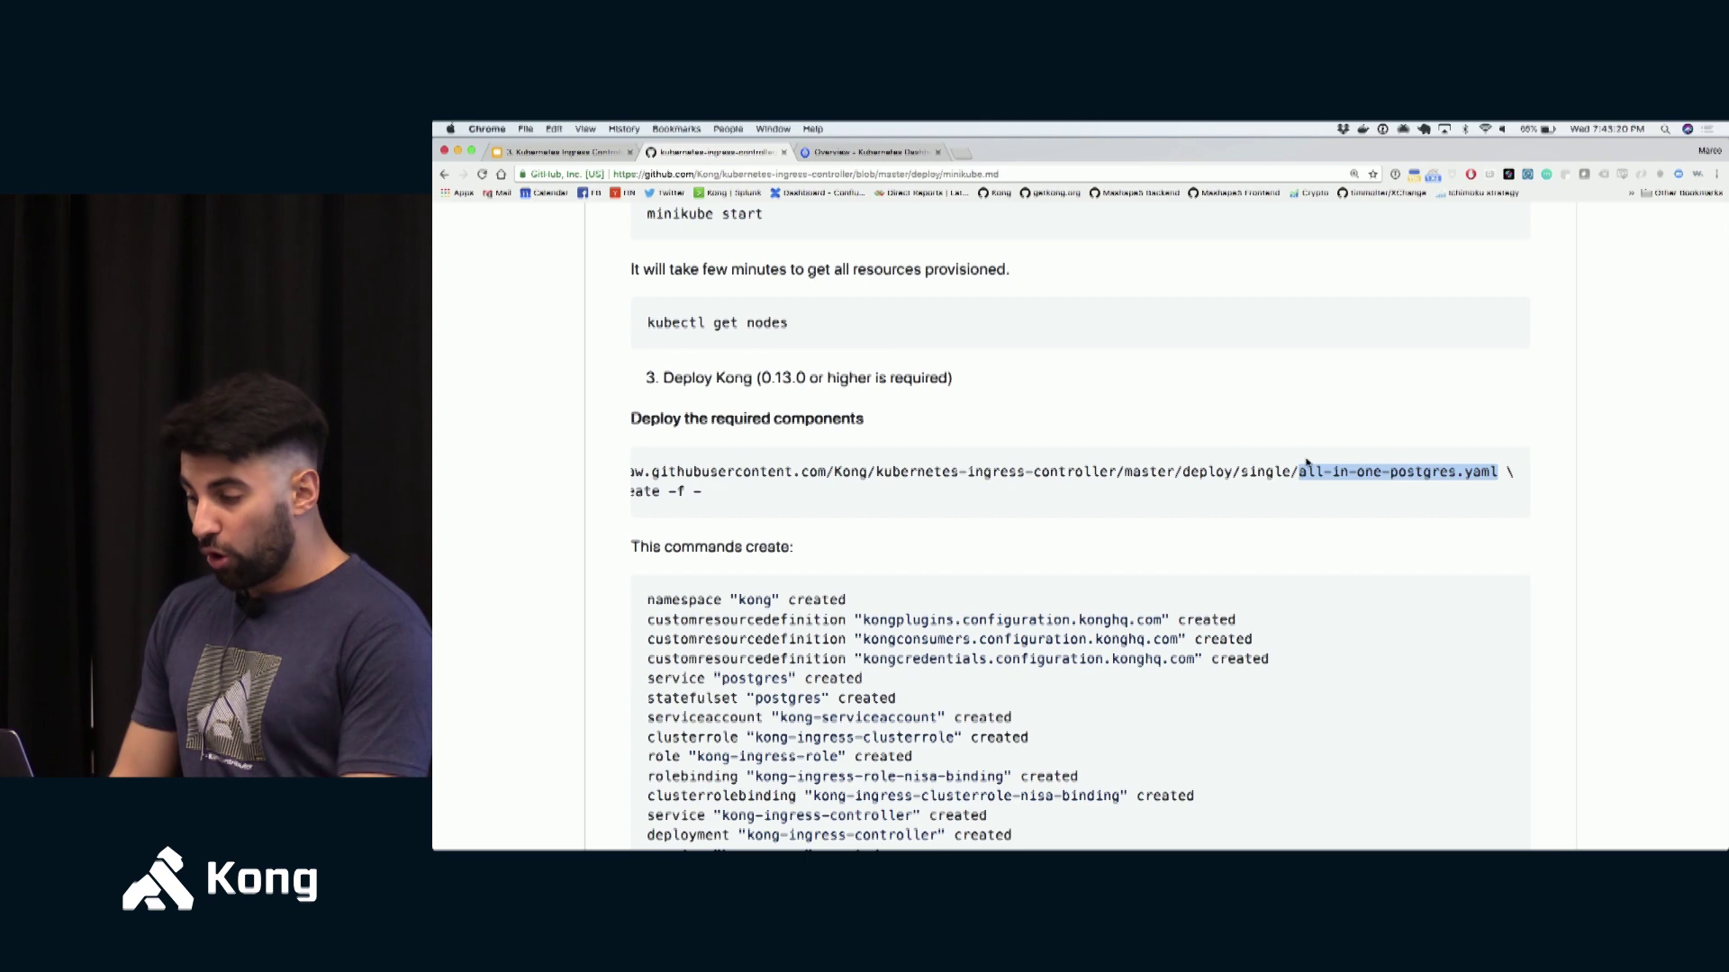
pyautogui.scroll(3)
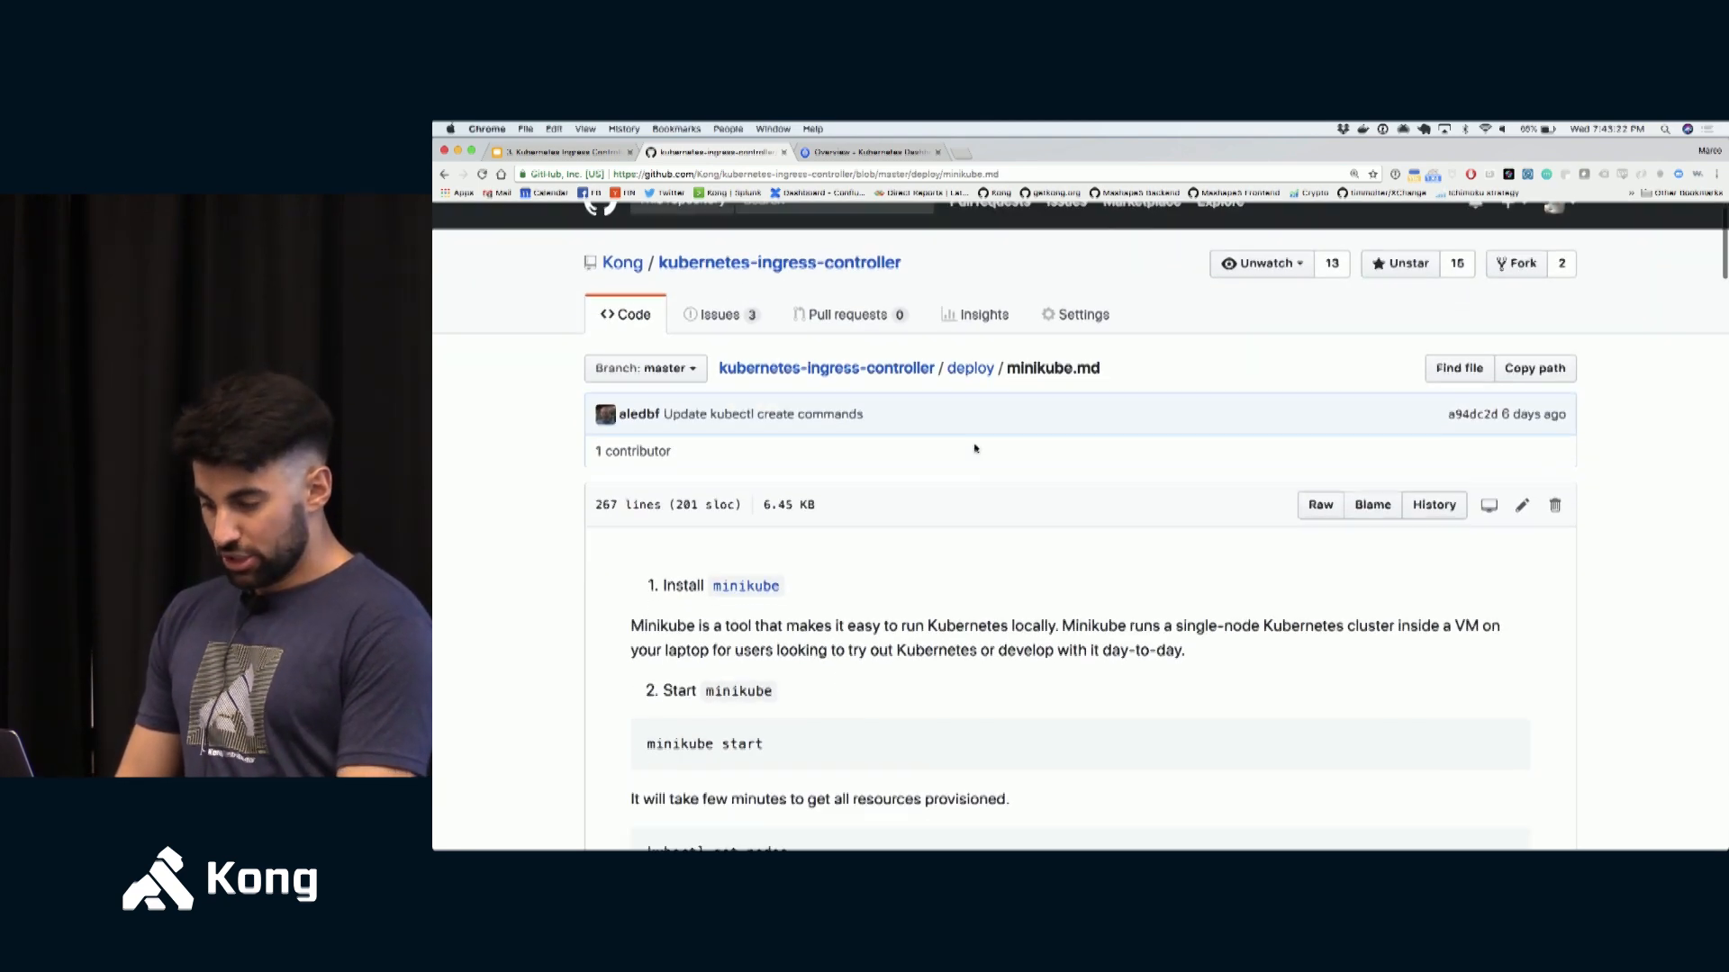
pyautogui.scroll(-3)
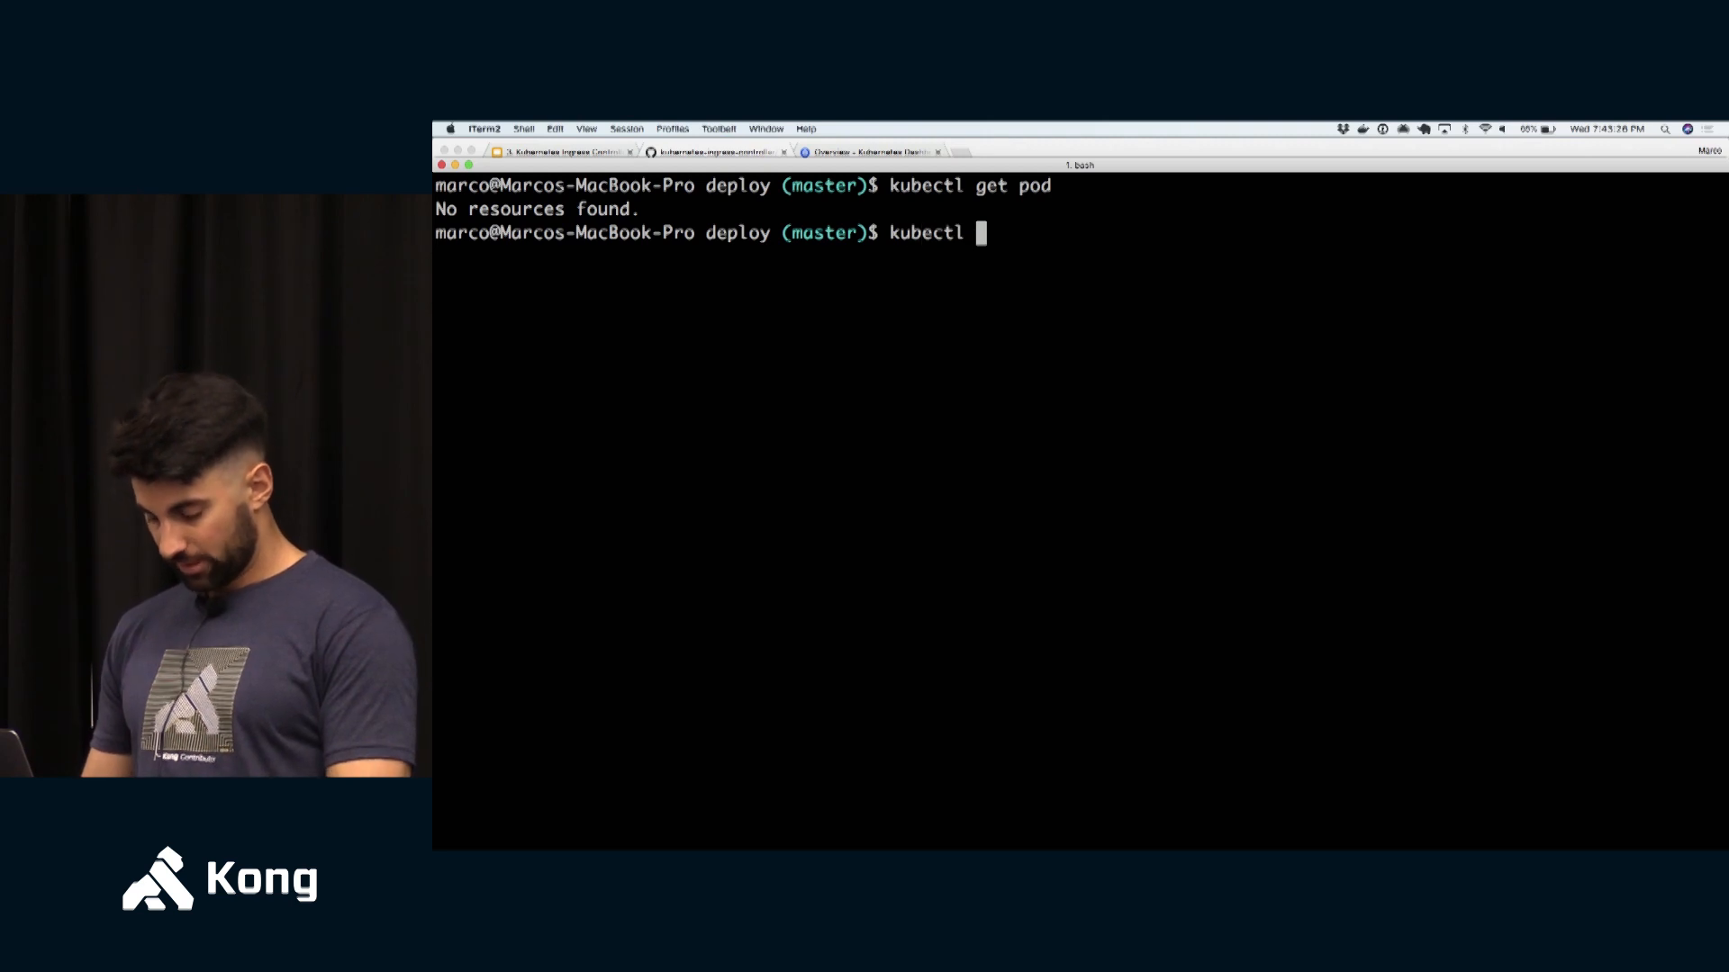
# - Run kubectl create -f single/all-in-one-postgres.yaml and highlight the kong namespace created output
pyautogui.write('create -f')
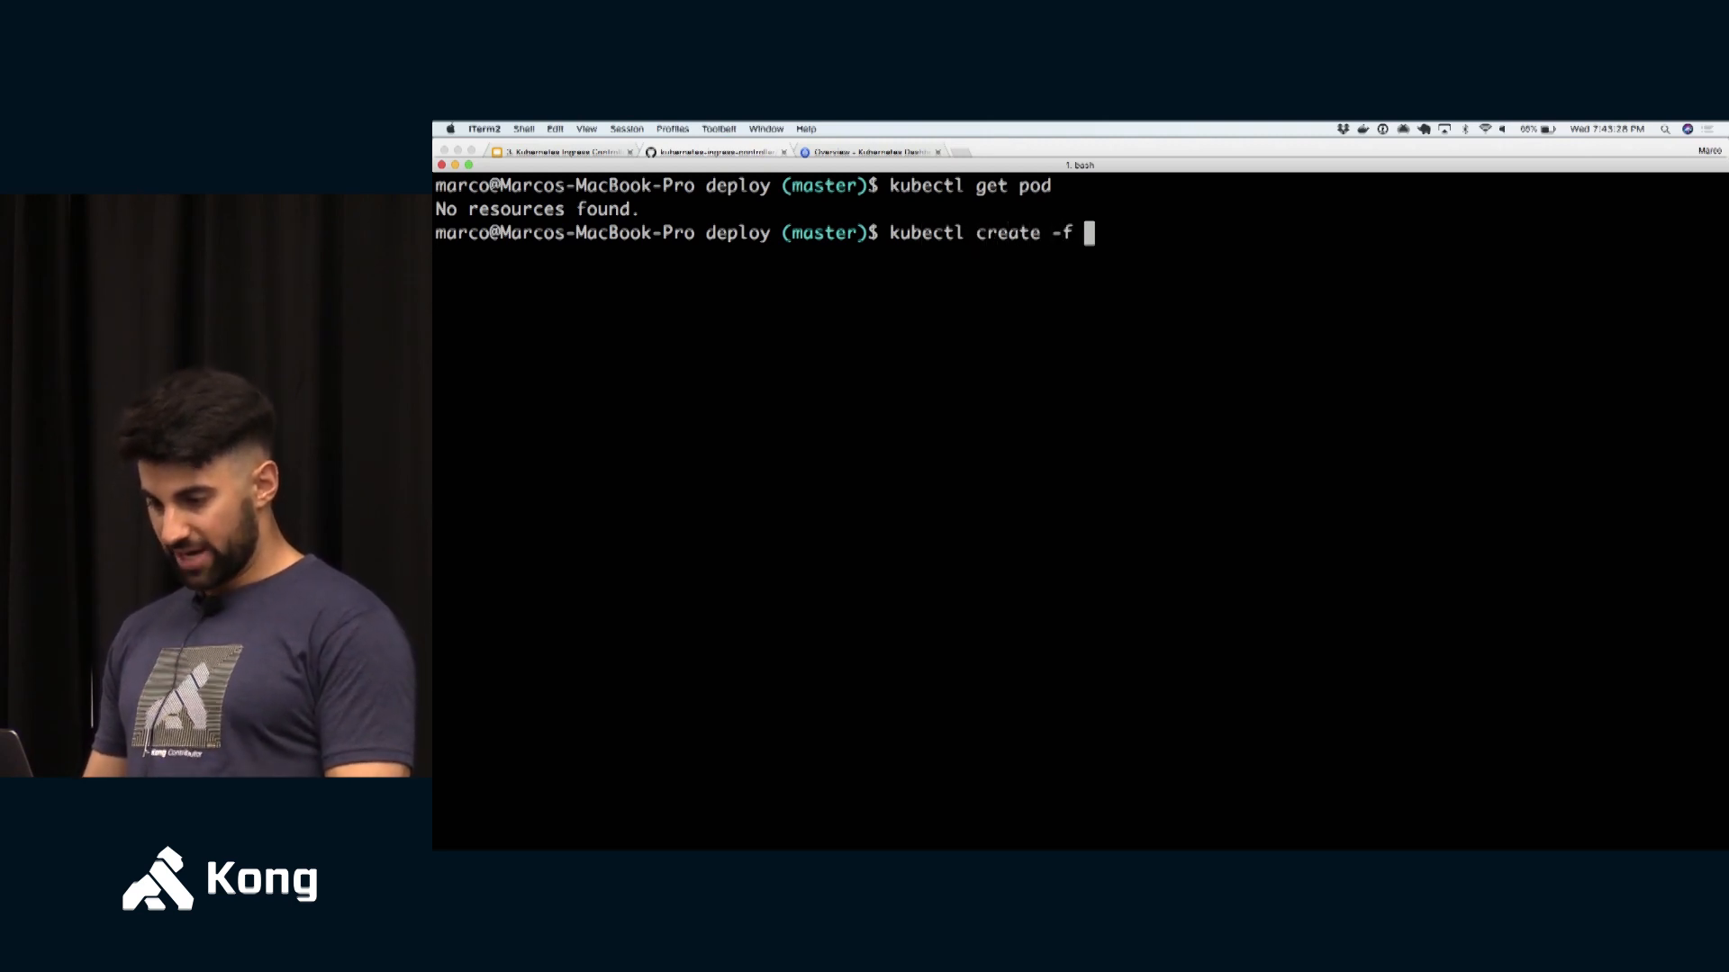
pyautogui.write('single/')
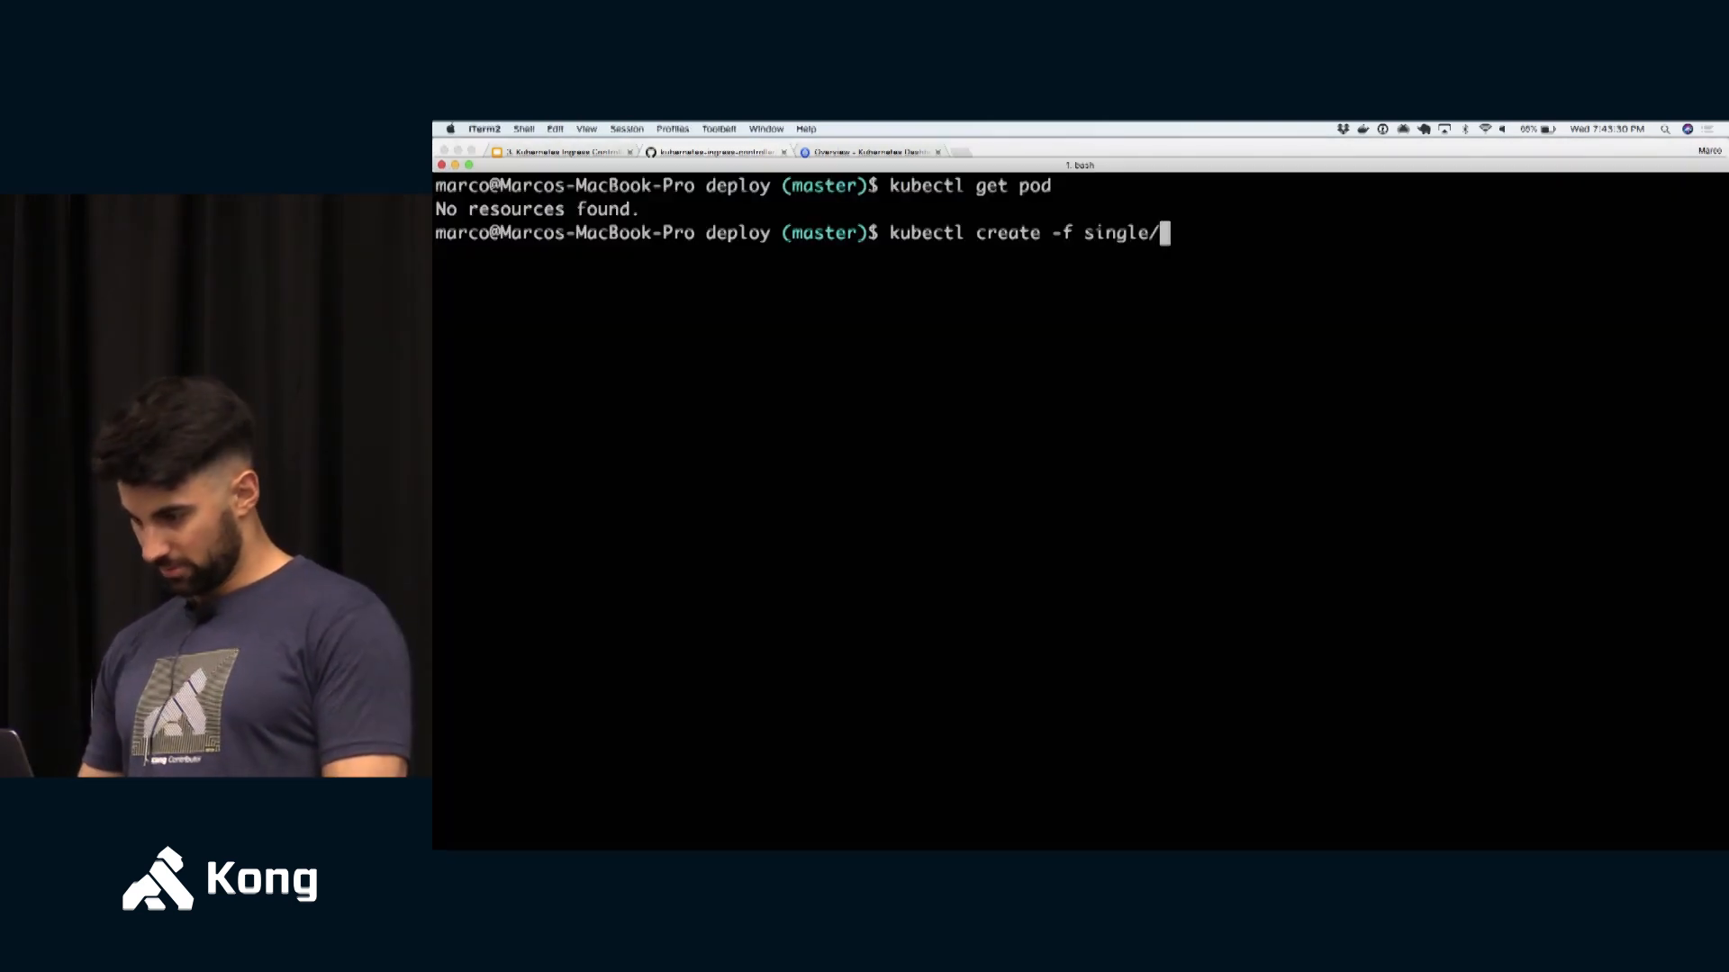
pyautogui.press('Return')
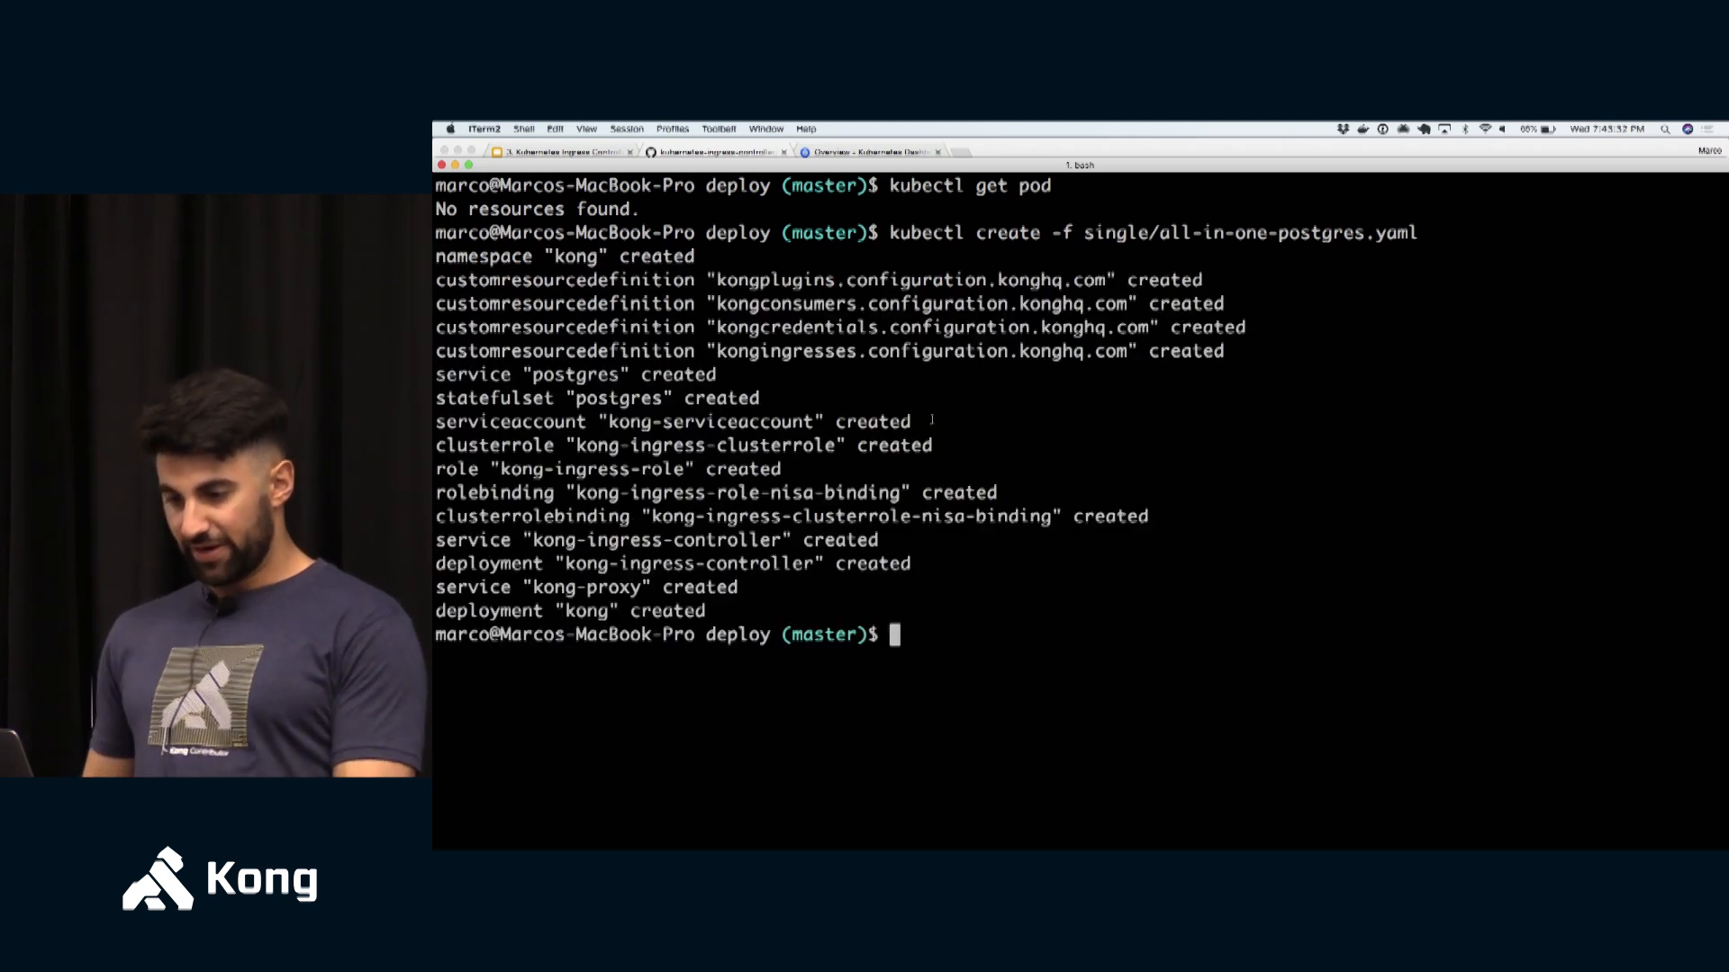
pyautogui.doubleClick(484, 256)
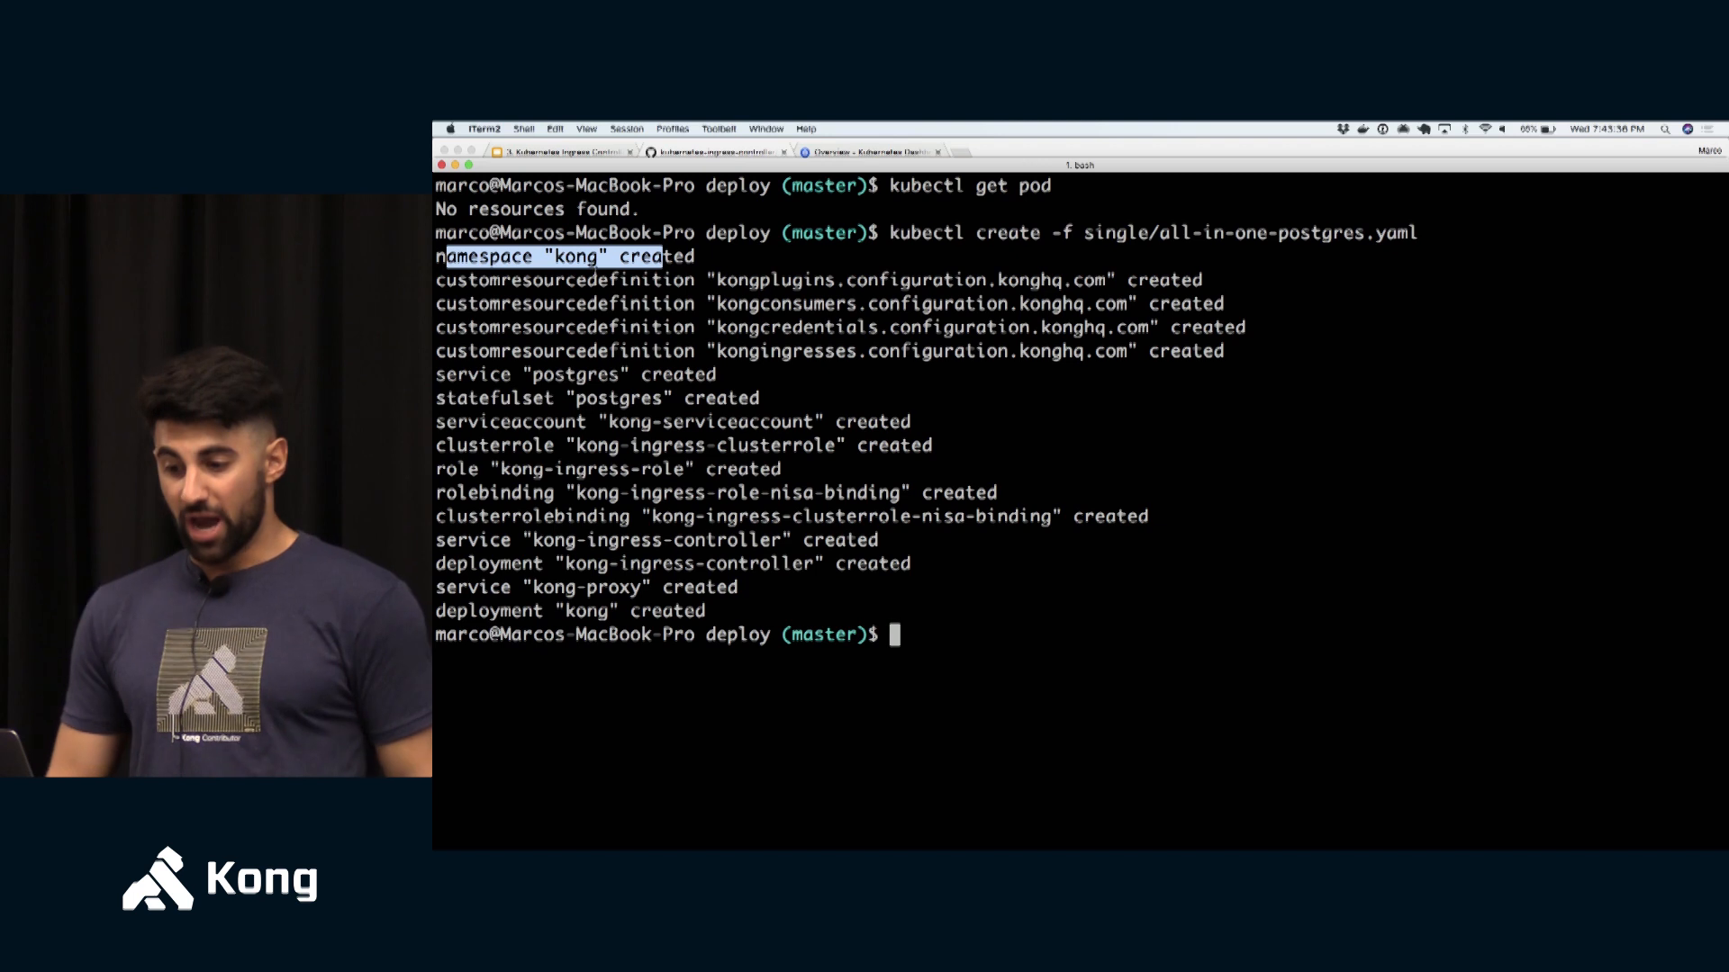
pyautogui.moveTo(441, 279); pyautogui.dragTo(650, 352)
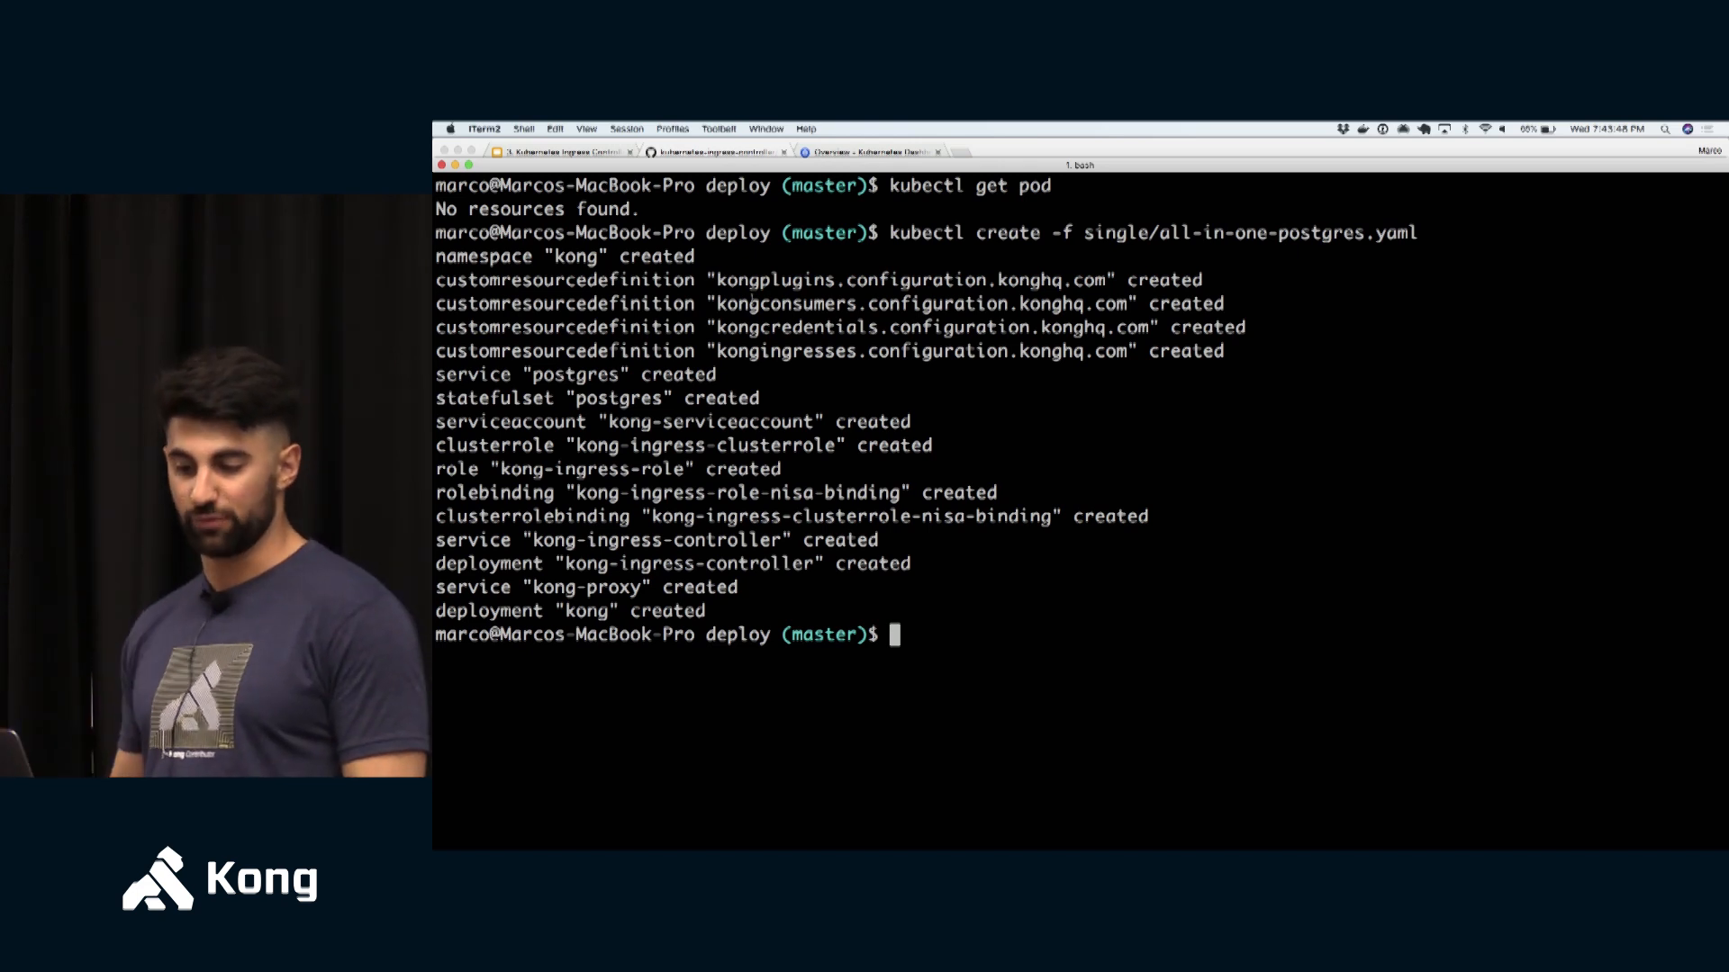
pyautogui.doubleClick(474, 375)
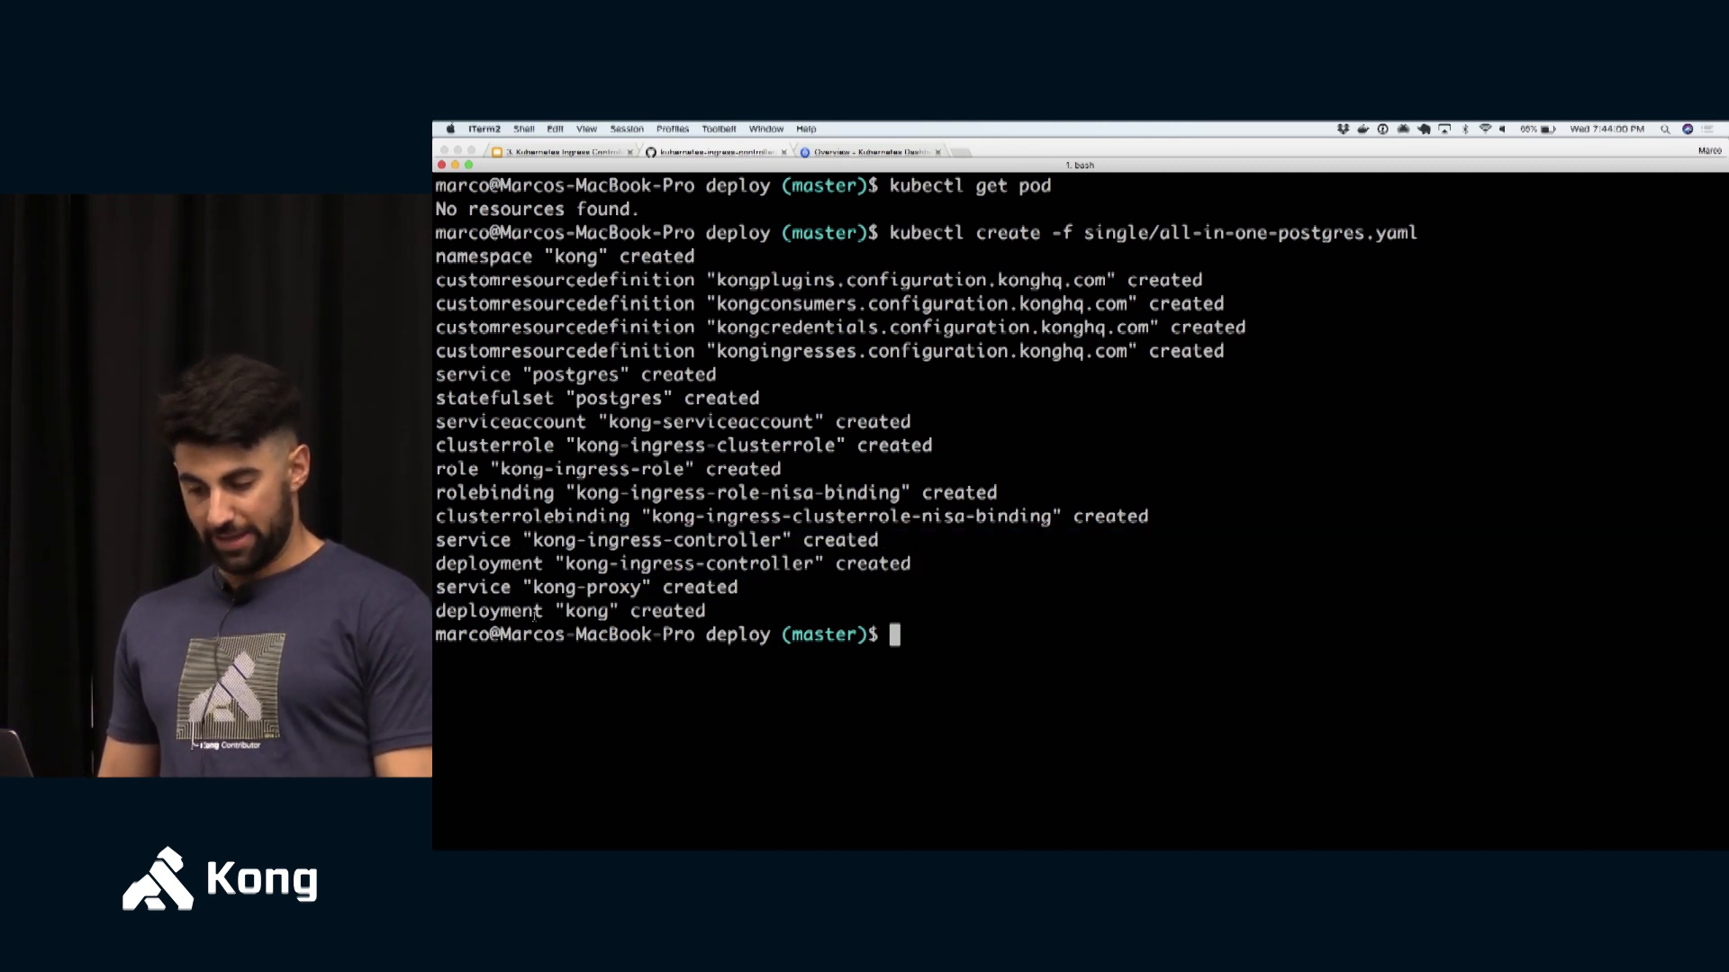
# - Run kubectl get pods -n kong repeatedly until kong, ingress controller and postgres are Running
pyautogui.write('k')
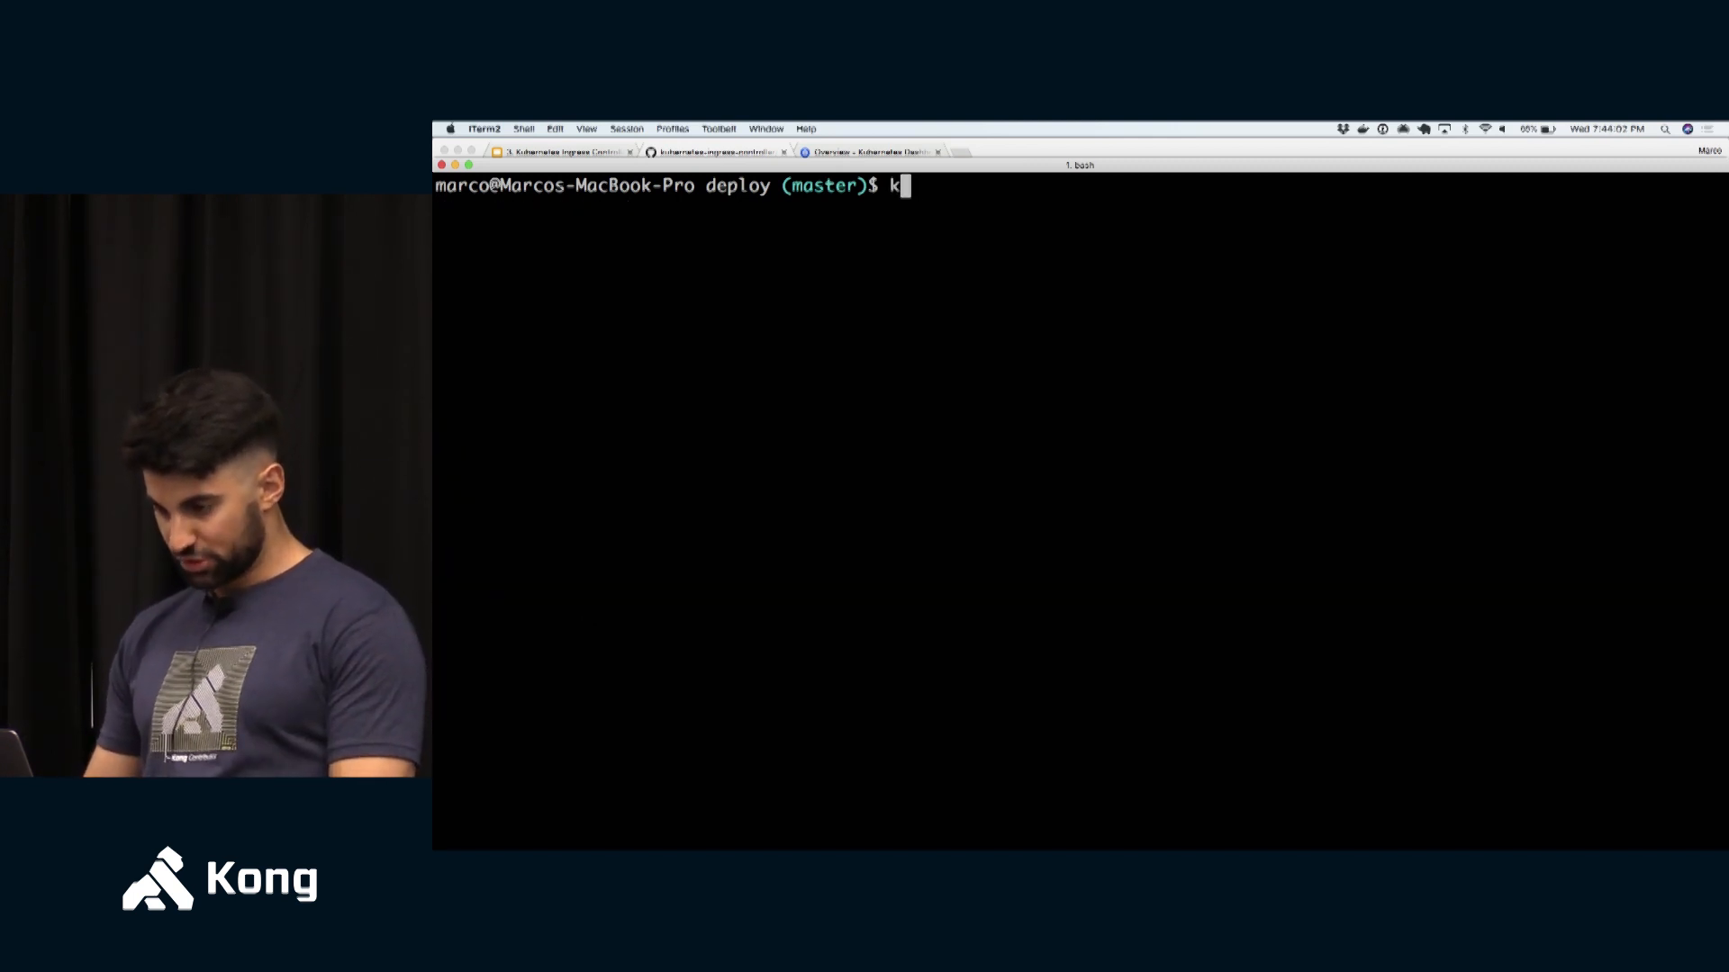
pyautogui.write('ubectl get pods')
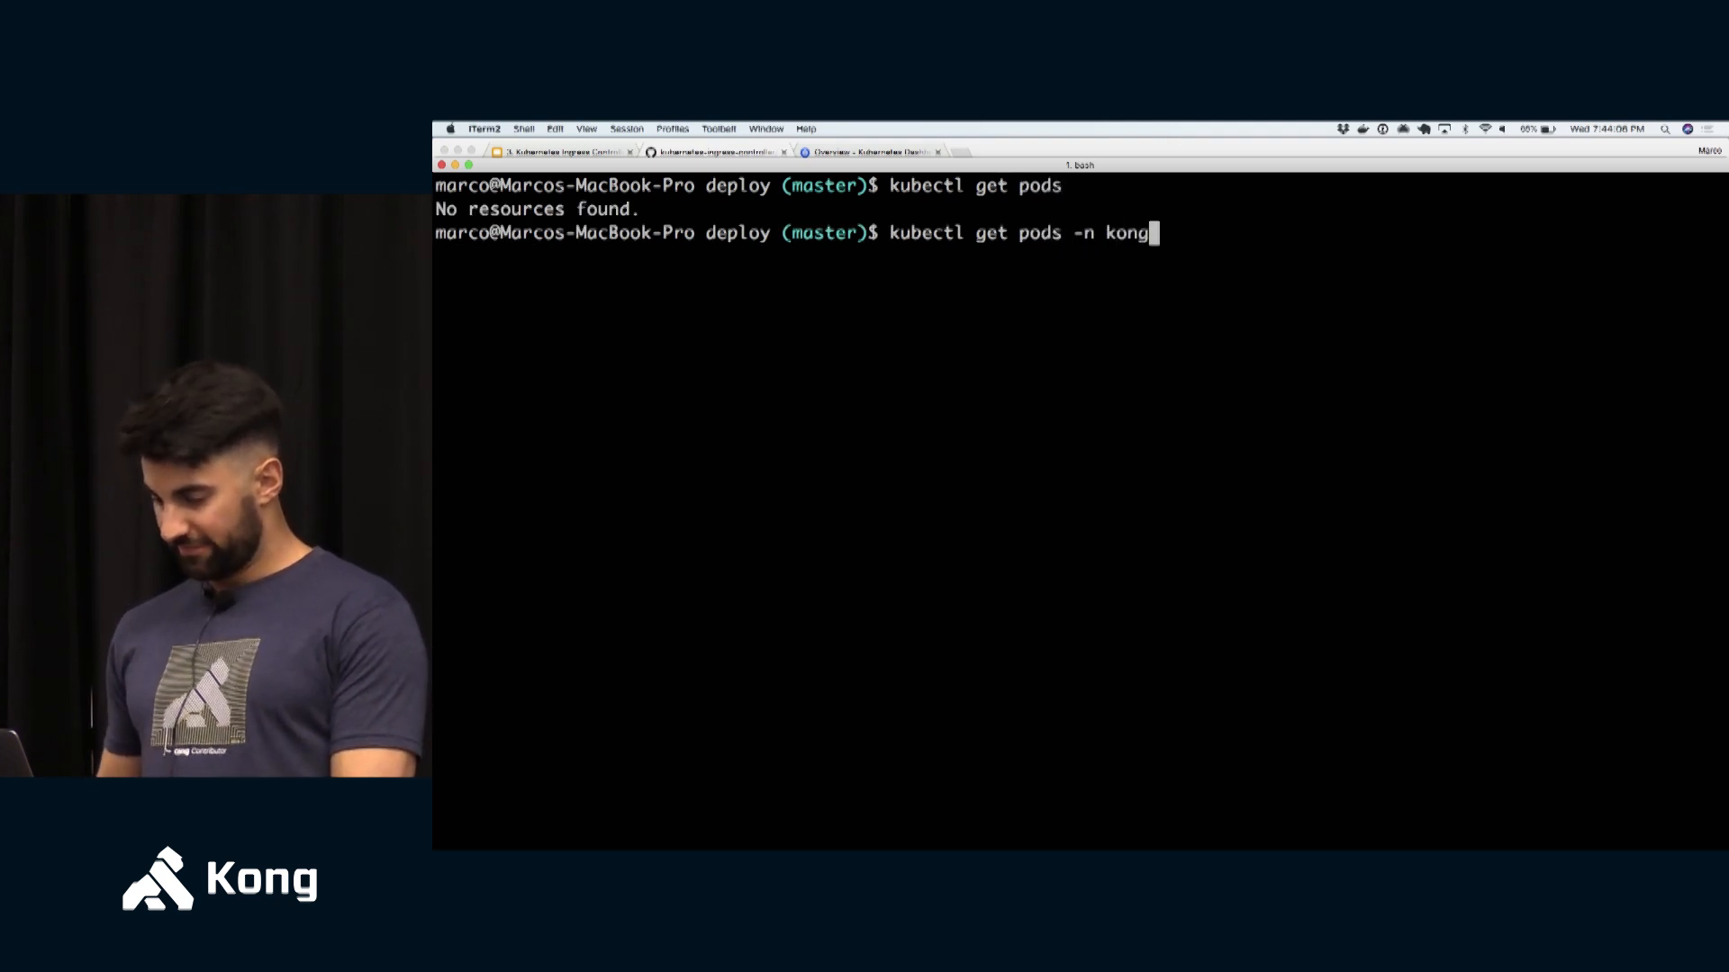
pyautogui.press('Return')
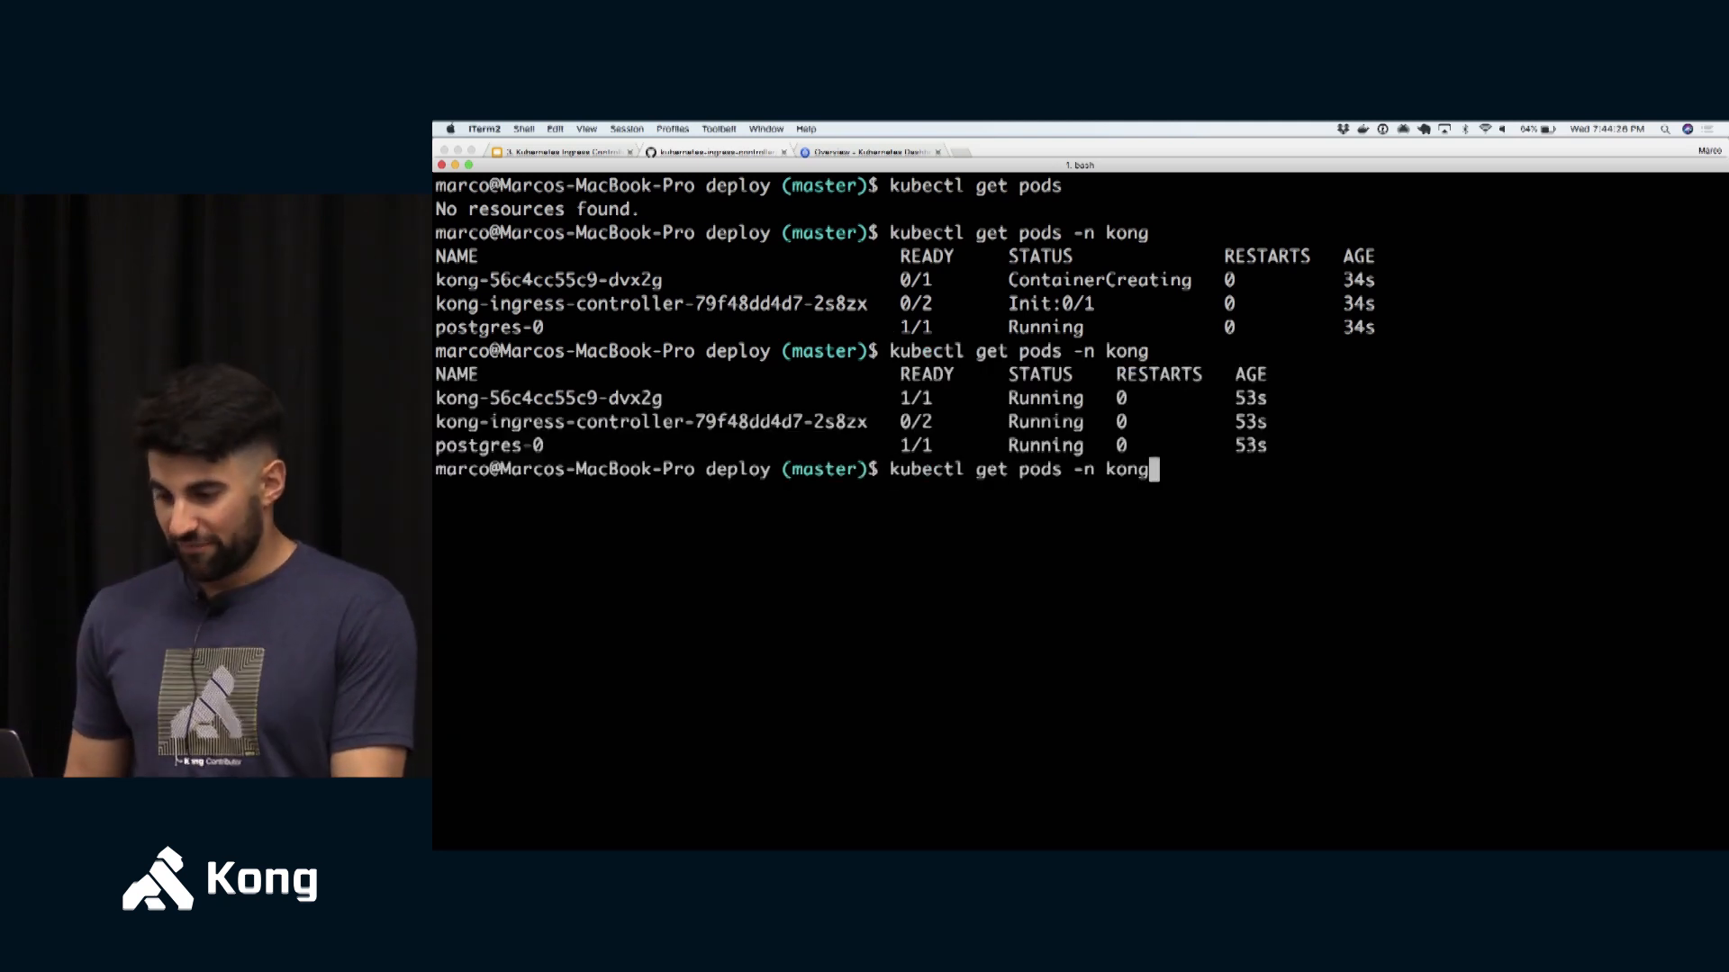
pyautogui.press('Return')
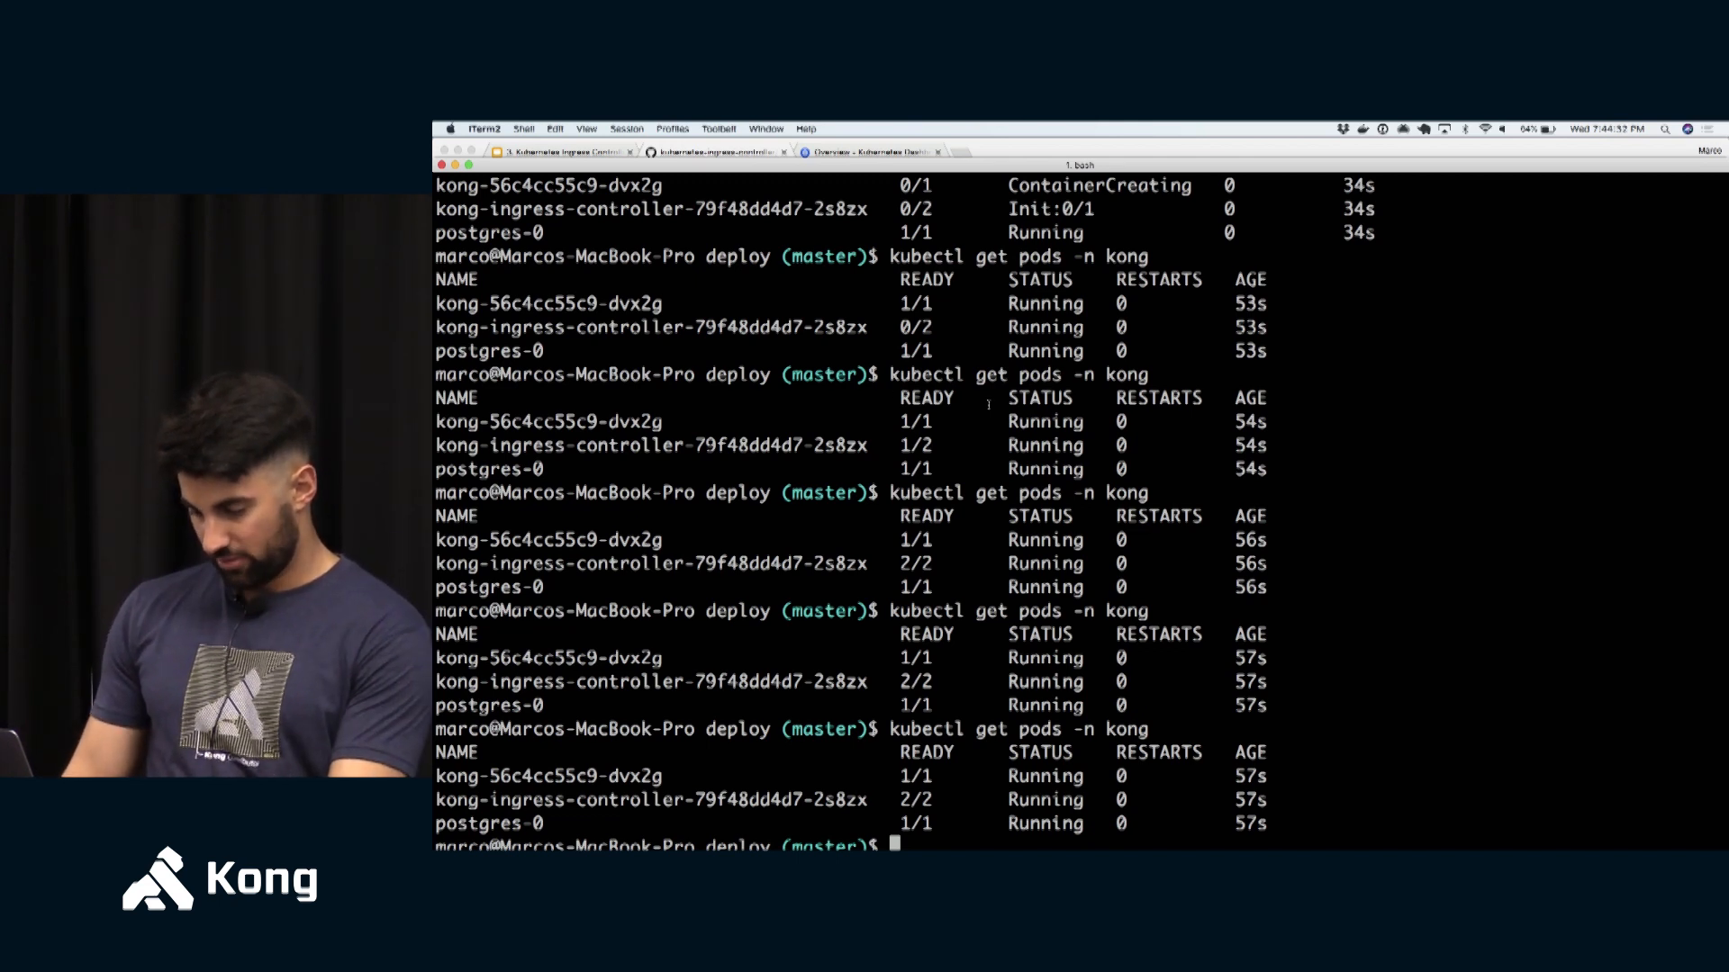
pyautogui.press('Return')
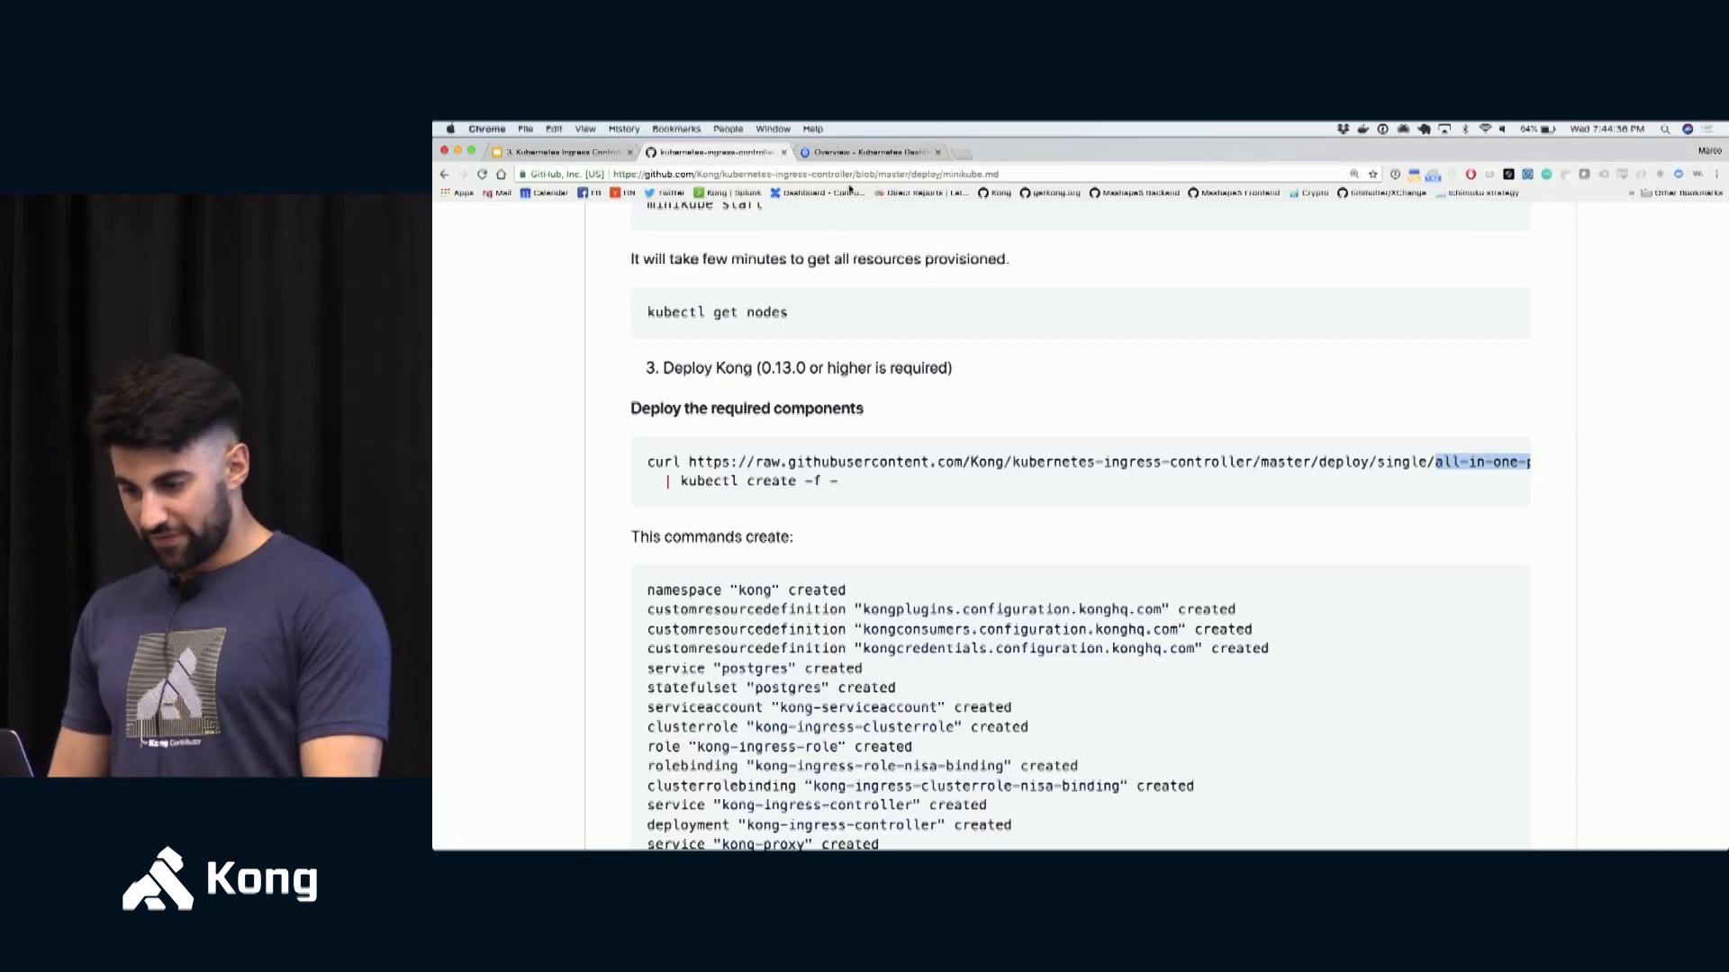
# - Show the kong namespace's Pods in the Dashboard, all three Running, then go back to the guide
pyautogui.click(871, 151)
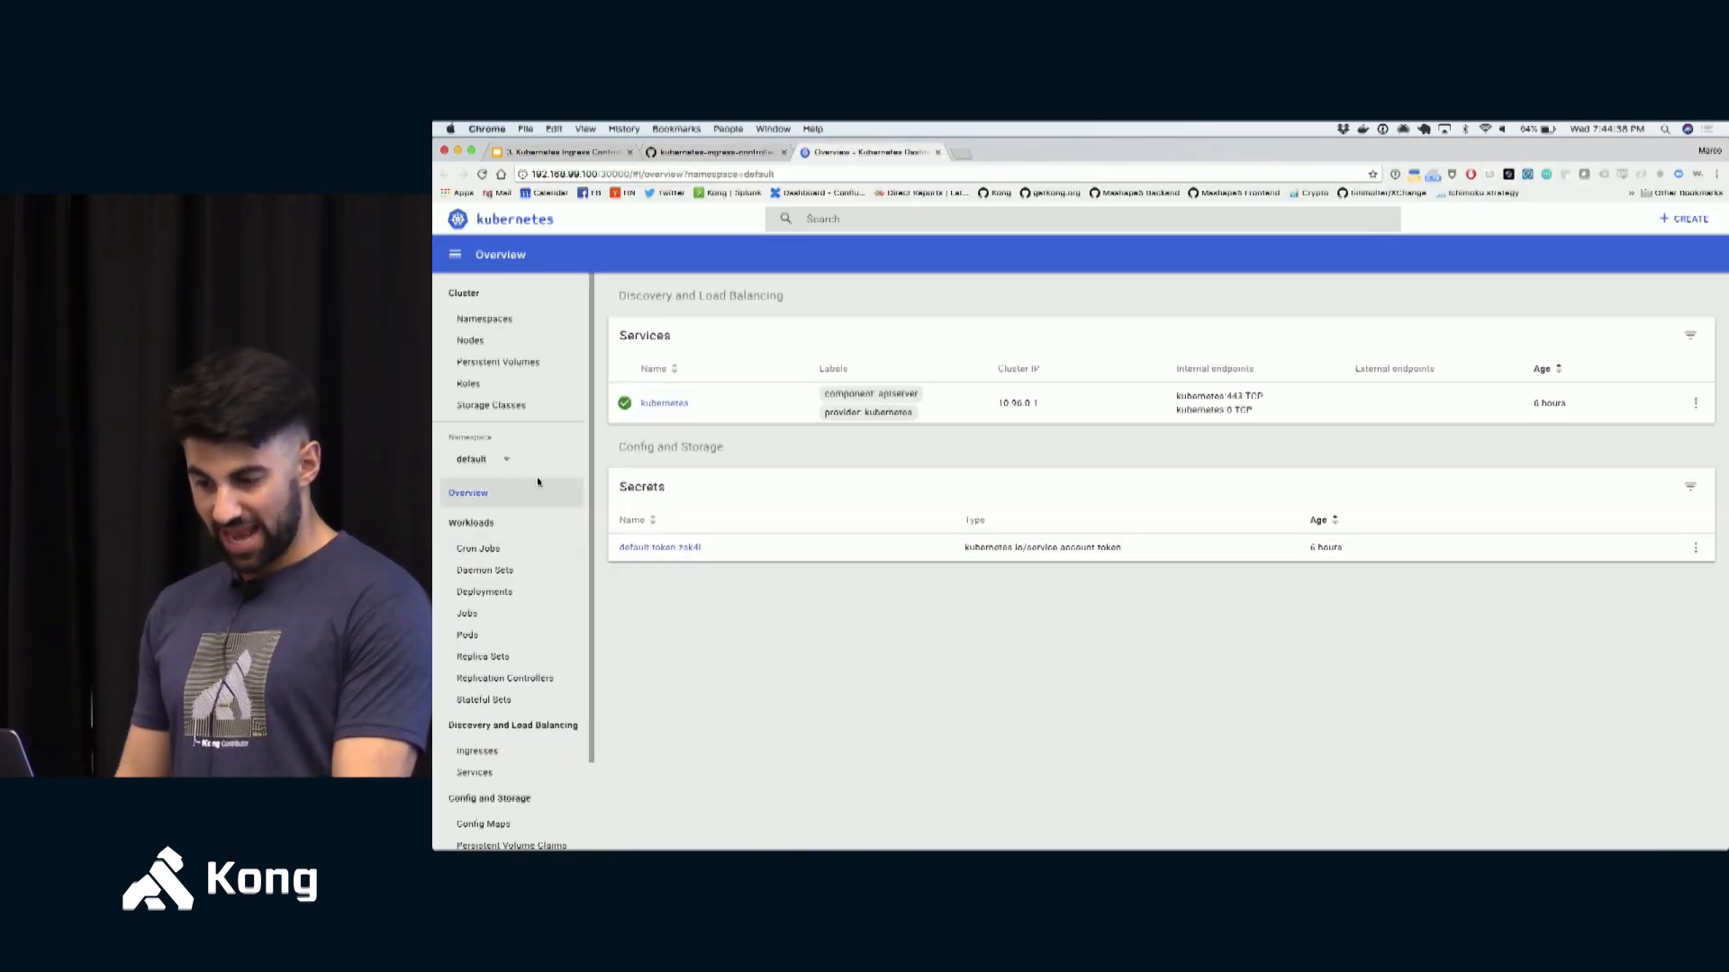
pyautogui.click(484, 459)
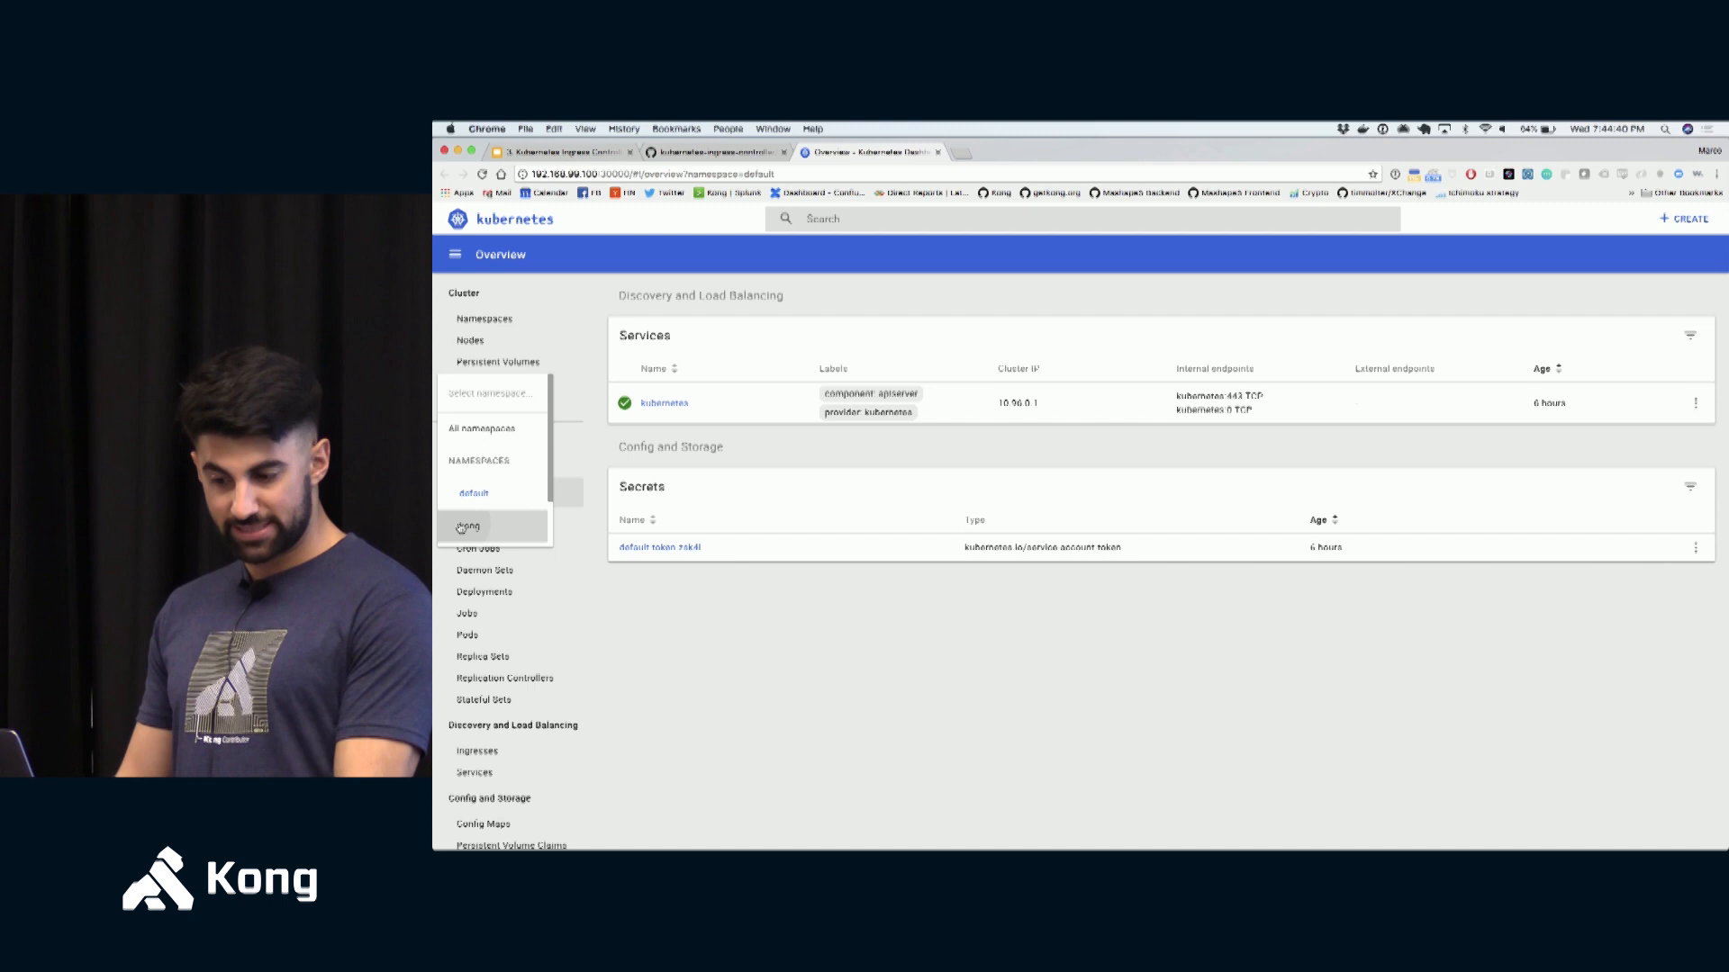
pyautogui.click(468, 526)
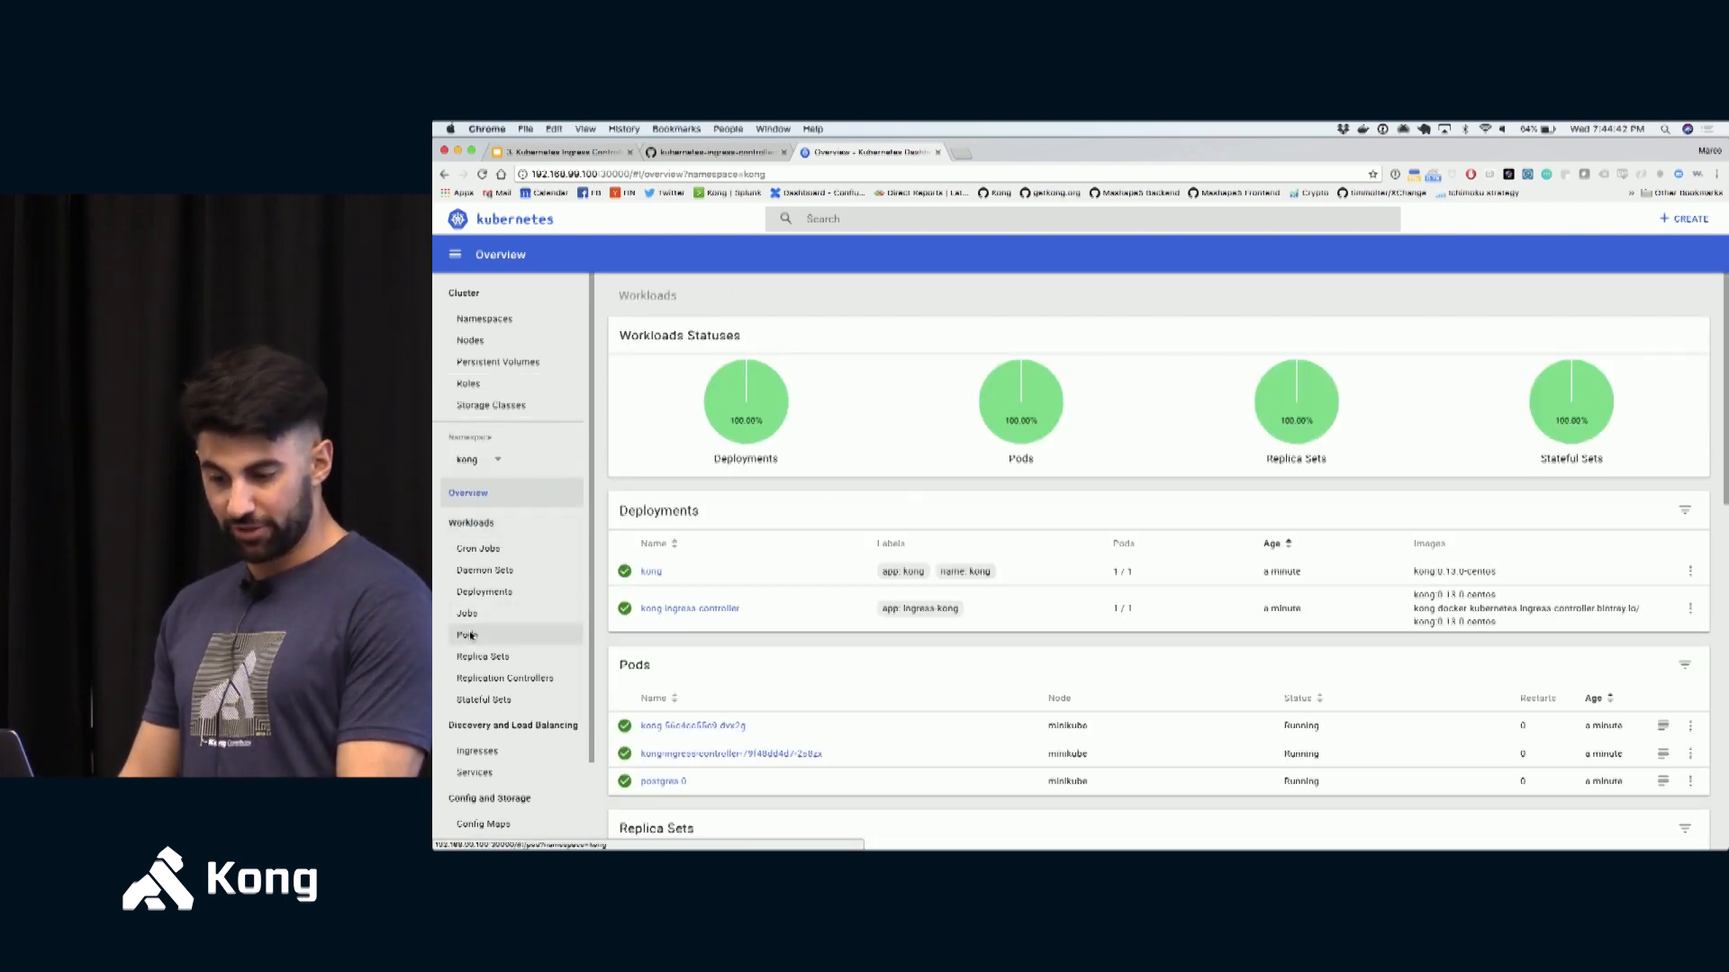
pyautogui.click(468, 633)
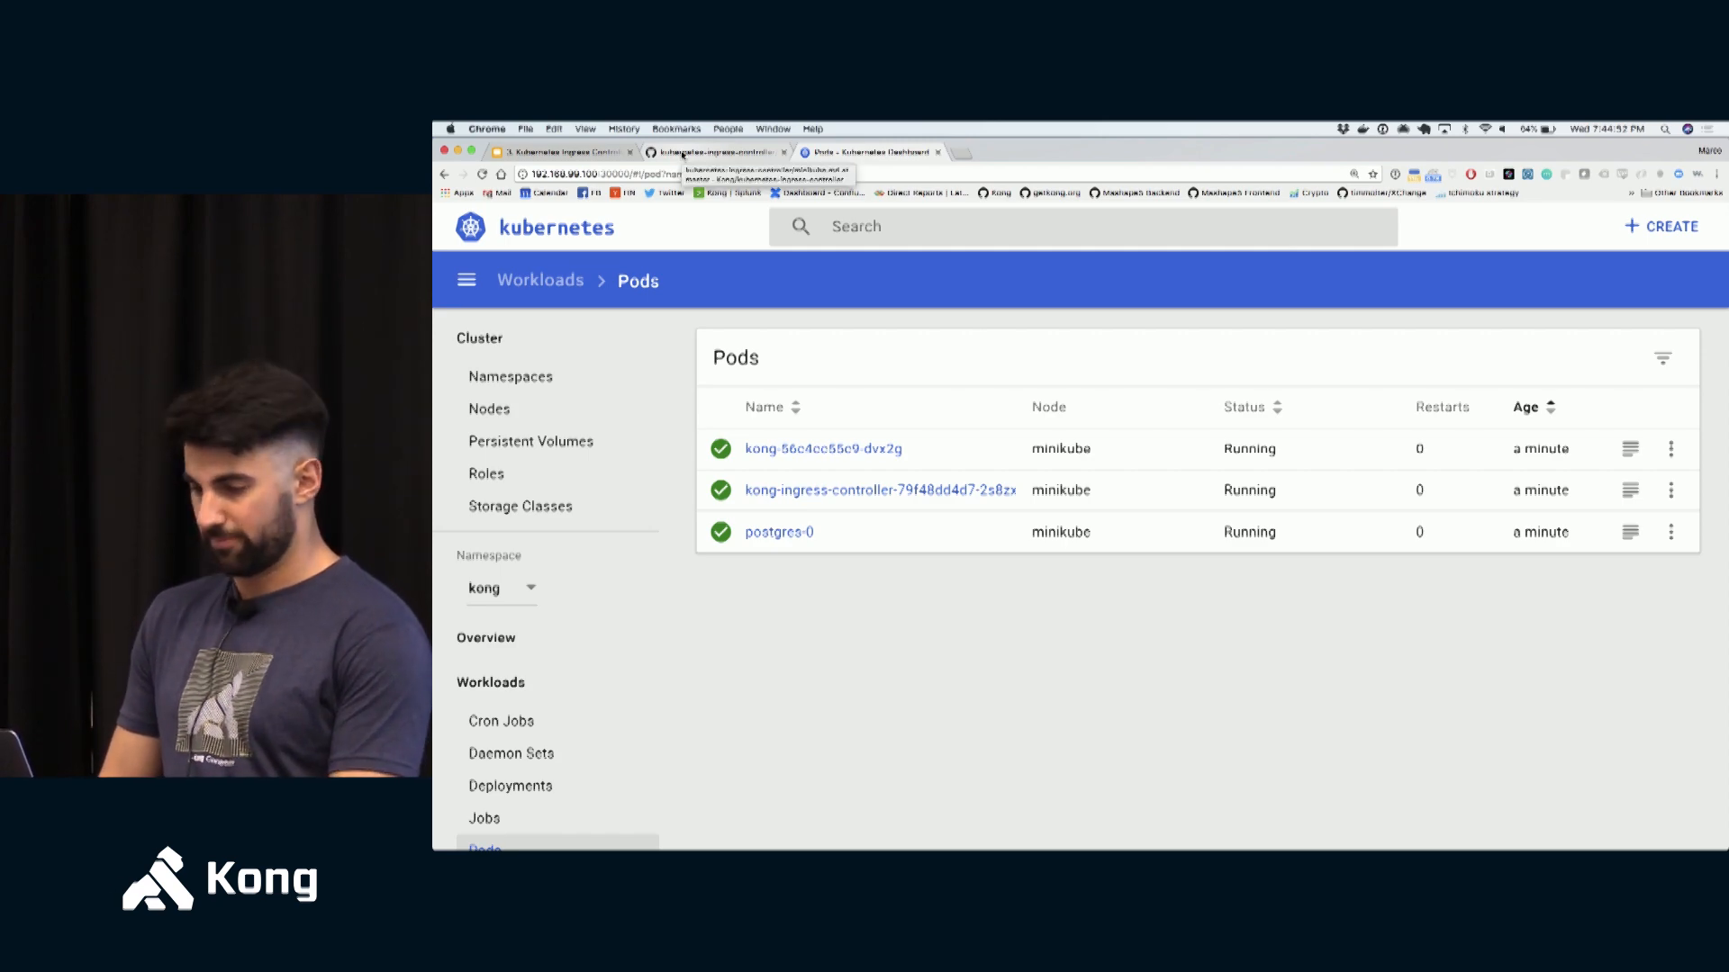
pyautogui.click(715, 151)
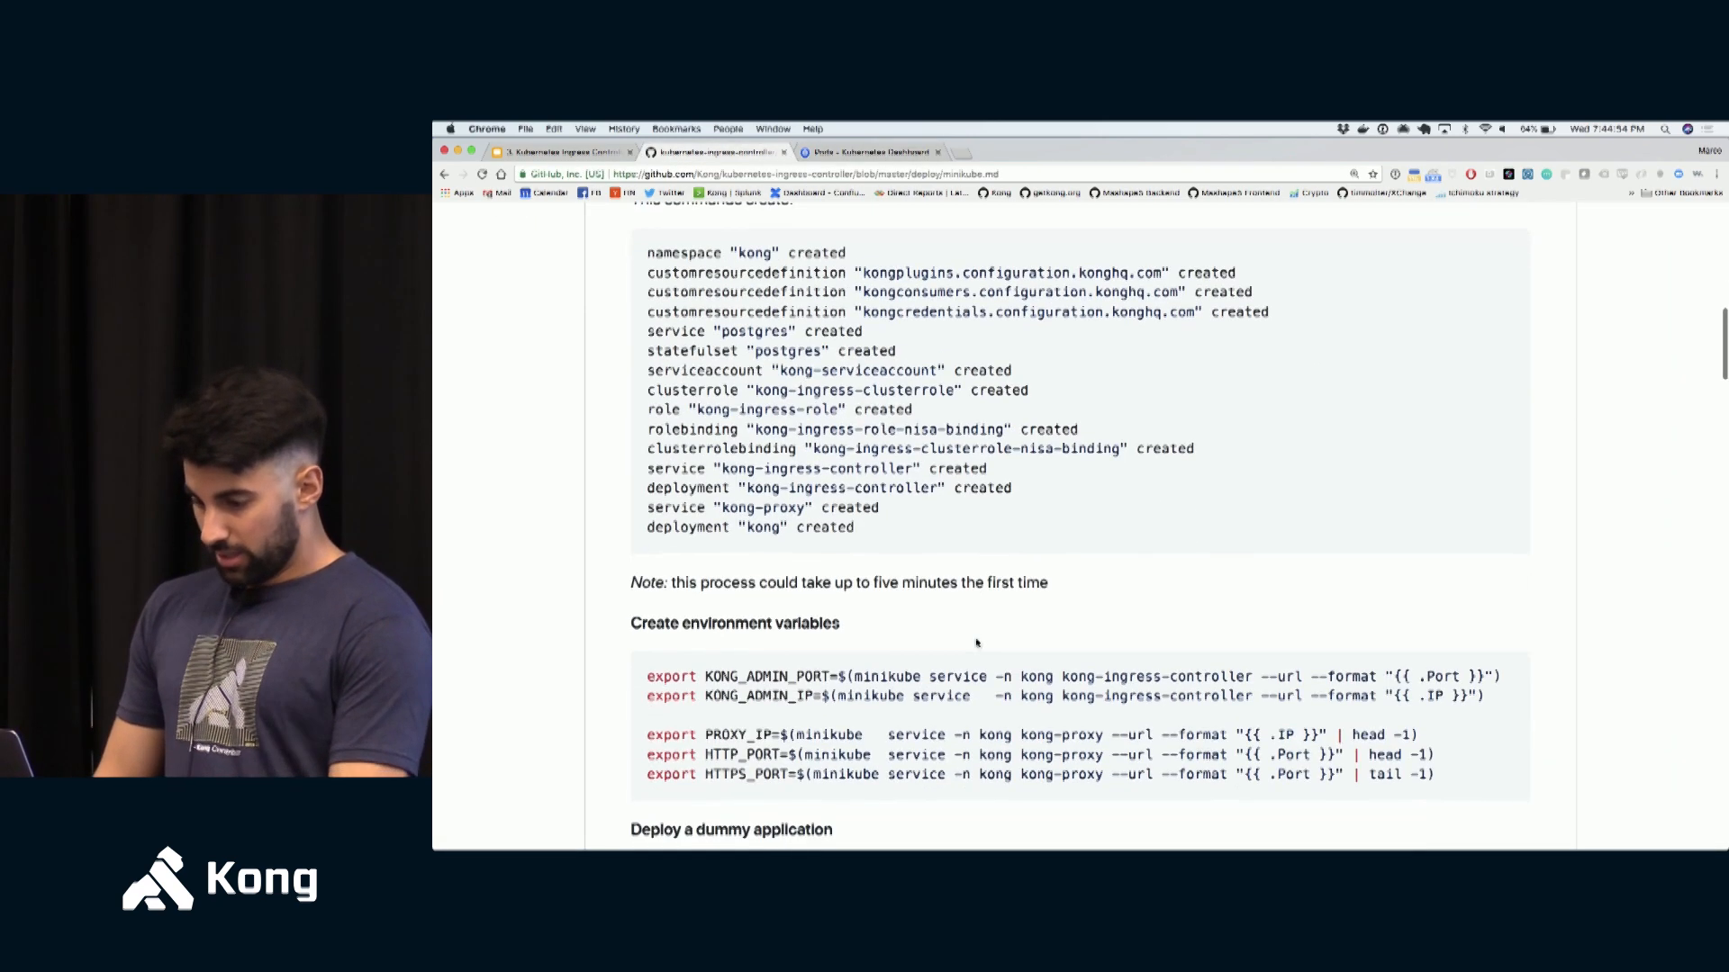
# - Export the Kong admin and proxy variables; echo KONG_ADMIN_IP (192.168.99.100) and KONG_ADMIN_PORT
pyautogui.scroll(-3)
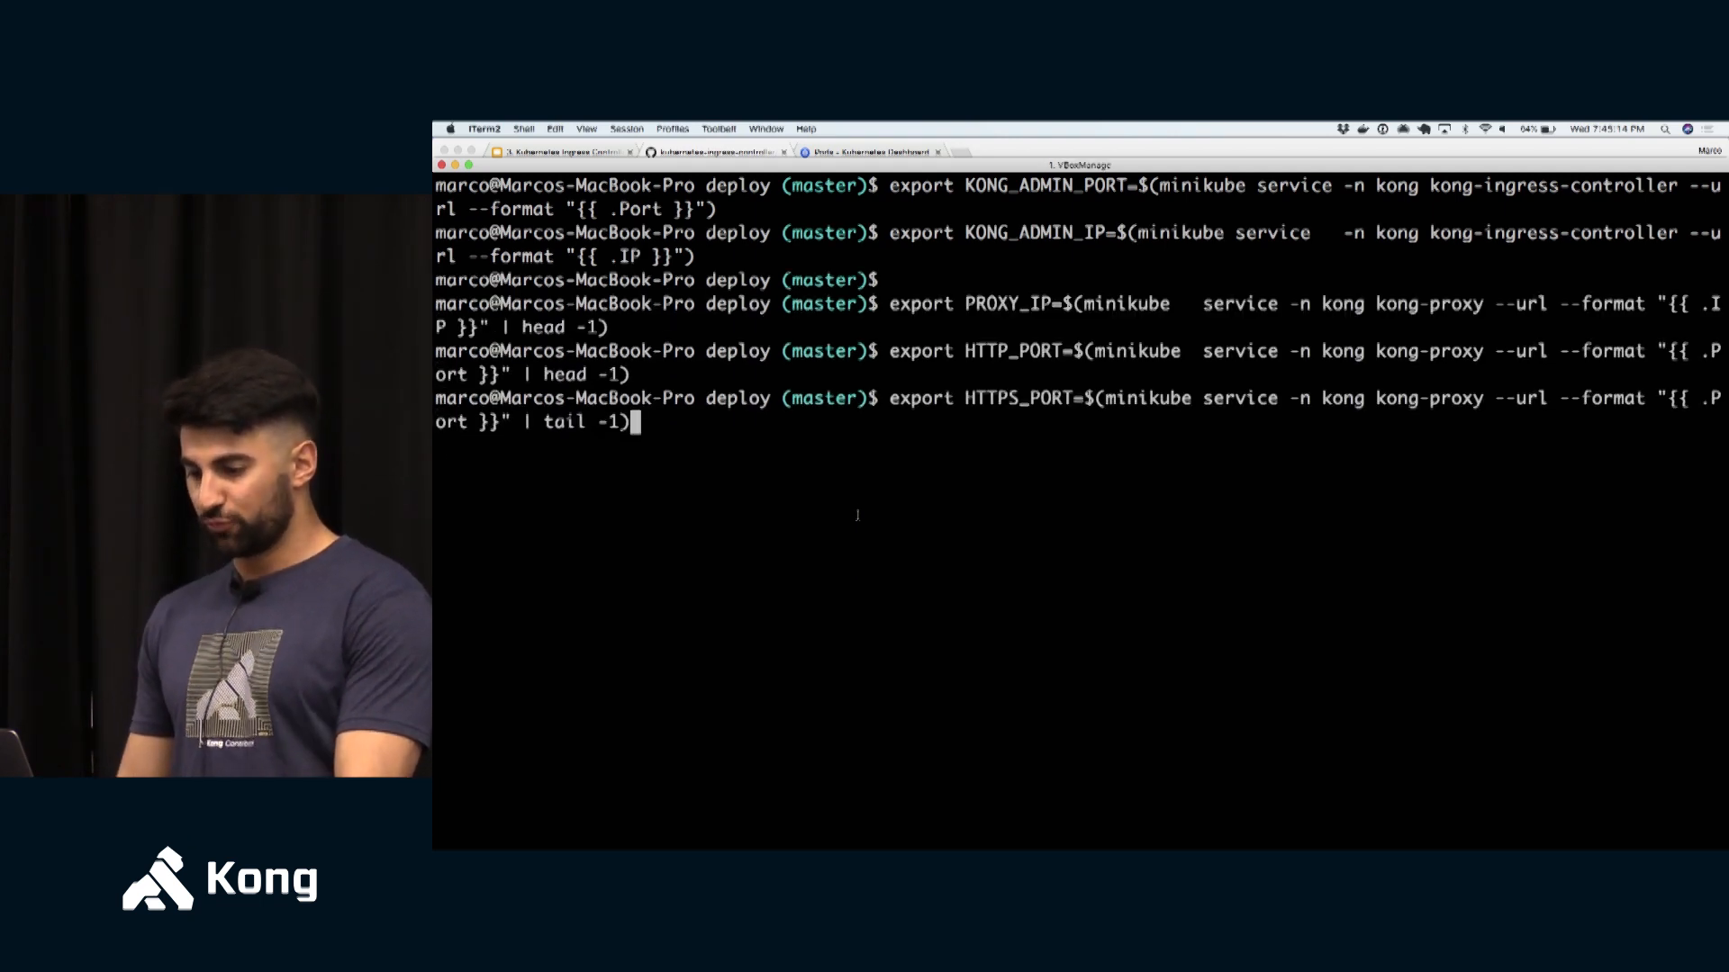
pyautogui.press('Return')
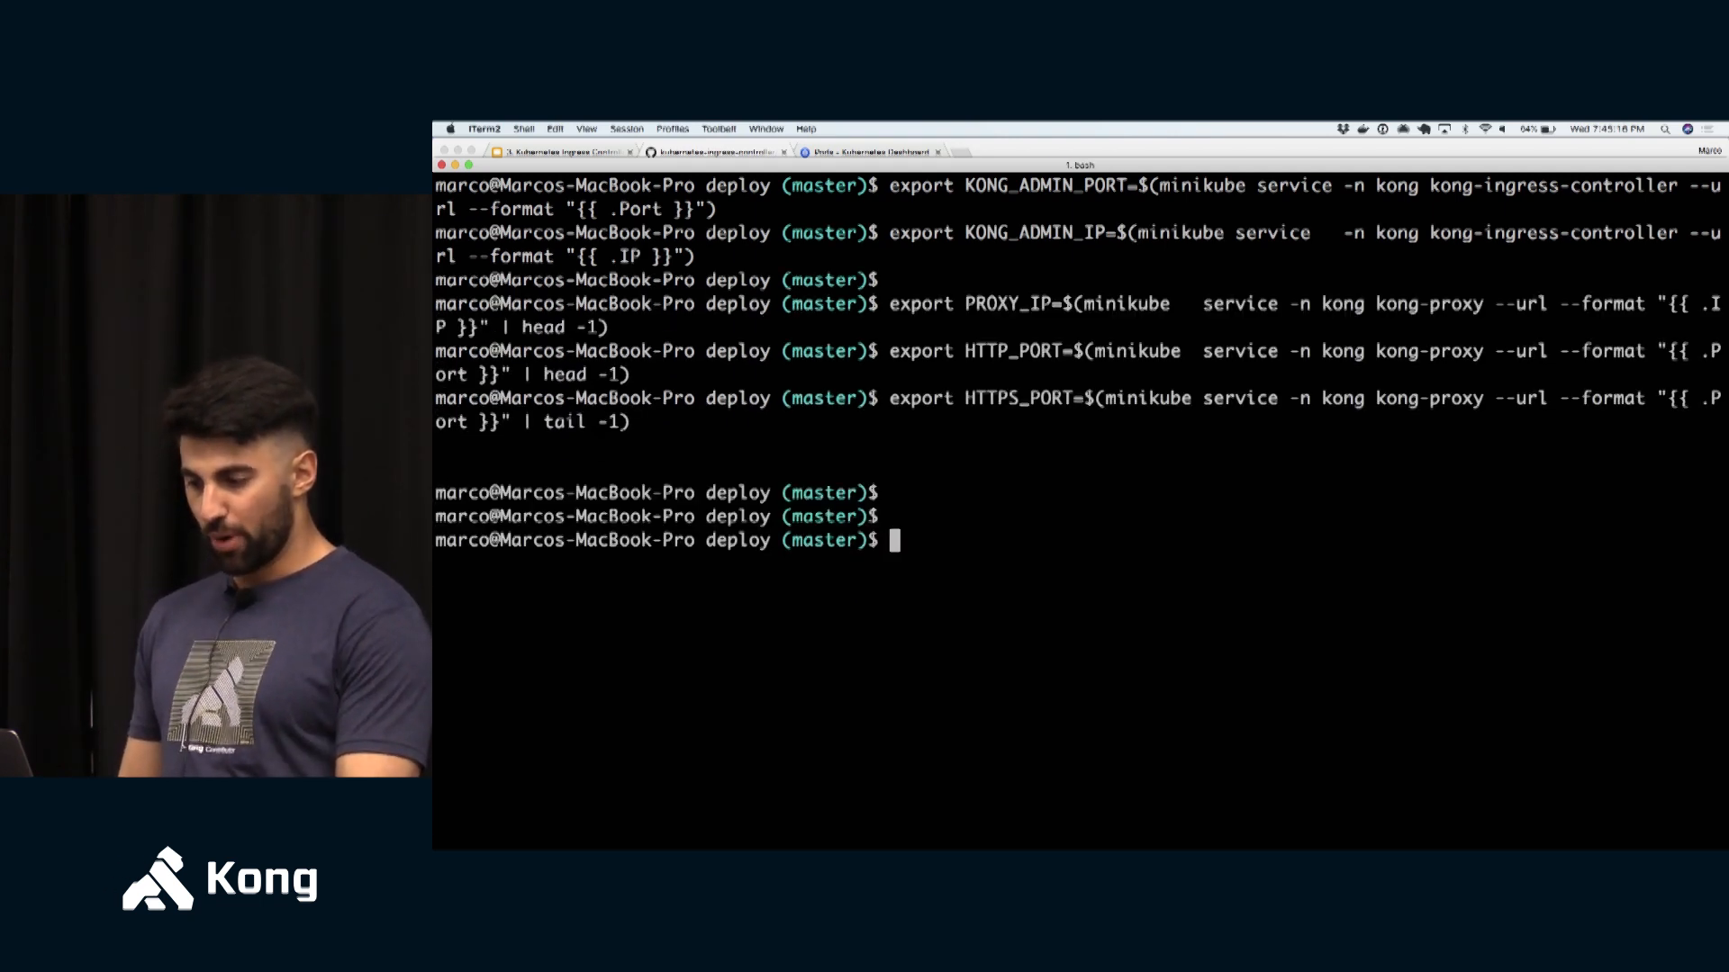
pyautogui.write('echo $')
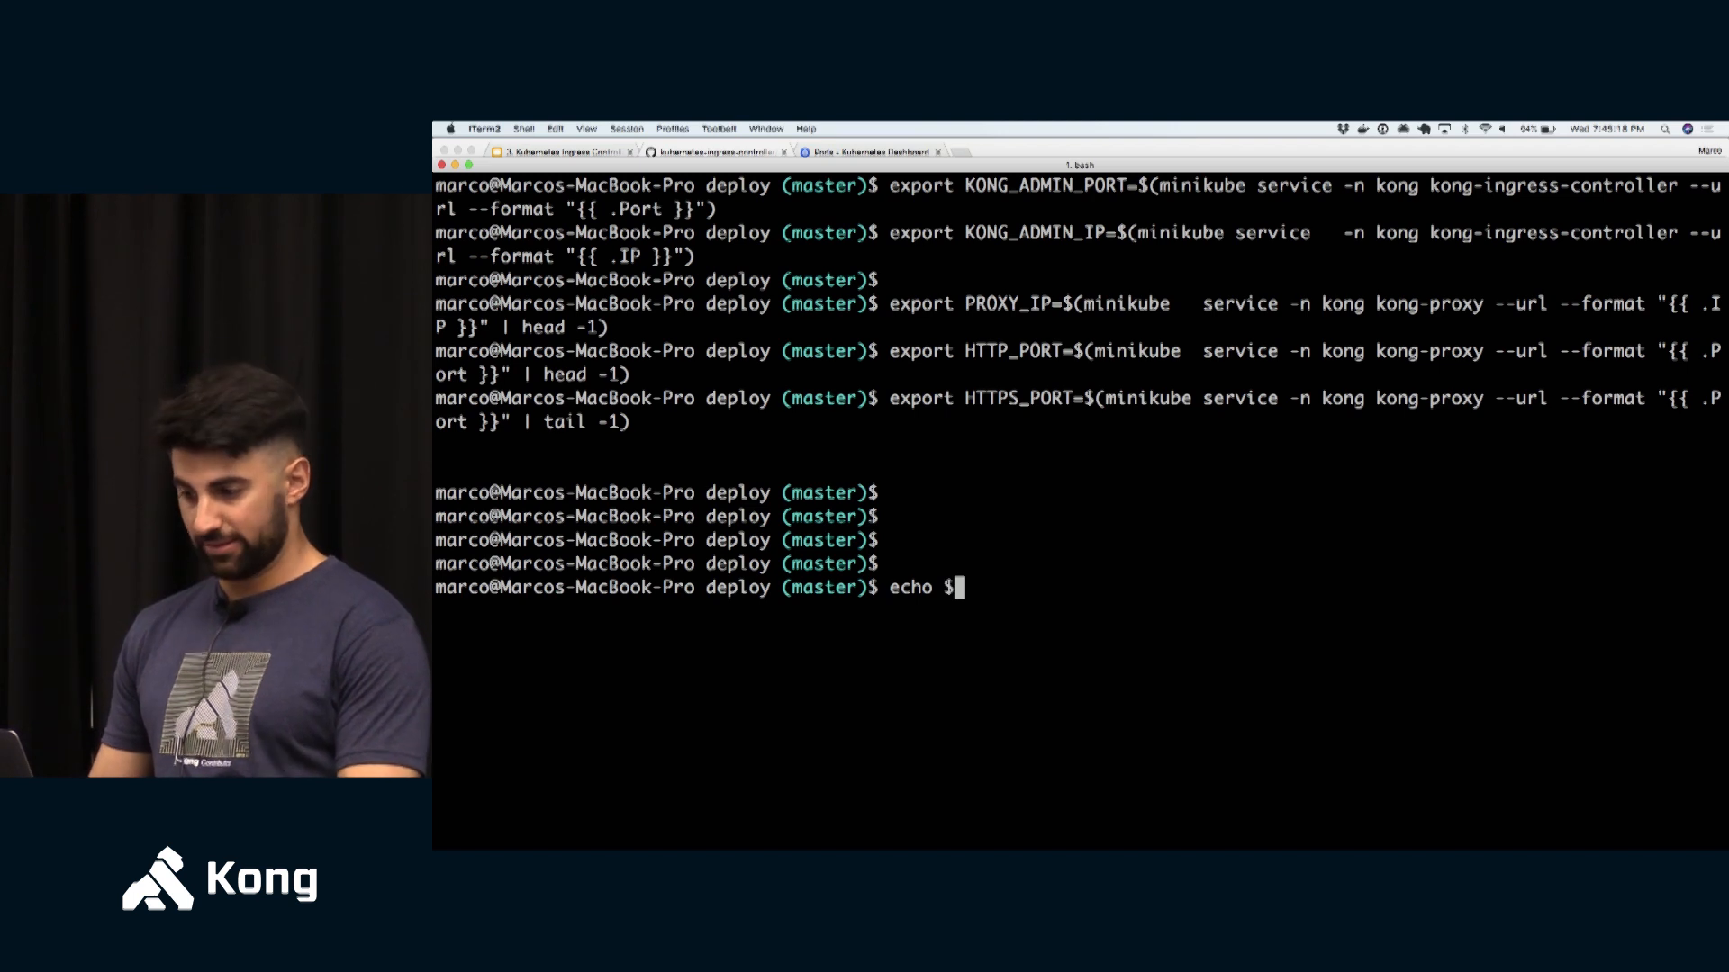
pyautogui.write('KONG_')
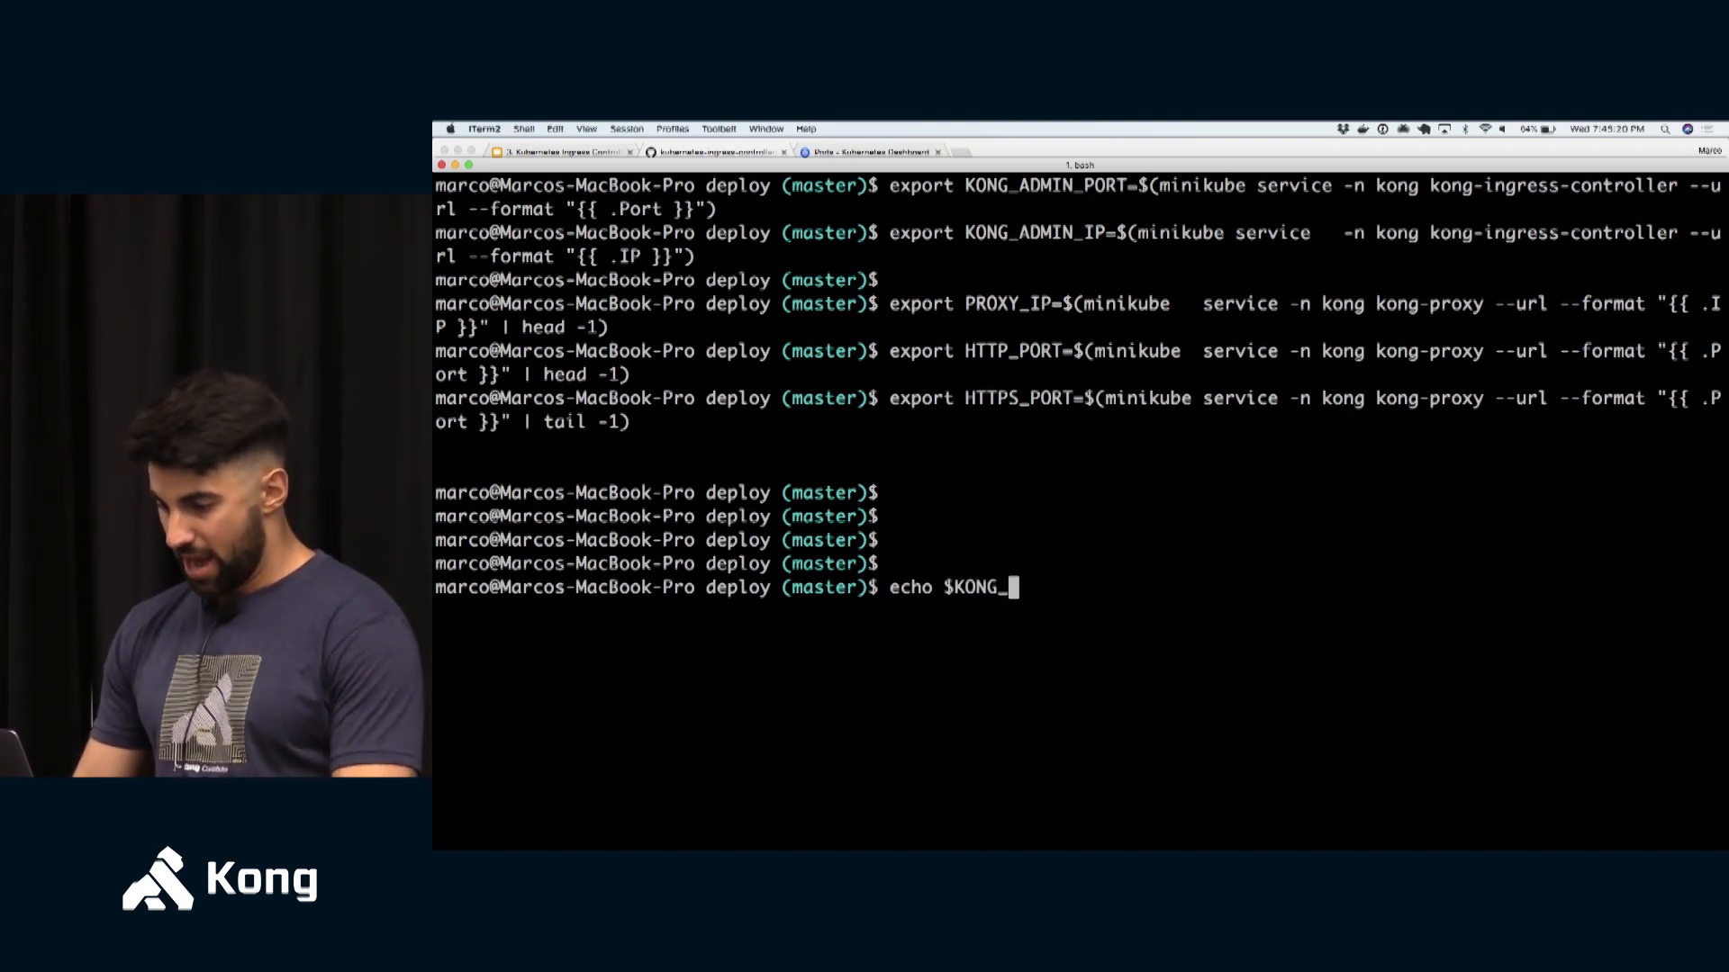
pyautogui.write('ADMIN_IP')
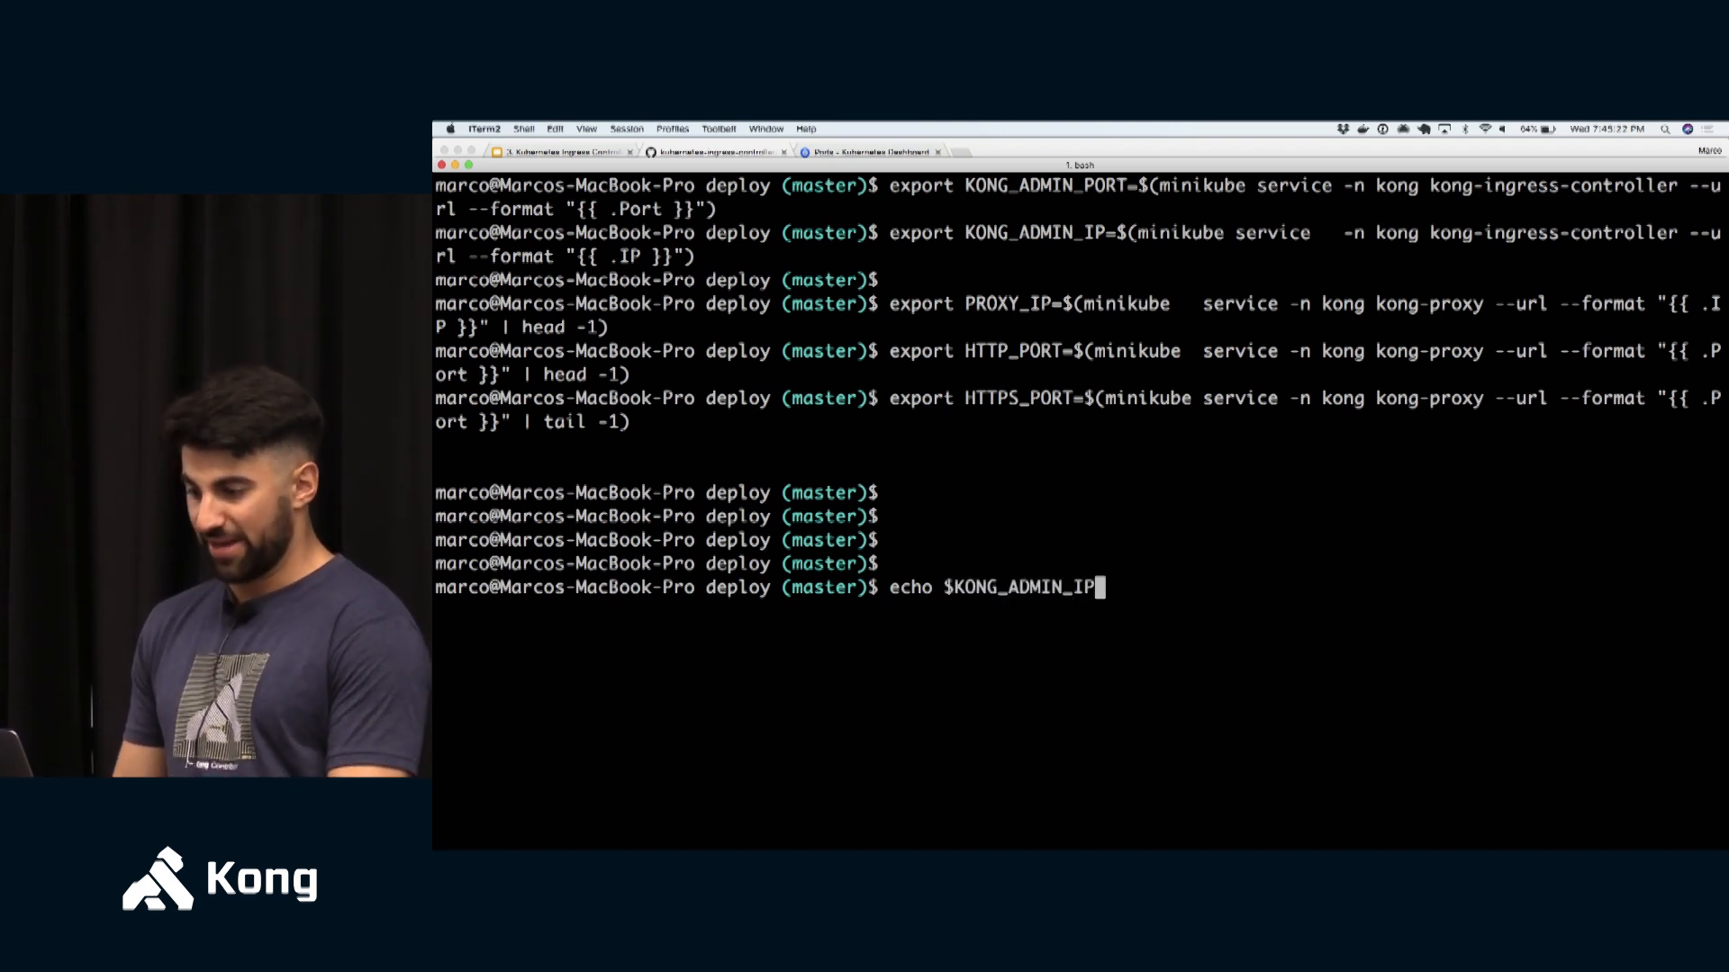
pyautogui.press('Return')
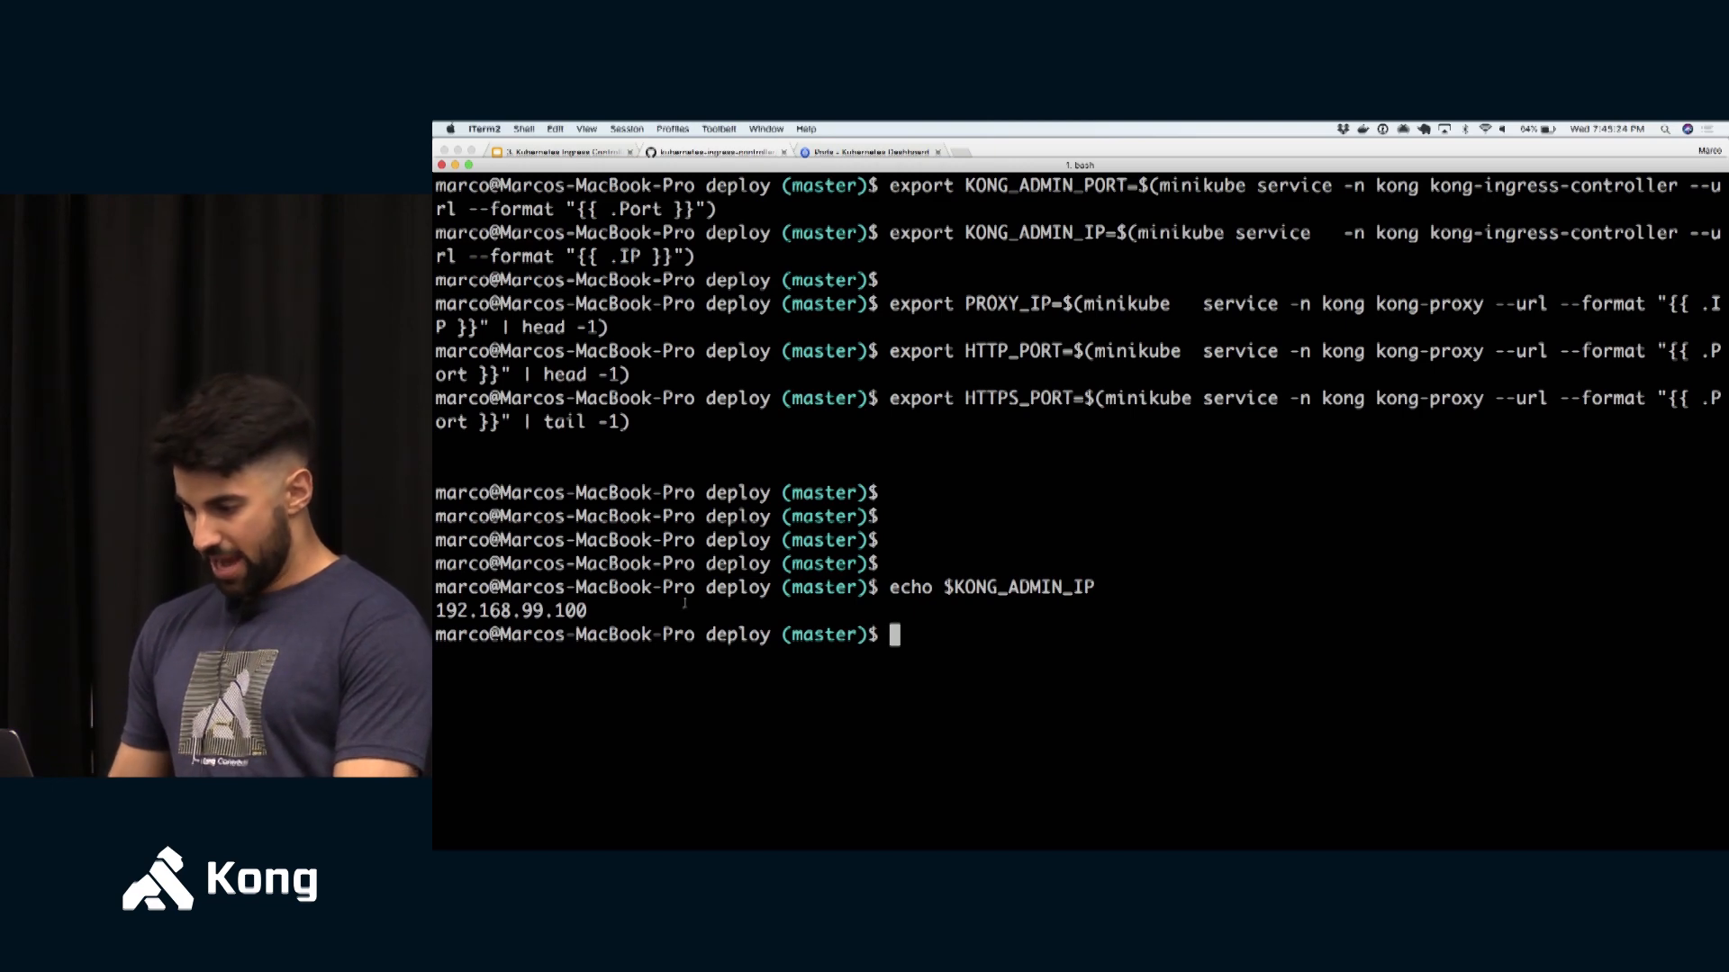
pyautogui.write('echo $KONG_ADMIN_PORT')
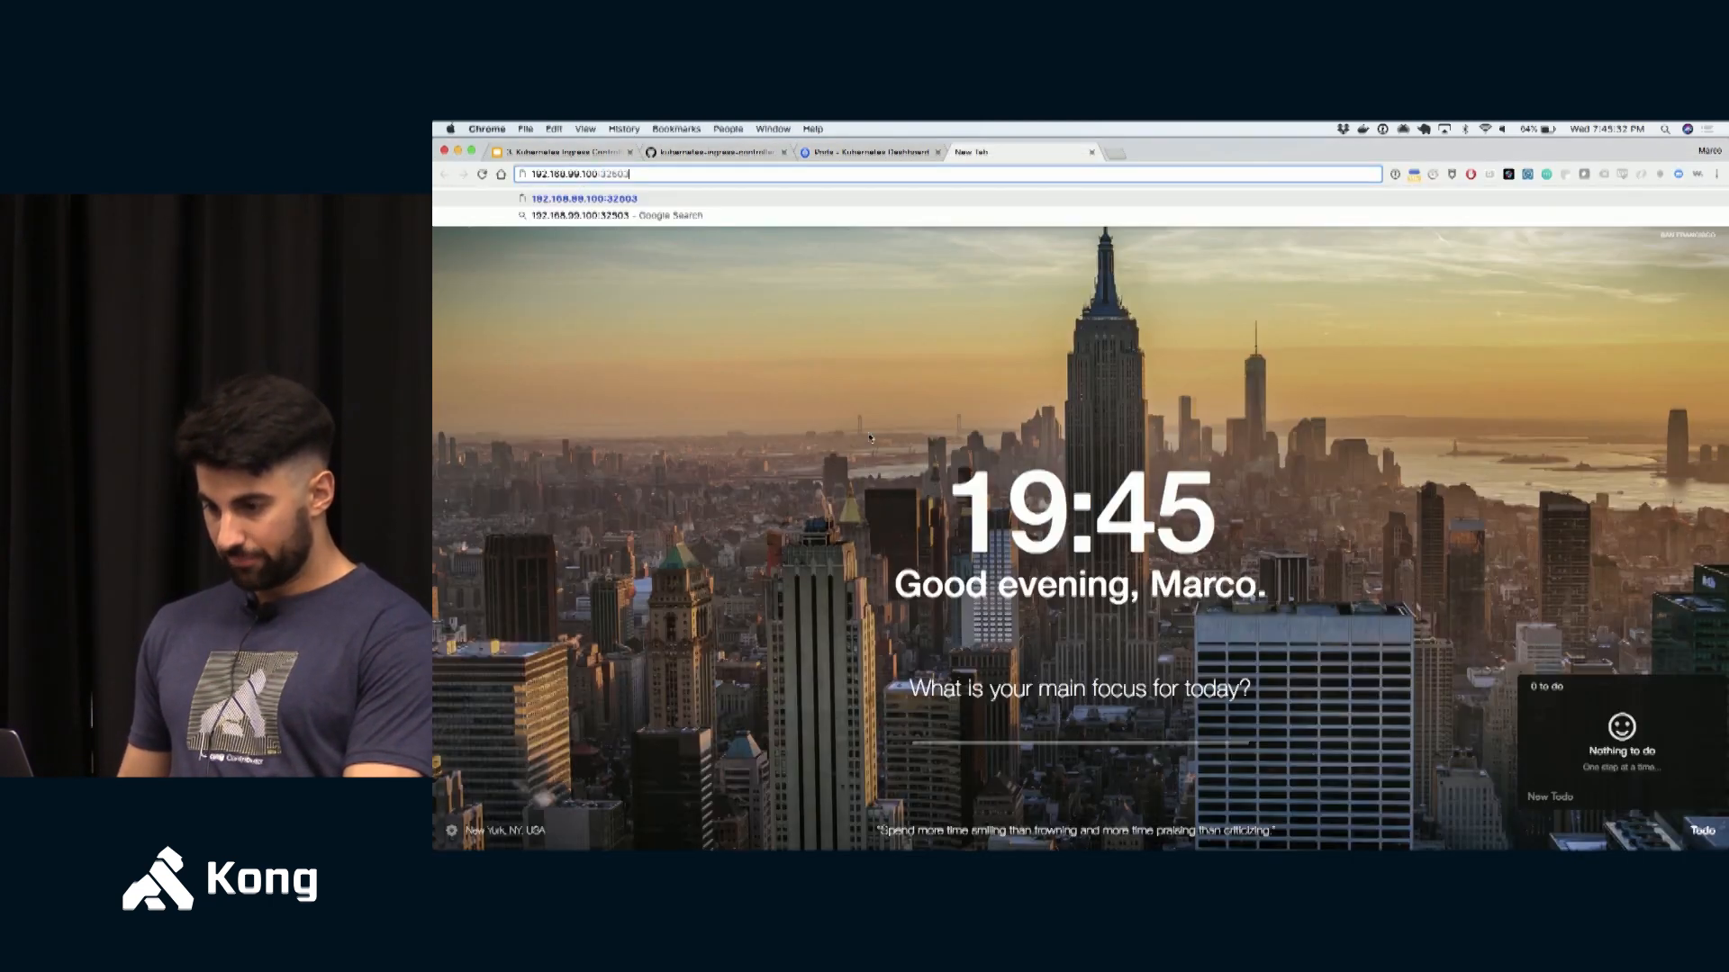
# - Load 192.168.99.100:32503/upstreams in Chrome, showing Kong reporting total 0 upstreams
pyautogui.press('Return')
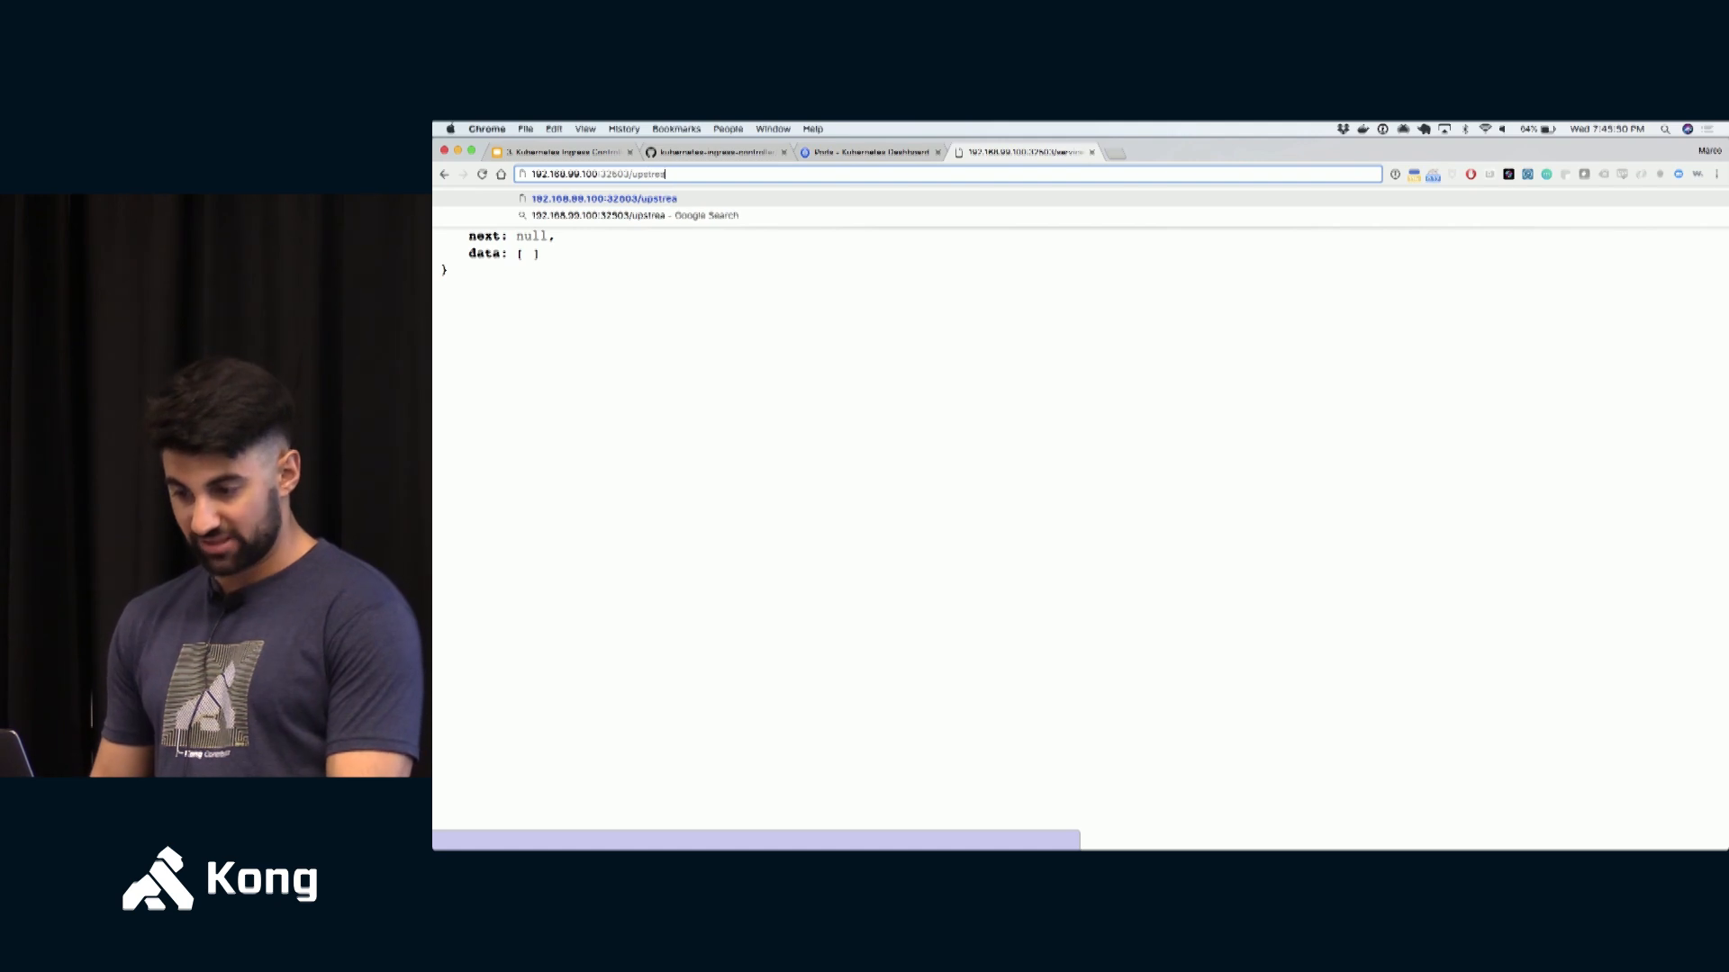
pyautogui.write('ms')
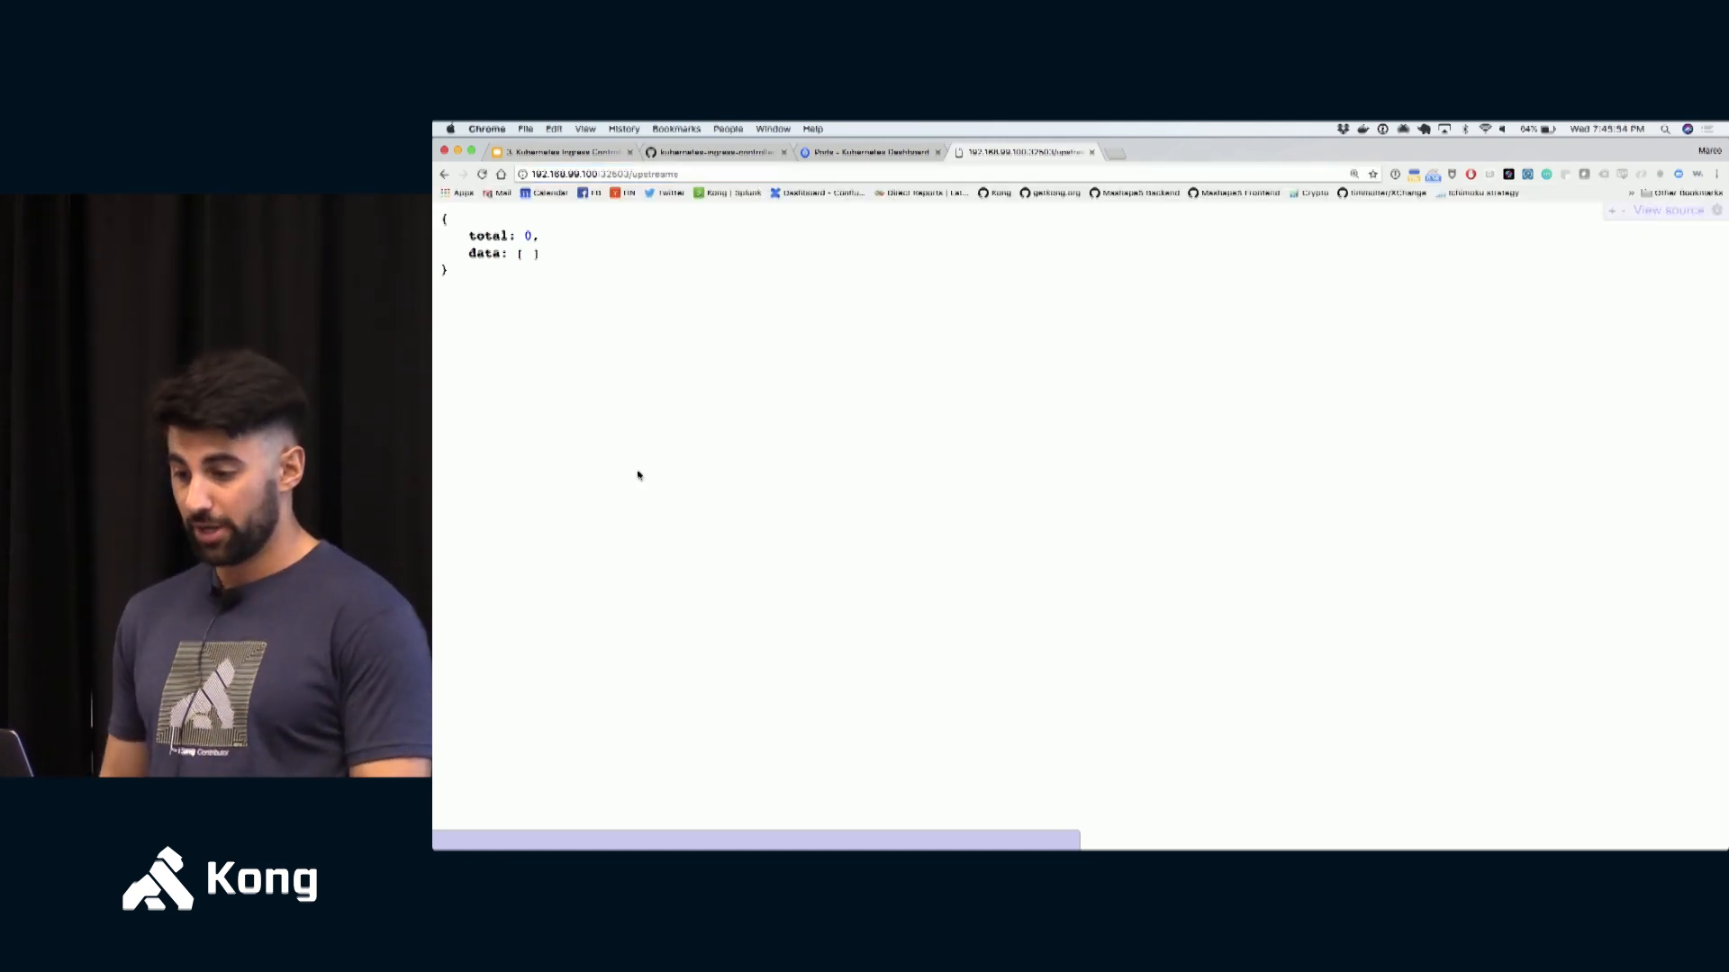
pyautogui.click(712, 151)
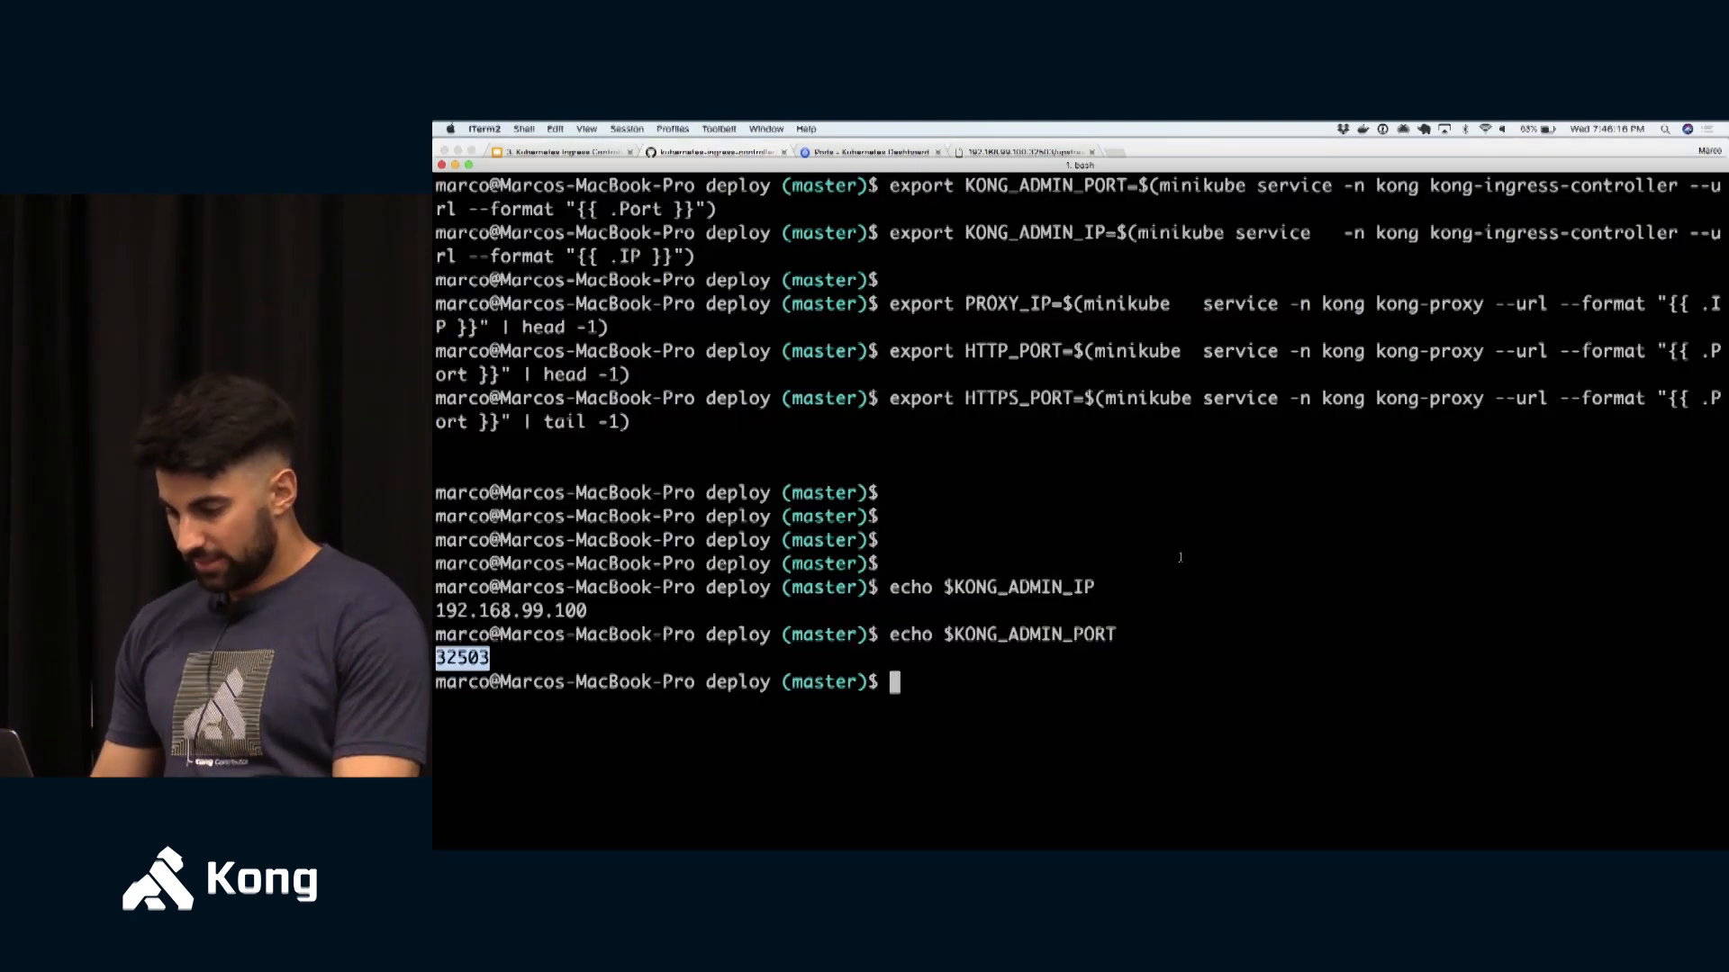
# - Create http-svc from manifests/dummy-application.yaml and open that manifest in Sublime
pyautogui.write('kubectl create -f')
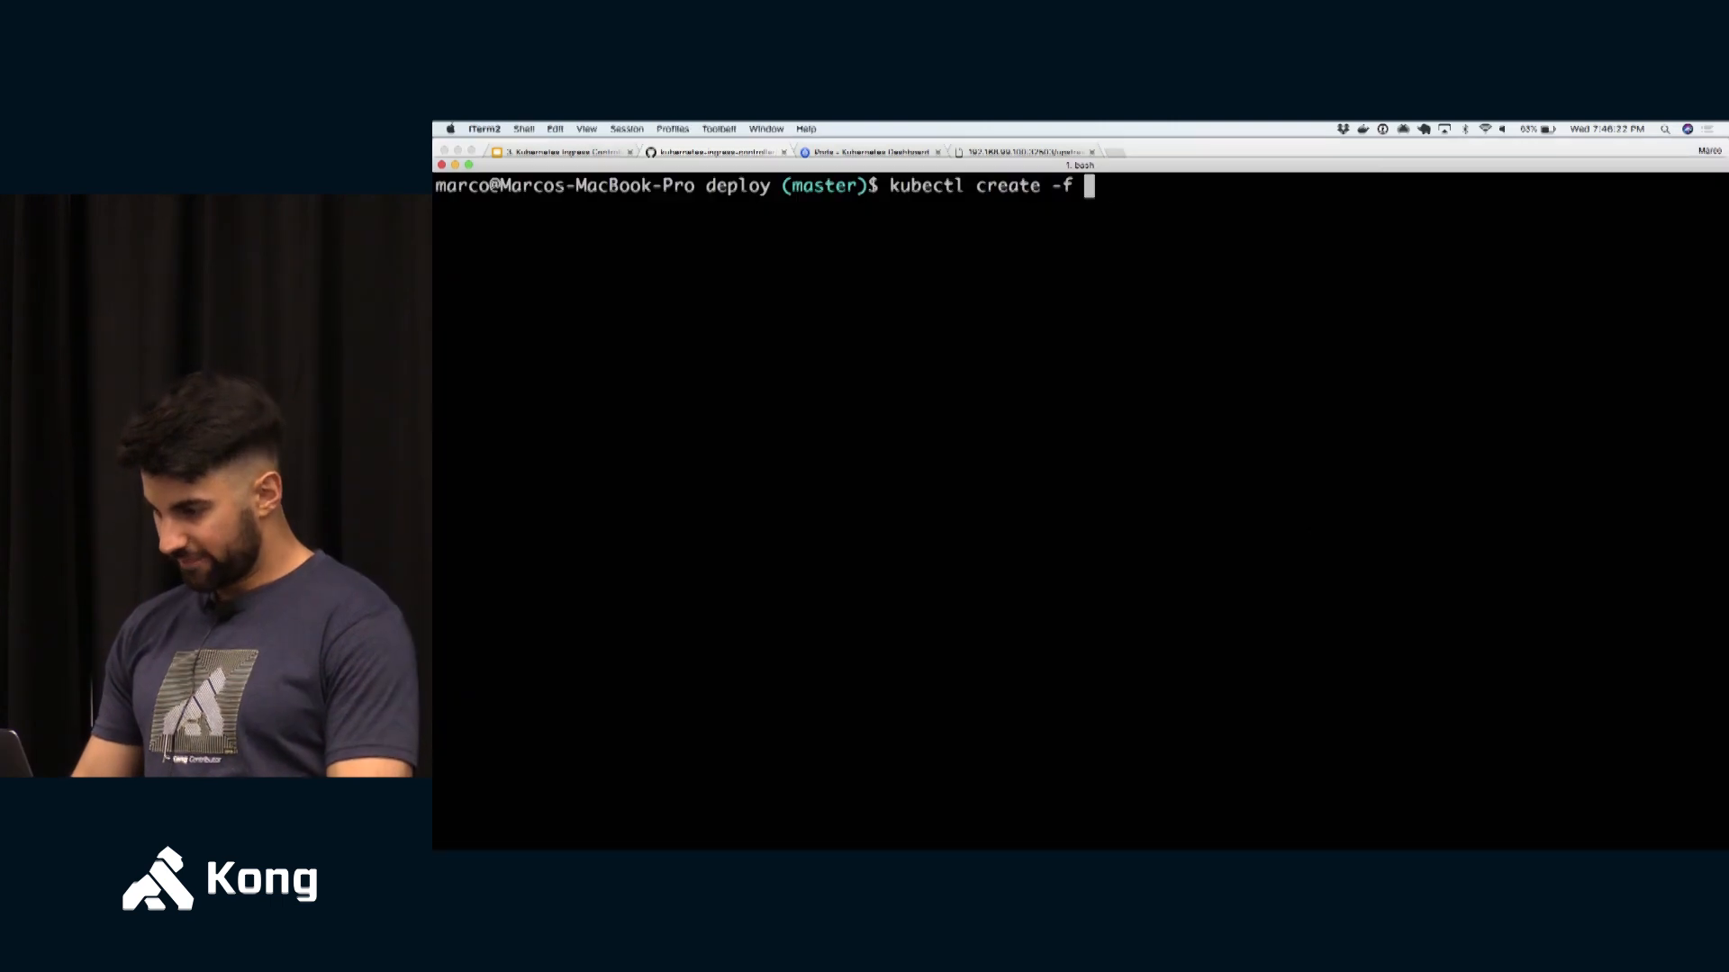
pyautogui.write('manifests/dummy-application.yaml')
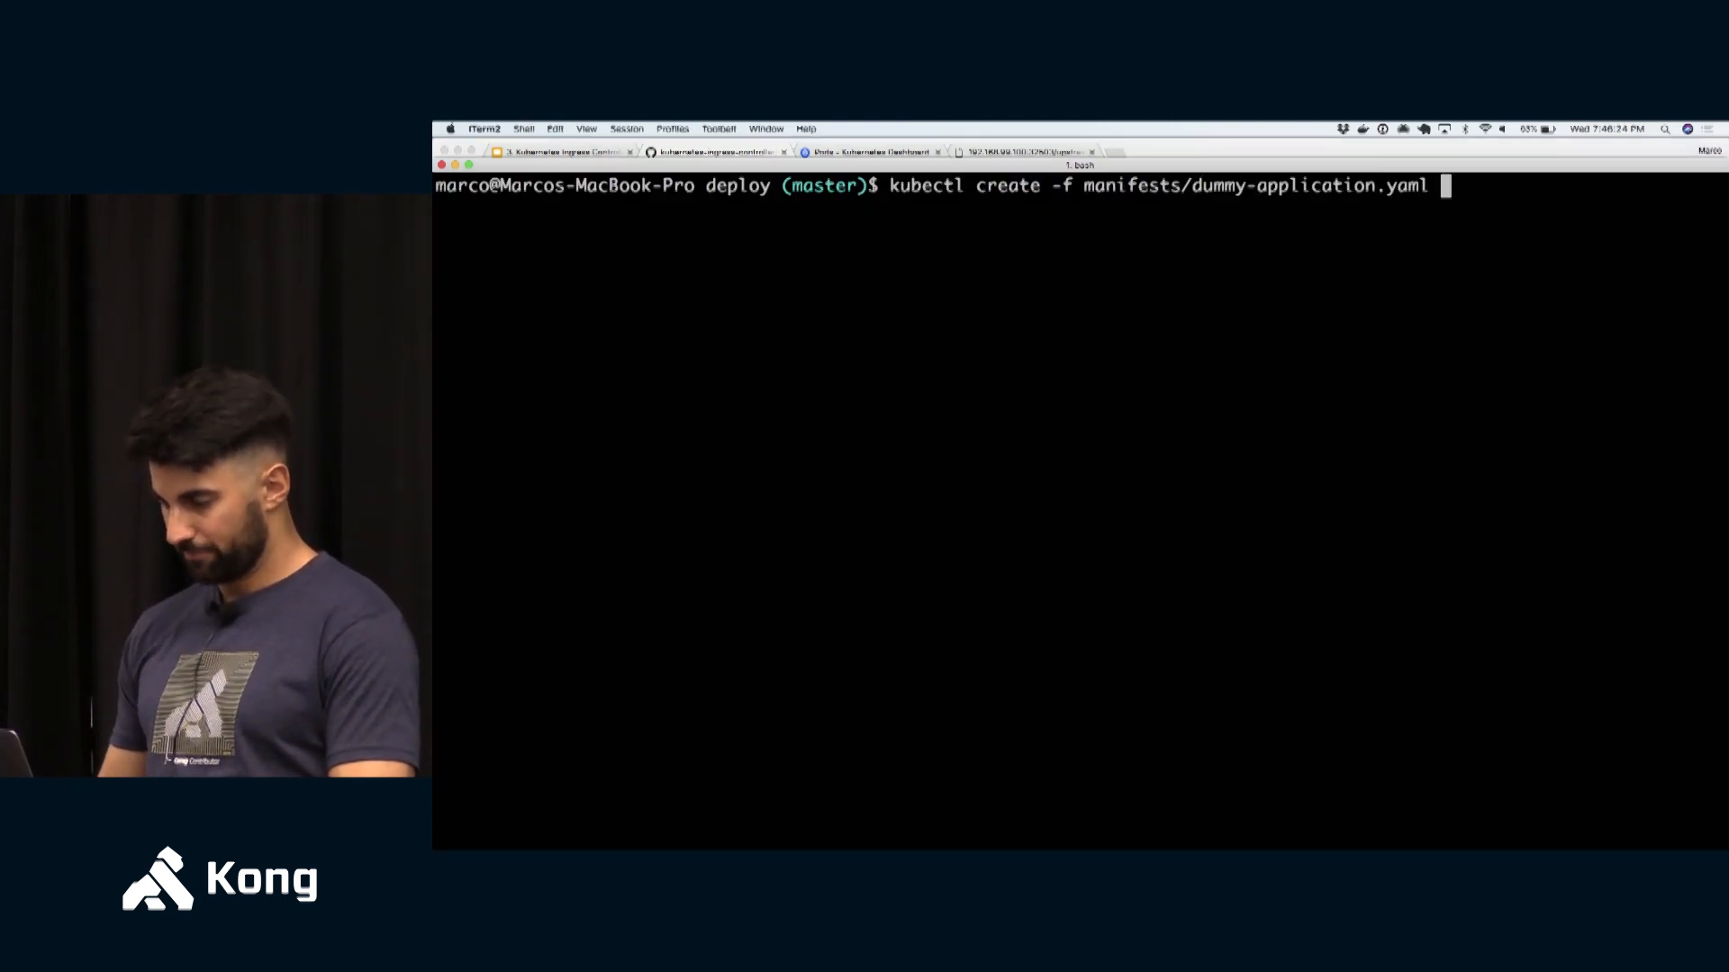
pyautogui.press('Return')
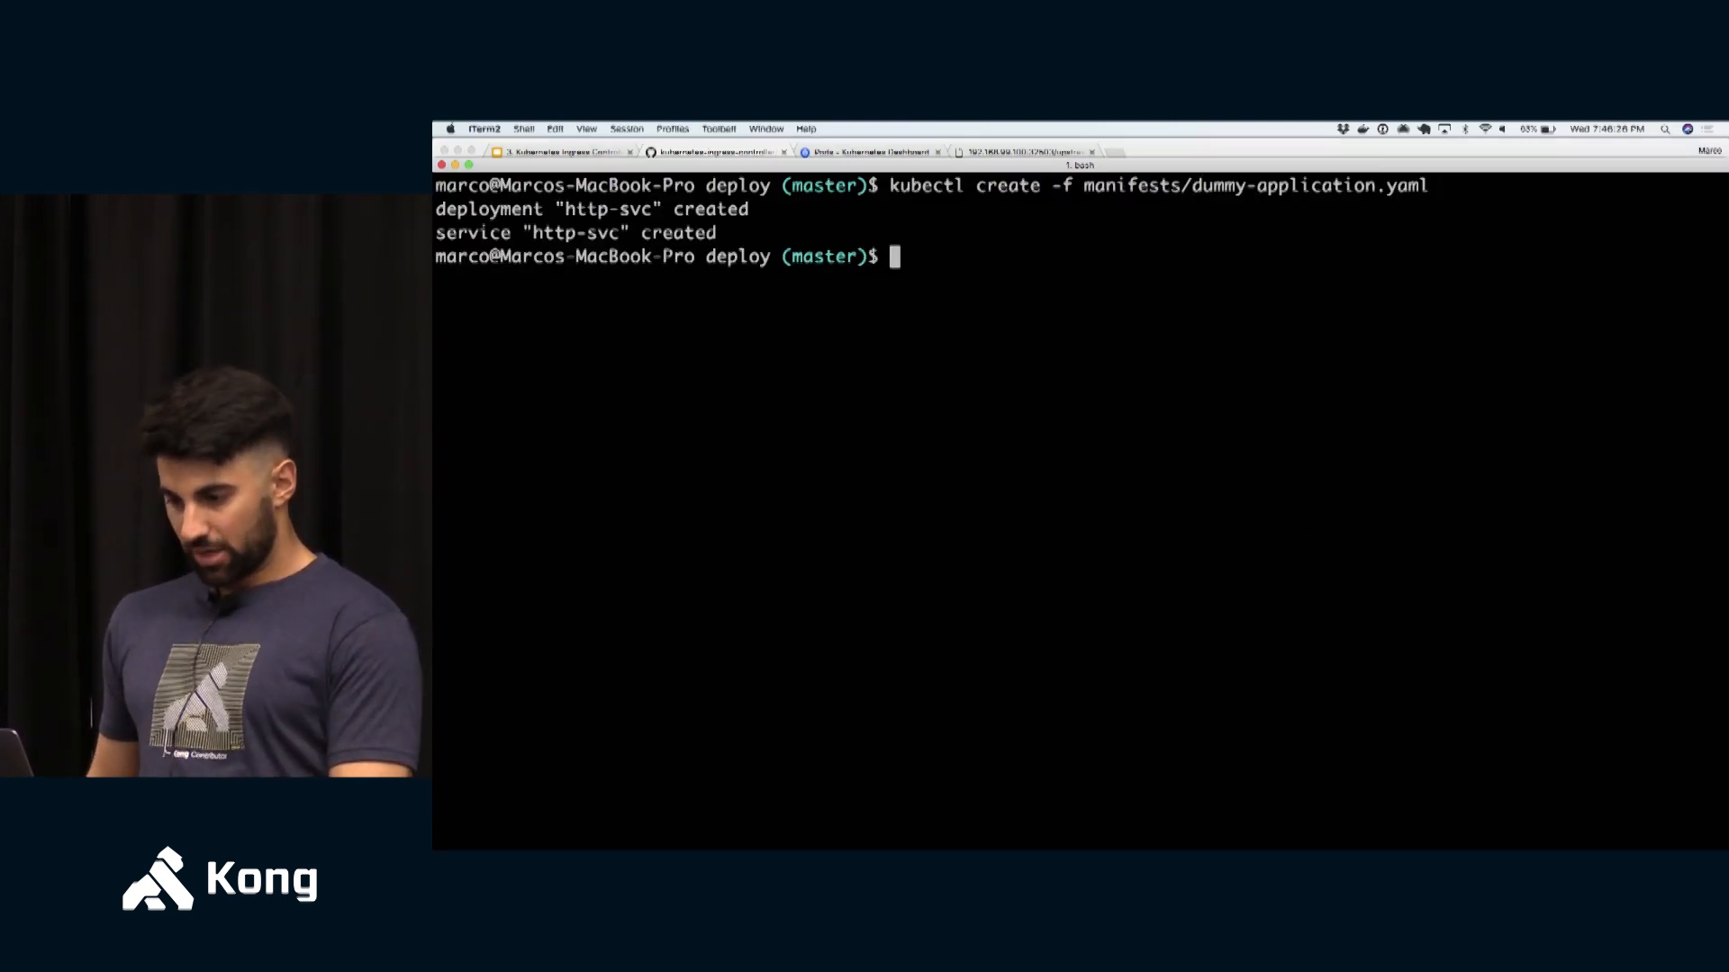
pyautogui.doubleClick(1253, 185)
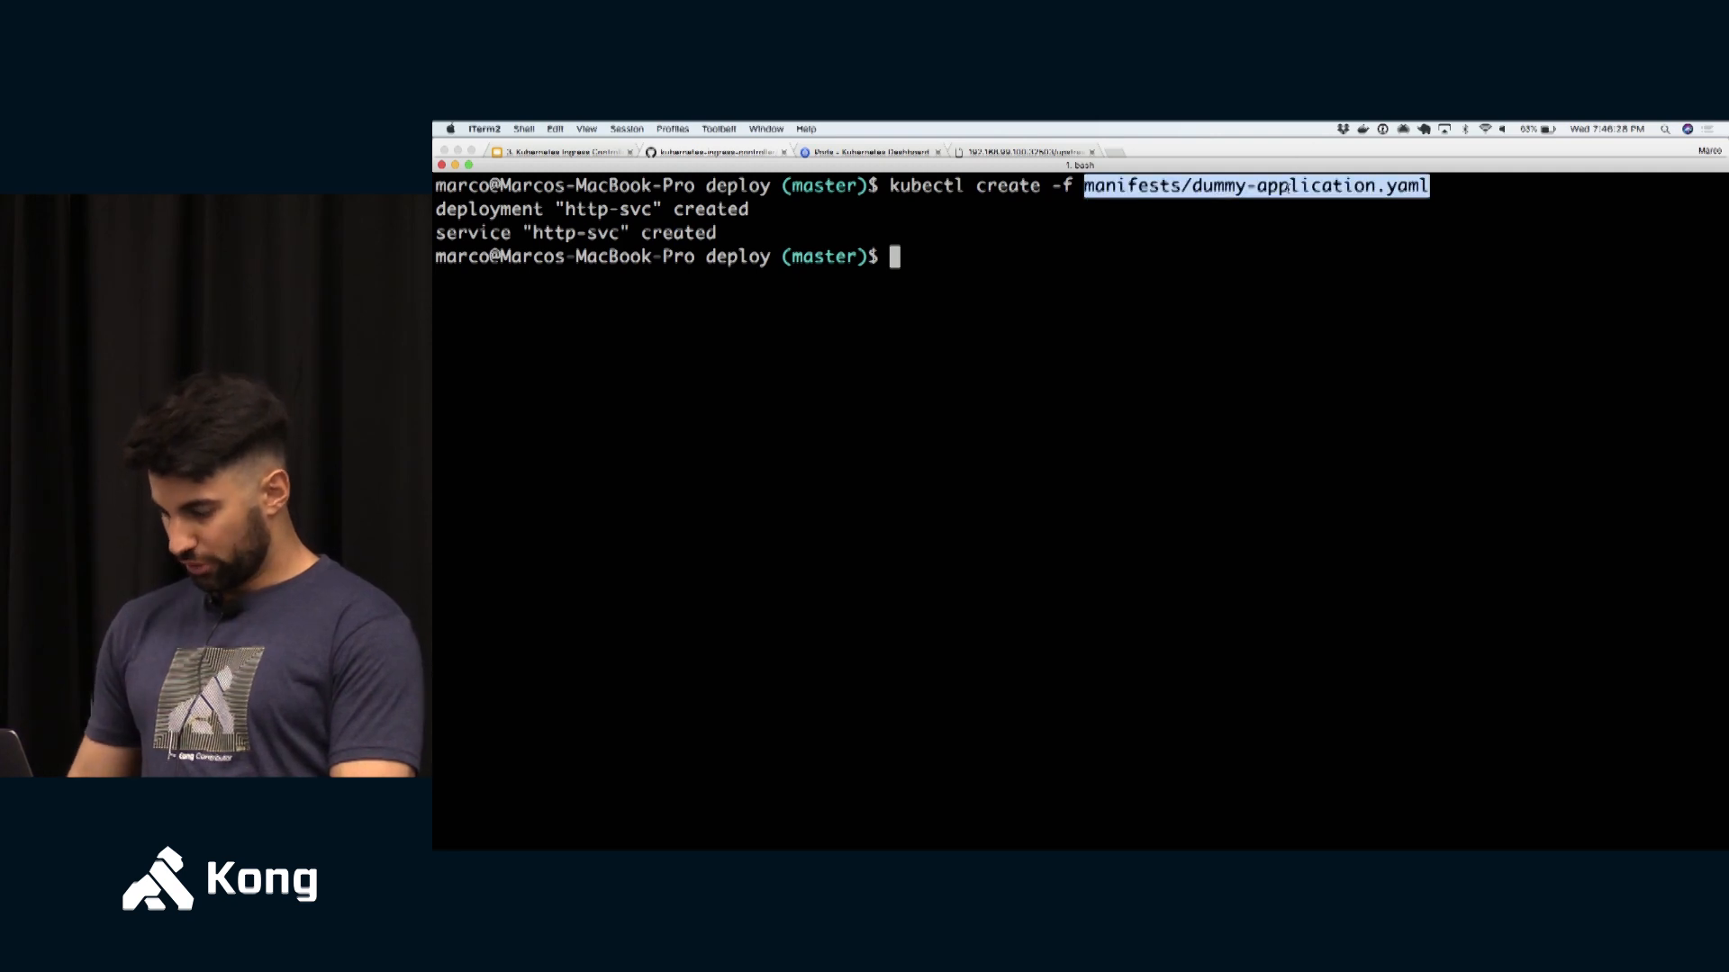
pyautogui.write('sublime manifests/dummy-application.yaml')
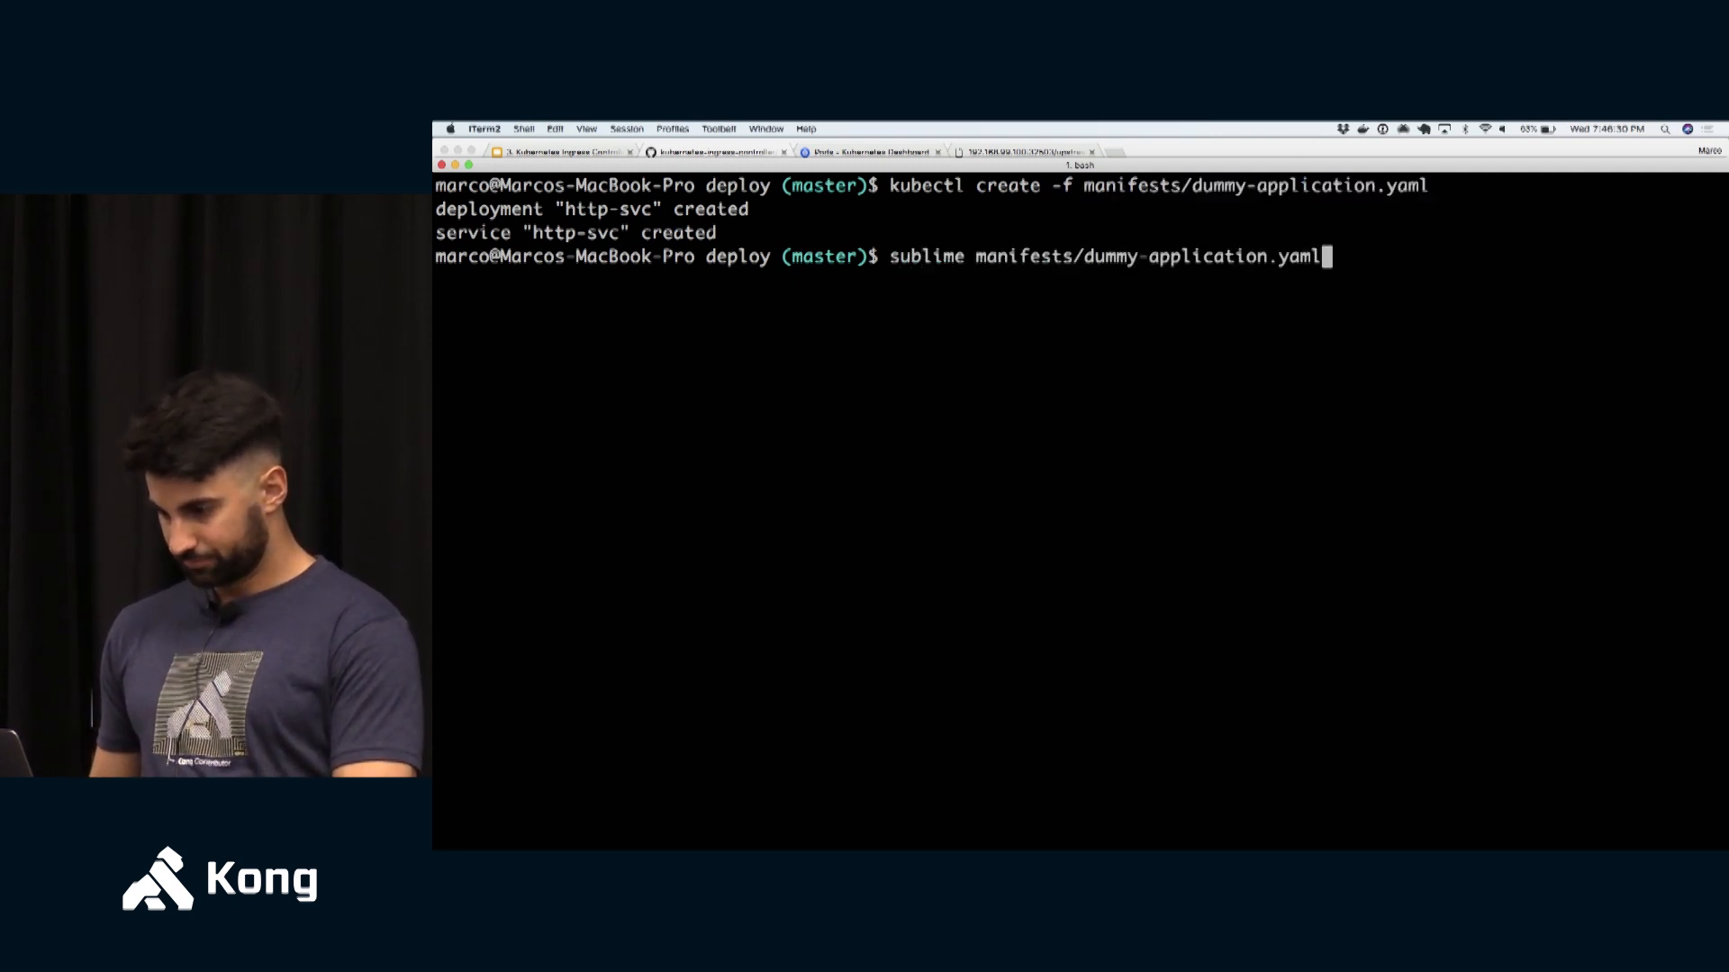
pyautogui.press('Return')
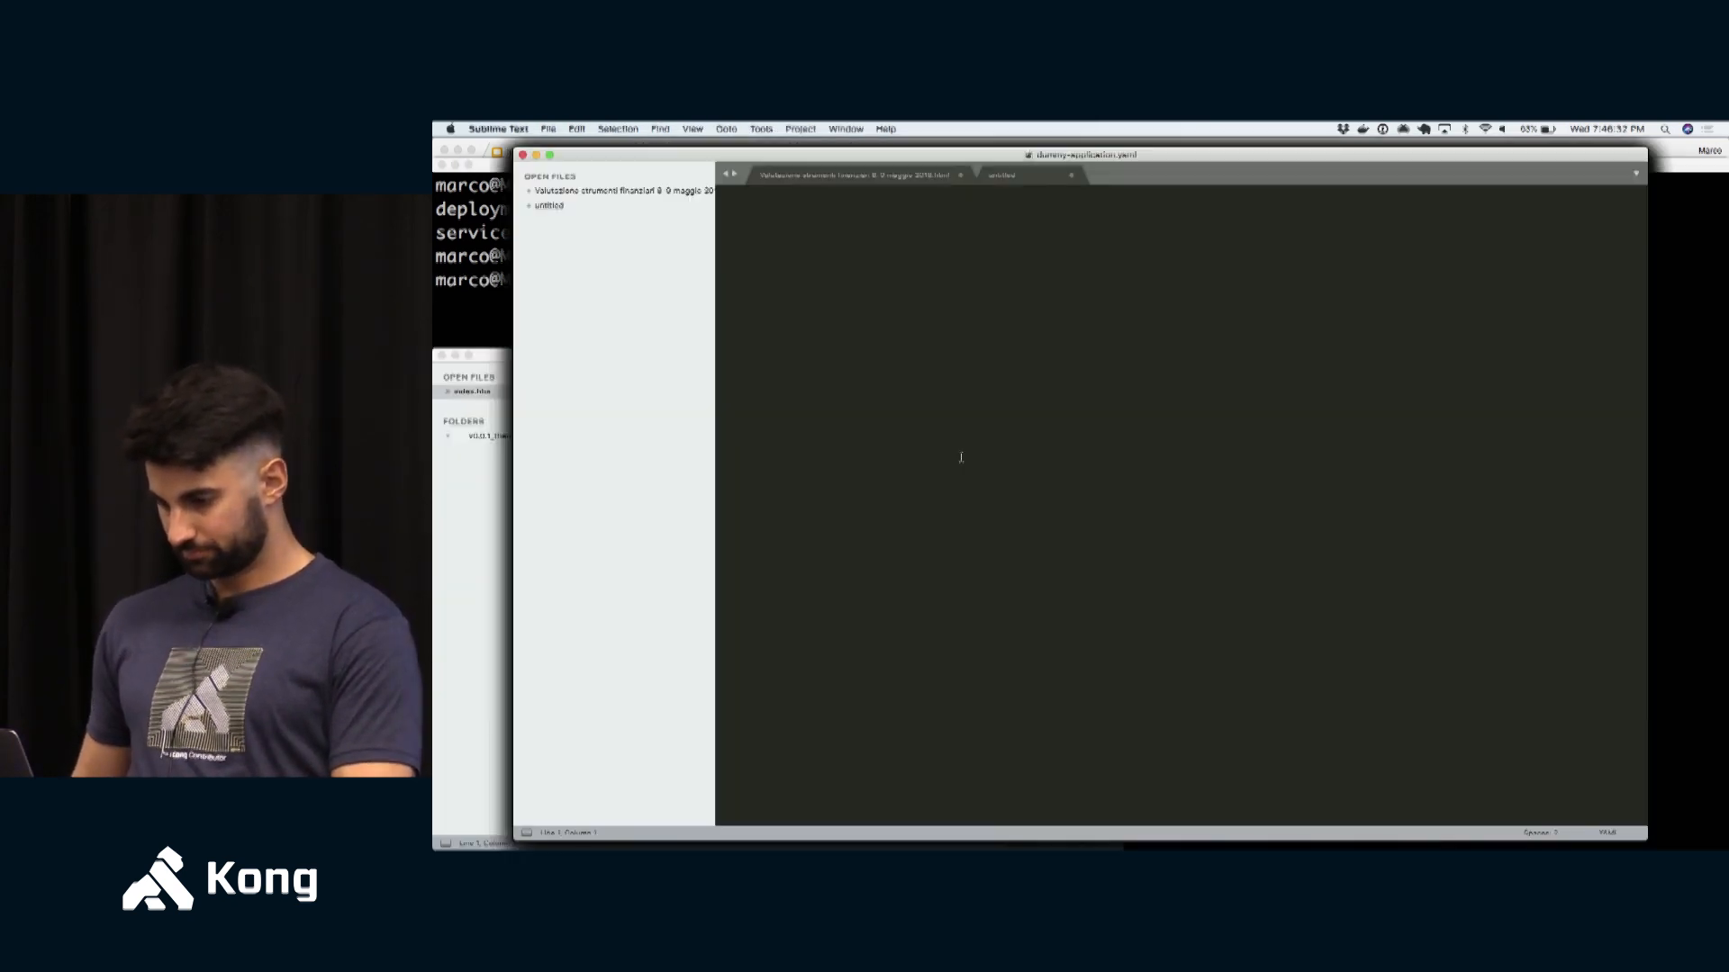
pyautogui.click(582, 220)
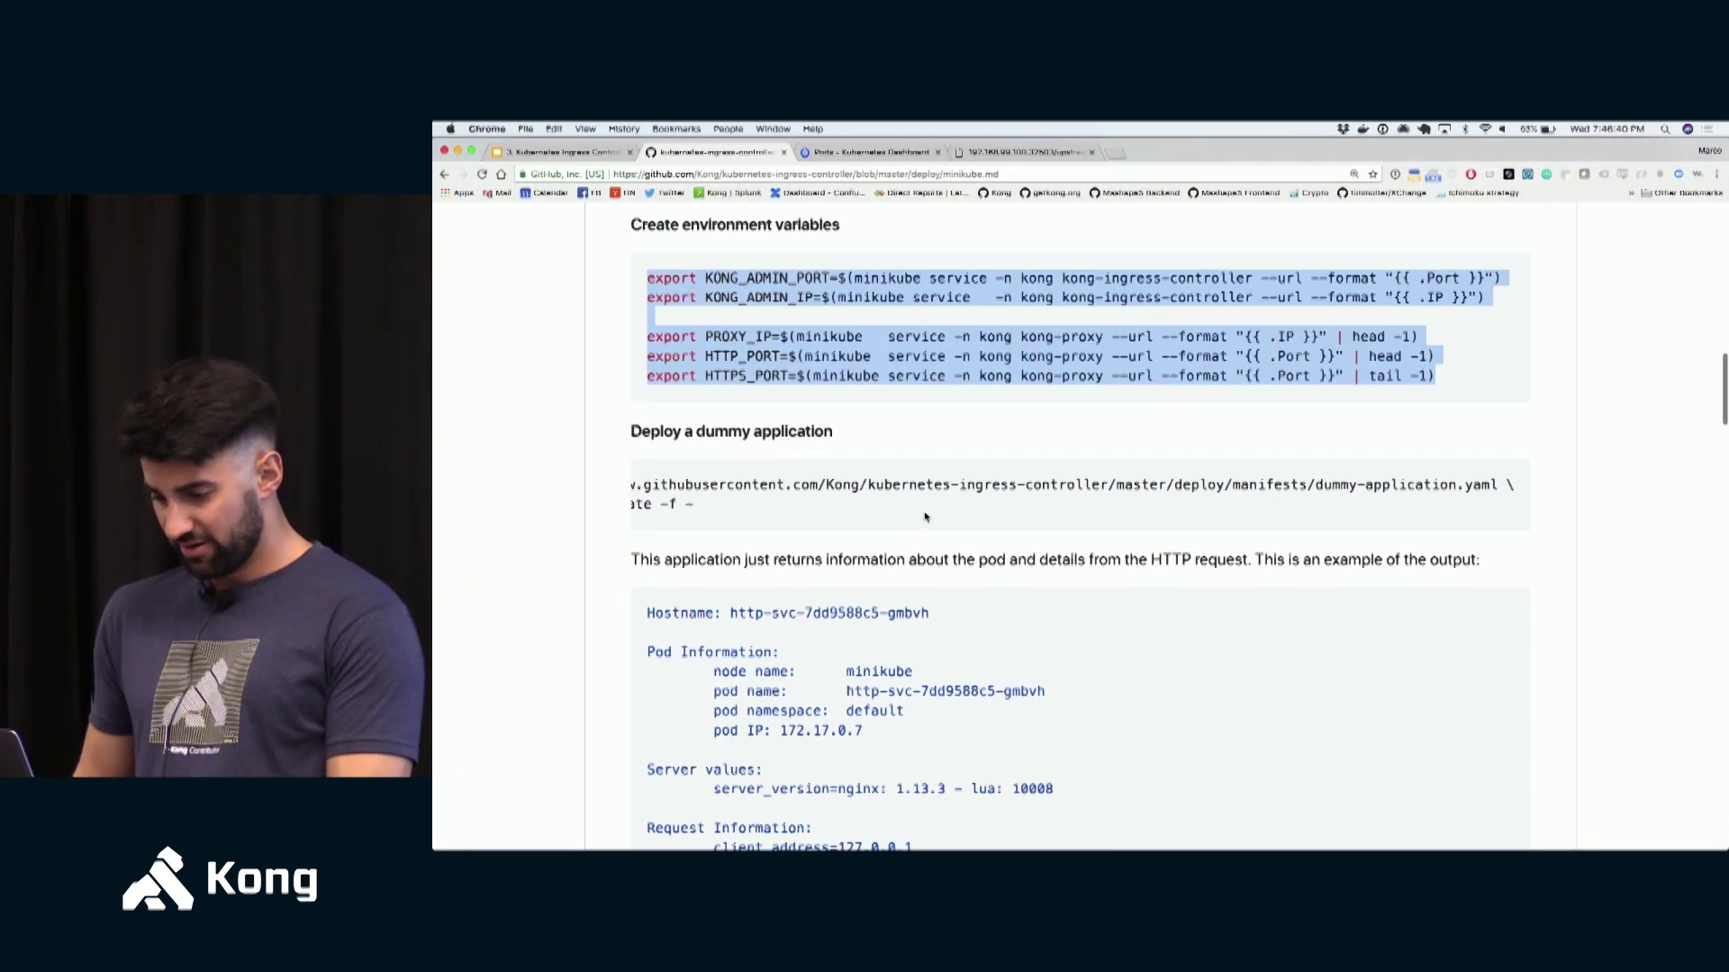
# - Scroll through the dummy application's example output in the minikube guide
pyautogui.scroll(-3)
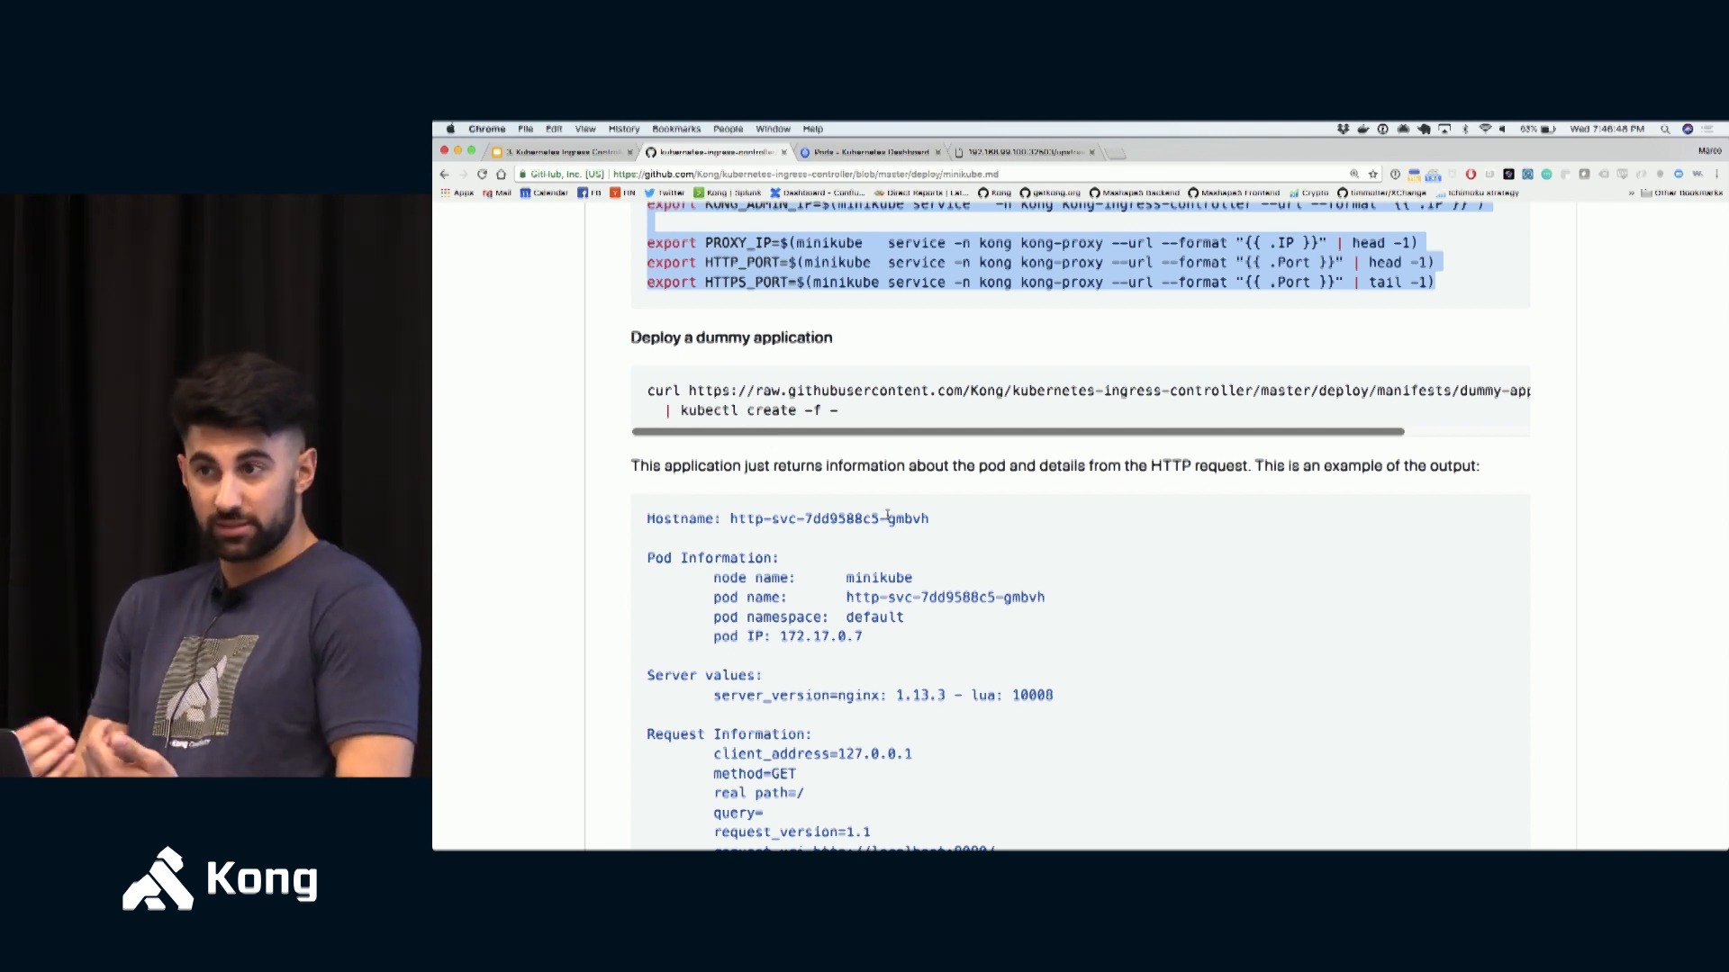
pyautogui.scroll(3)
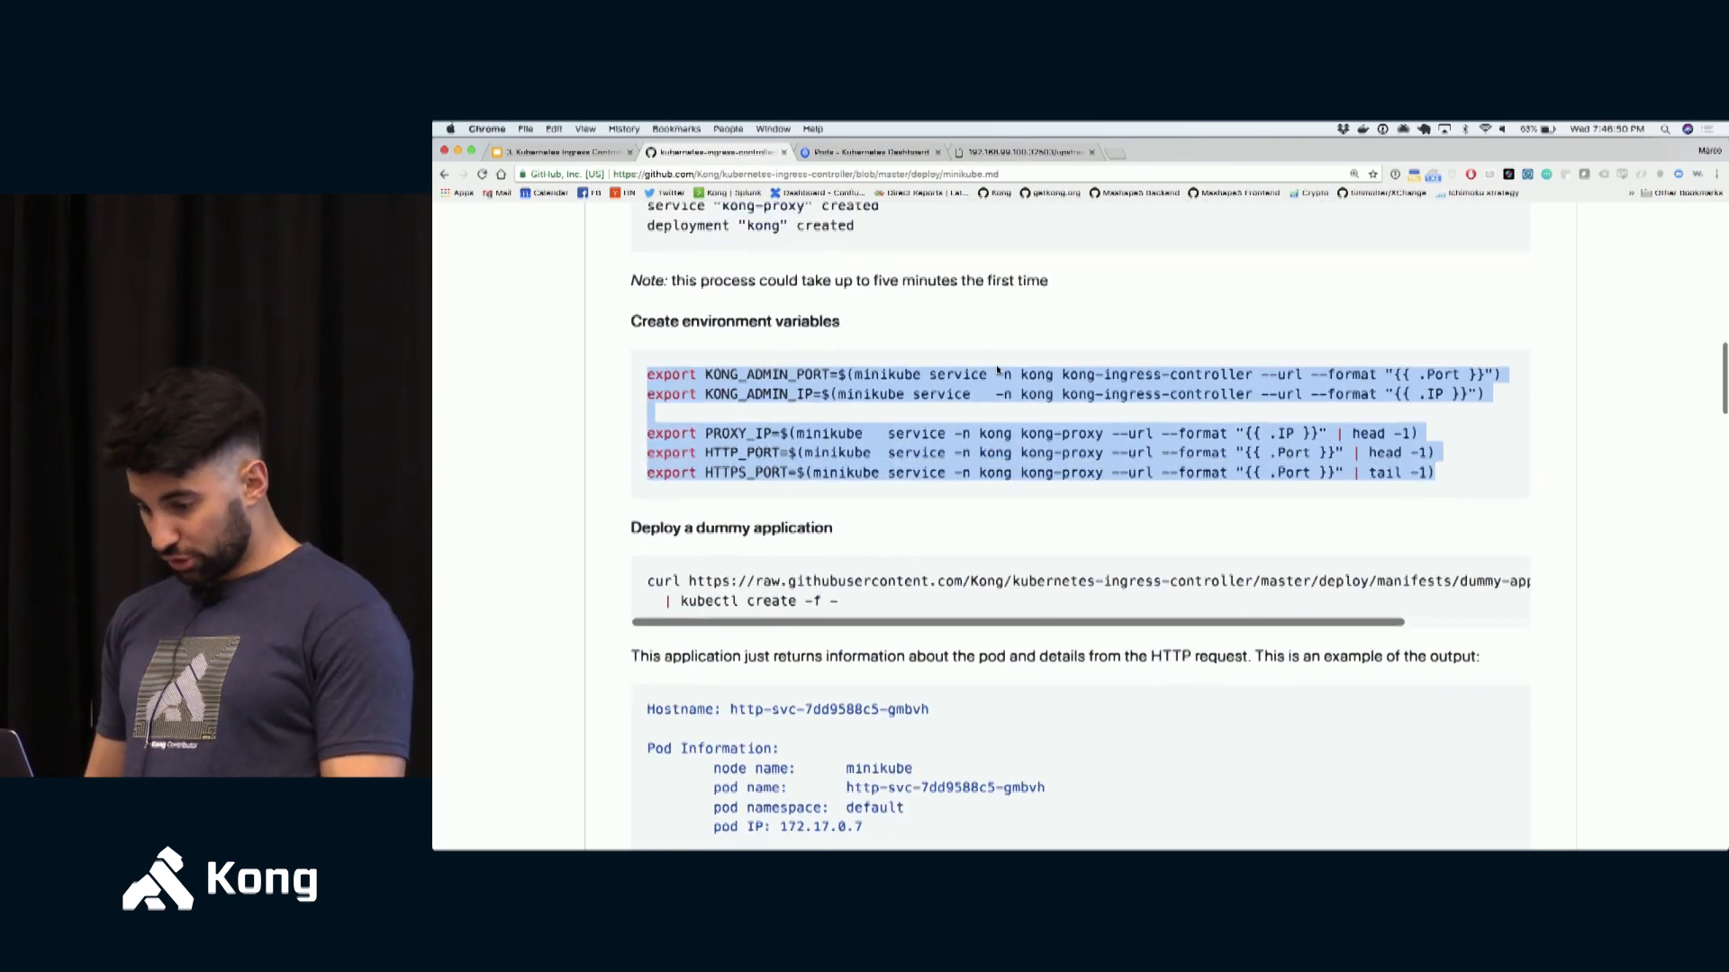
pyautogui.scroll(-3)
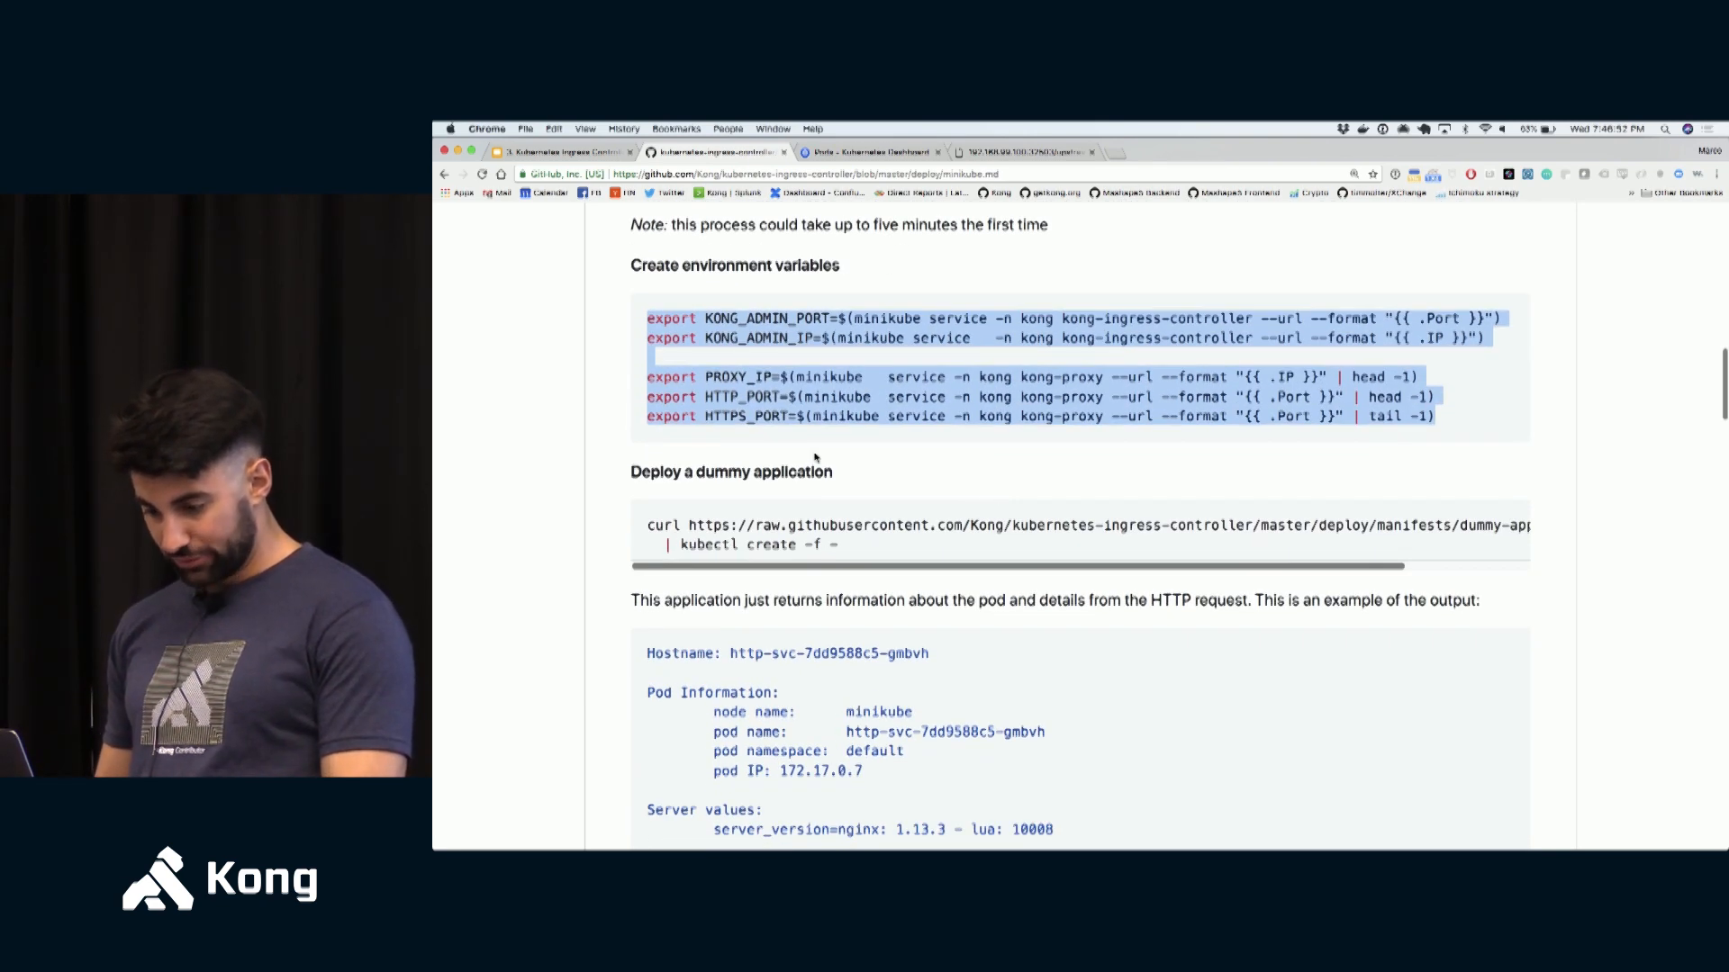
pyautogui.scroll(-3)
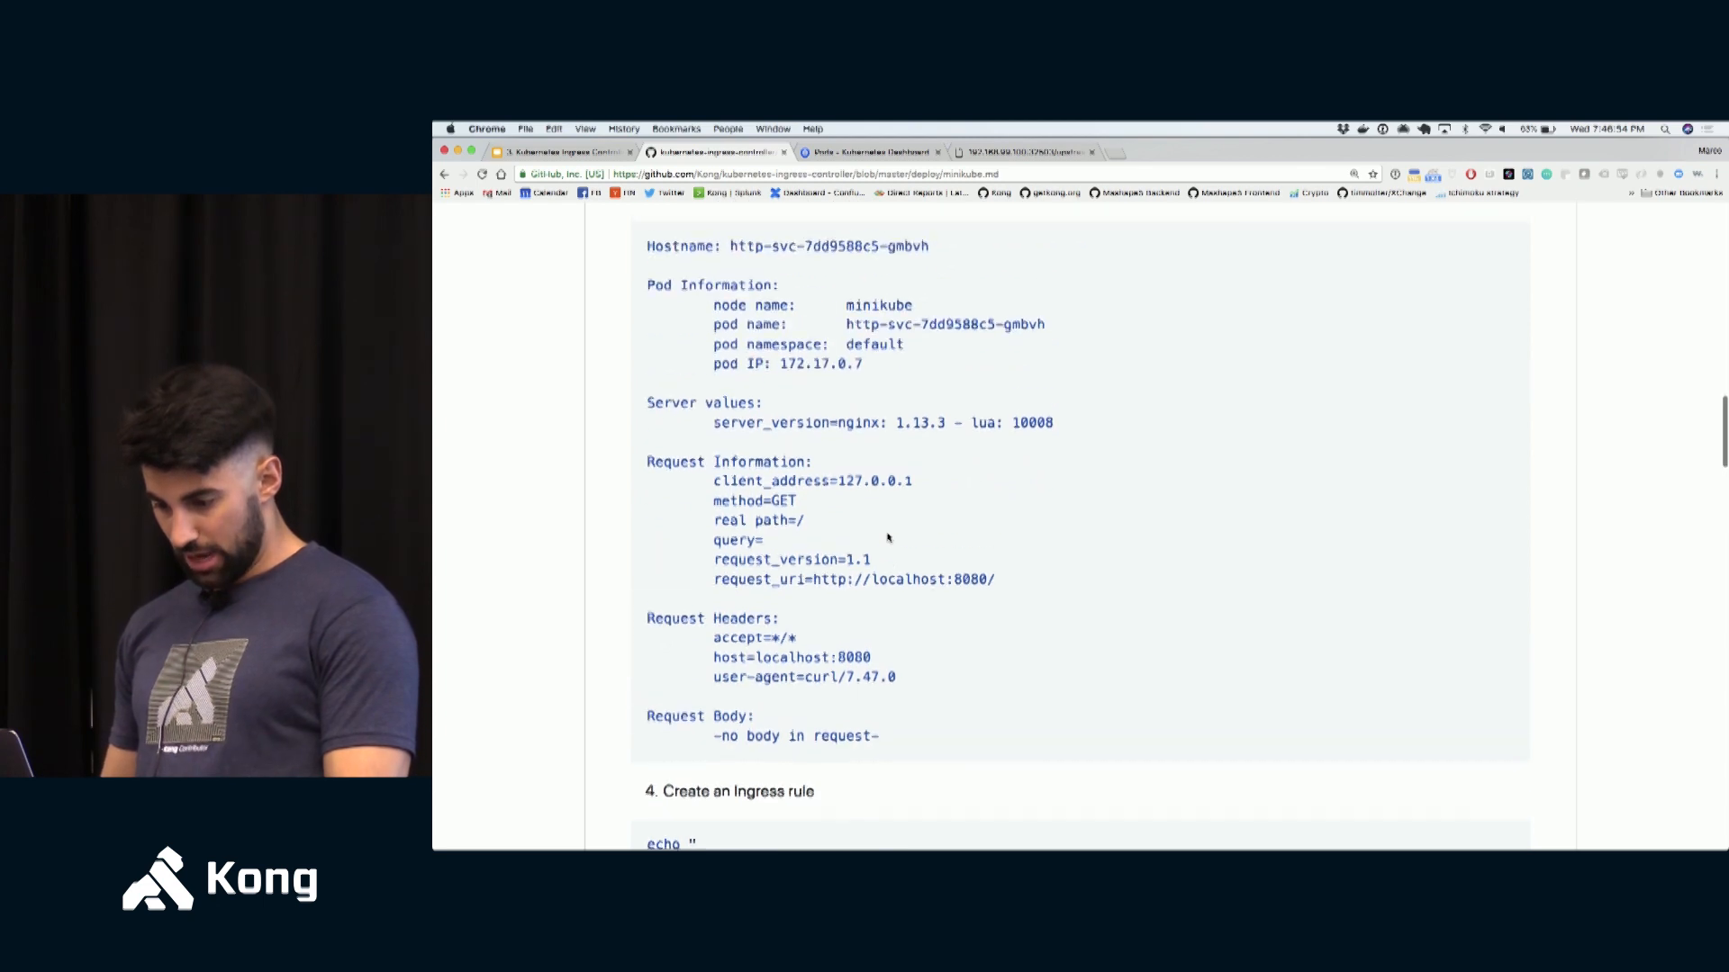
pyautogui.scroll(3)
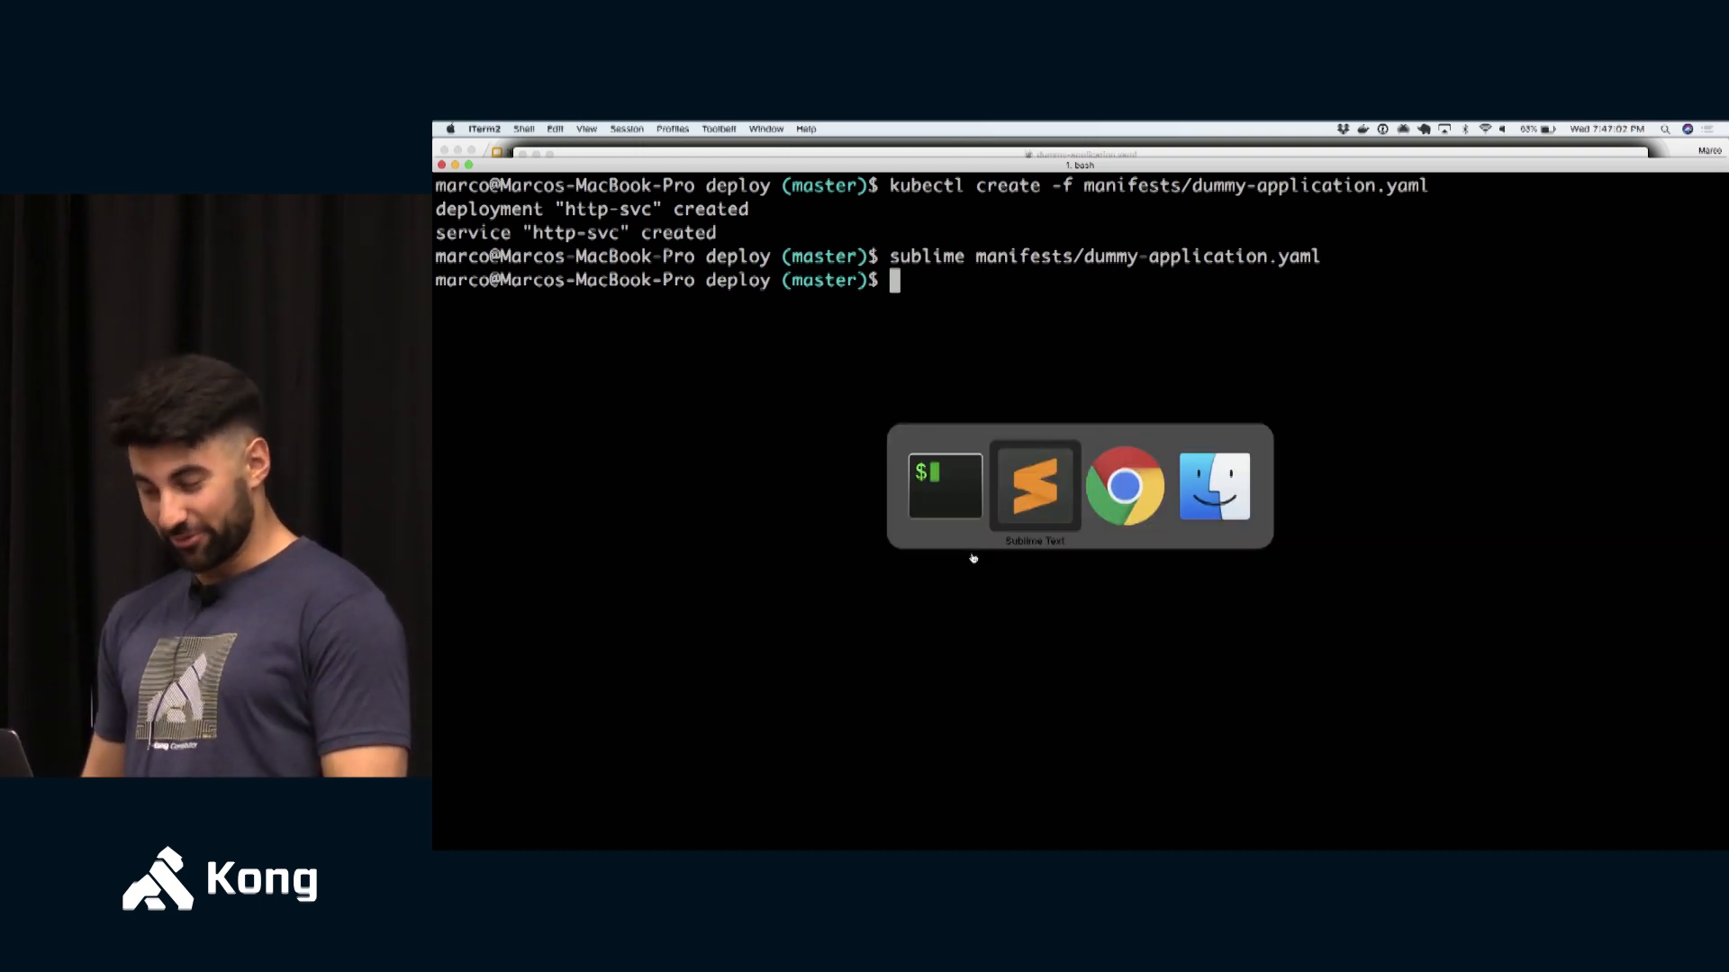
# - Reach step 4's Ingress rule routing host foo.bar to http-svc on port 80
pyautogui.click(1126, 485)
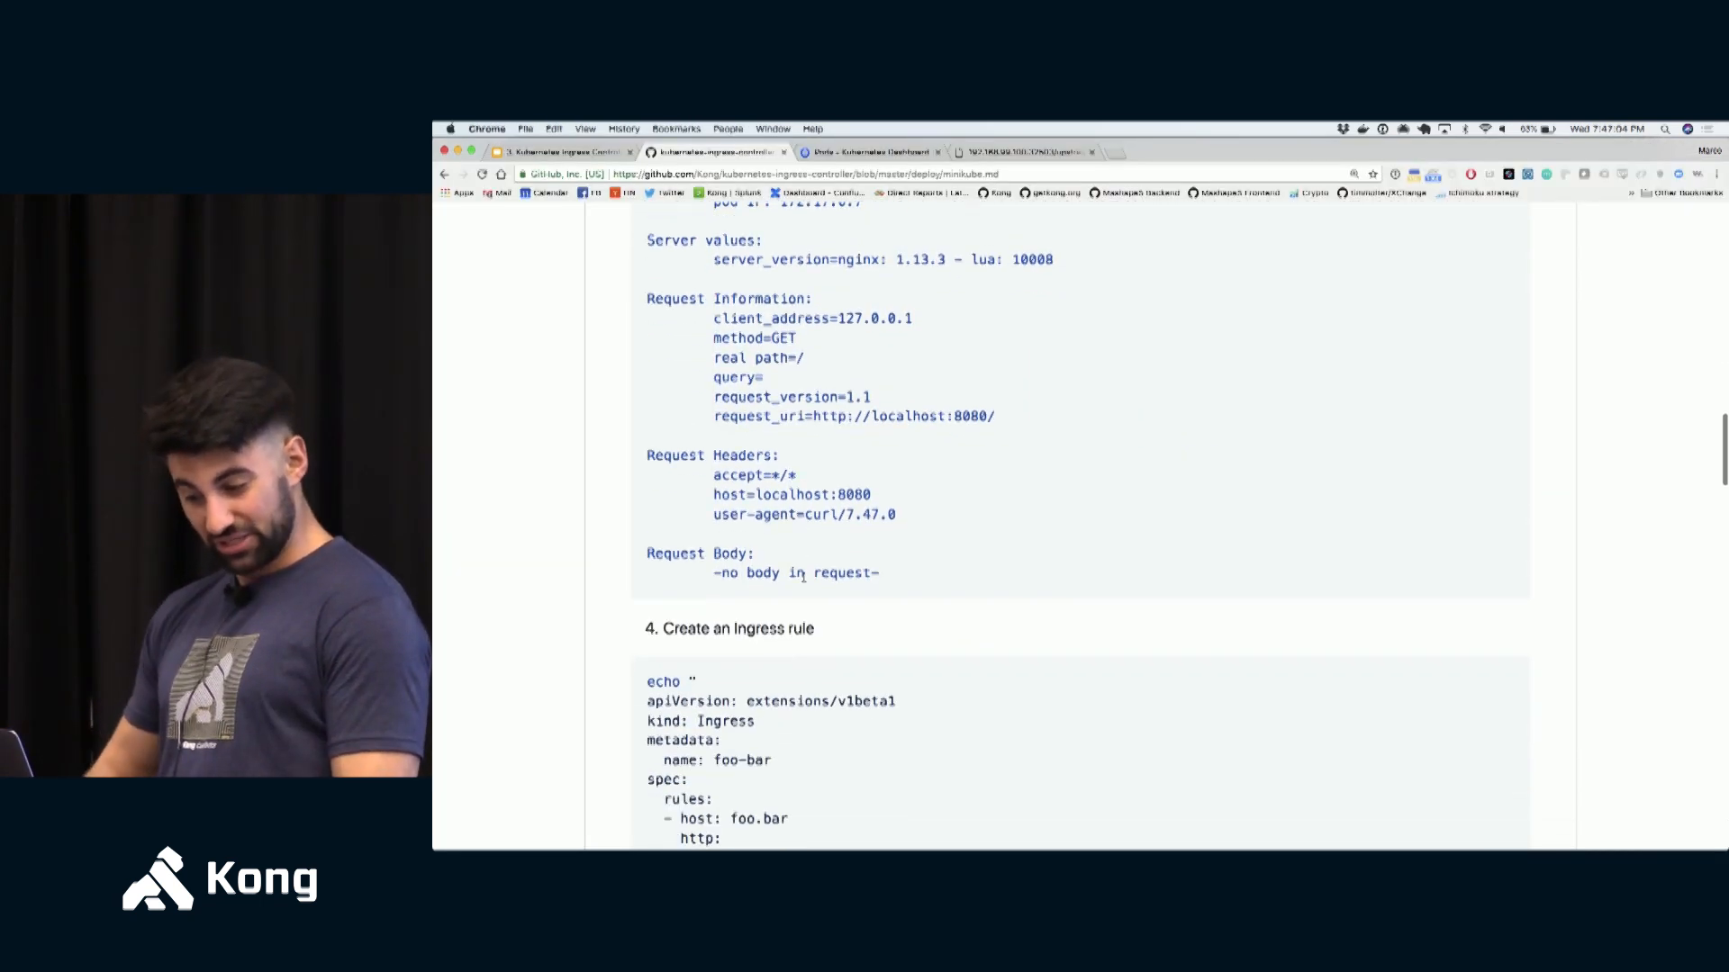
pyautogui.scroll(-3)
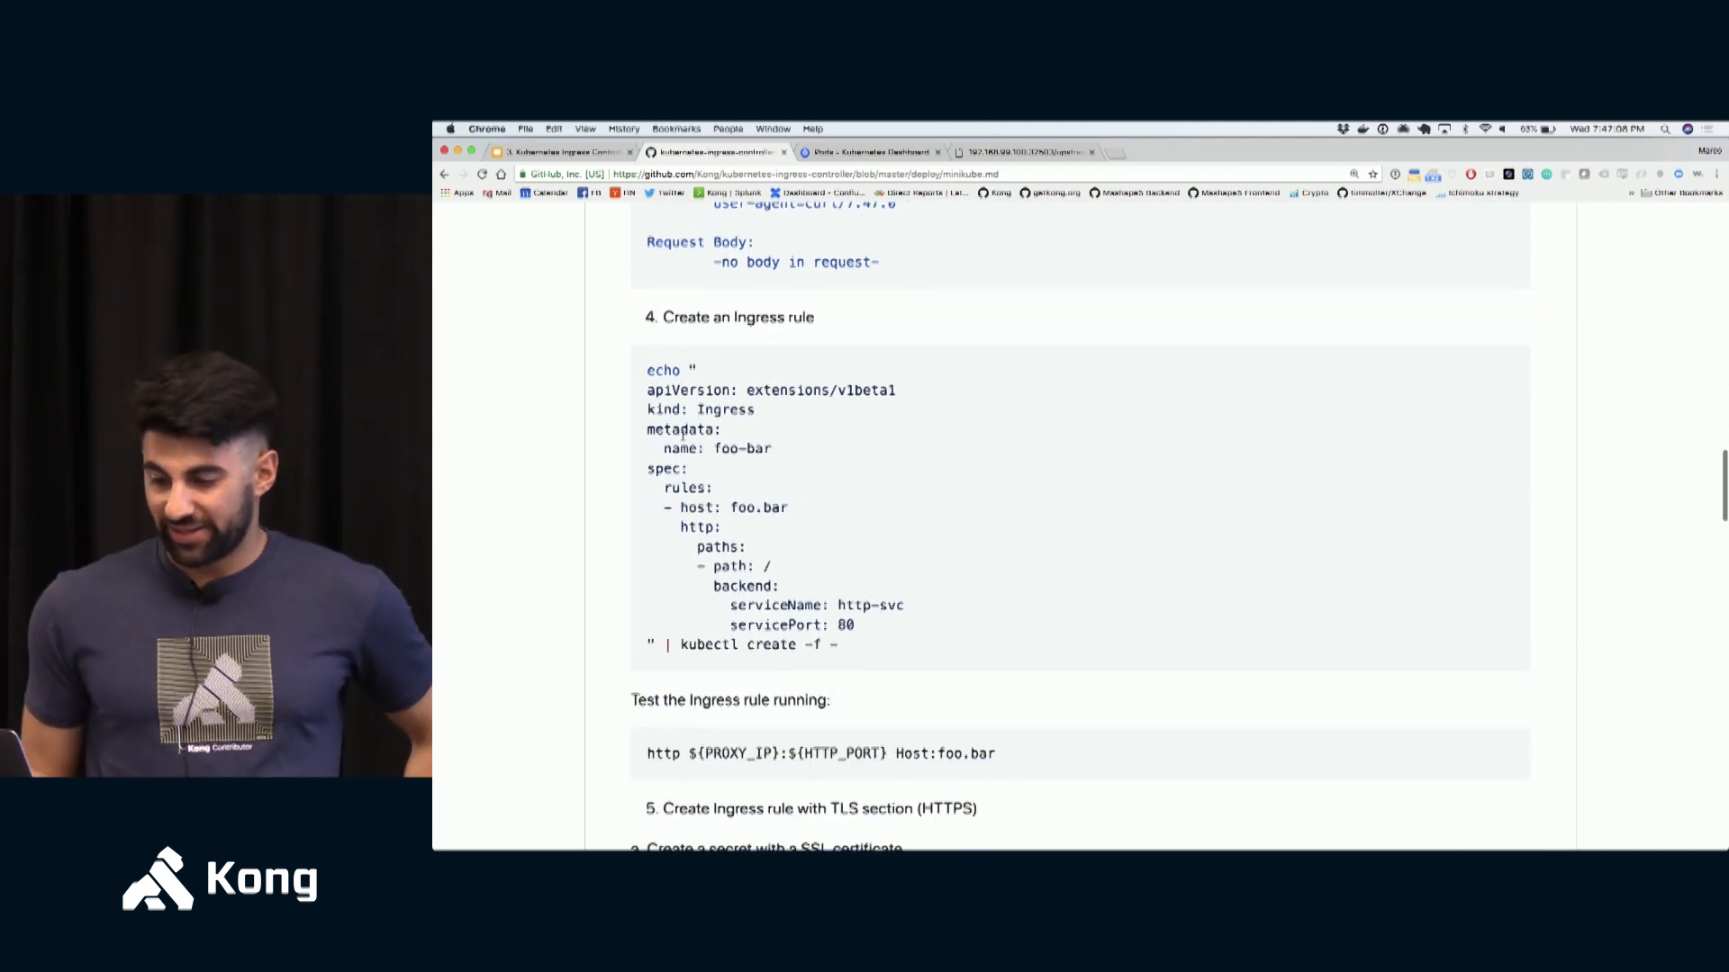
pyautogui.doubleClick(726, 409)
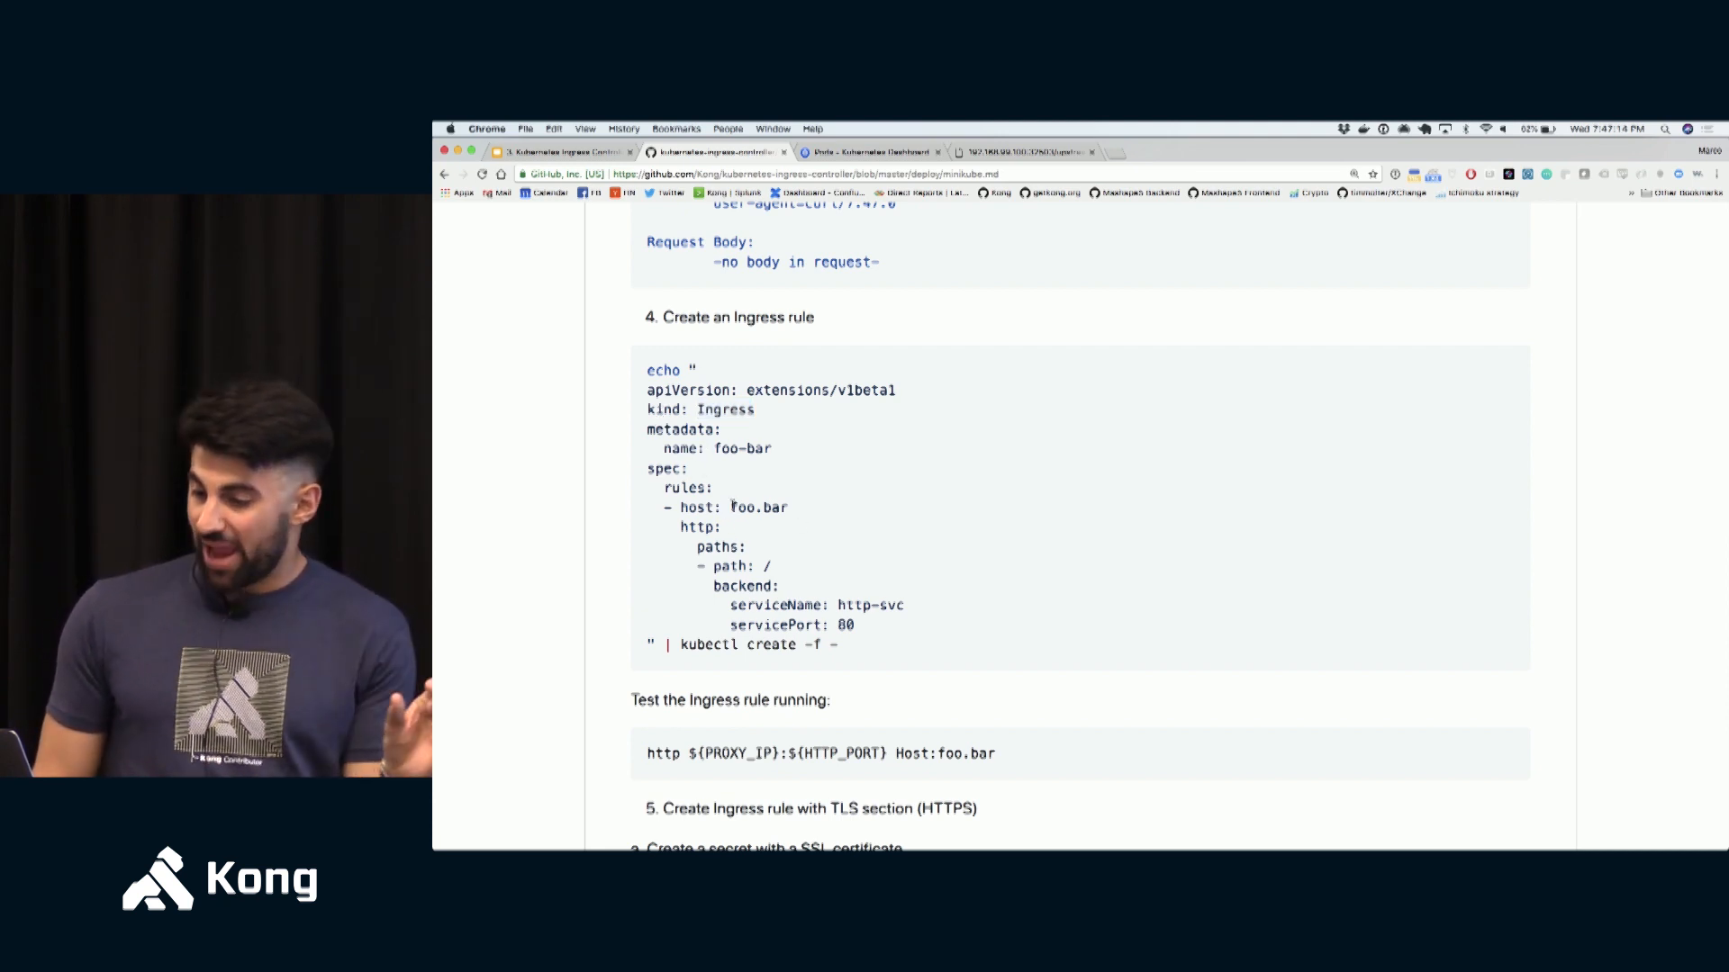
pyautogui.doubleClick(758, 508)
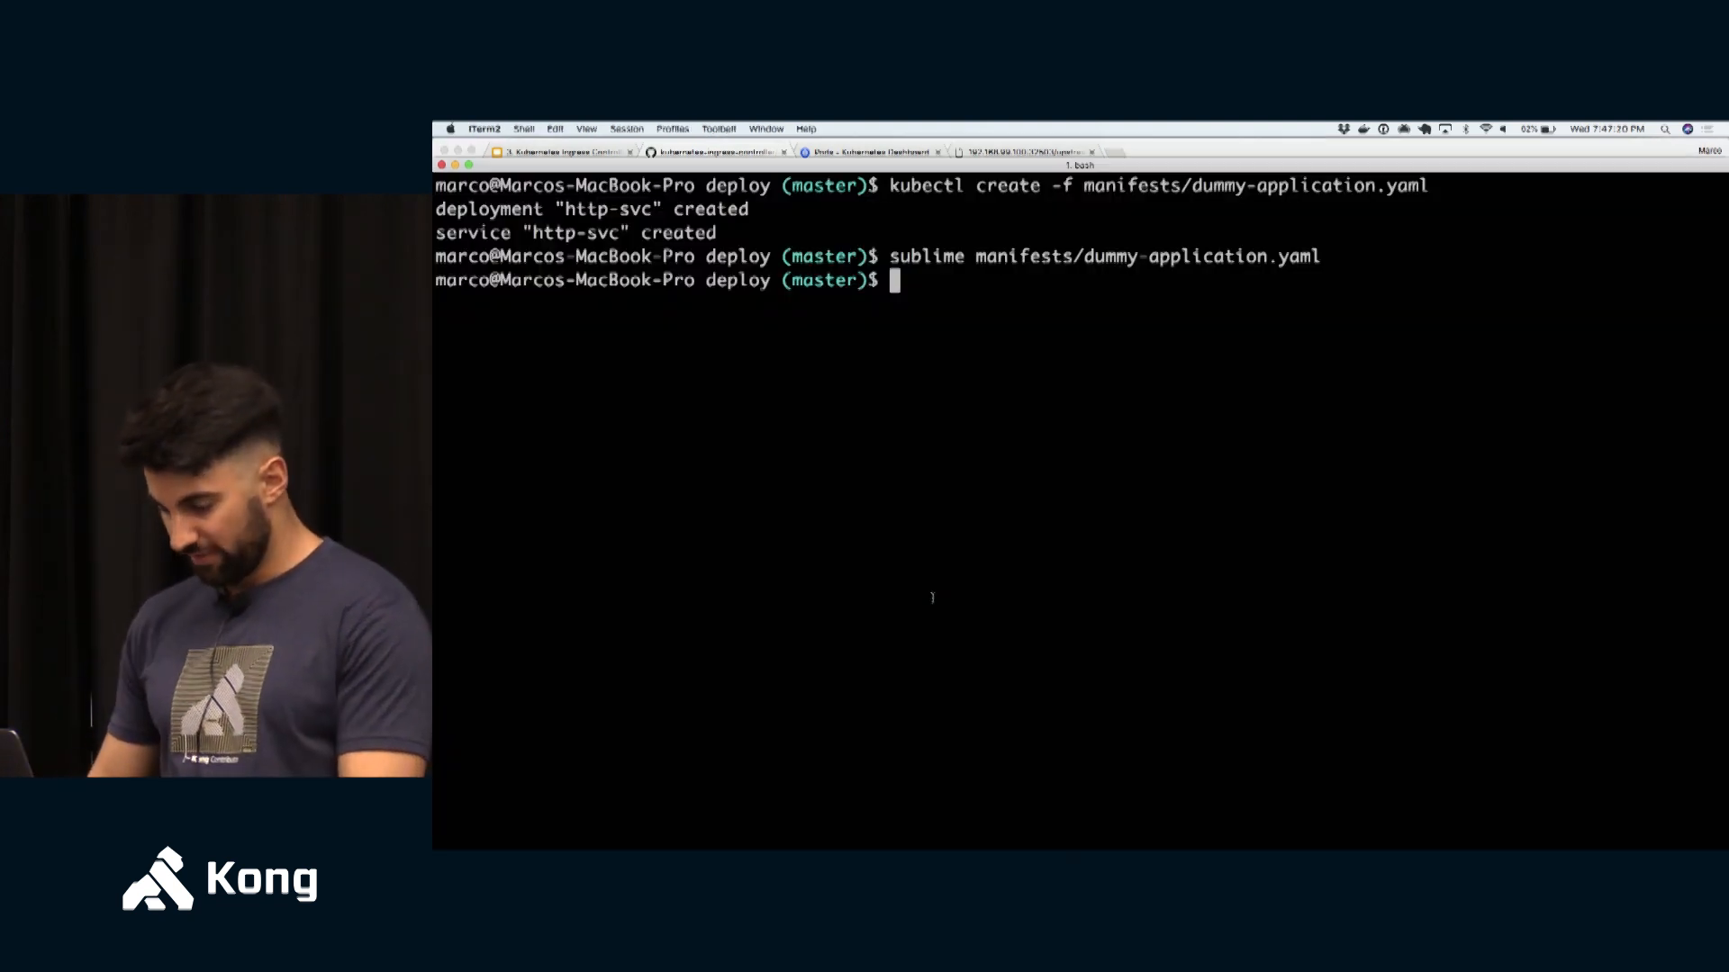
# - Run kubectl get pod and kubectl get deployment, showing http-svc Running with 1 available replica
pyautogui.write('kubectl get pod')
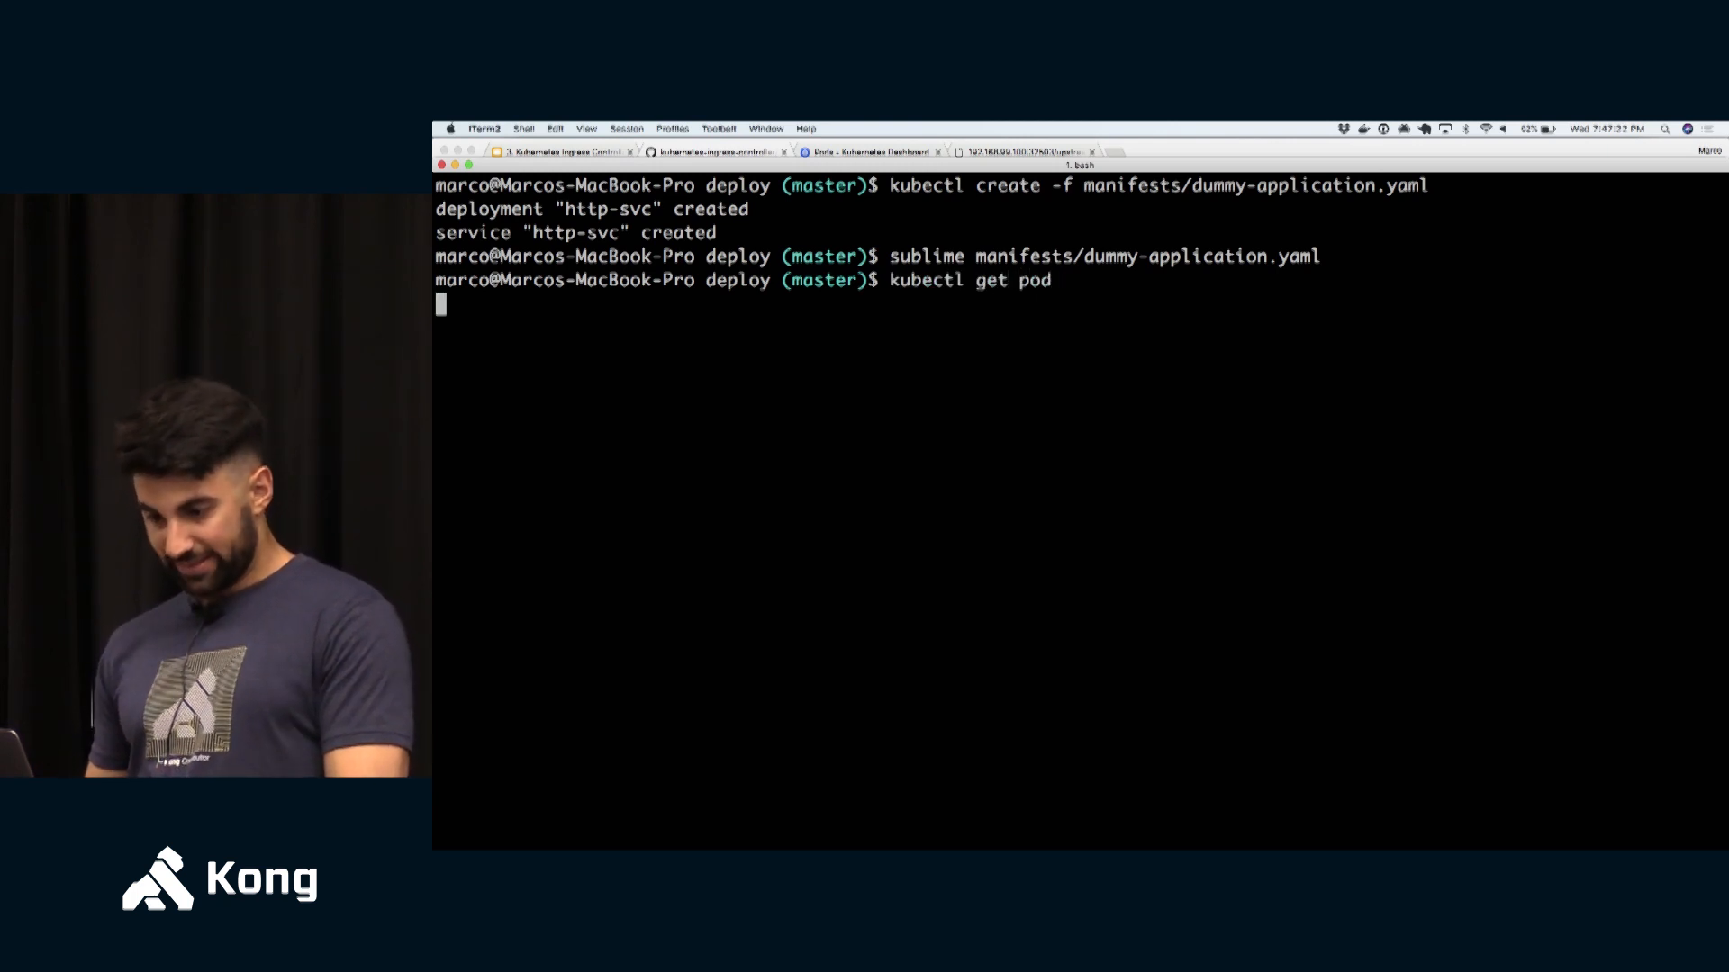
pyautogui.press('Return')
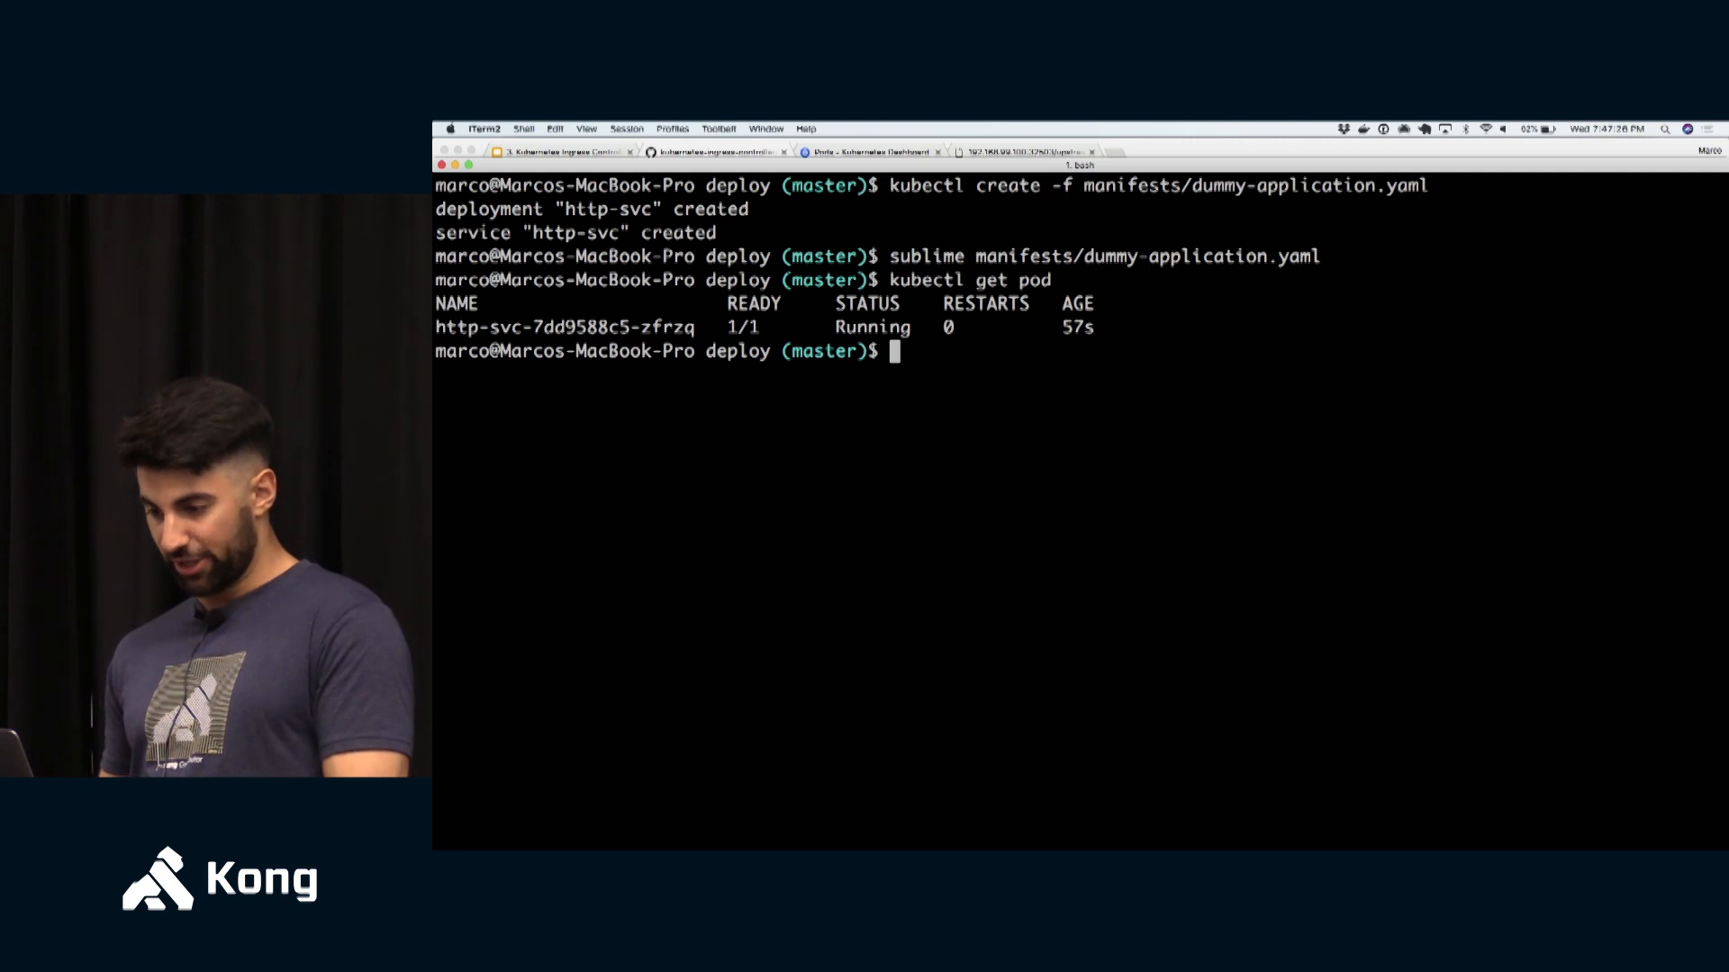
pyautogui.write('kubectl get deployment')
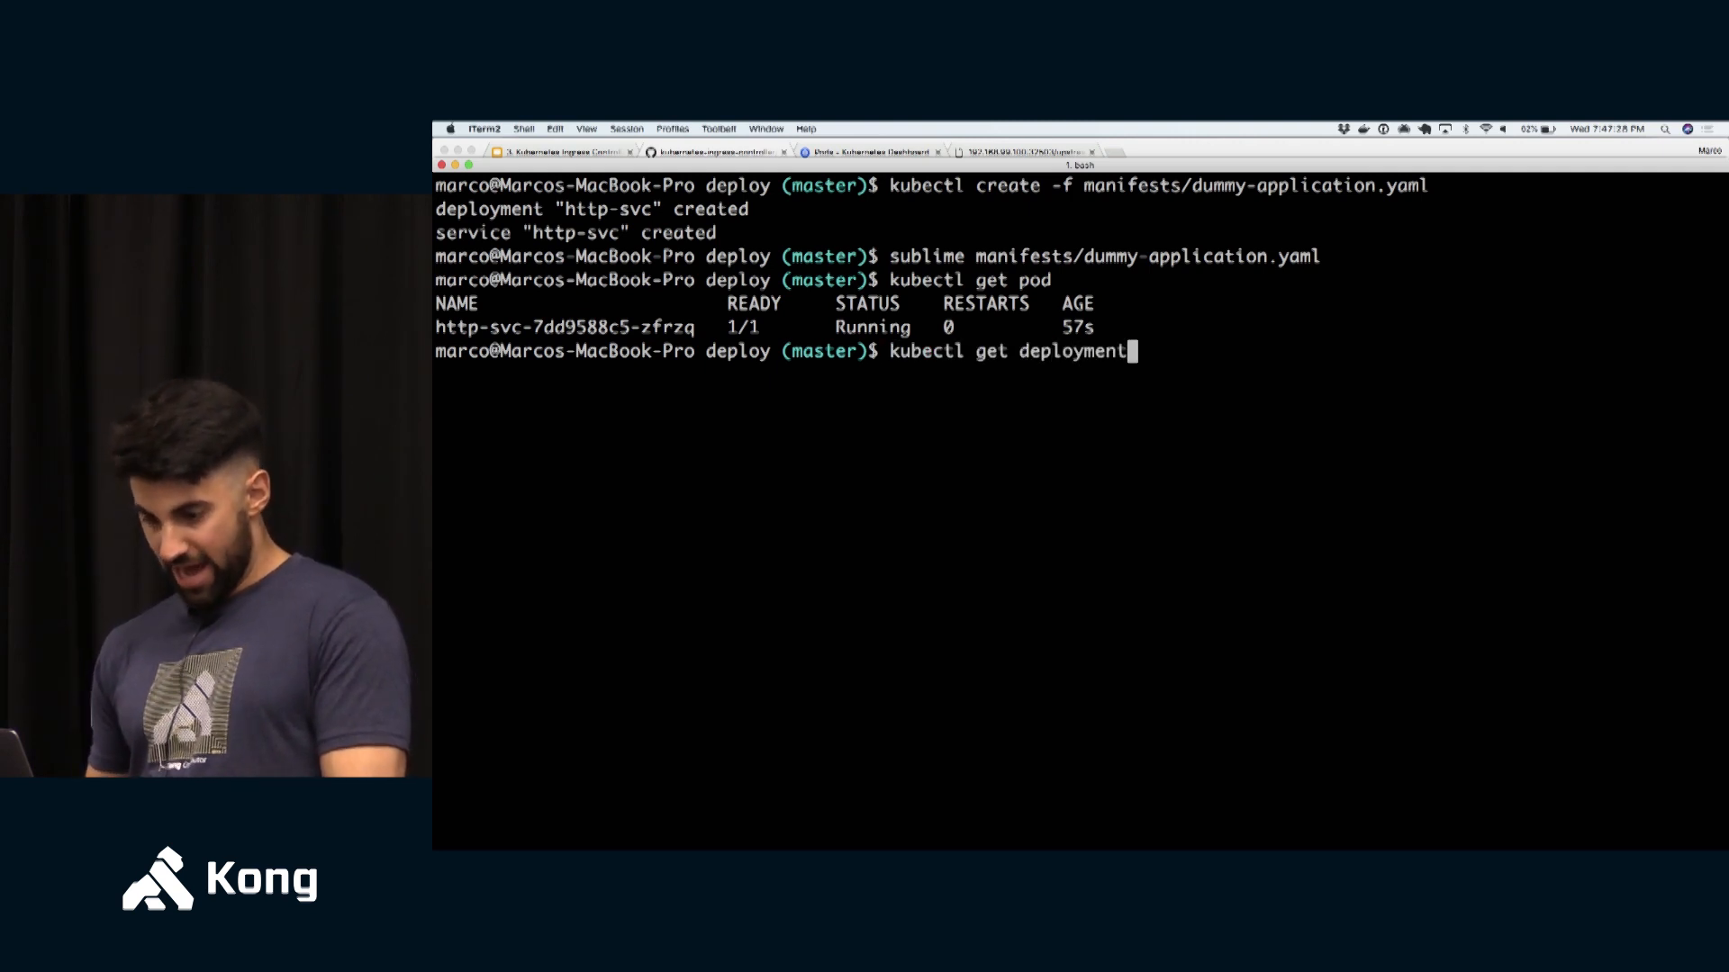
pyautogui.press('Return')
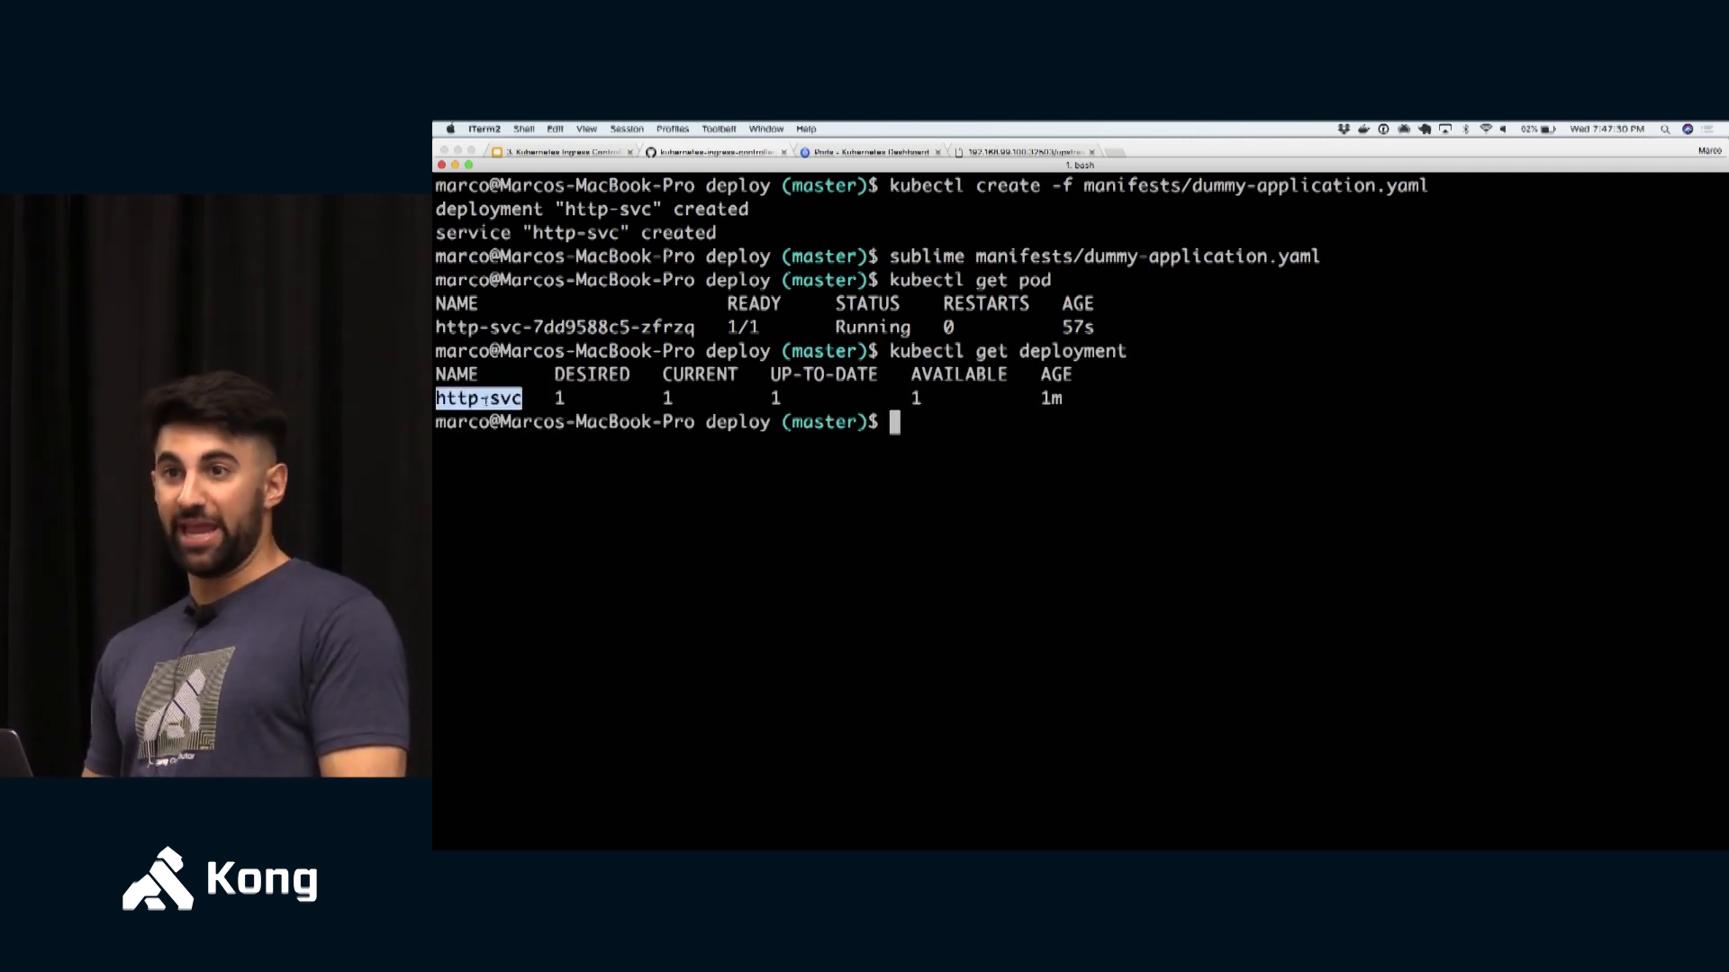
pyautogui.moveTo(805, 563)
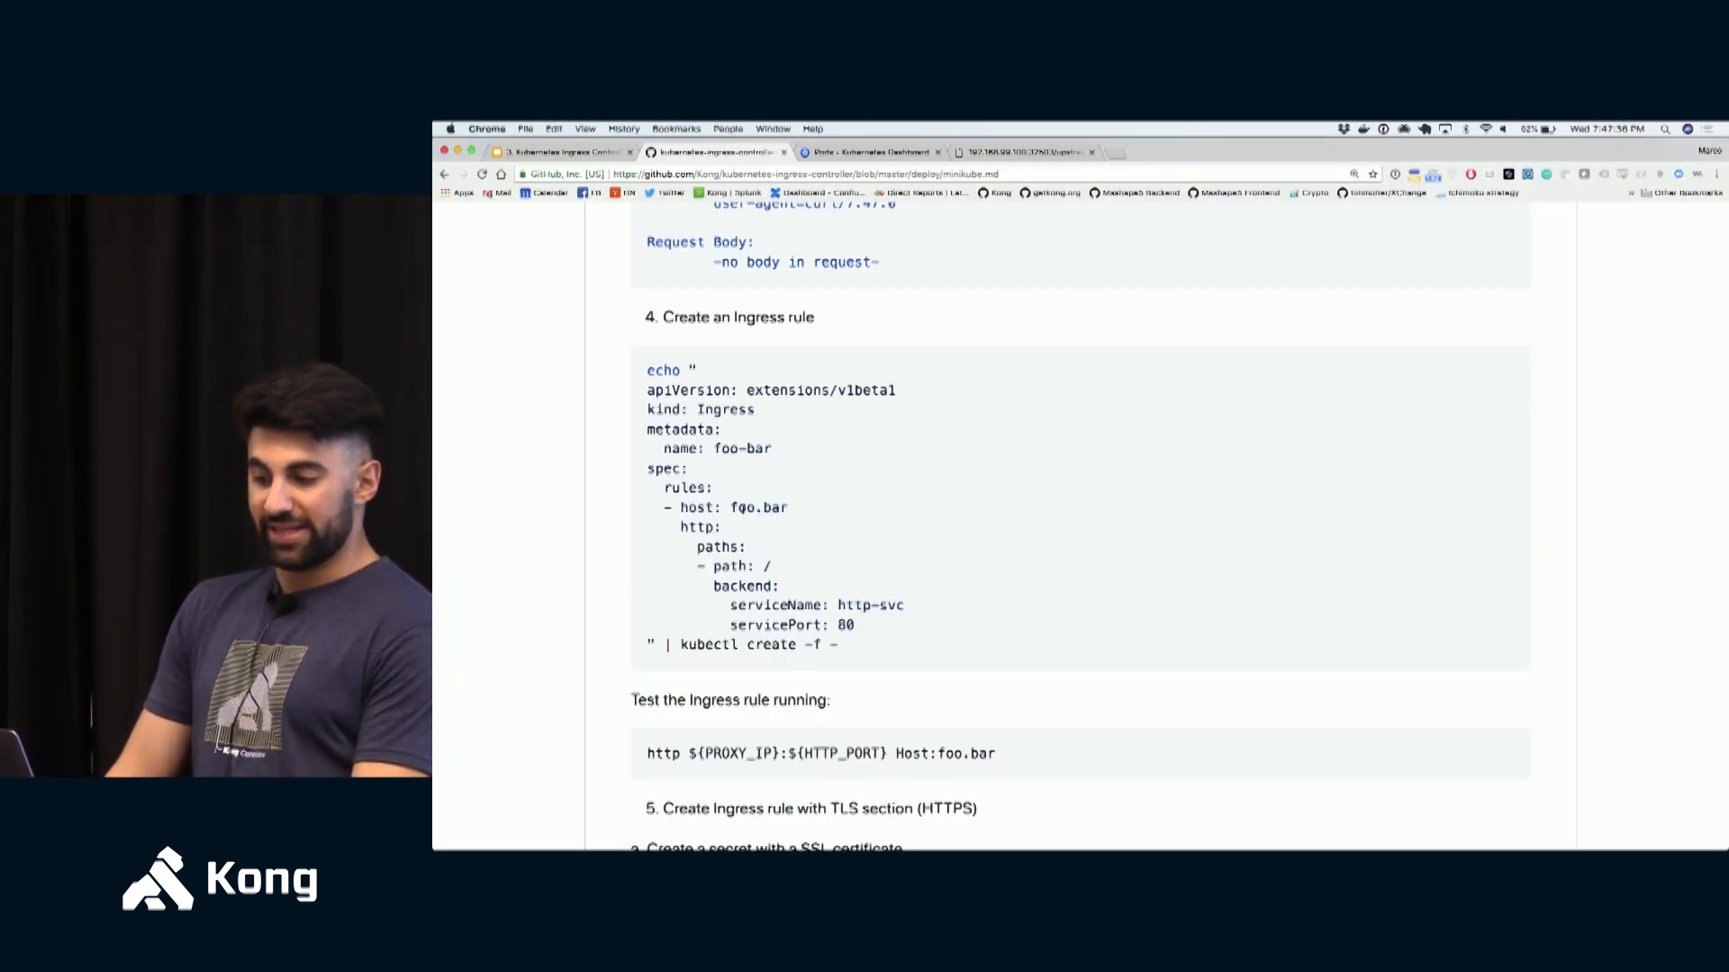
# - Select the guide's Ingress rule manifest and bring the environment-variable and dummy-app steps into view
pyautogui.doubleClick(758, 506)
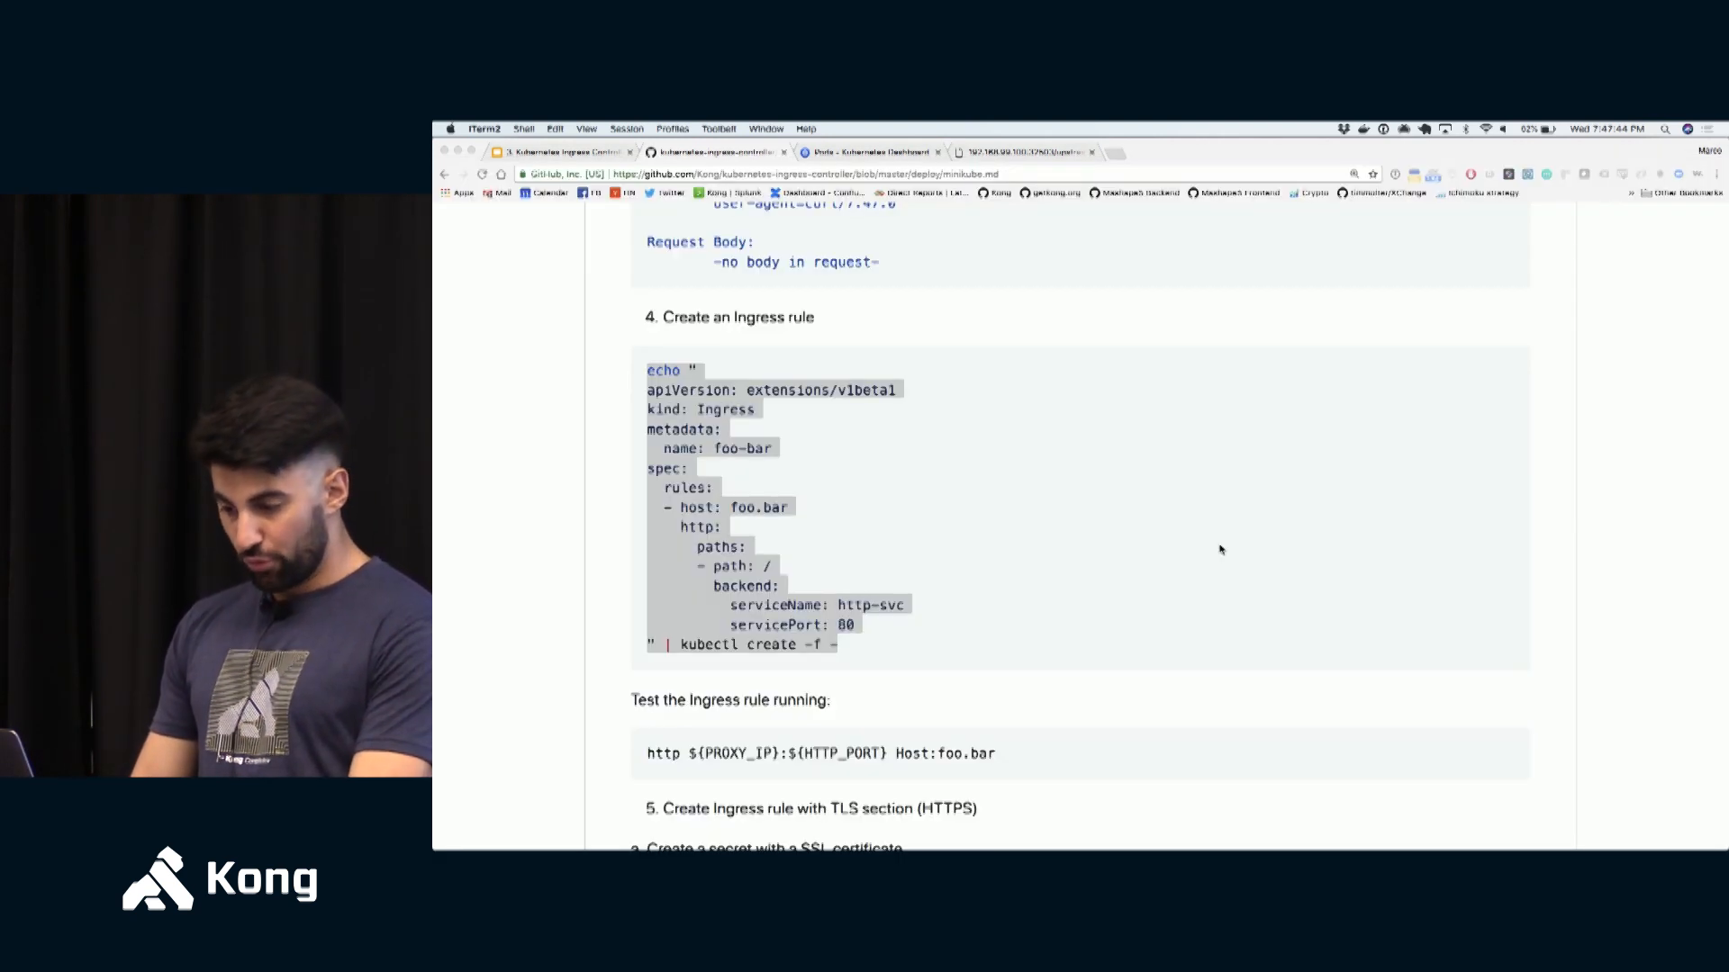
pyautogui.moveTo(868, 489)
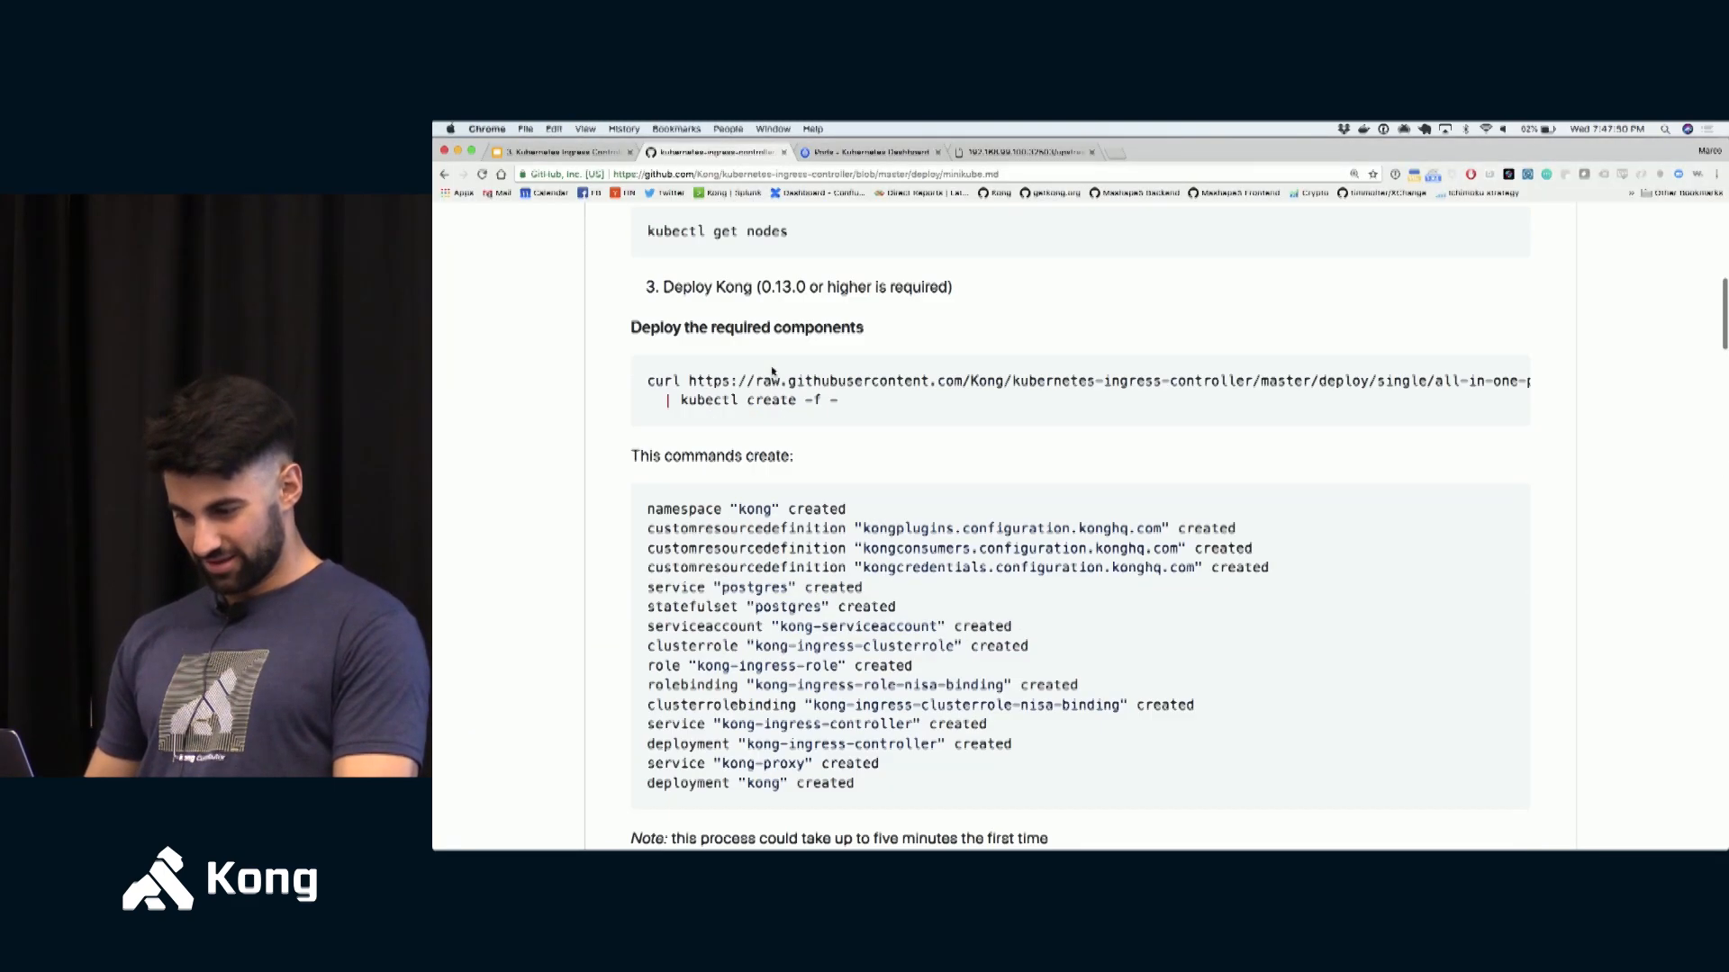
pyautogui.scroll(-3)
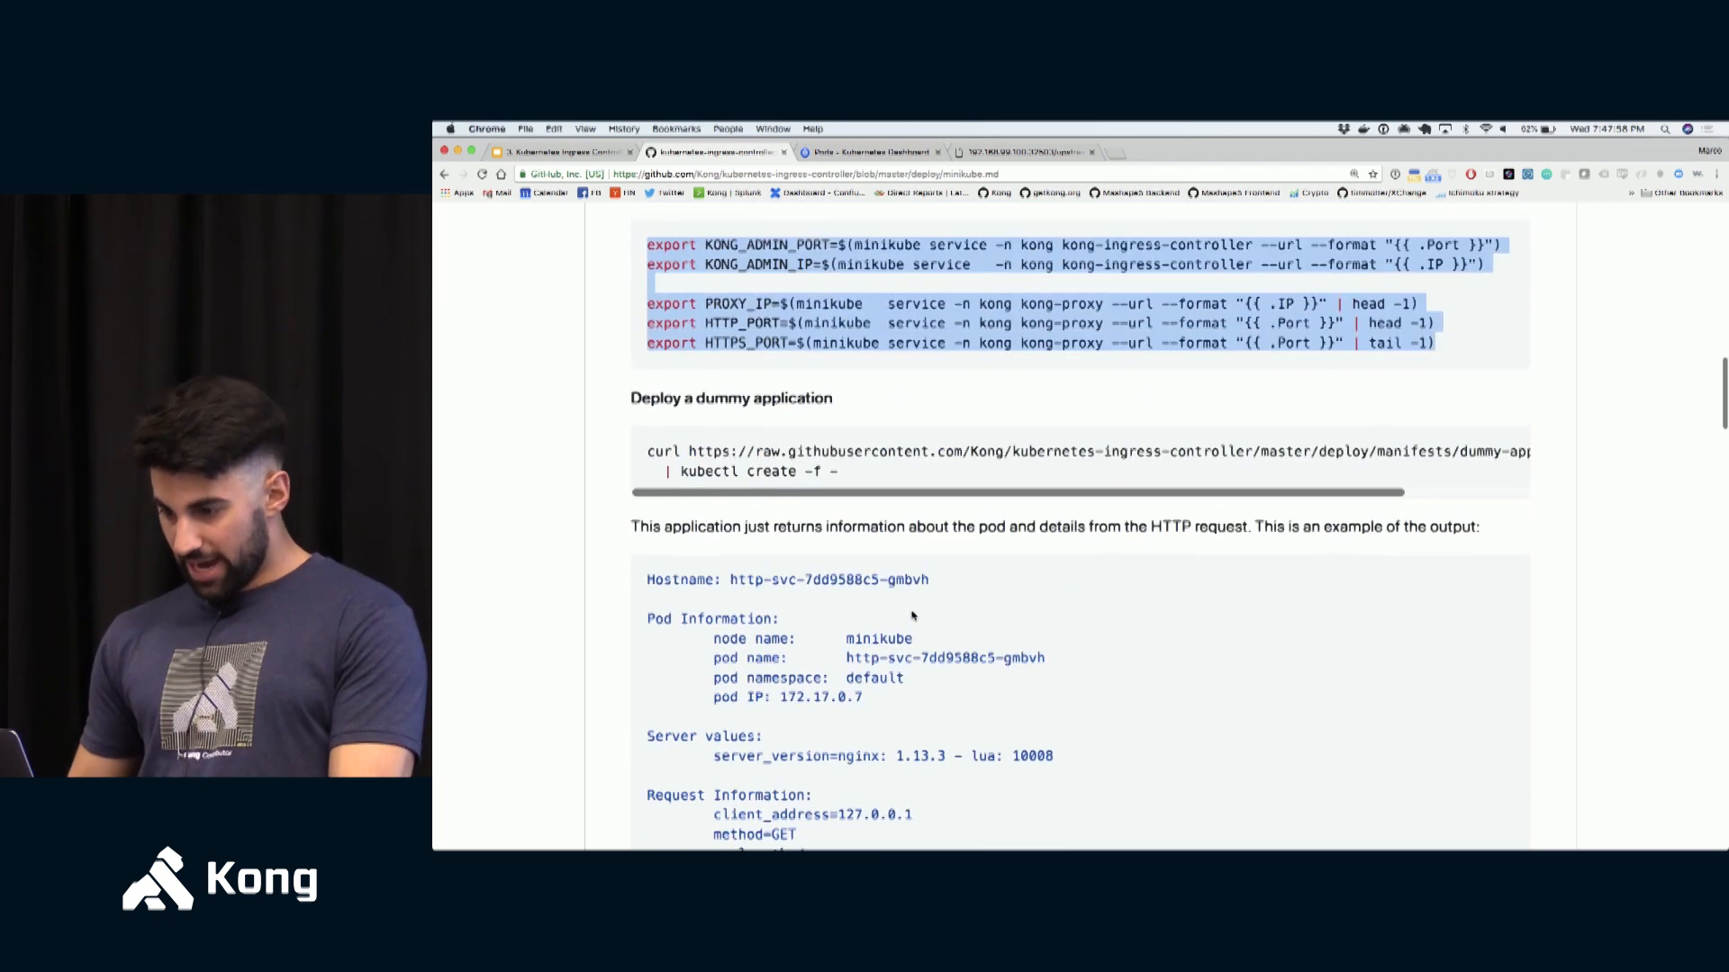
pyautogui.click(1024, 152)
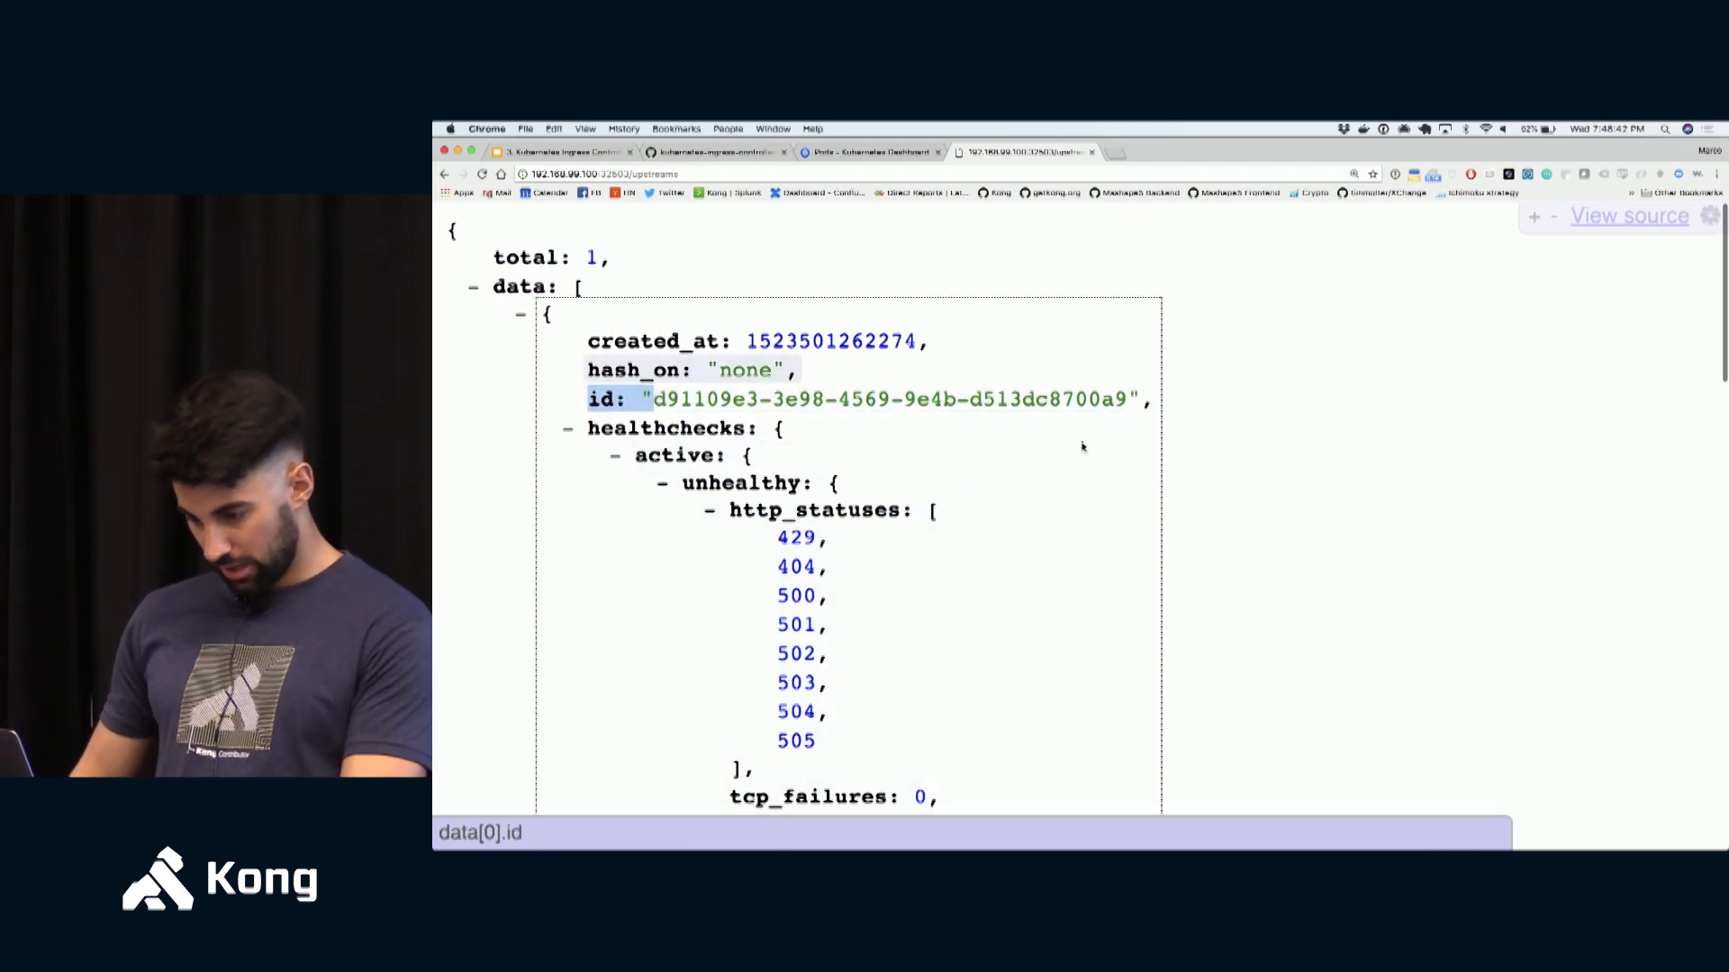
# - Inspect Kong's http-svc upstream targets and select the single target address 172.17.0.7:8080
pyautogui.scroll(-3)
pyautogui.write('/default.http-svc.80/targets')
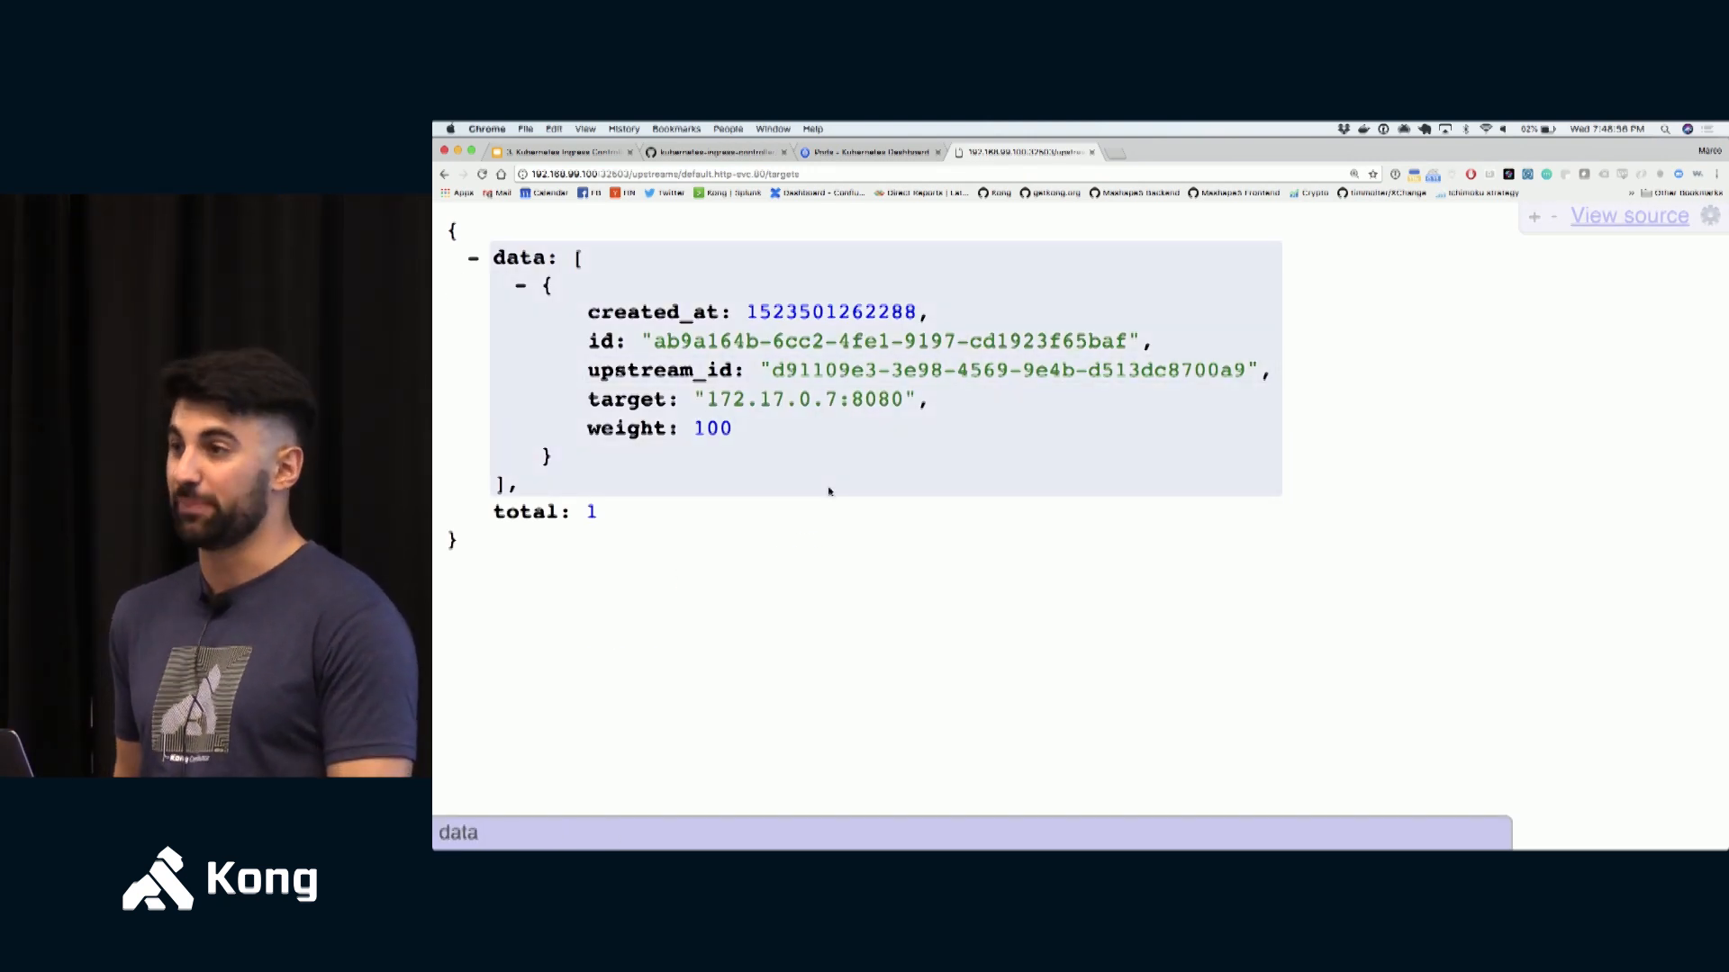
pyautogui.moveTo(805, 400)
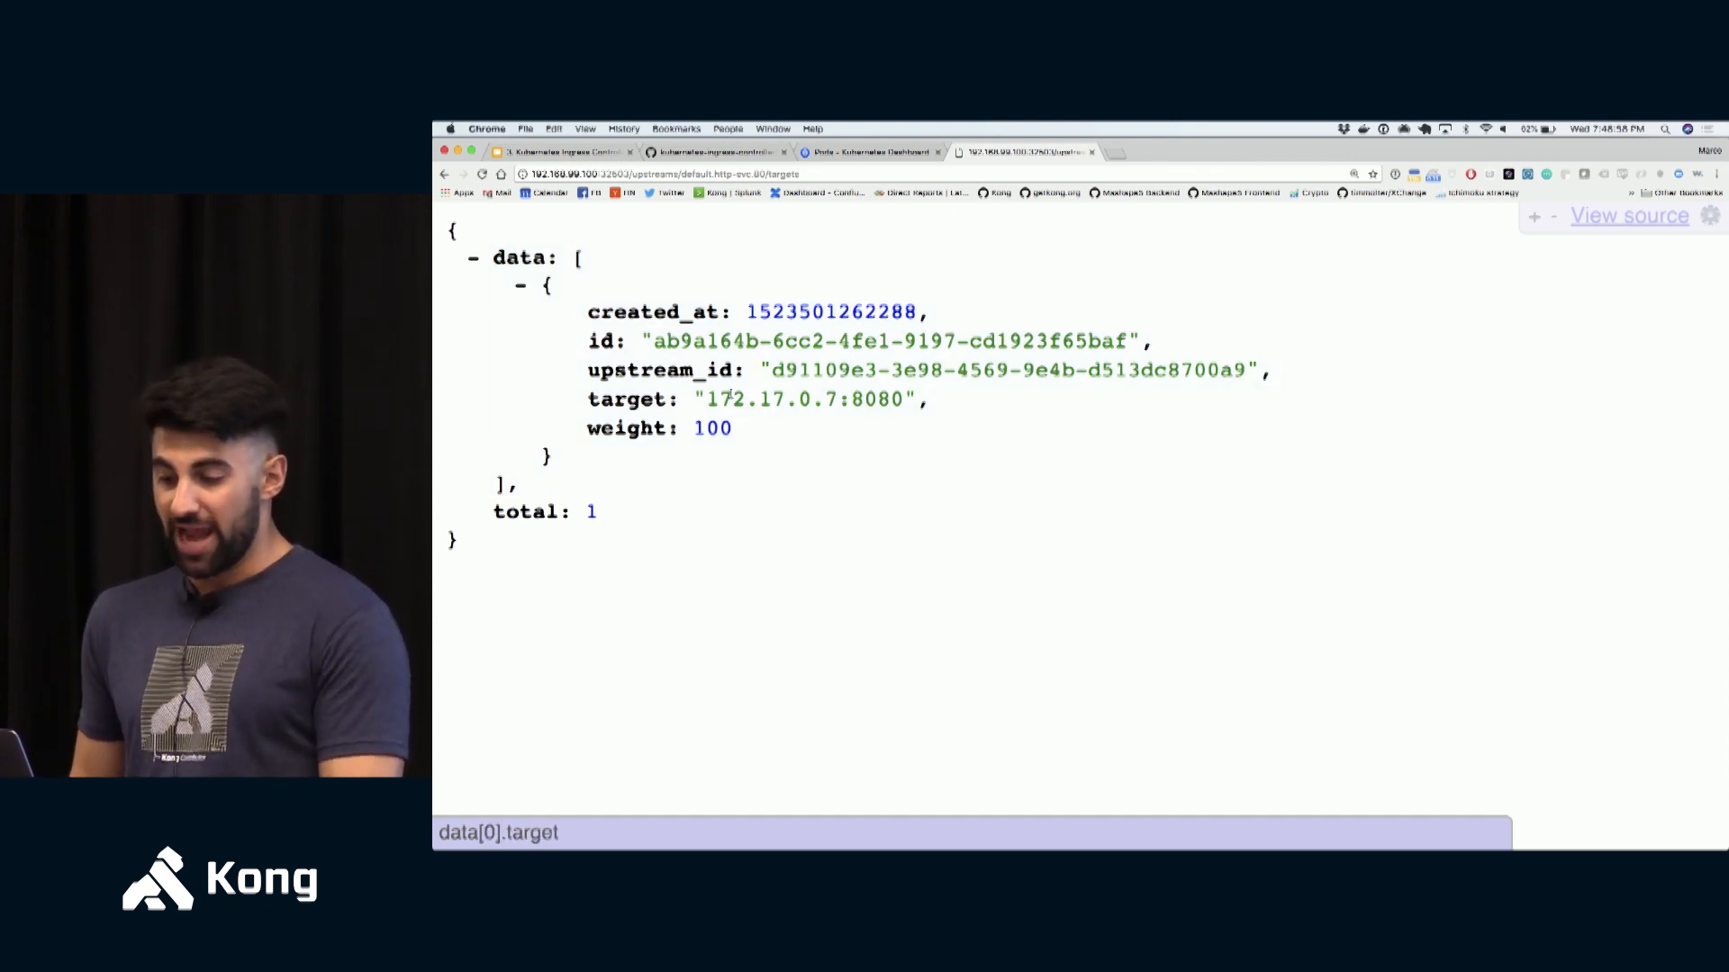
pyautogui.doubleClick(805, 399)
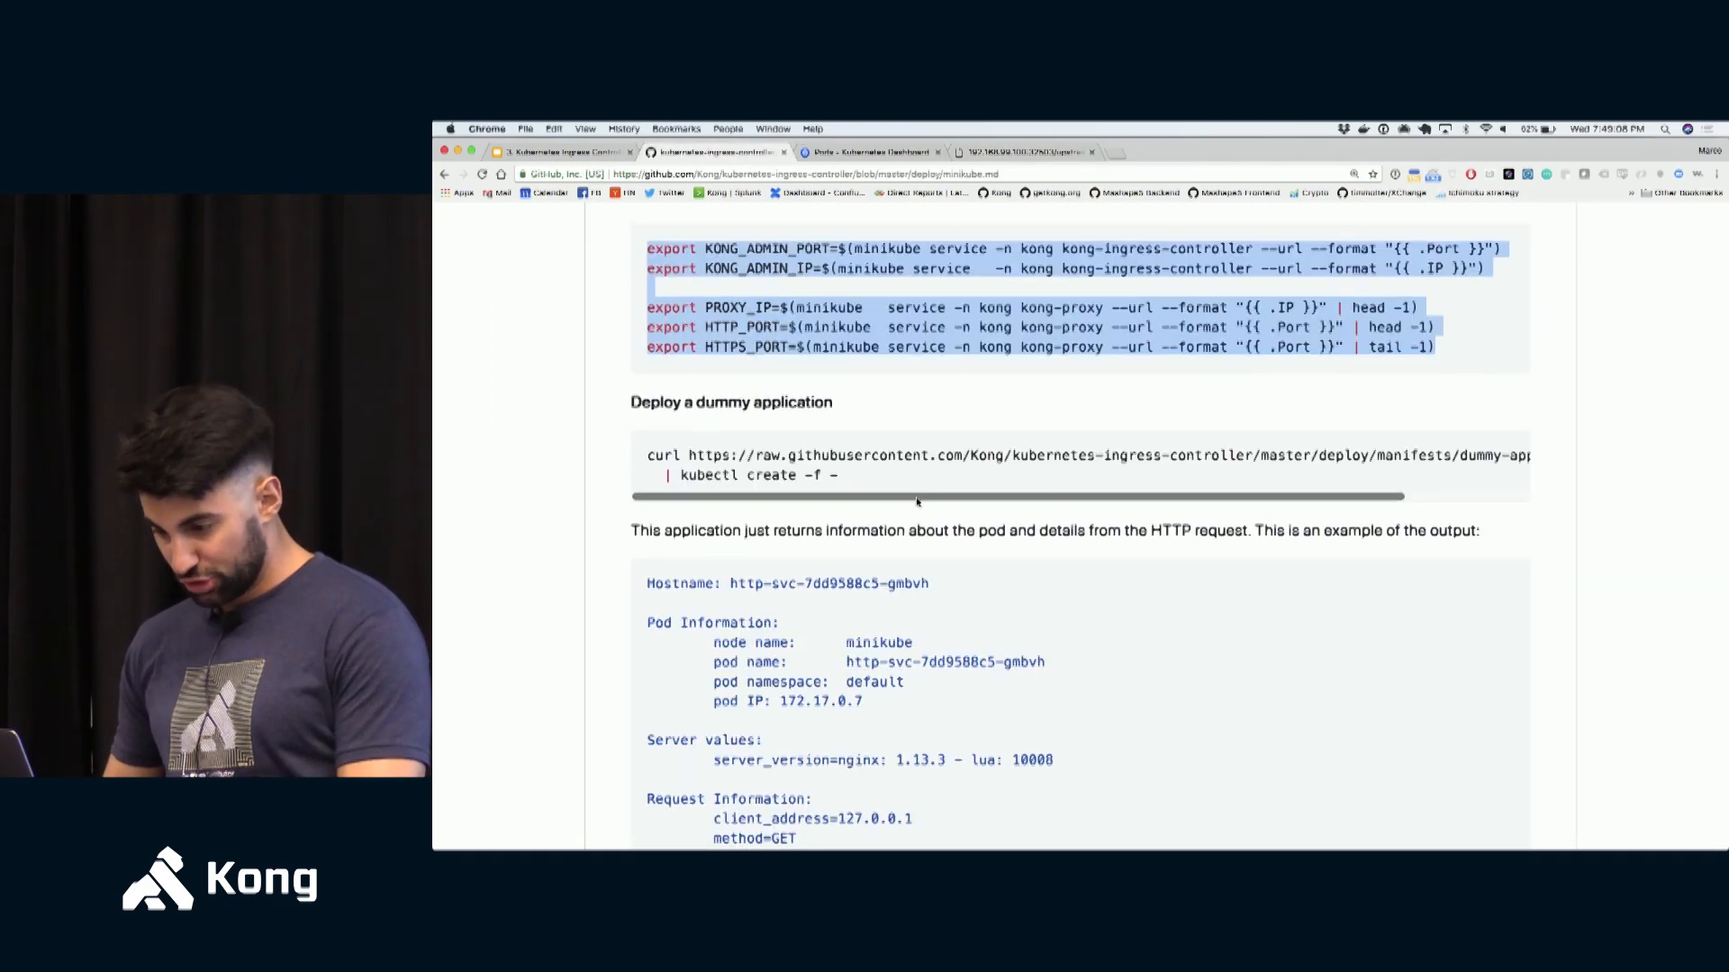
pyautogui.scroll(3)
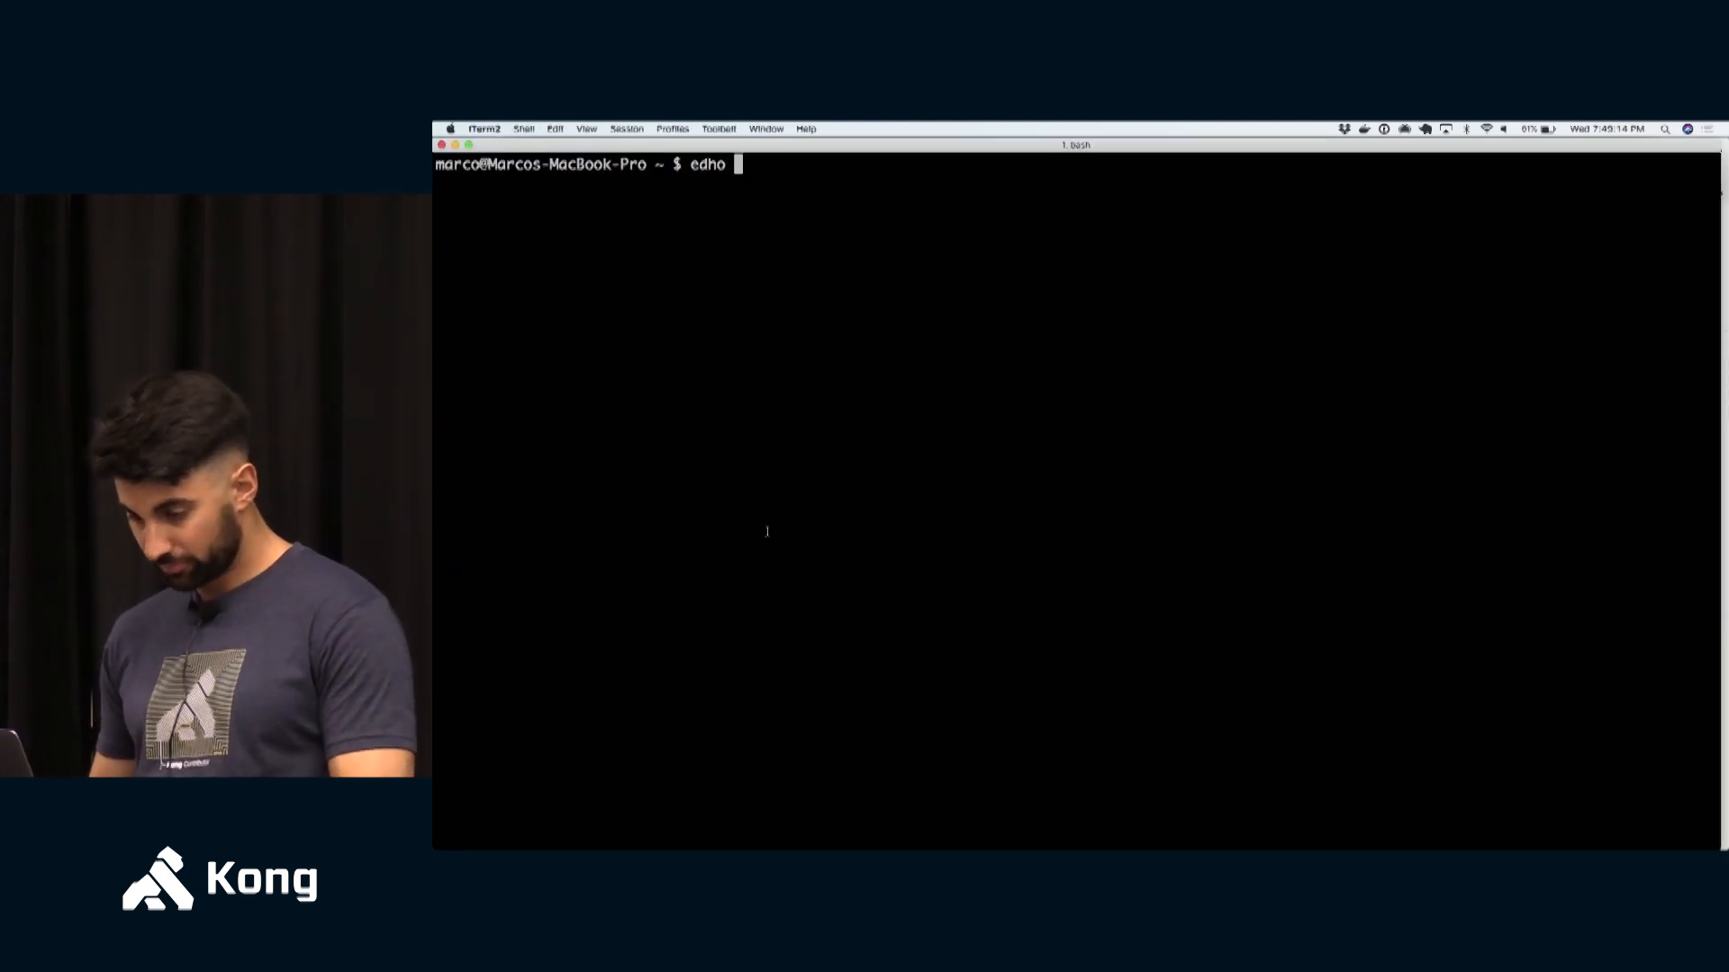
# - Echo $PROXY_IP and send a request to the Kong proxy at 192.168.99.100:32551 without a host
pyautogui.write('echo $PROXY_IP')
pyautogui.write('http 192.168.99.100')
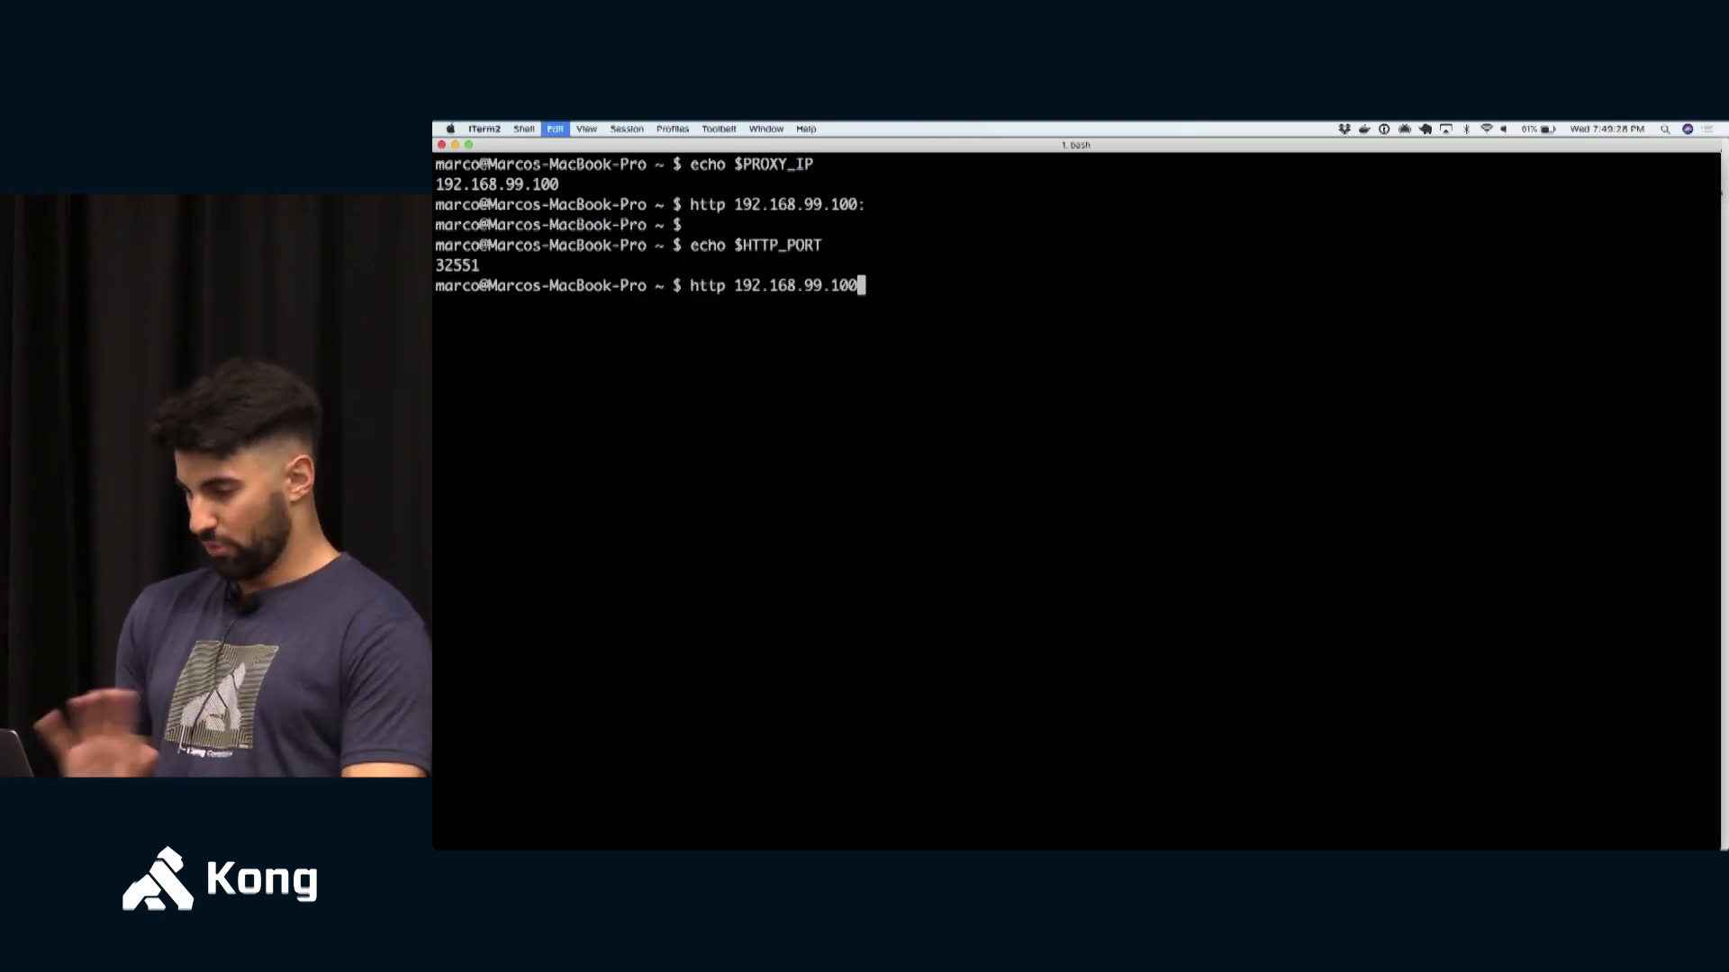
pyautogui.write(':')
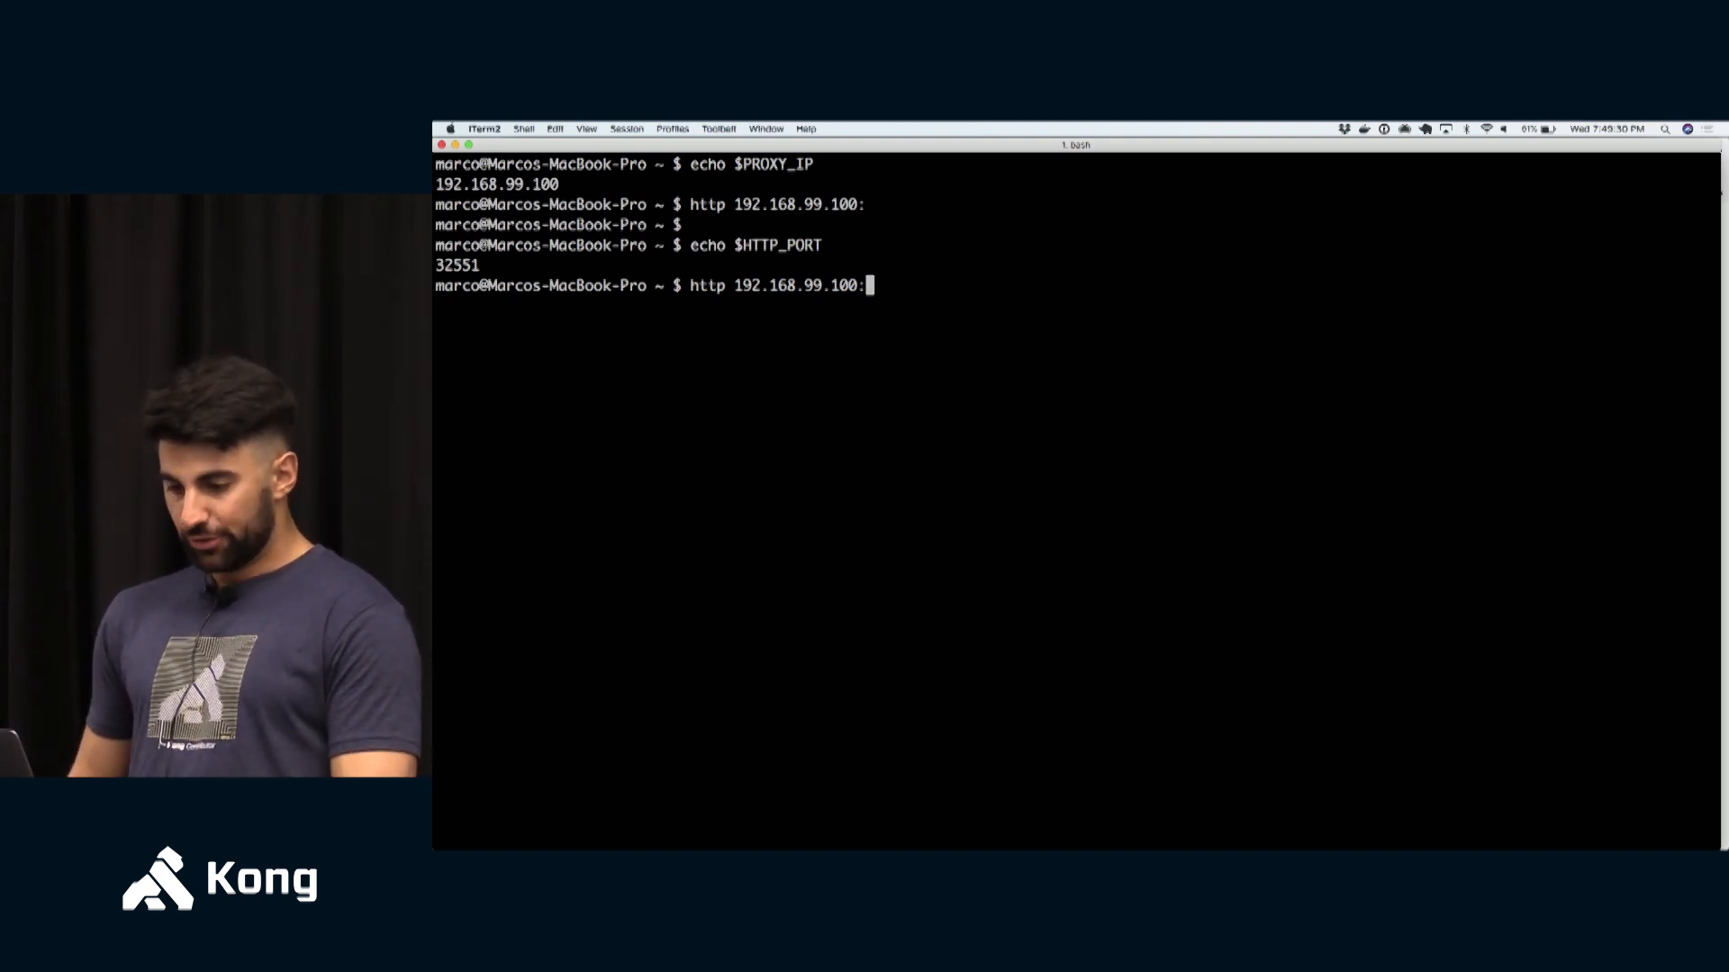
pyautogui.write('32551')
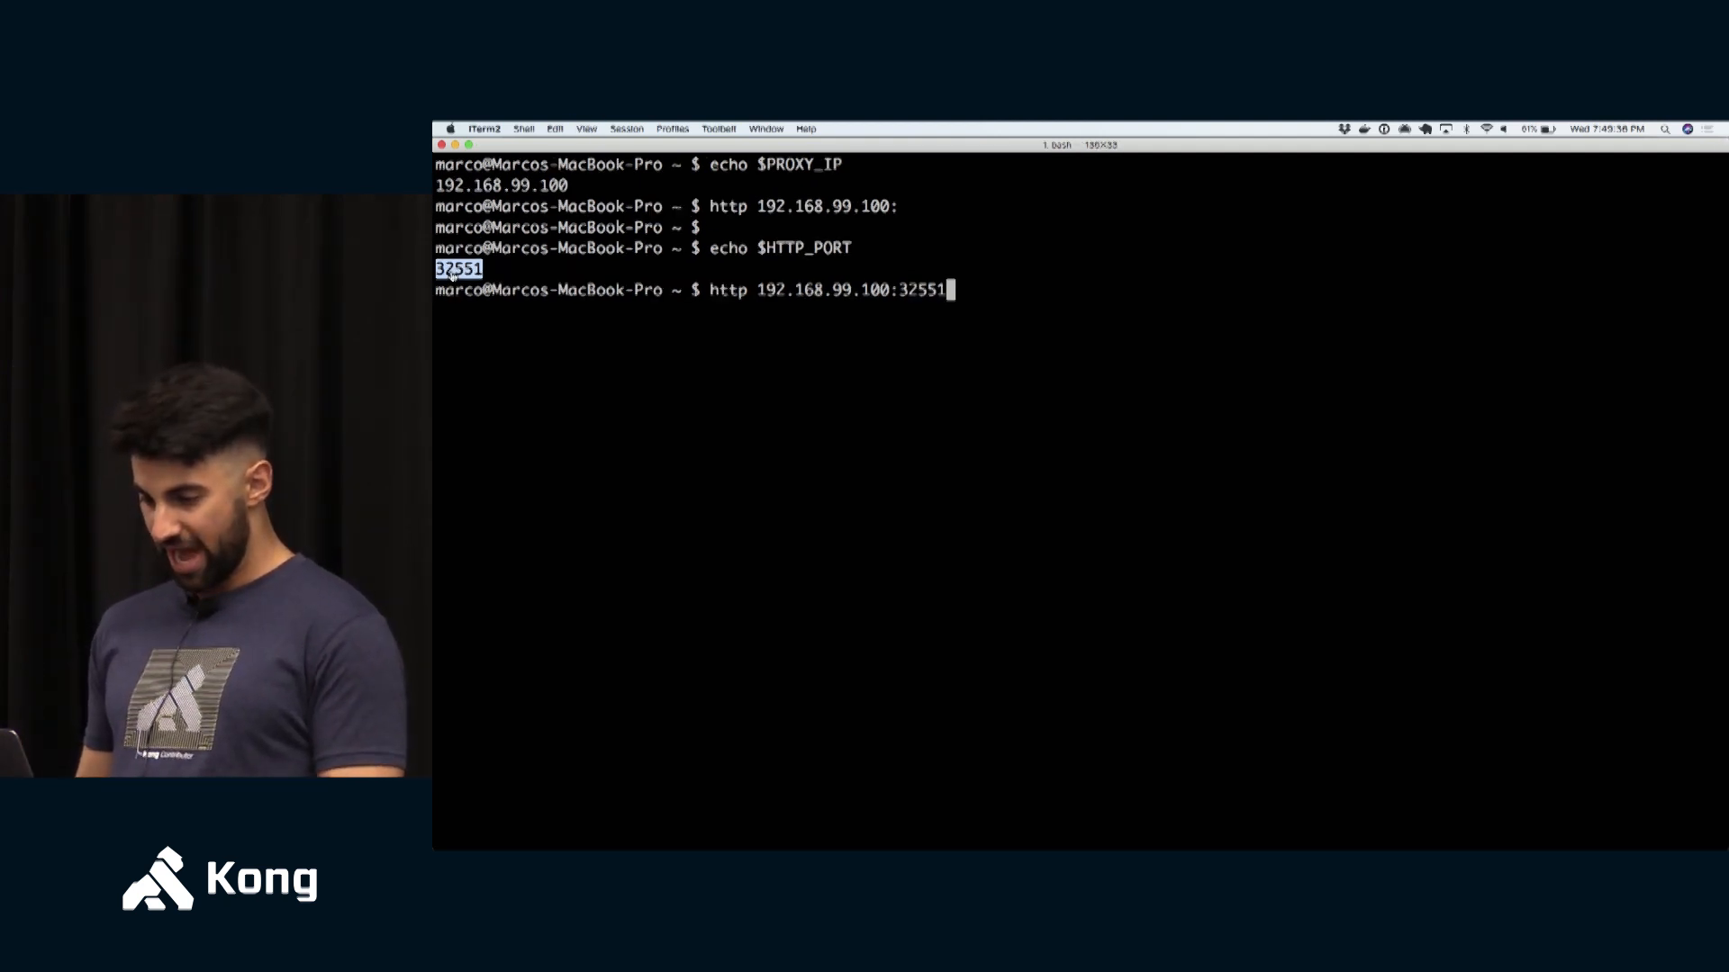
pyautogui.press('Return')
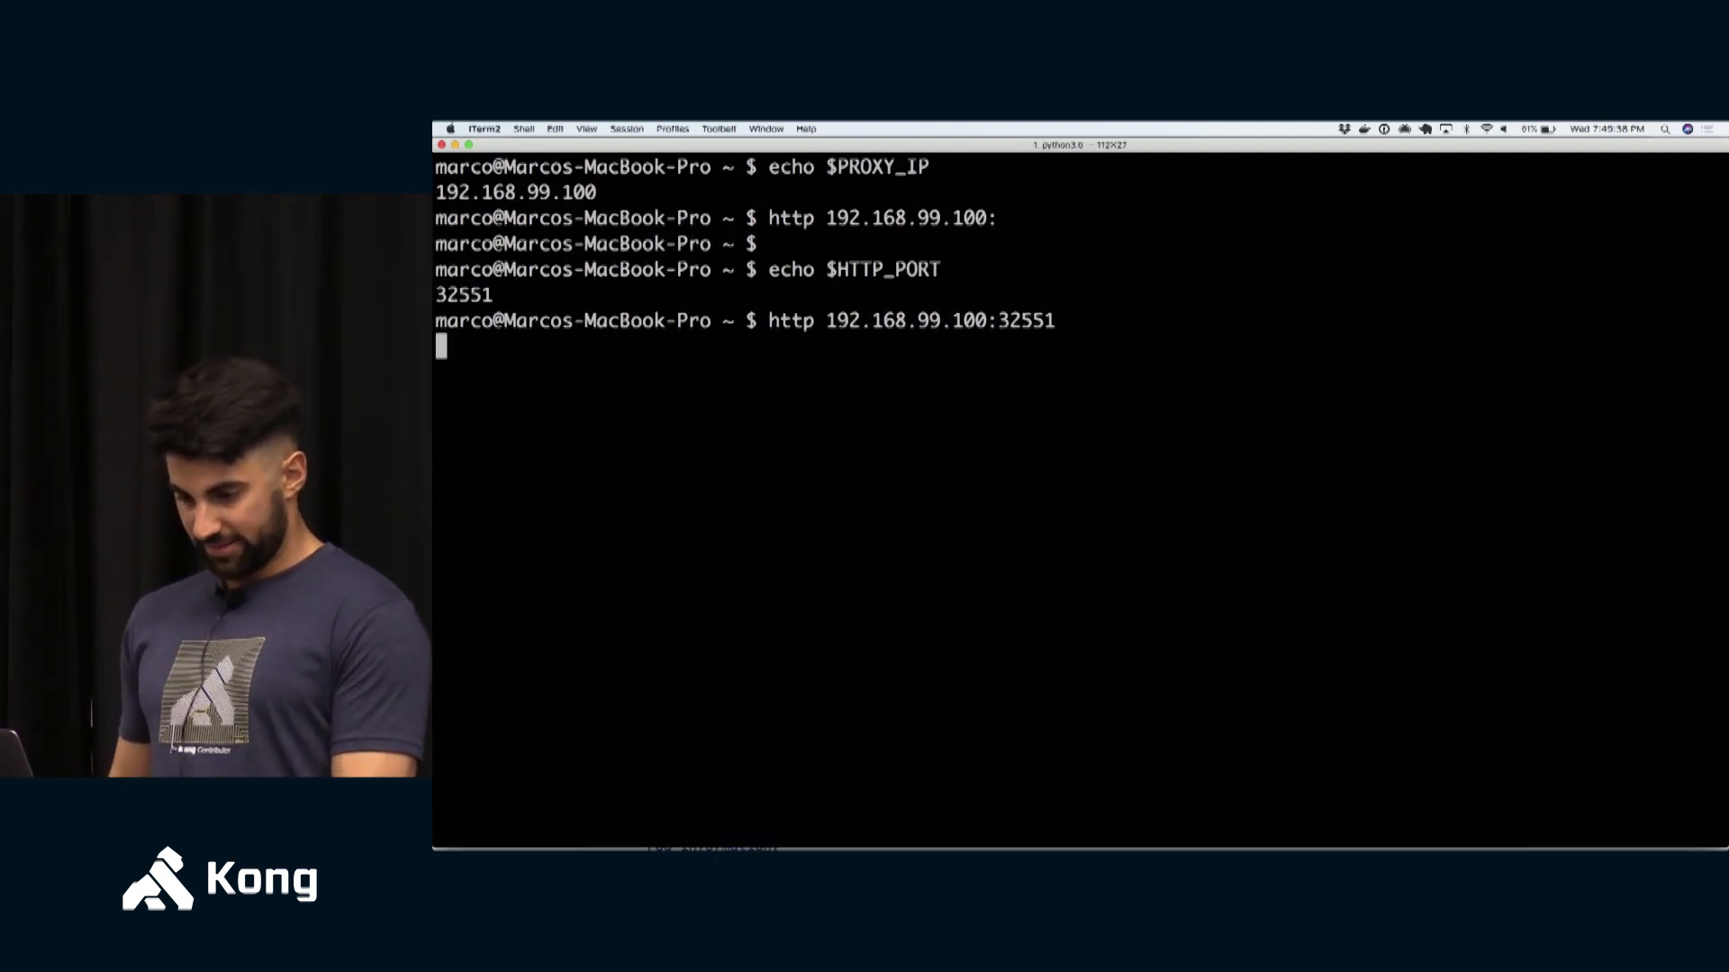
pyautogui.press('Return')
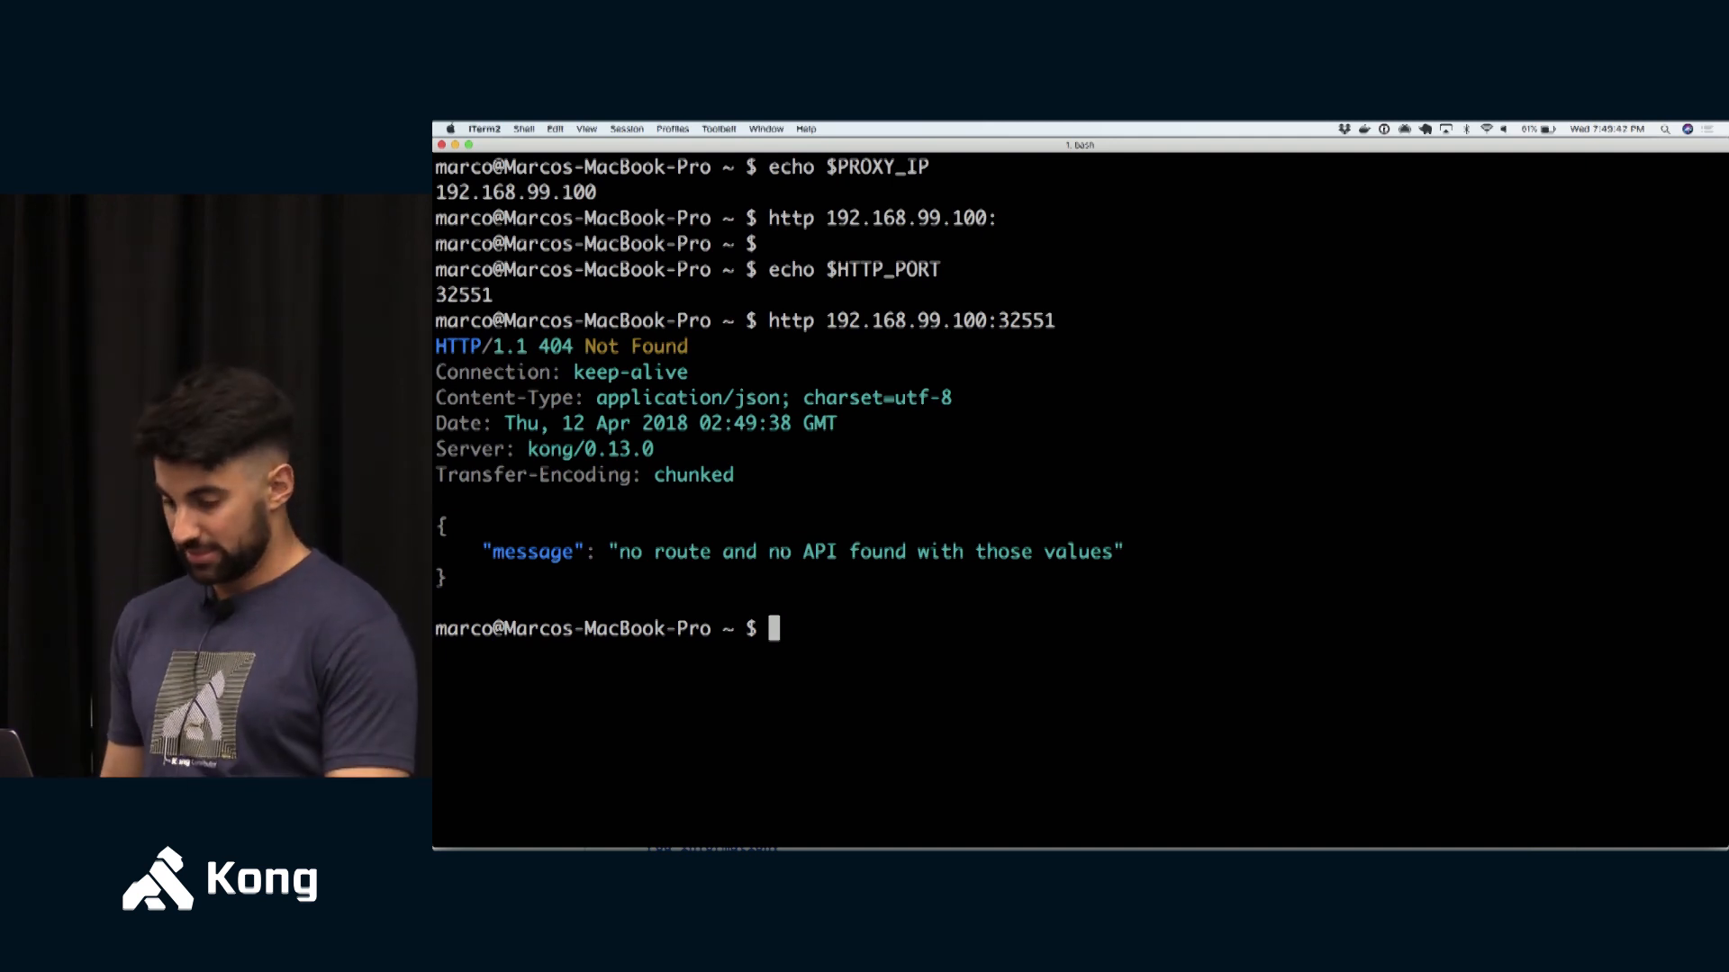
# - Request 192.168.99.100:32551 with Host:foo.bar and get a 200 OK echo from the http-svc pod
pyautogui.write('http 192.168.99.100:32551 Host:fo')
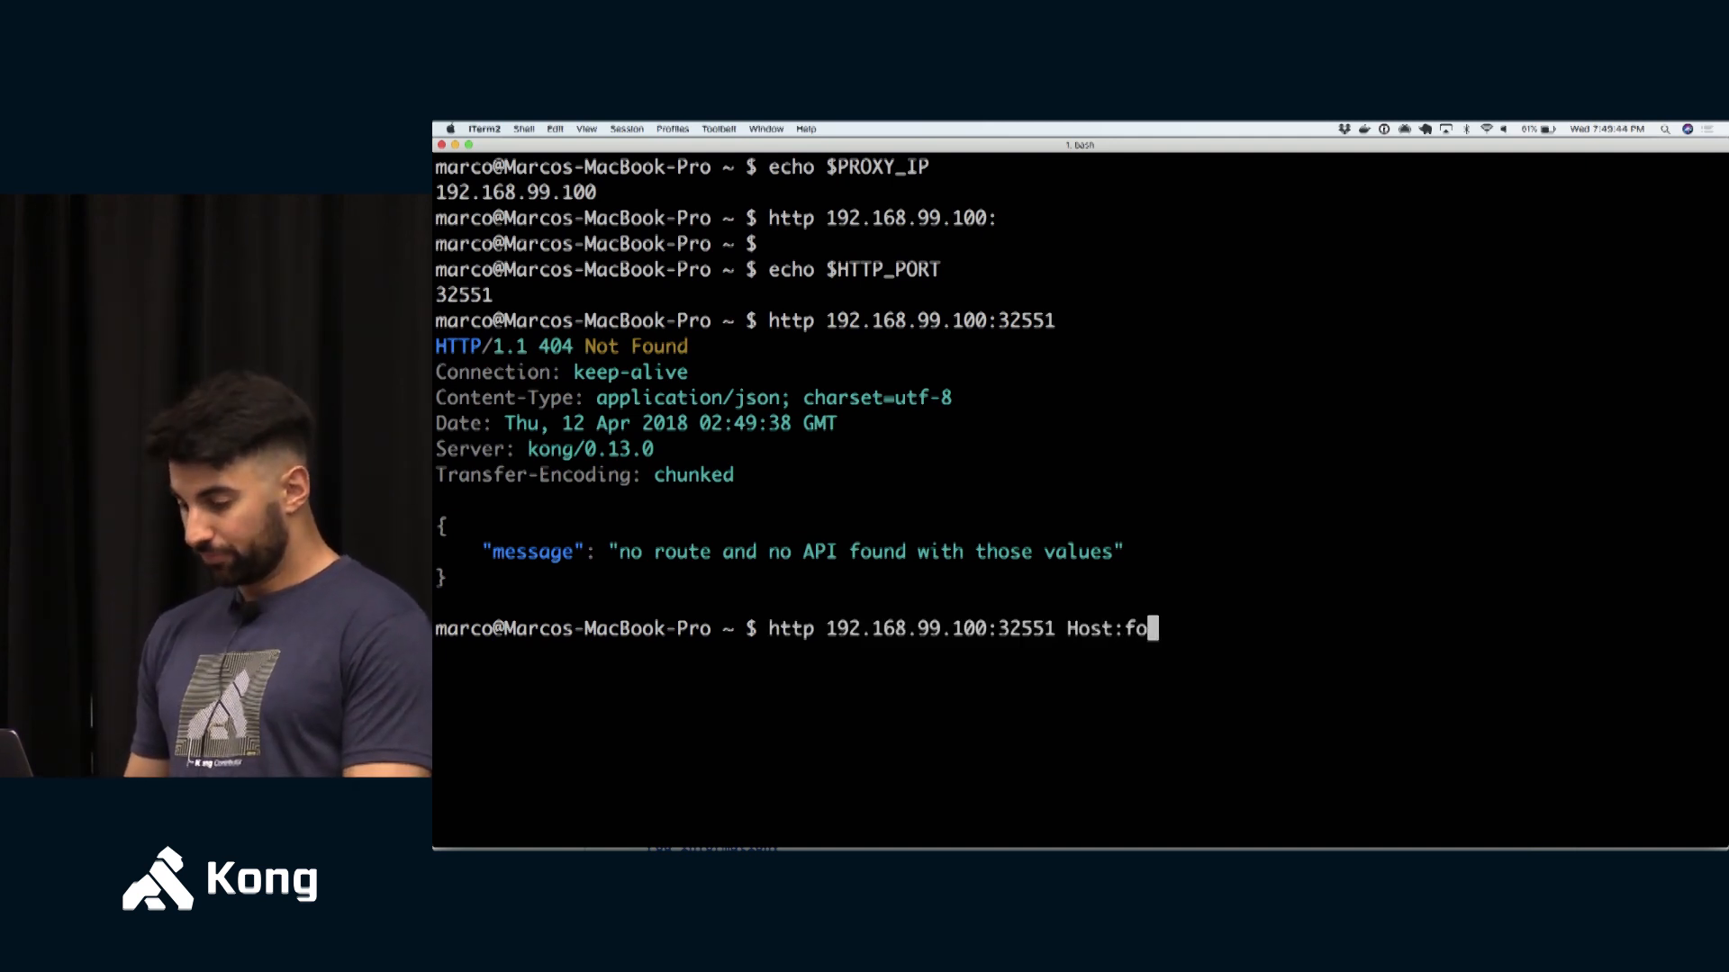
pyautogui.write('o.bar')
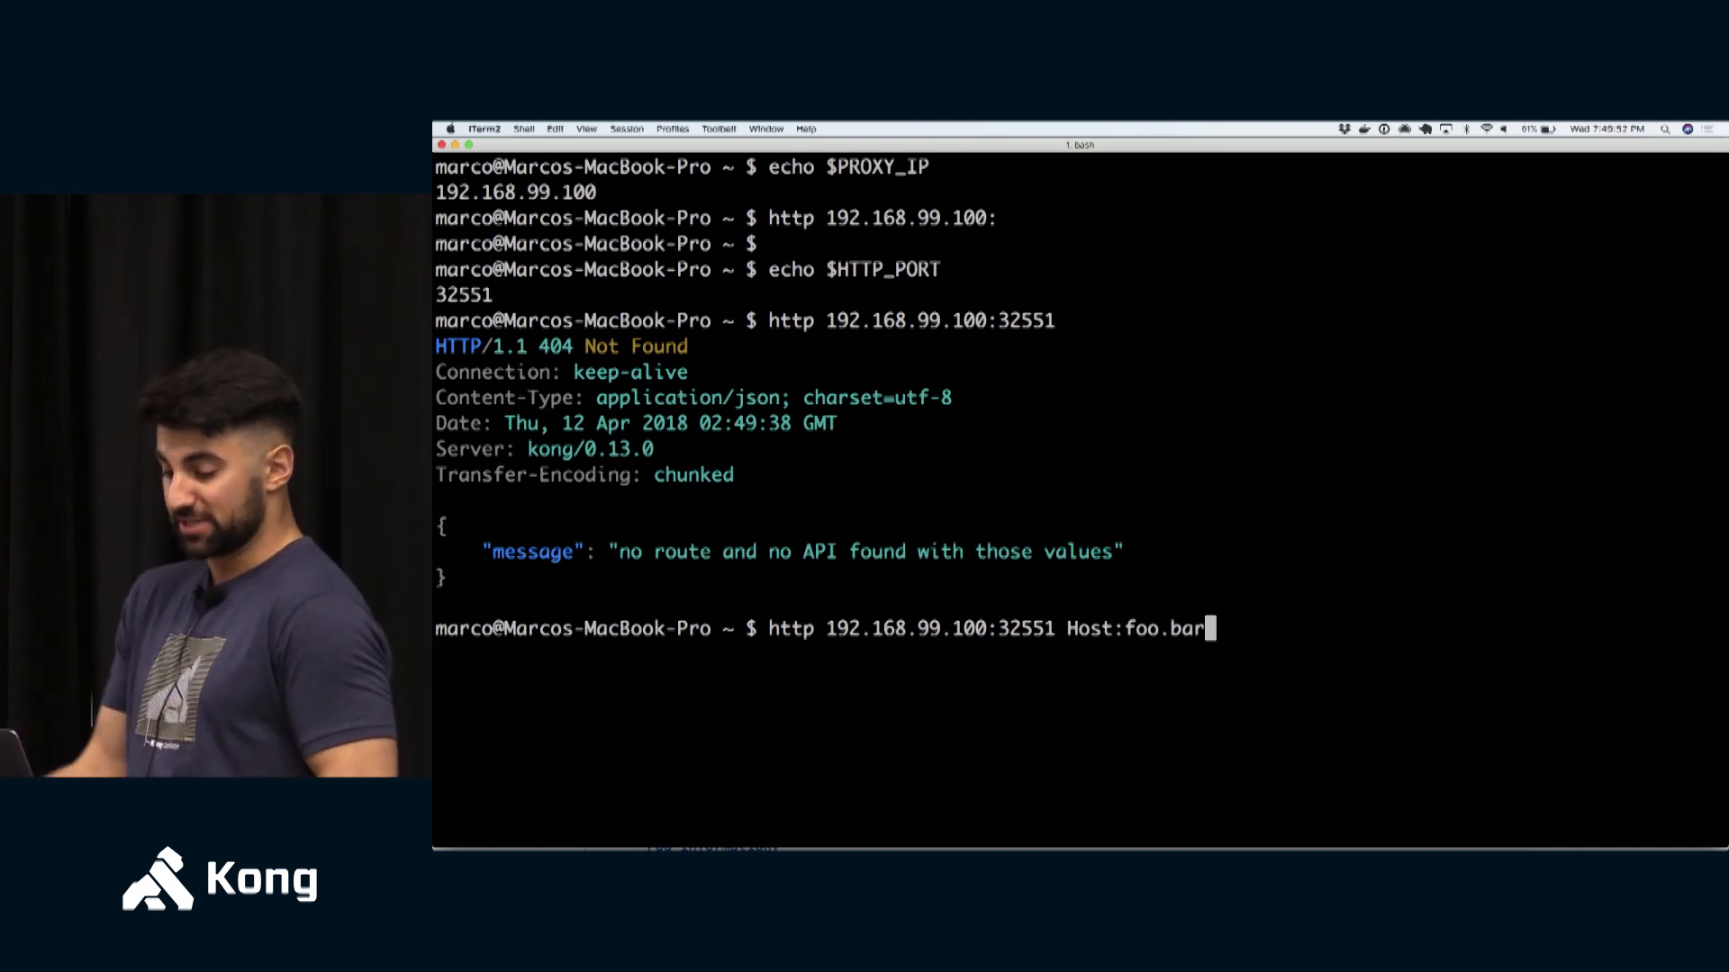
pyautogui.press('Return')
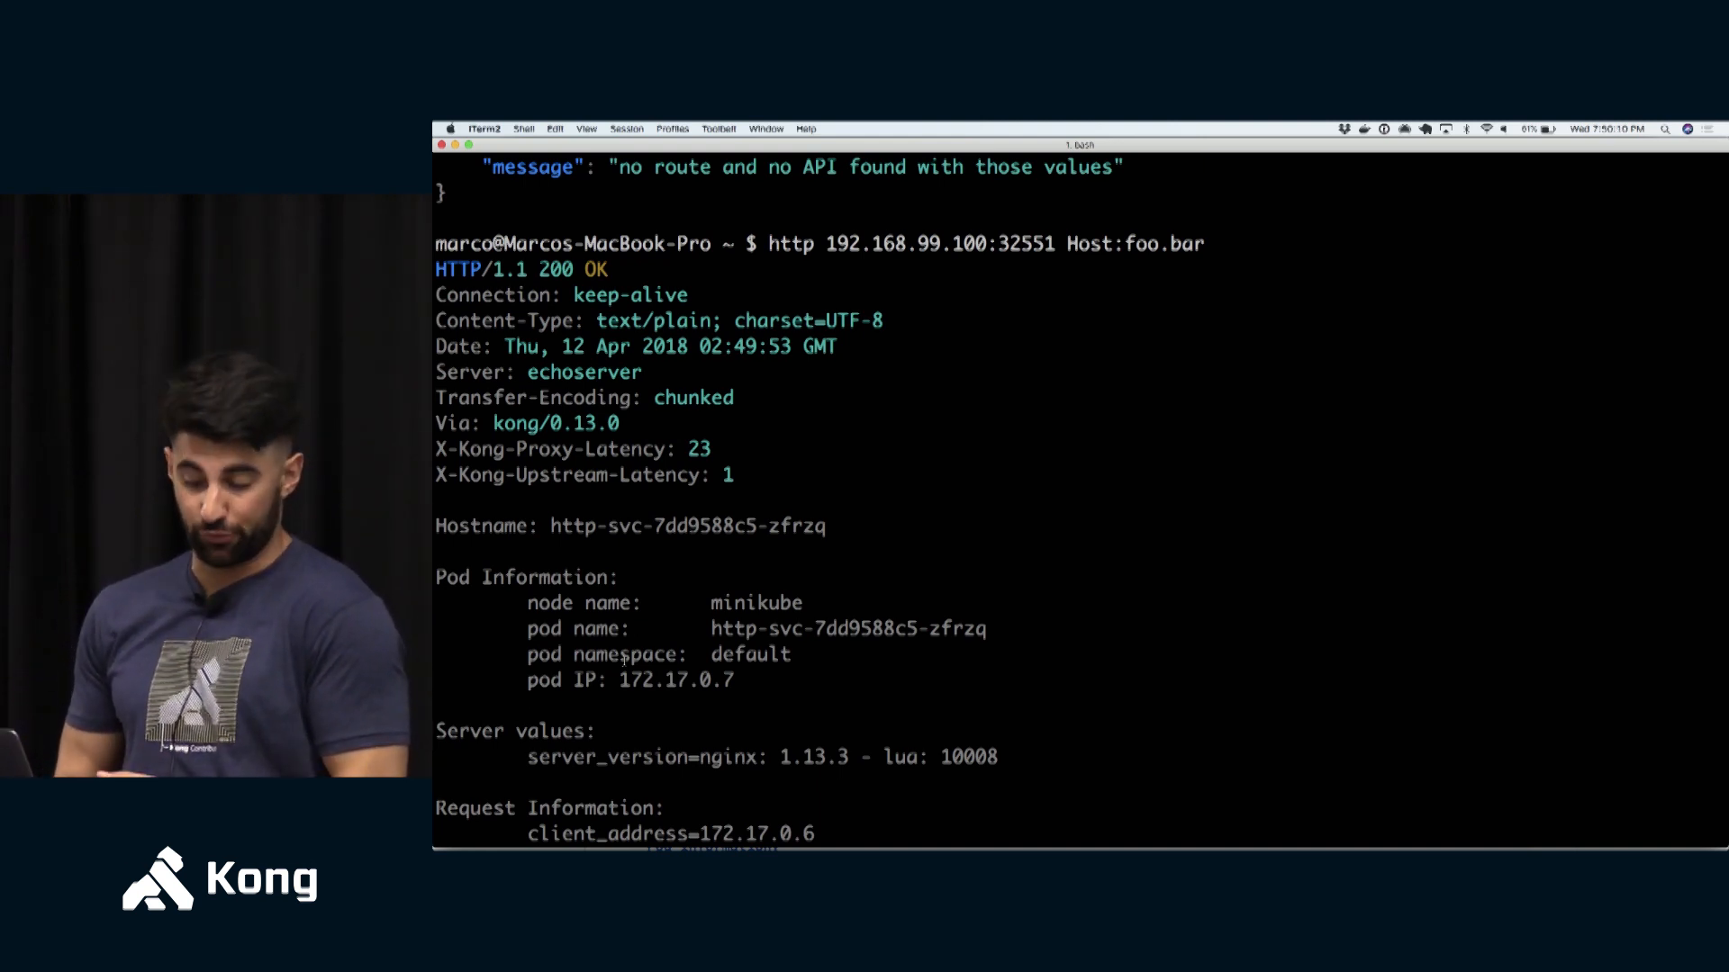
pyautogui.scroll(-3)
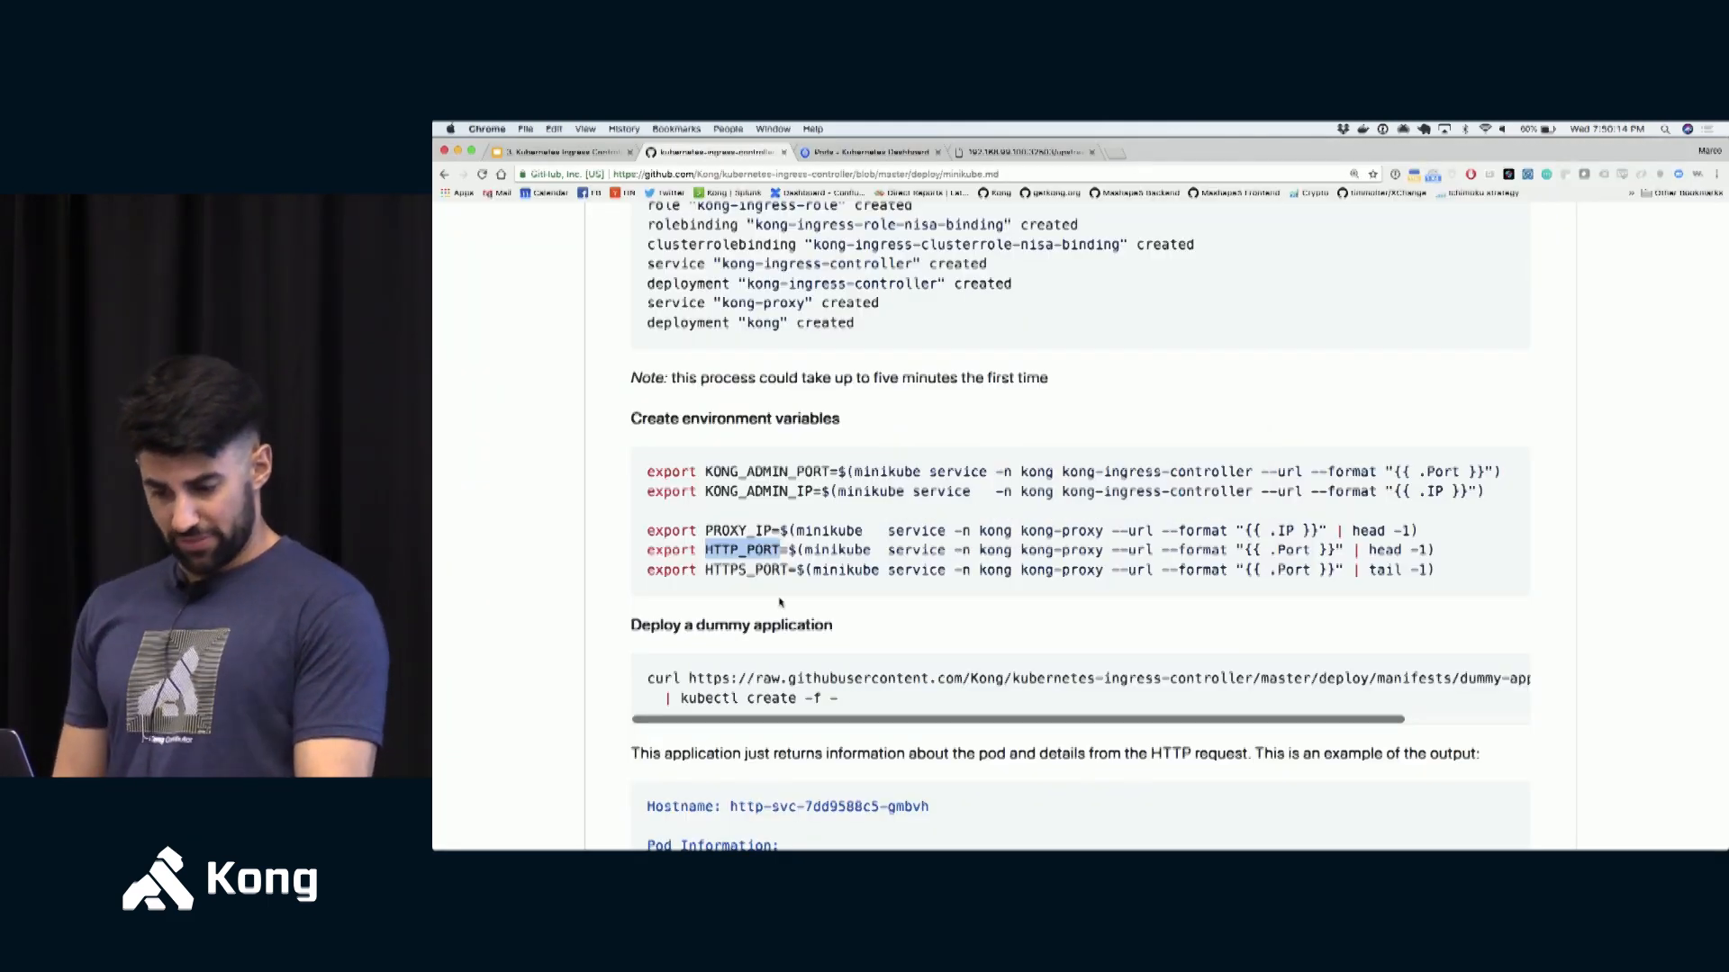
# - Scroll minikube.md to the Scaling a deployment section, then switch to the Kong Admin API targets page
pyautogui.scroll(-3)
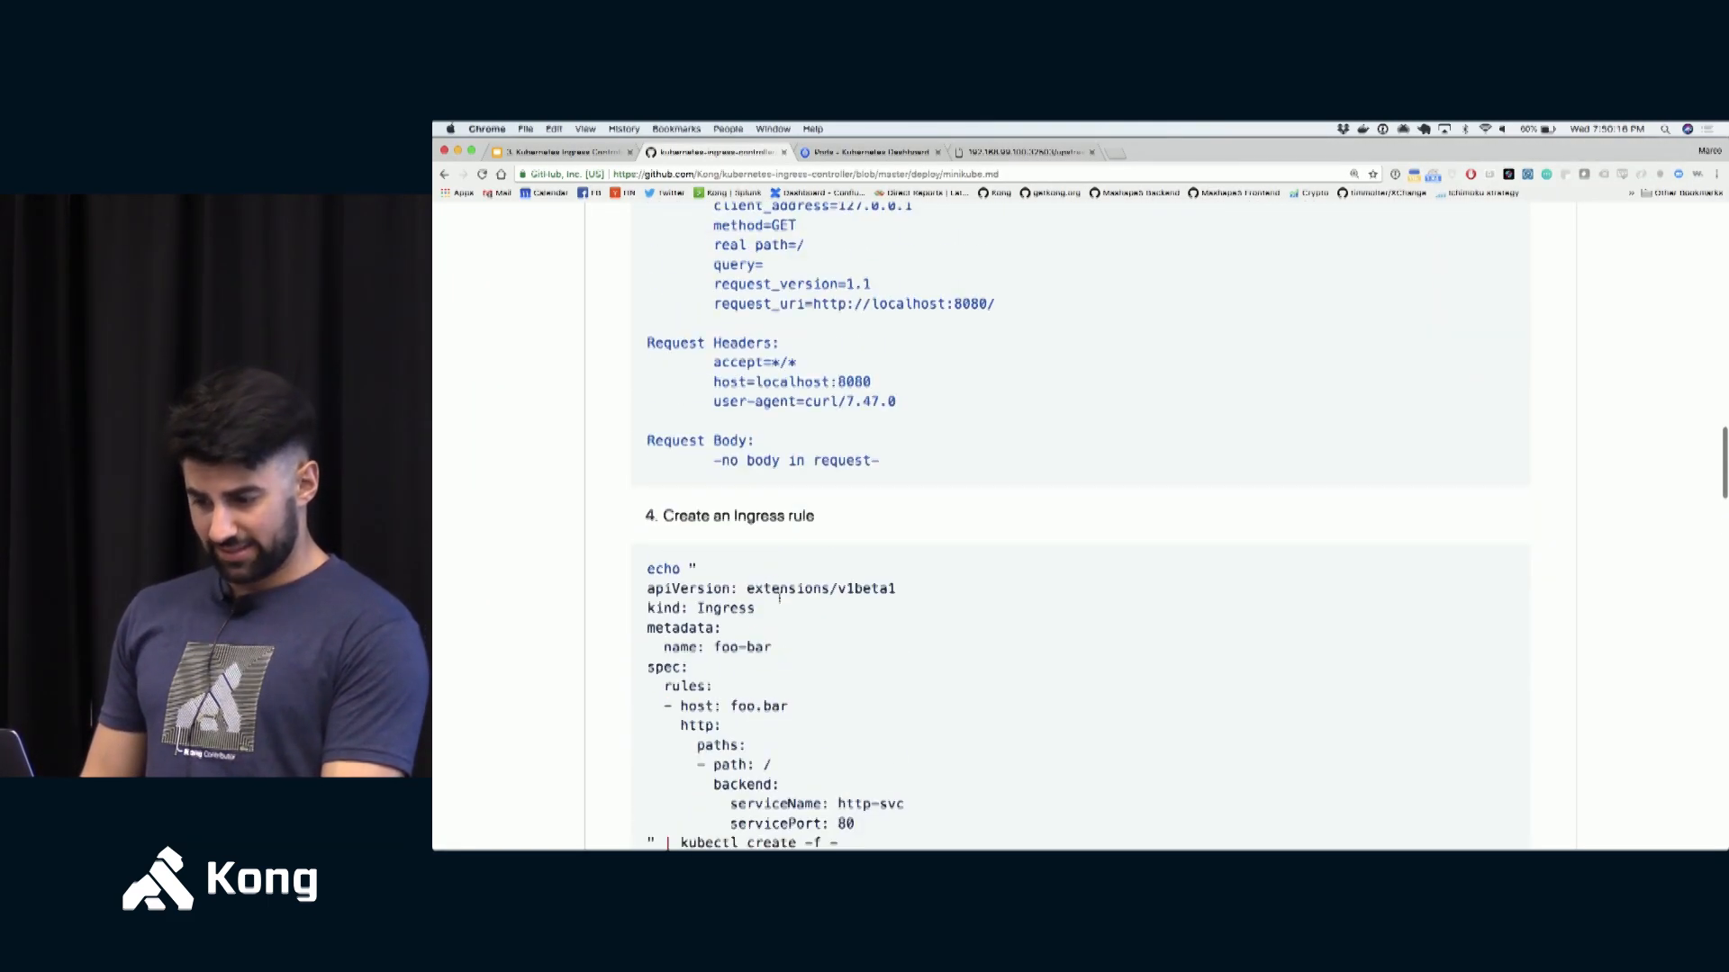
pyautogui.scroll(-3)
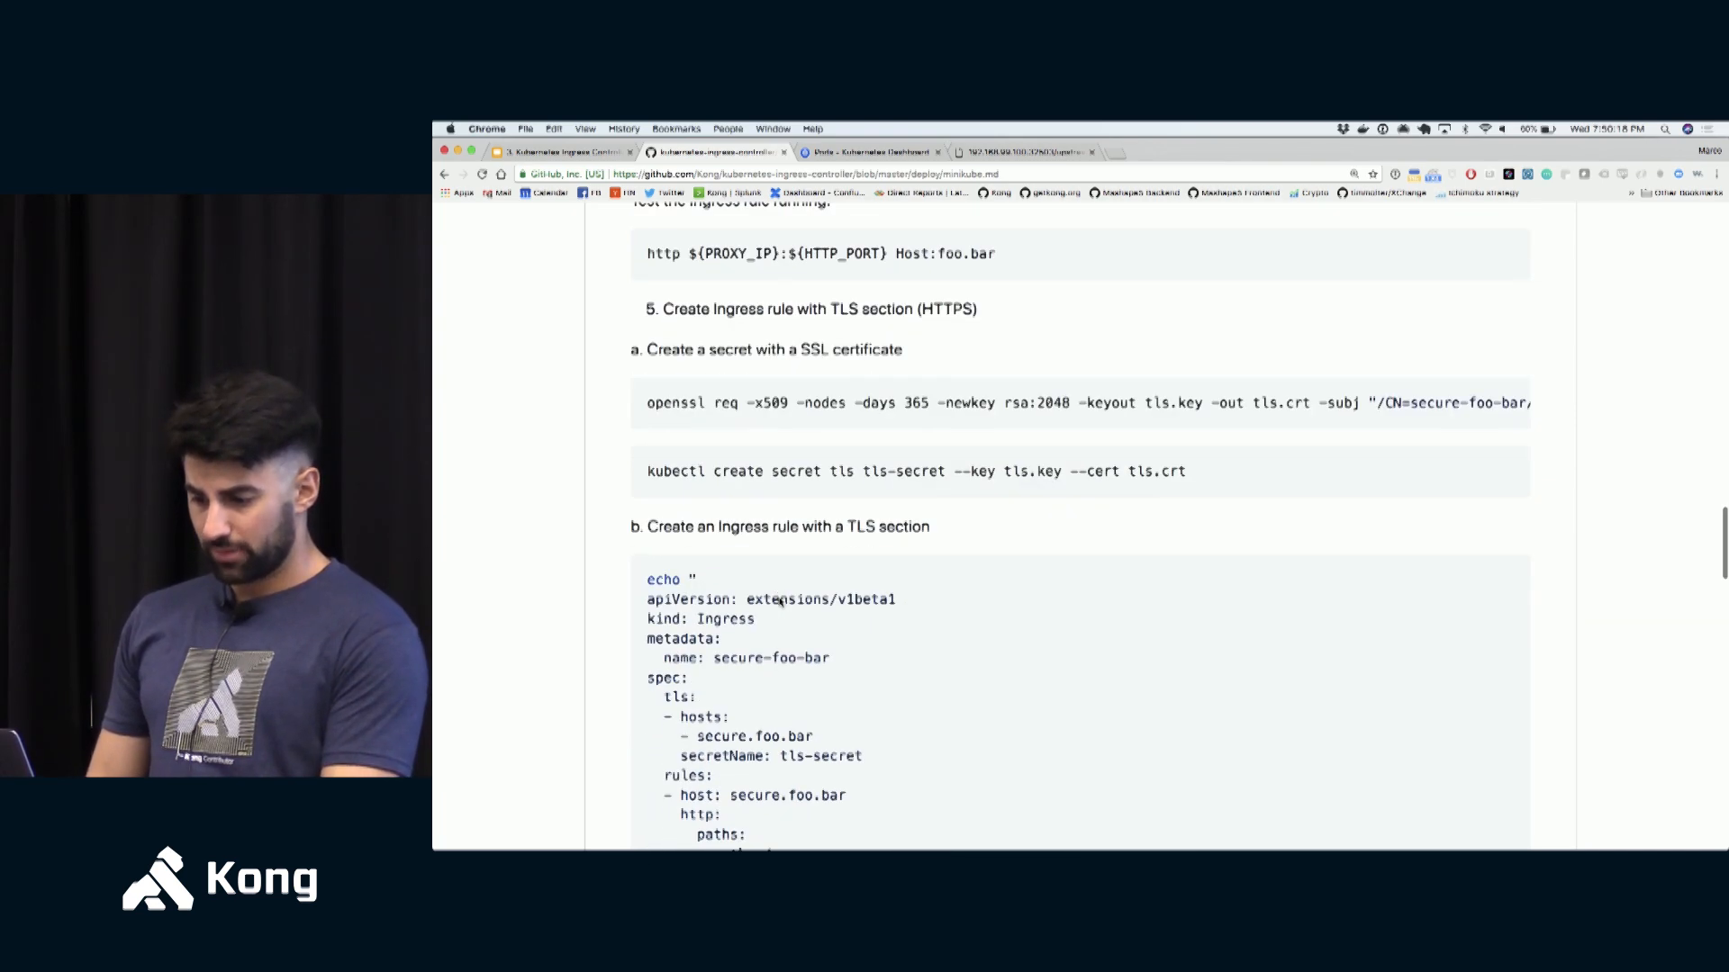
pyautogui.scroll(-3)
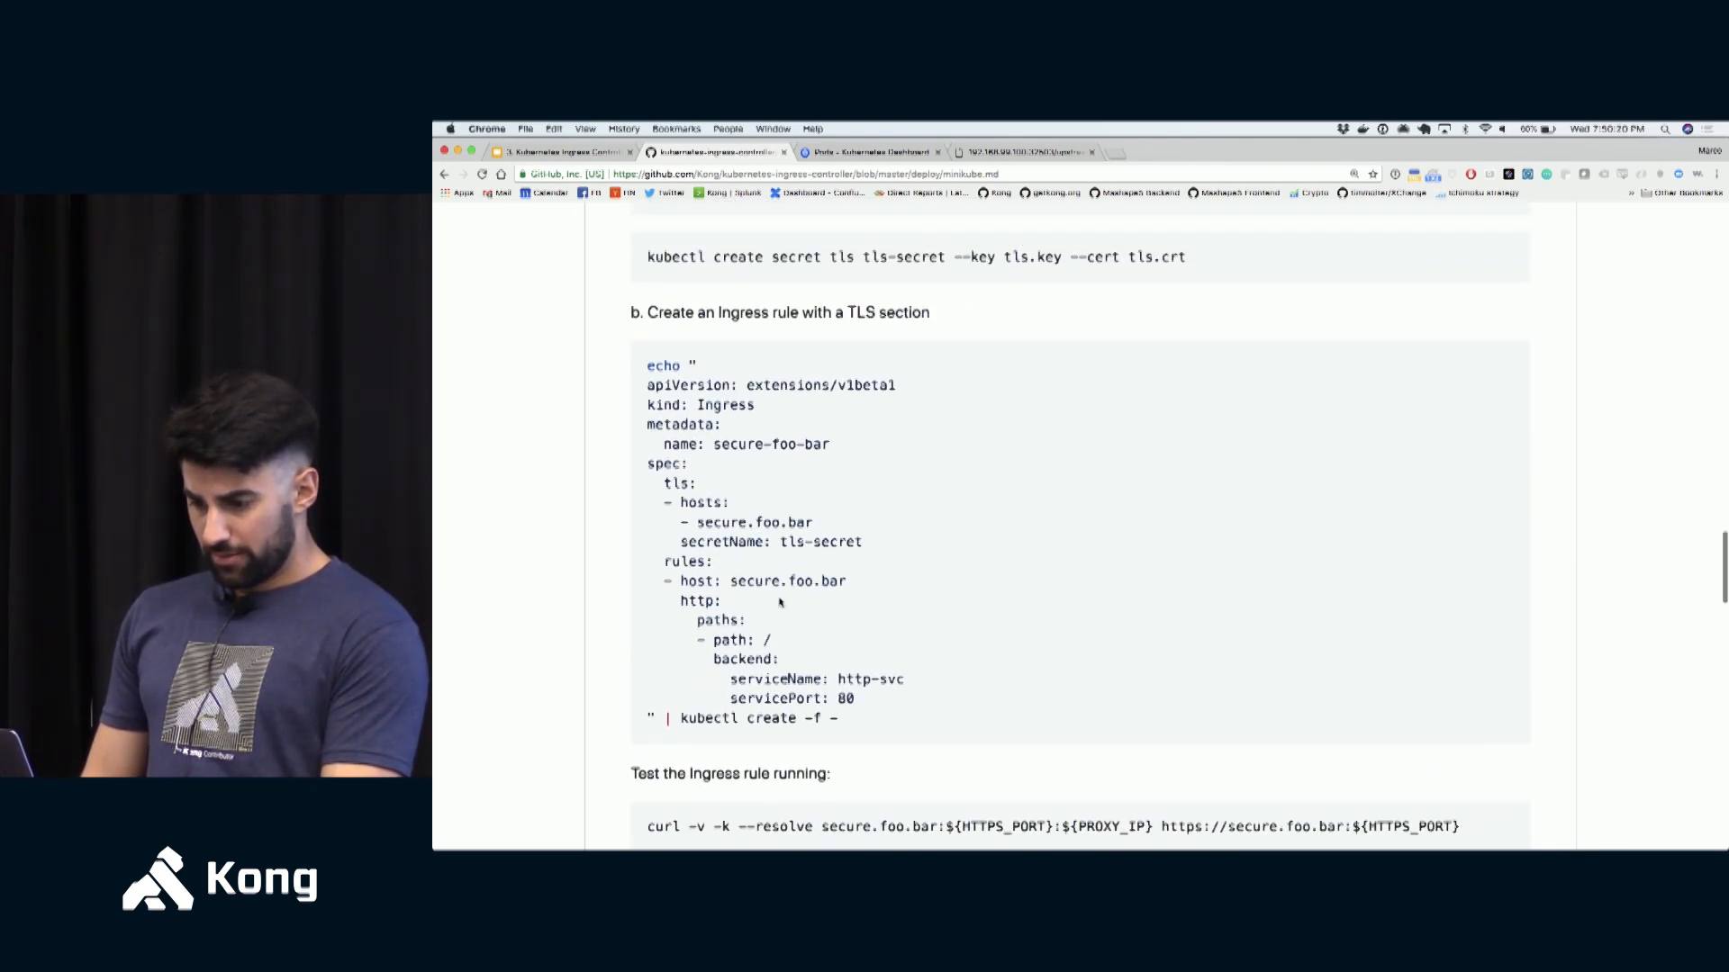
pyautogui.scroll(-3)
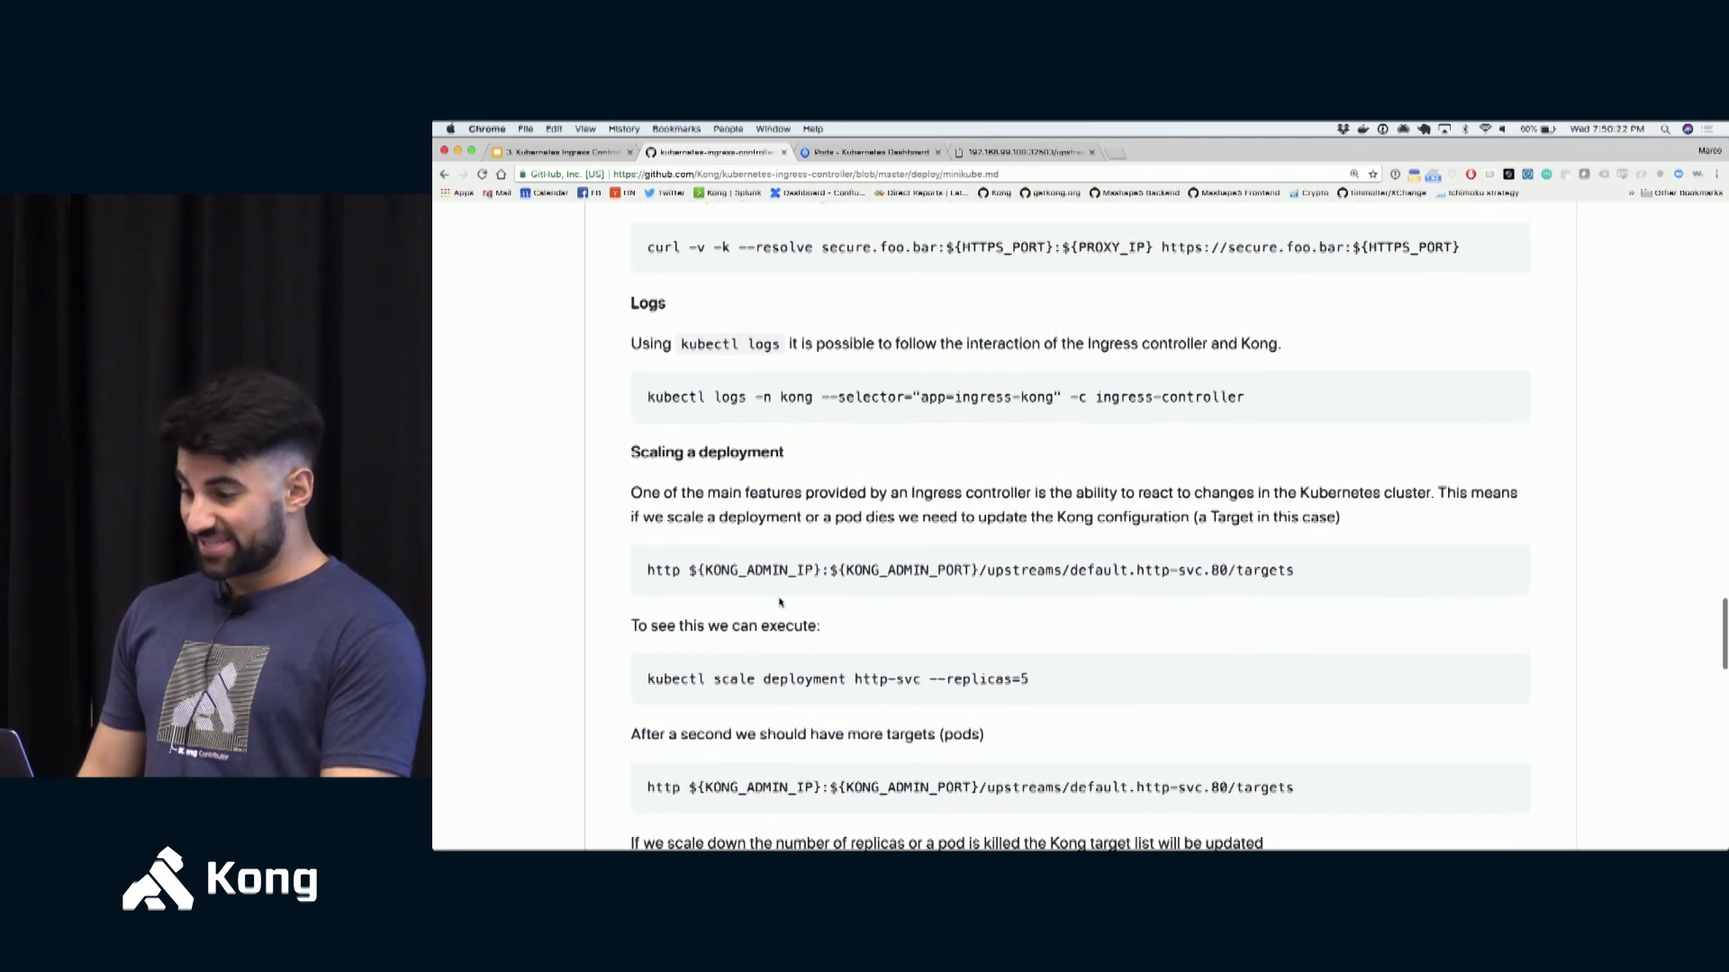
pyautogui.scroll(-3)
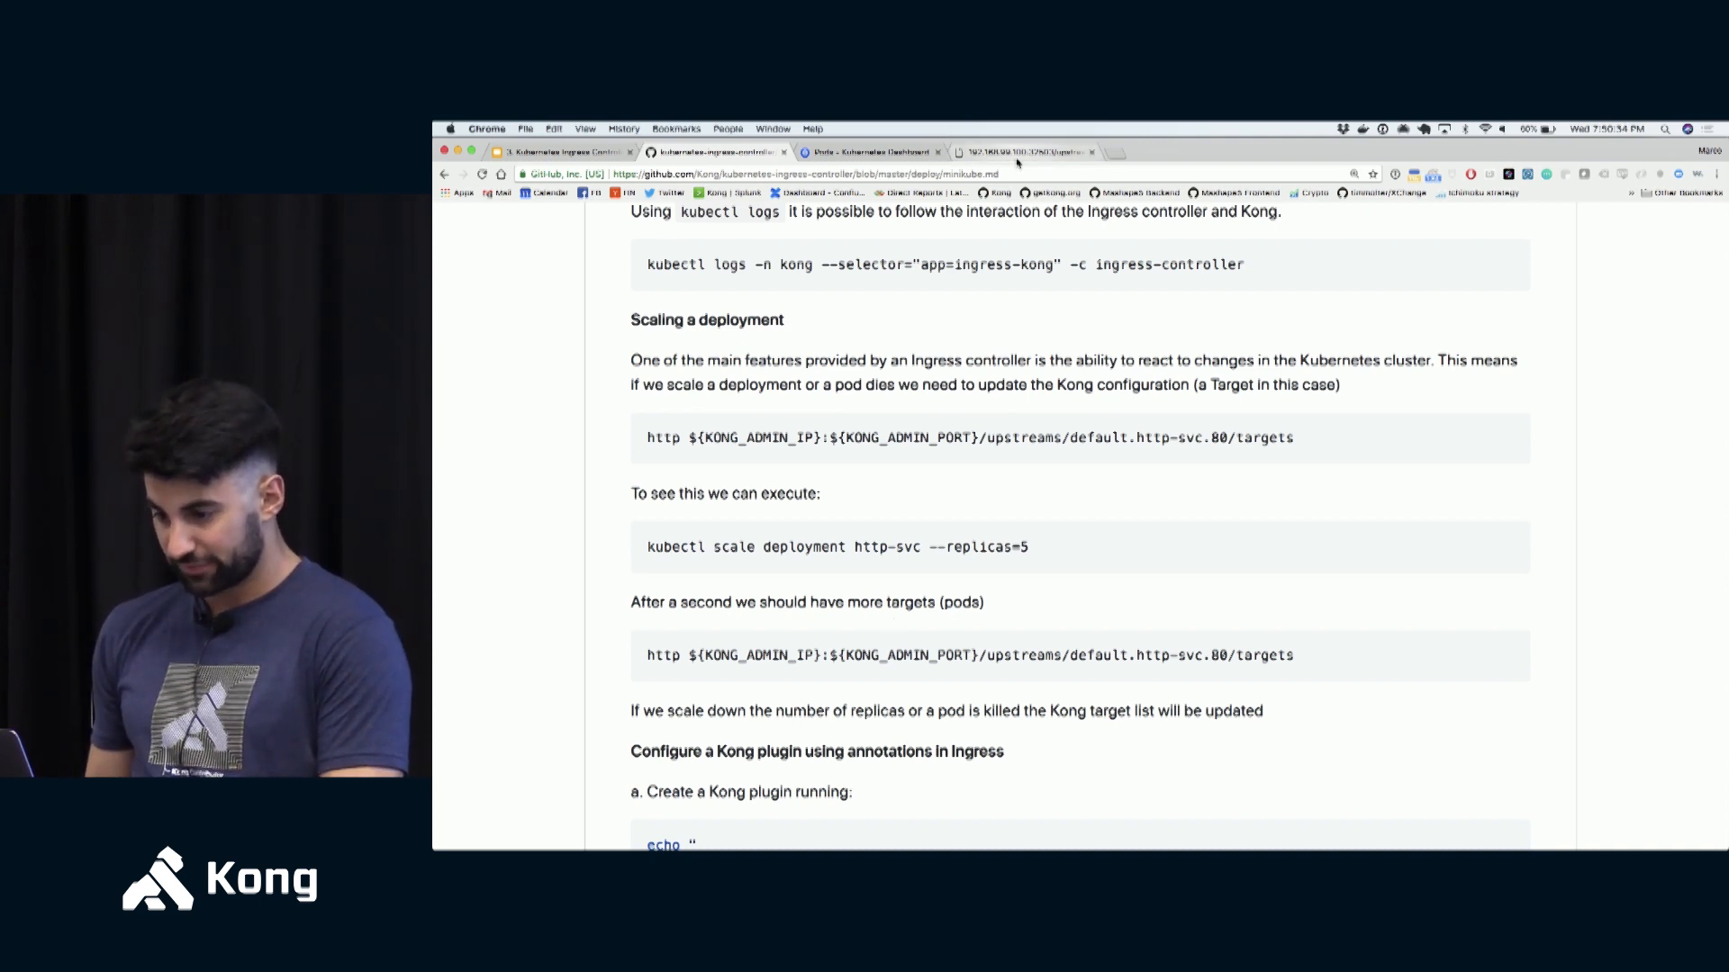
pyautogui.click(1019, 151)
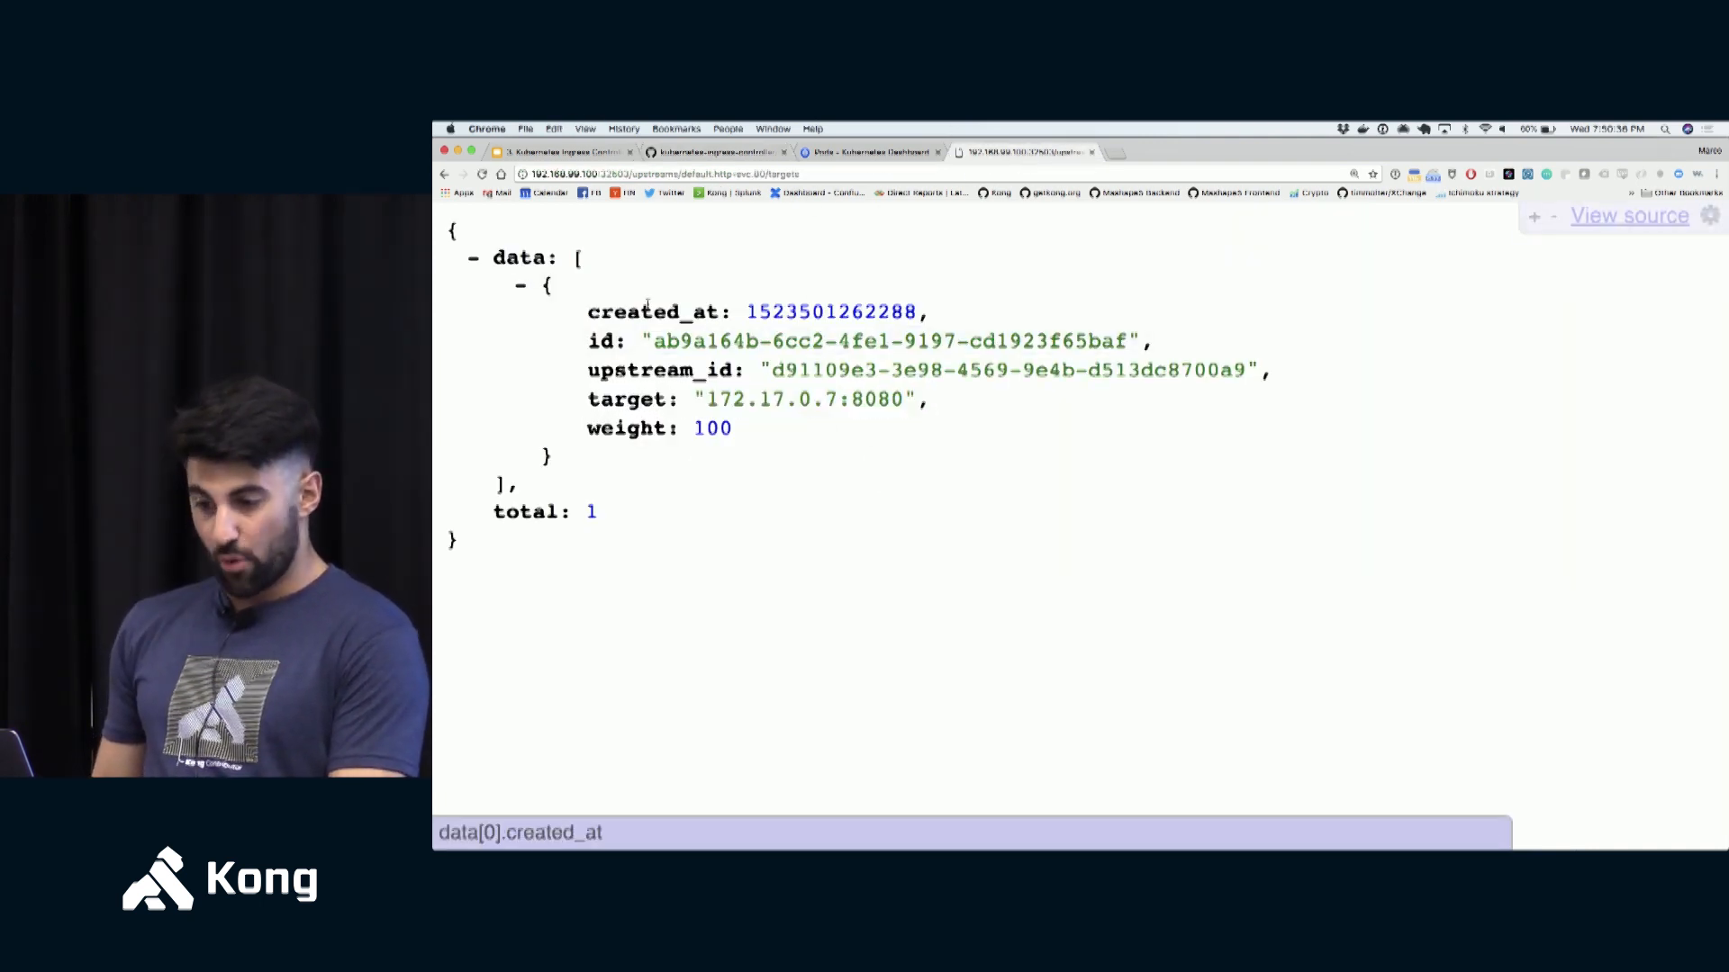
pyautogui.moveTo(1010, 371)
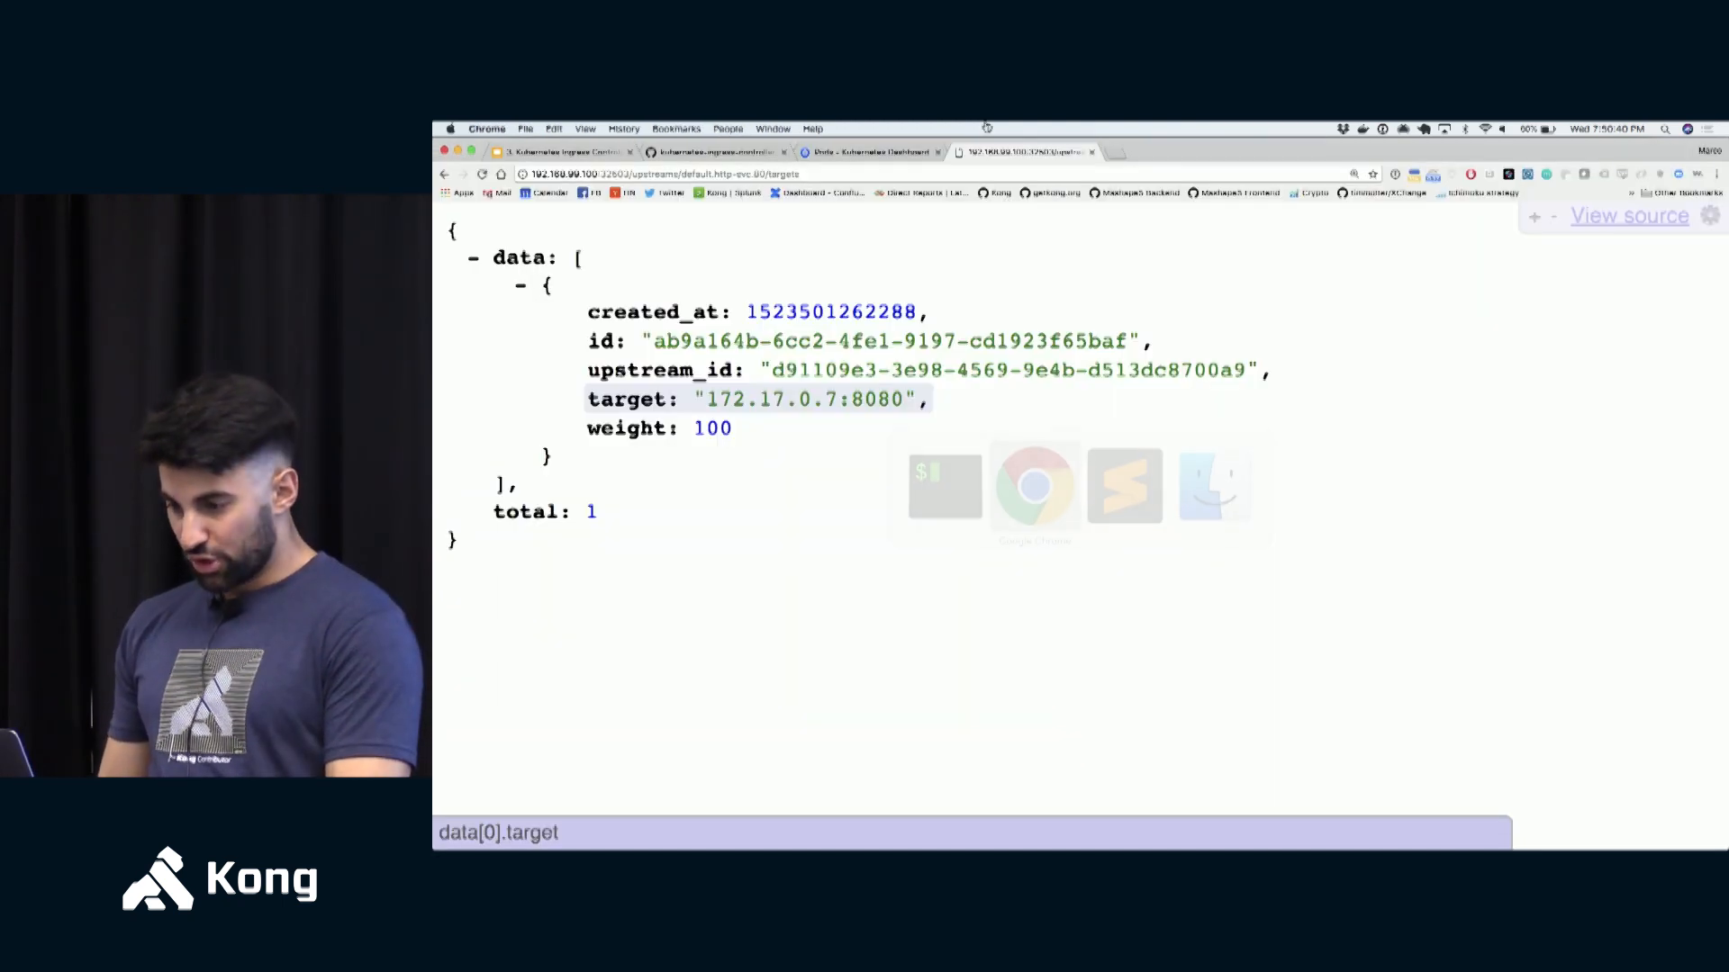
pyautogui.click(717, 151)
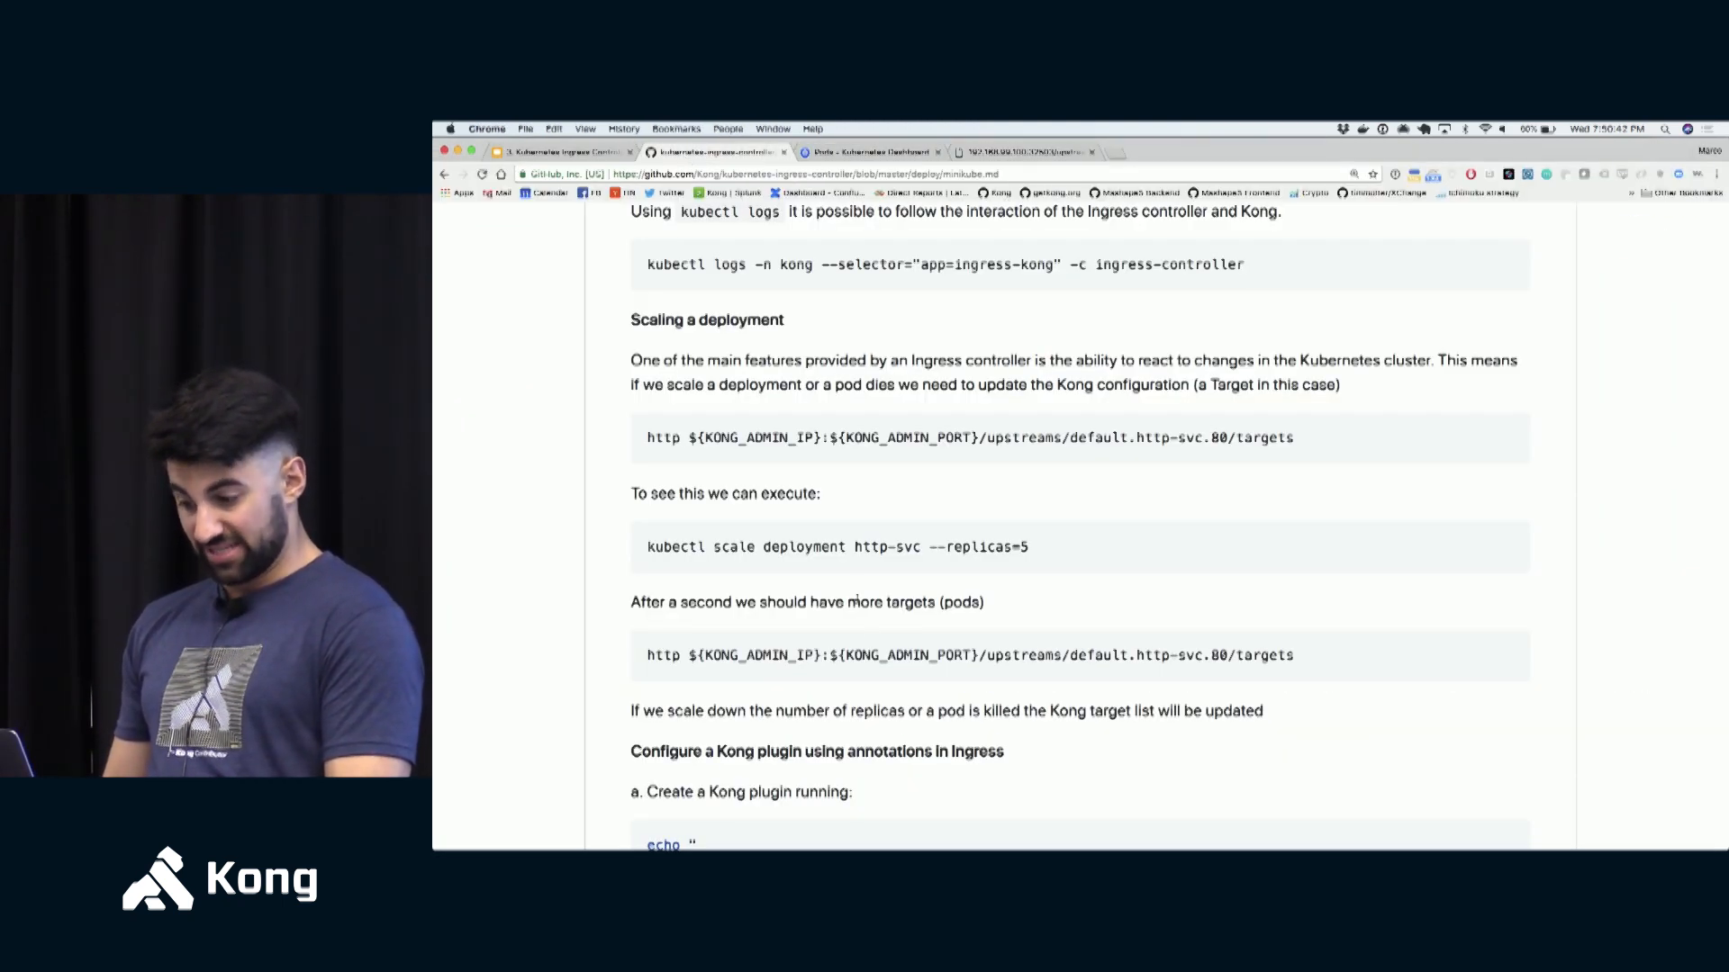
pyautogui.doubleClick(868, 547)
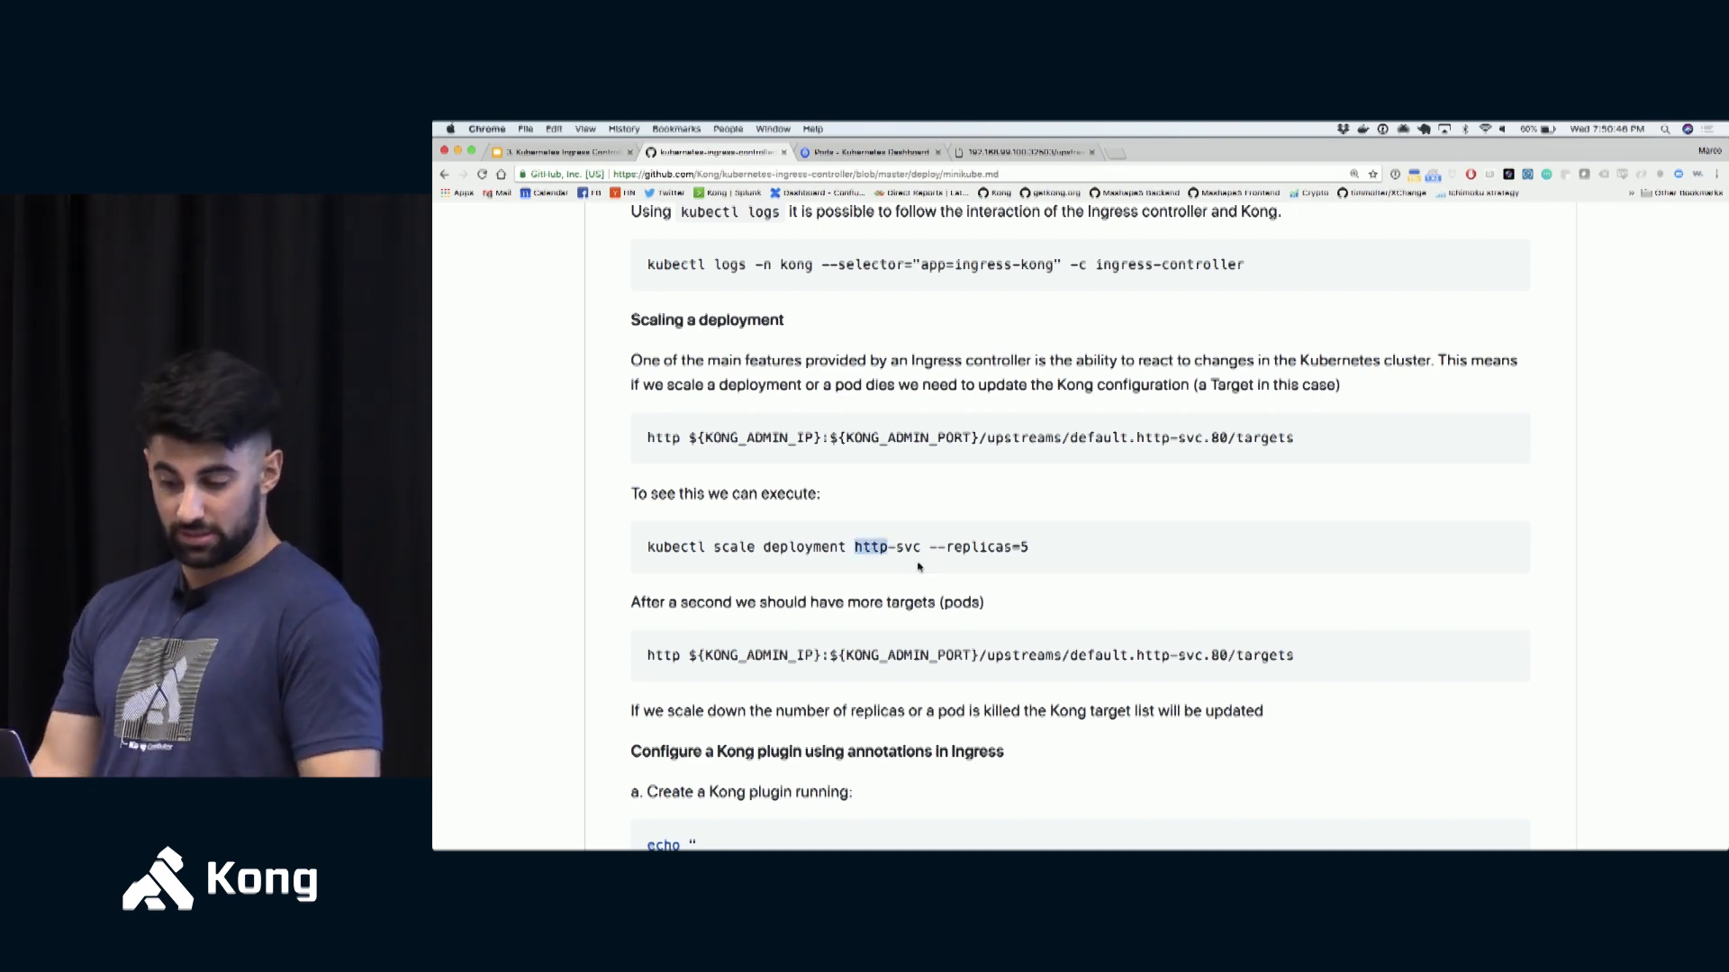
pyautogui.click(1019, 151)
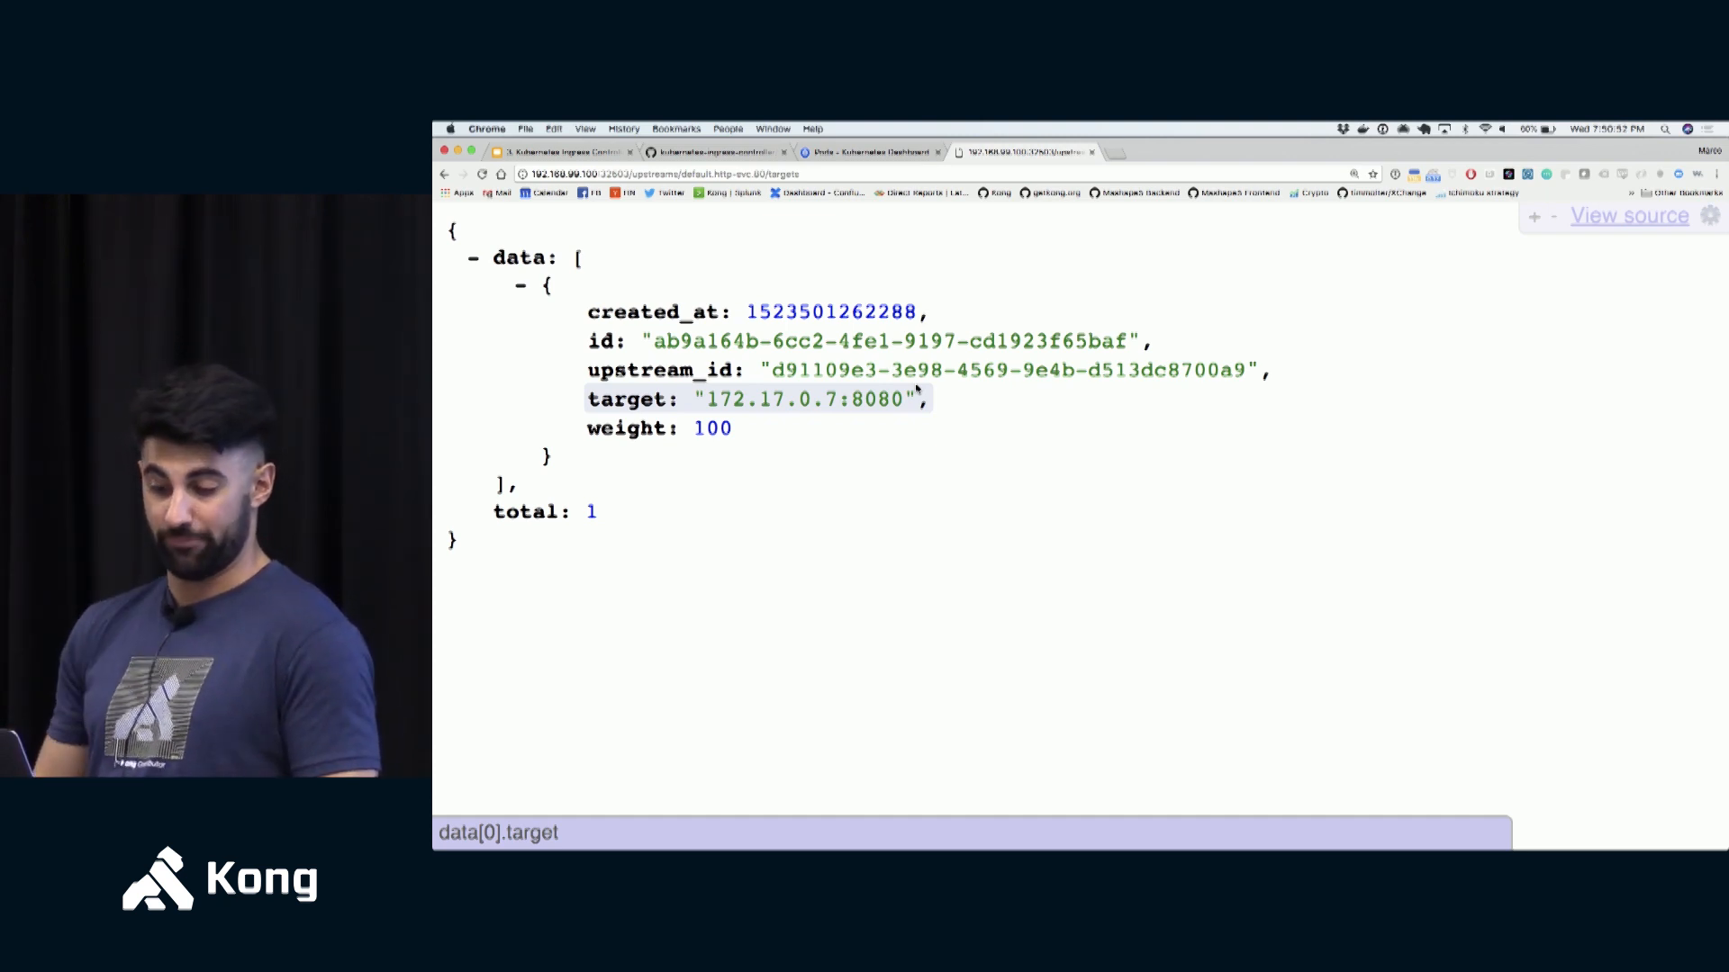
pyautogui.click(712, 152)
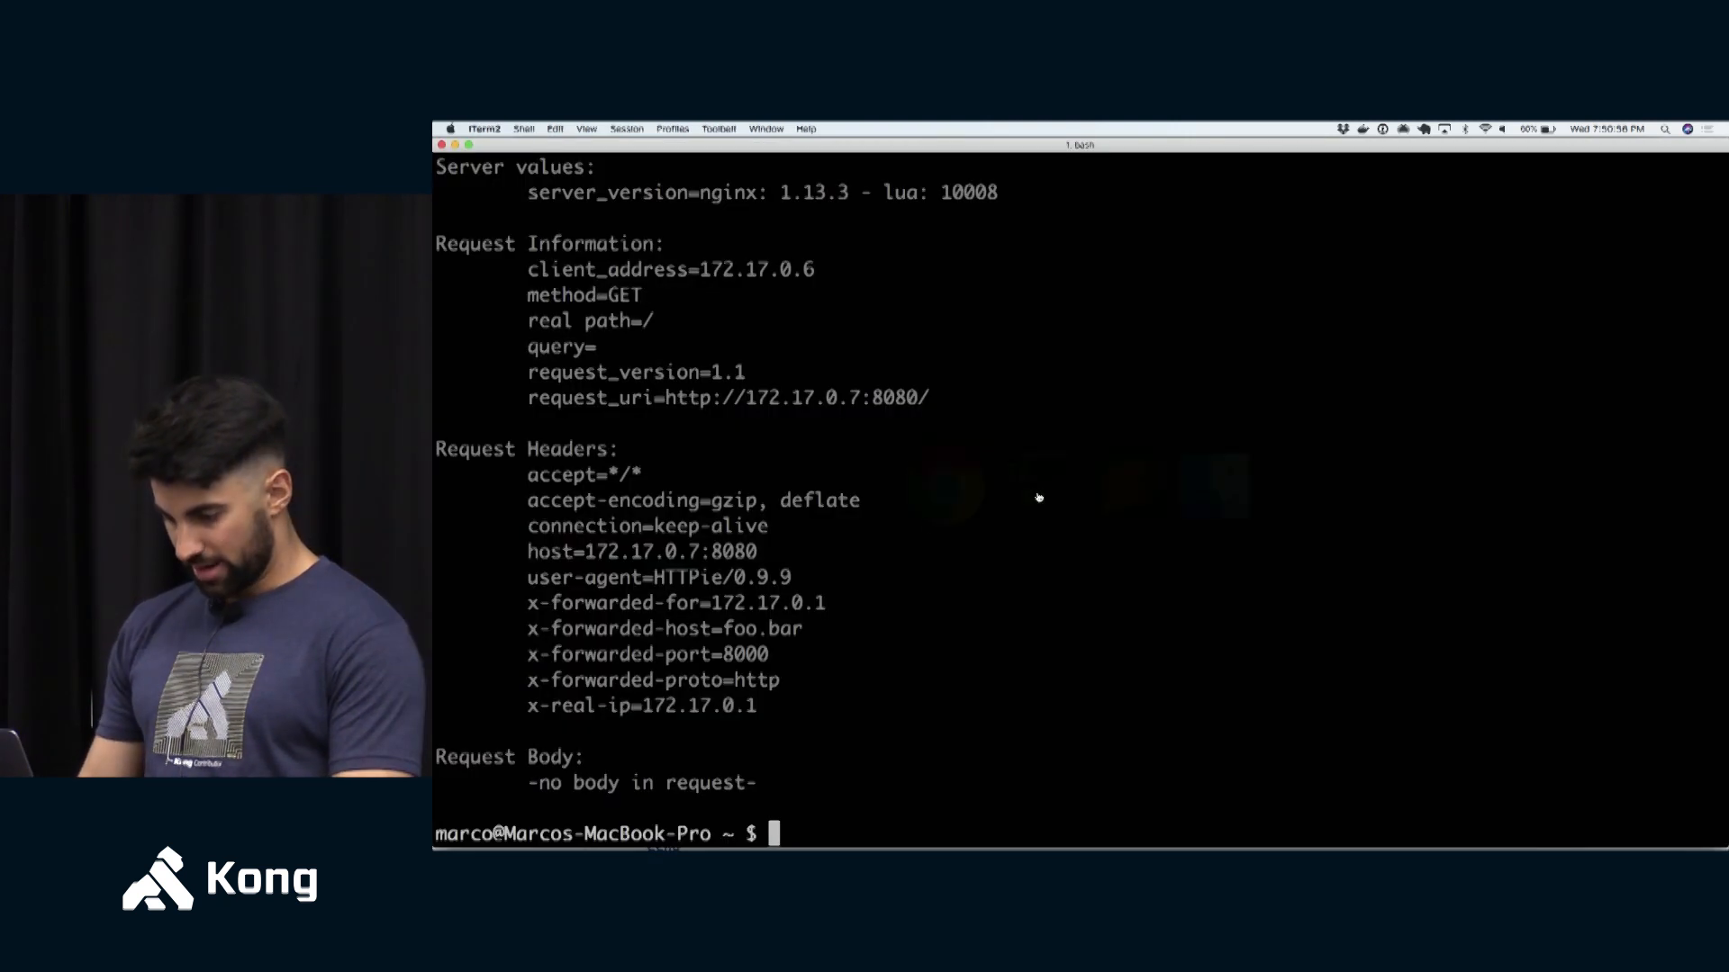
# - Scale the http-svc deployment to 5 replicas with kubectl and check the pods, then return to Chrome
pyautogui.write('kubectl scale d')
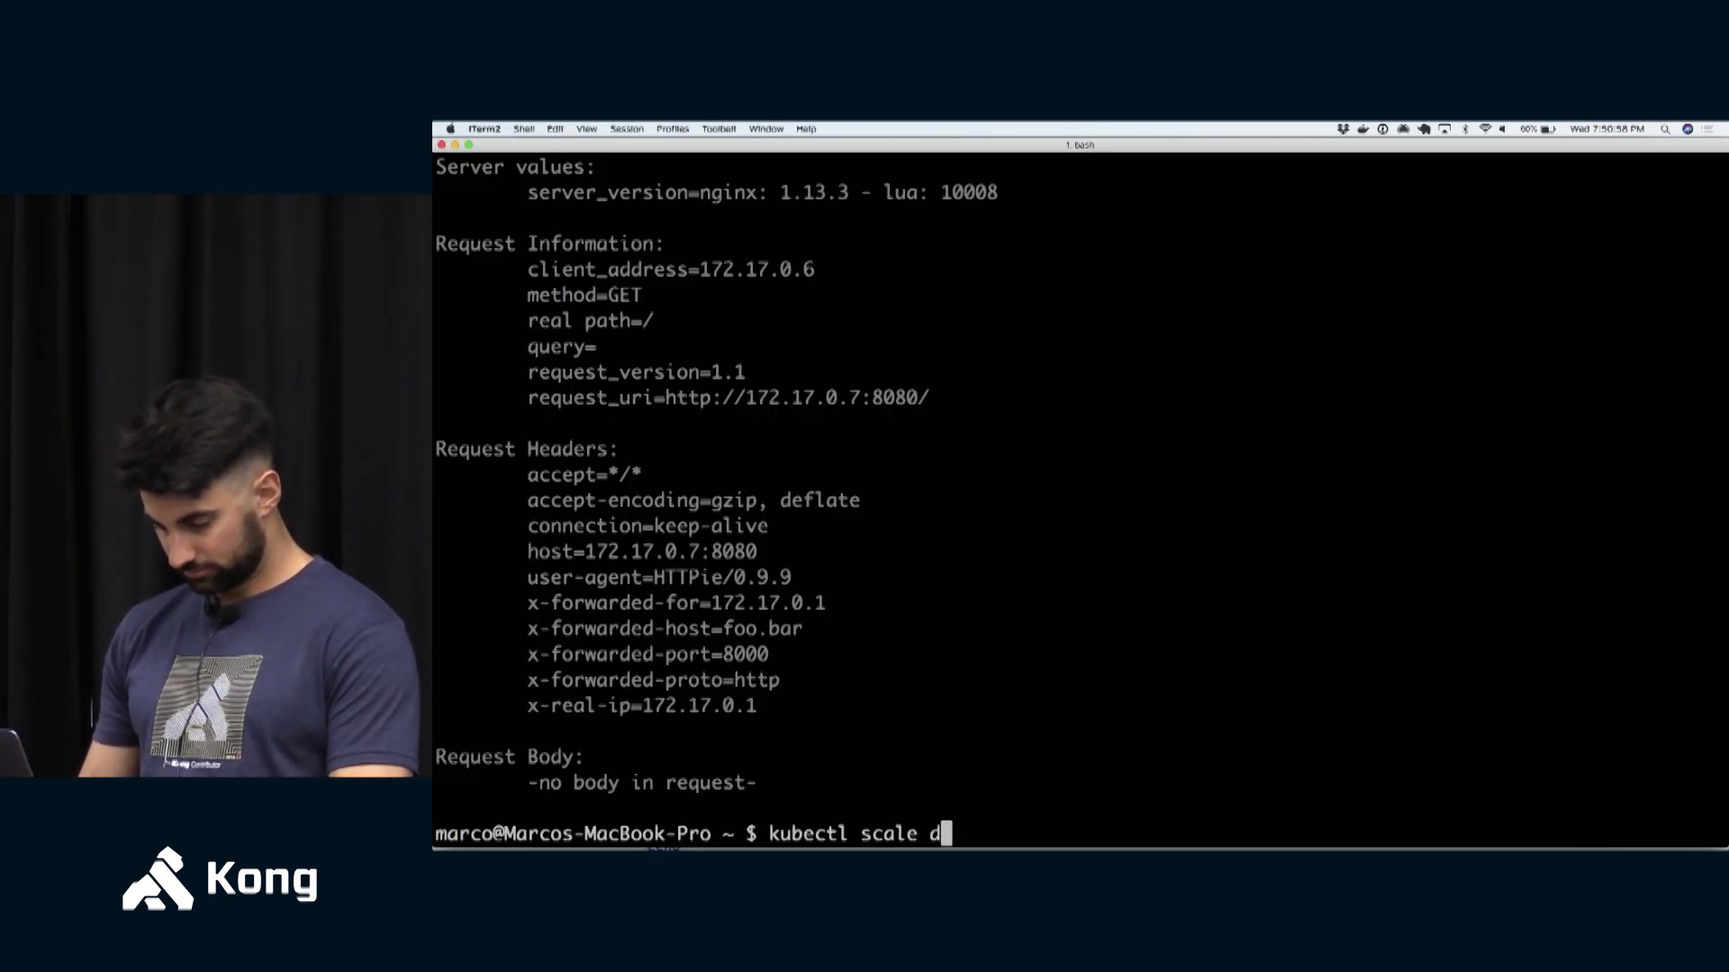
pyautogui.write('eployment http-svc')
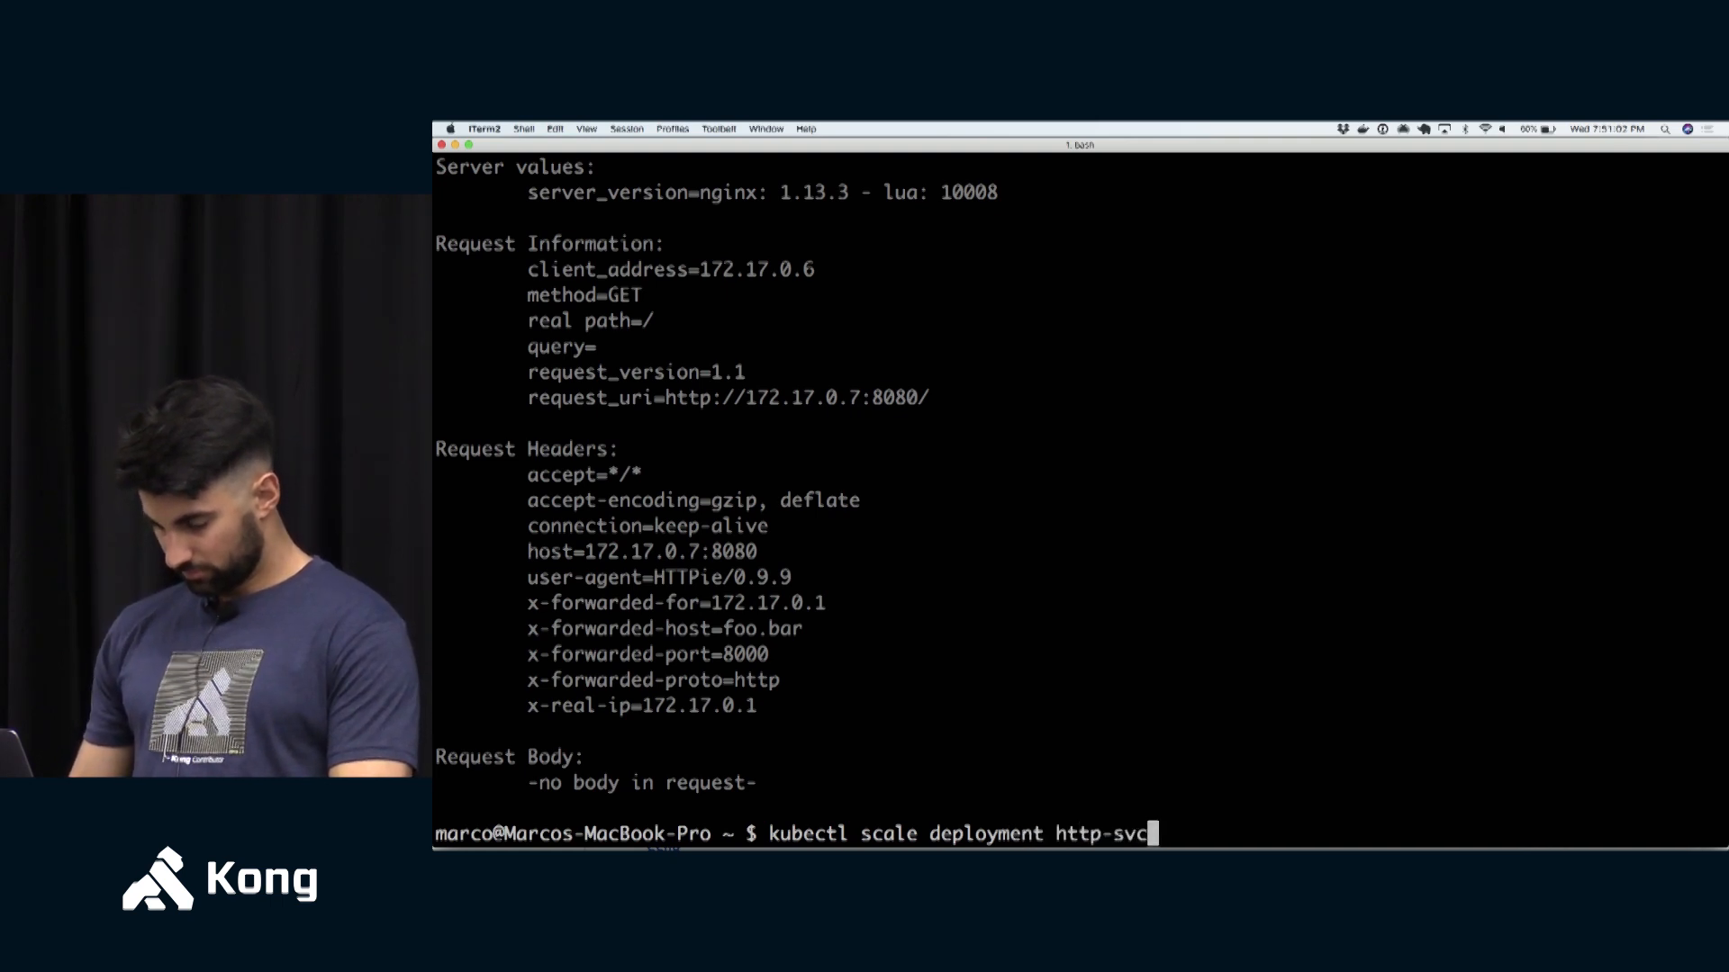
pyautogui.write('--replicas=5')
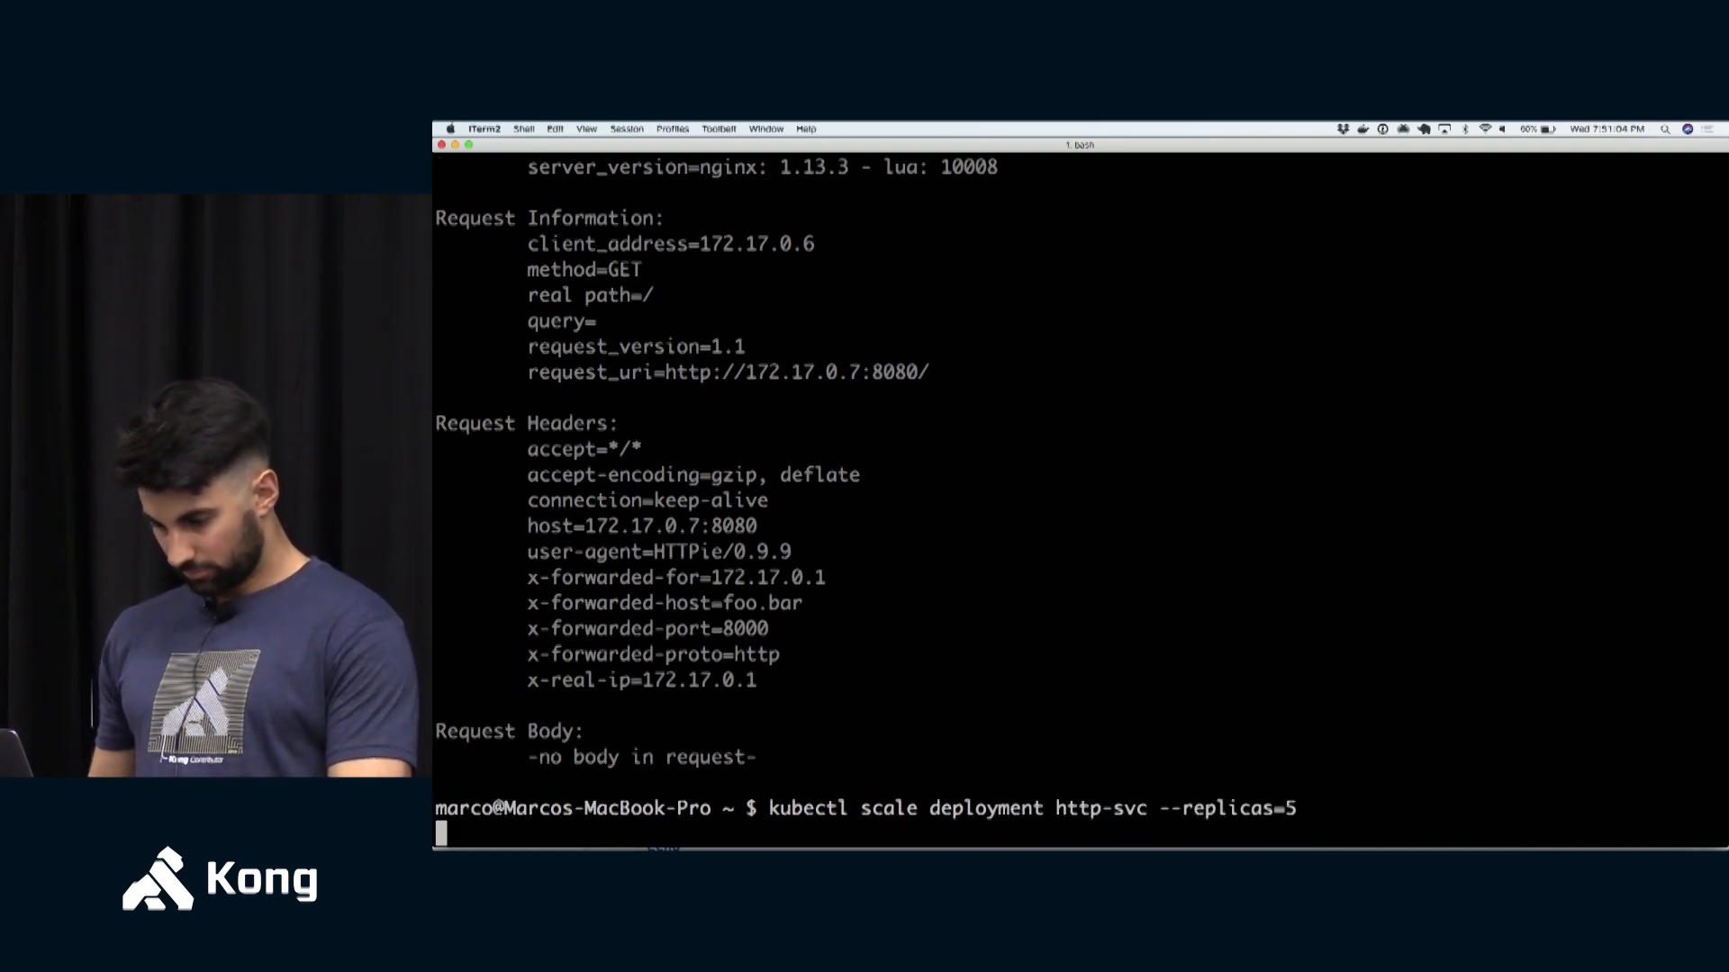
pyautogui.press('Return')
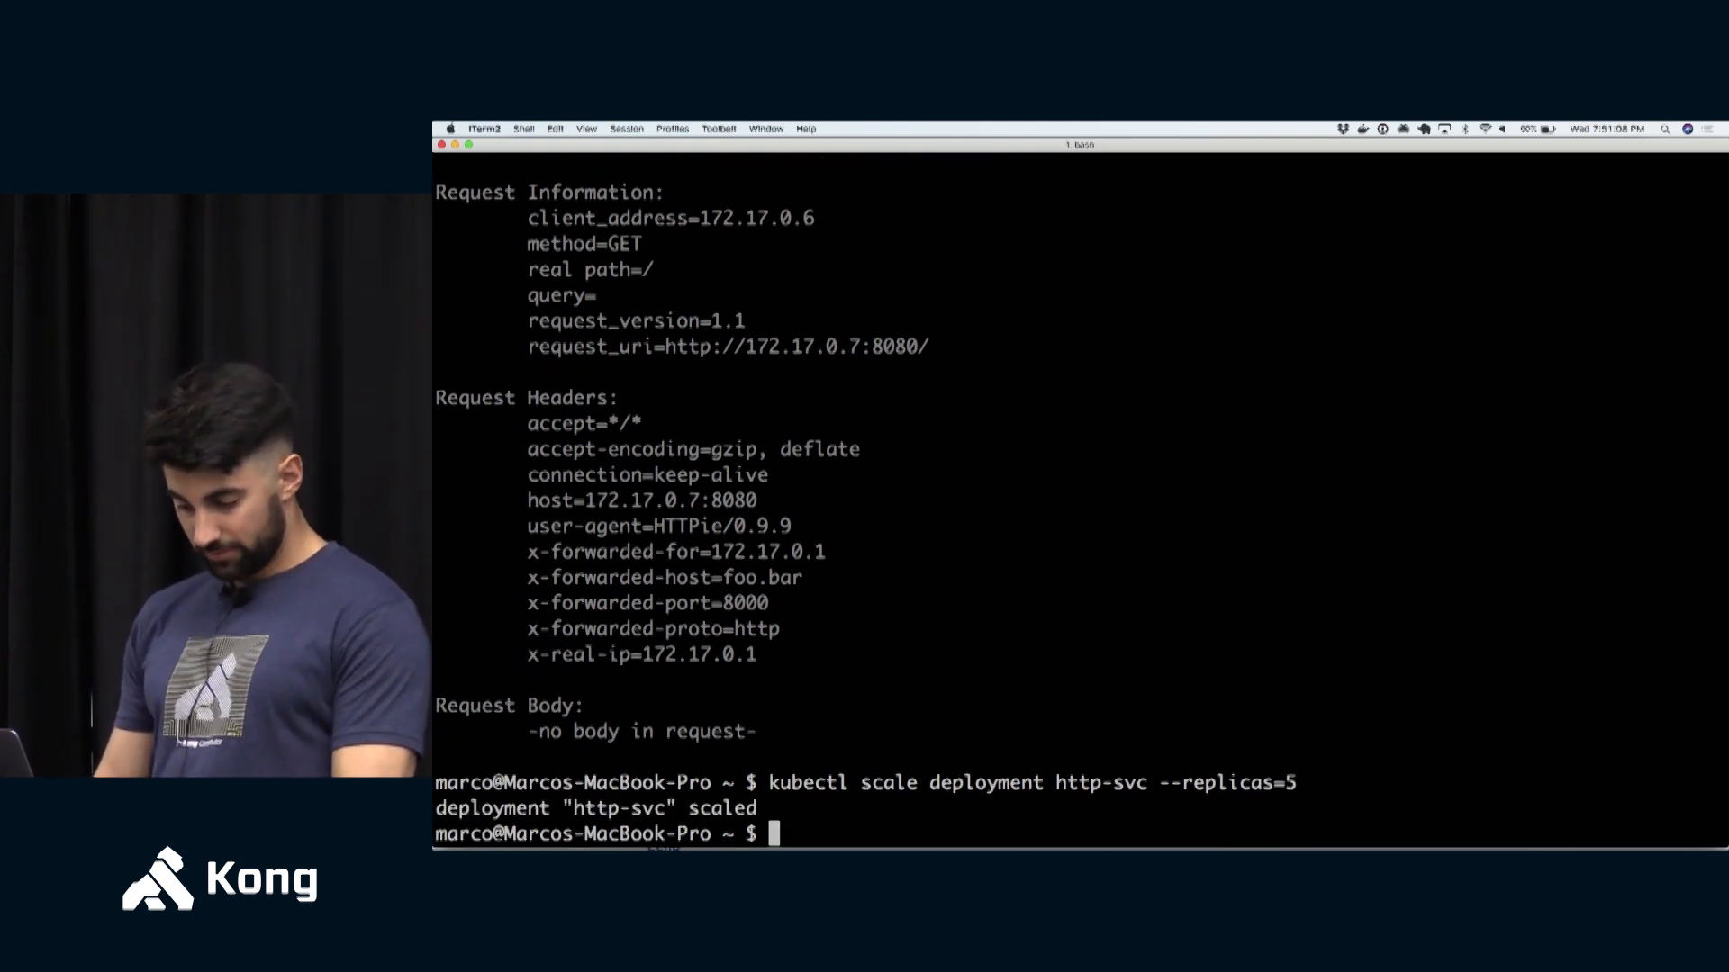
pyautogui.write('kubectl get pod')
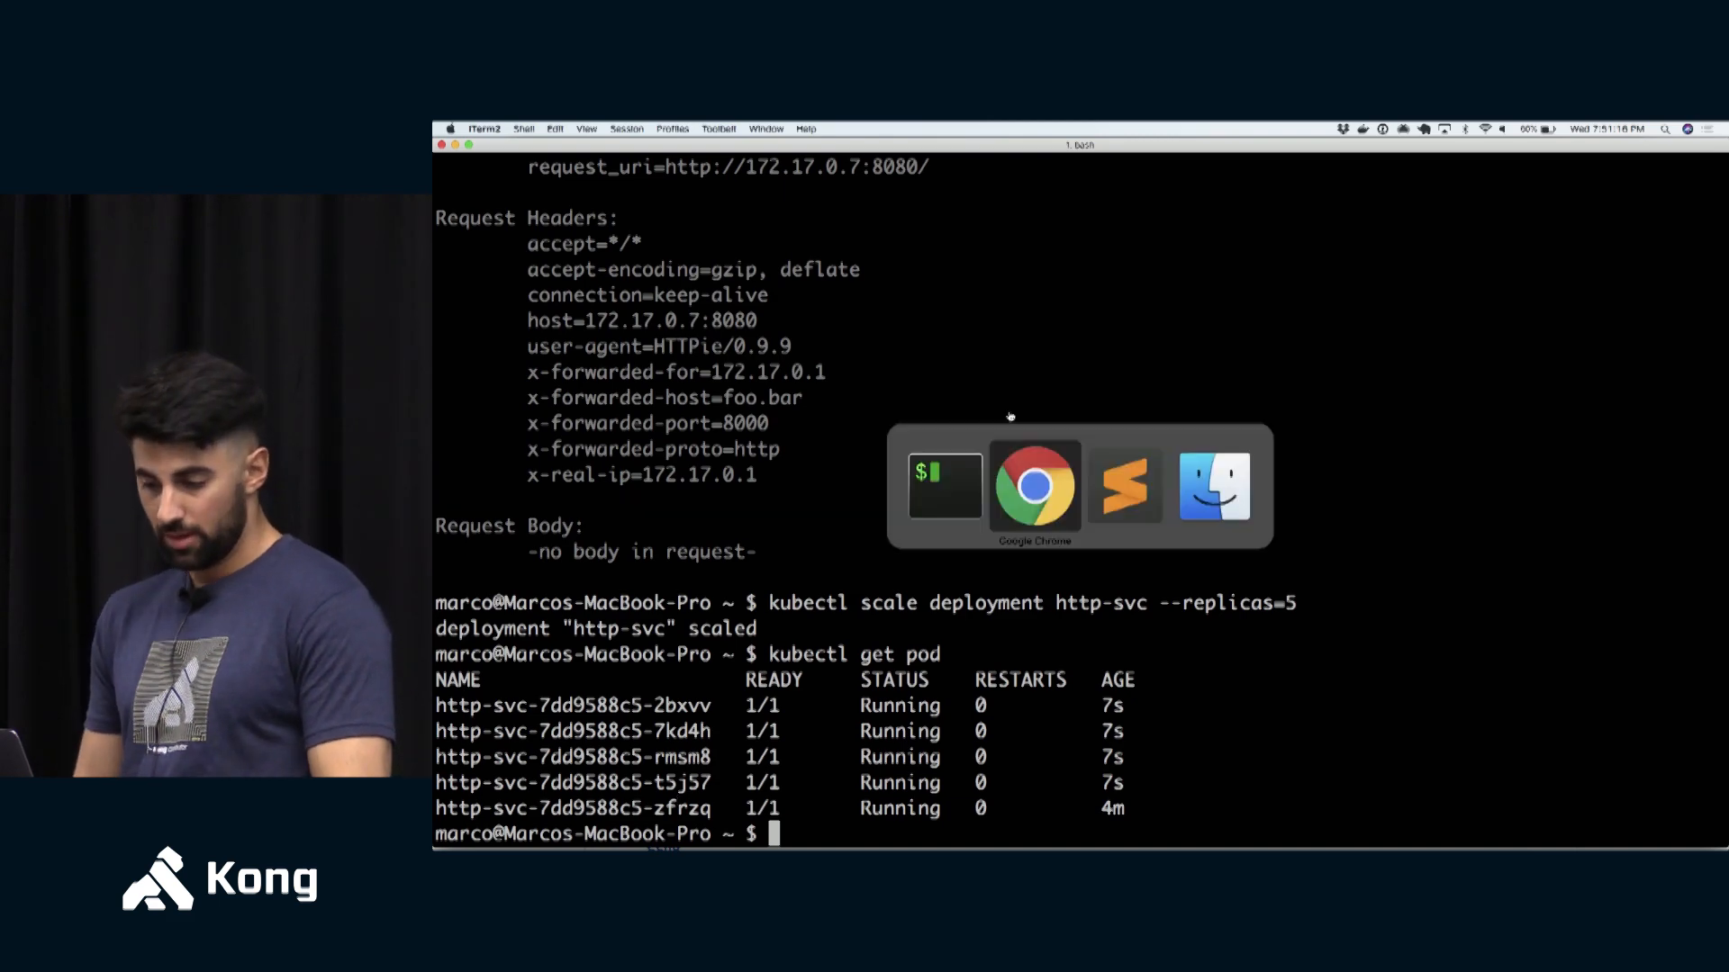
pyautogui.click(1033, 488)
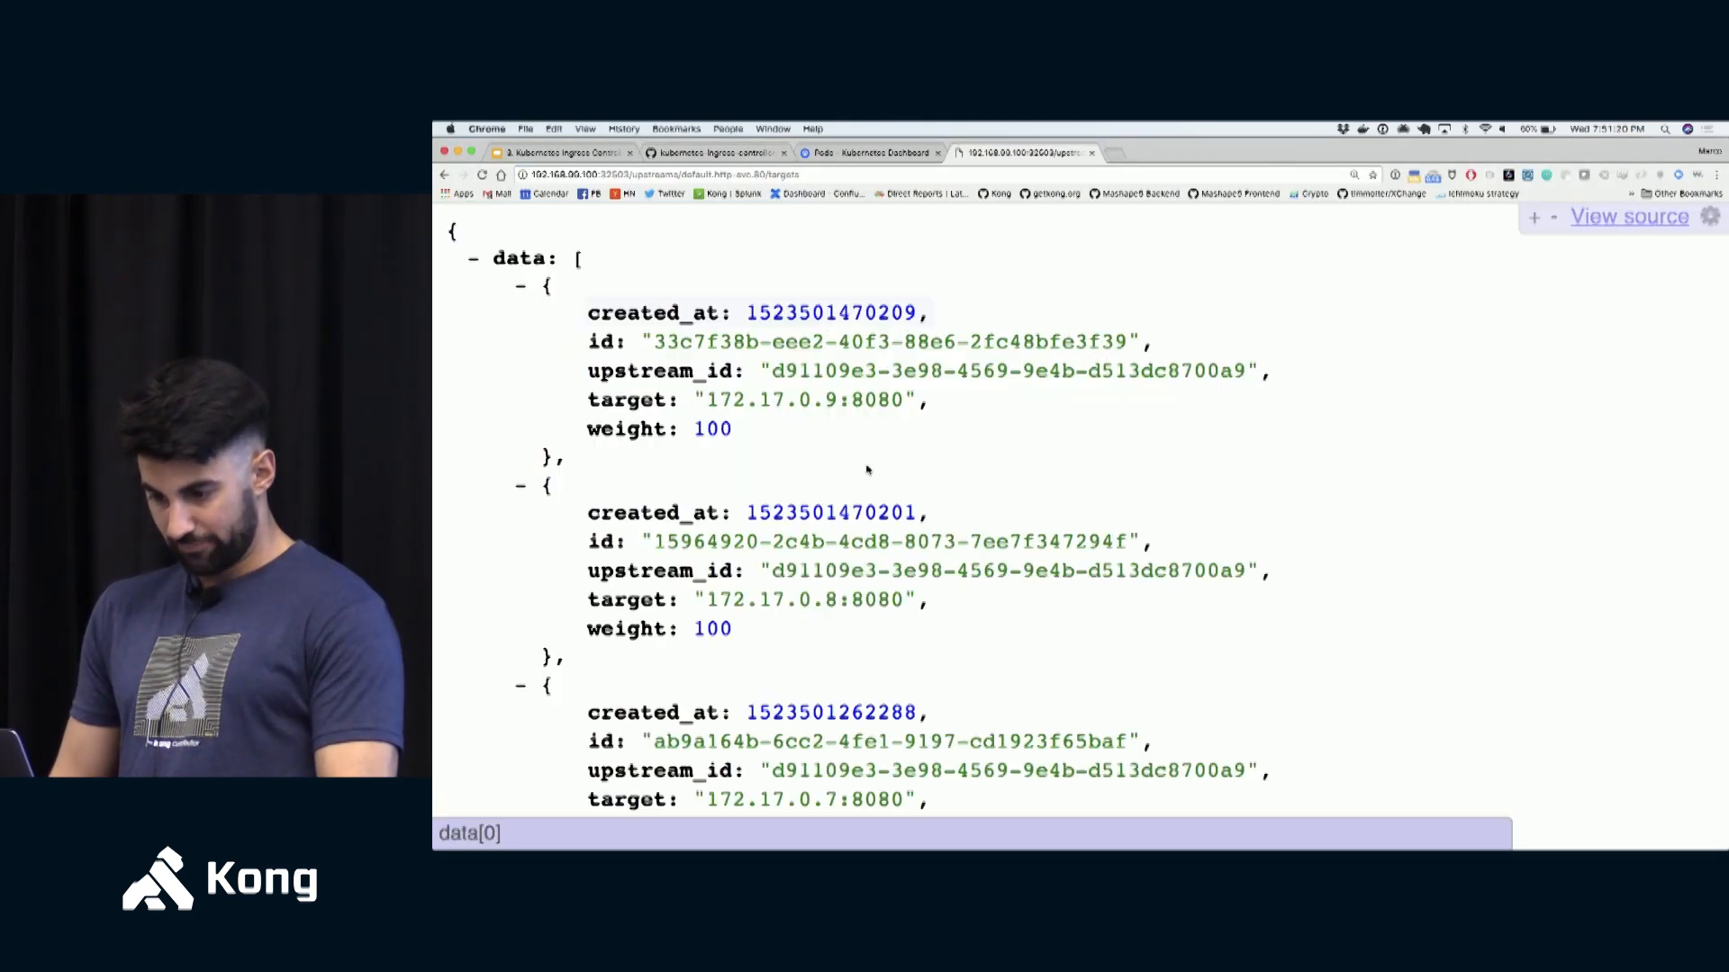
# - Confirm Kong's targets total 5 and send another Host:foo.bar request through the proxy at 192.168.99.100:32551
pyautogui.scroll(-3)
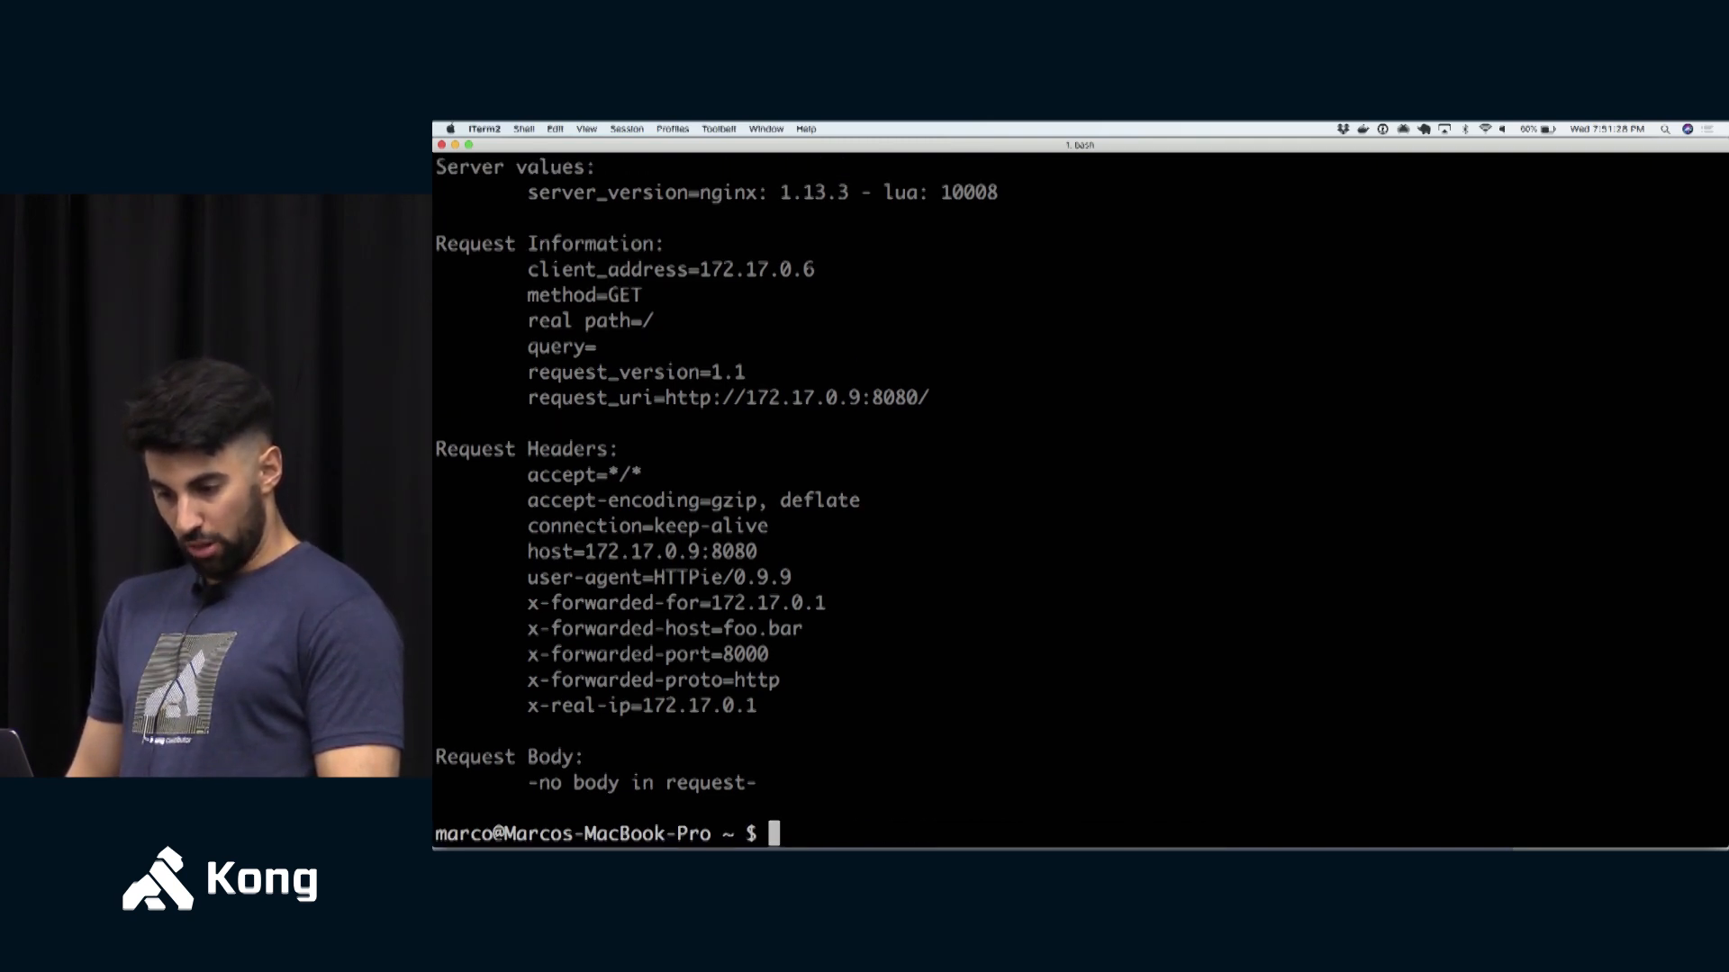
pyautogui.write('http 192.168.99.100:32551 Host:foo.bar')
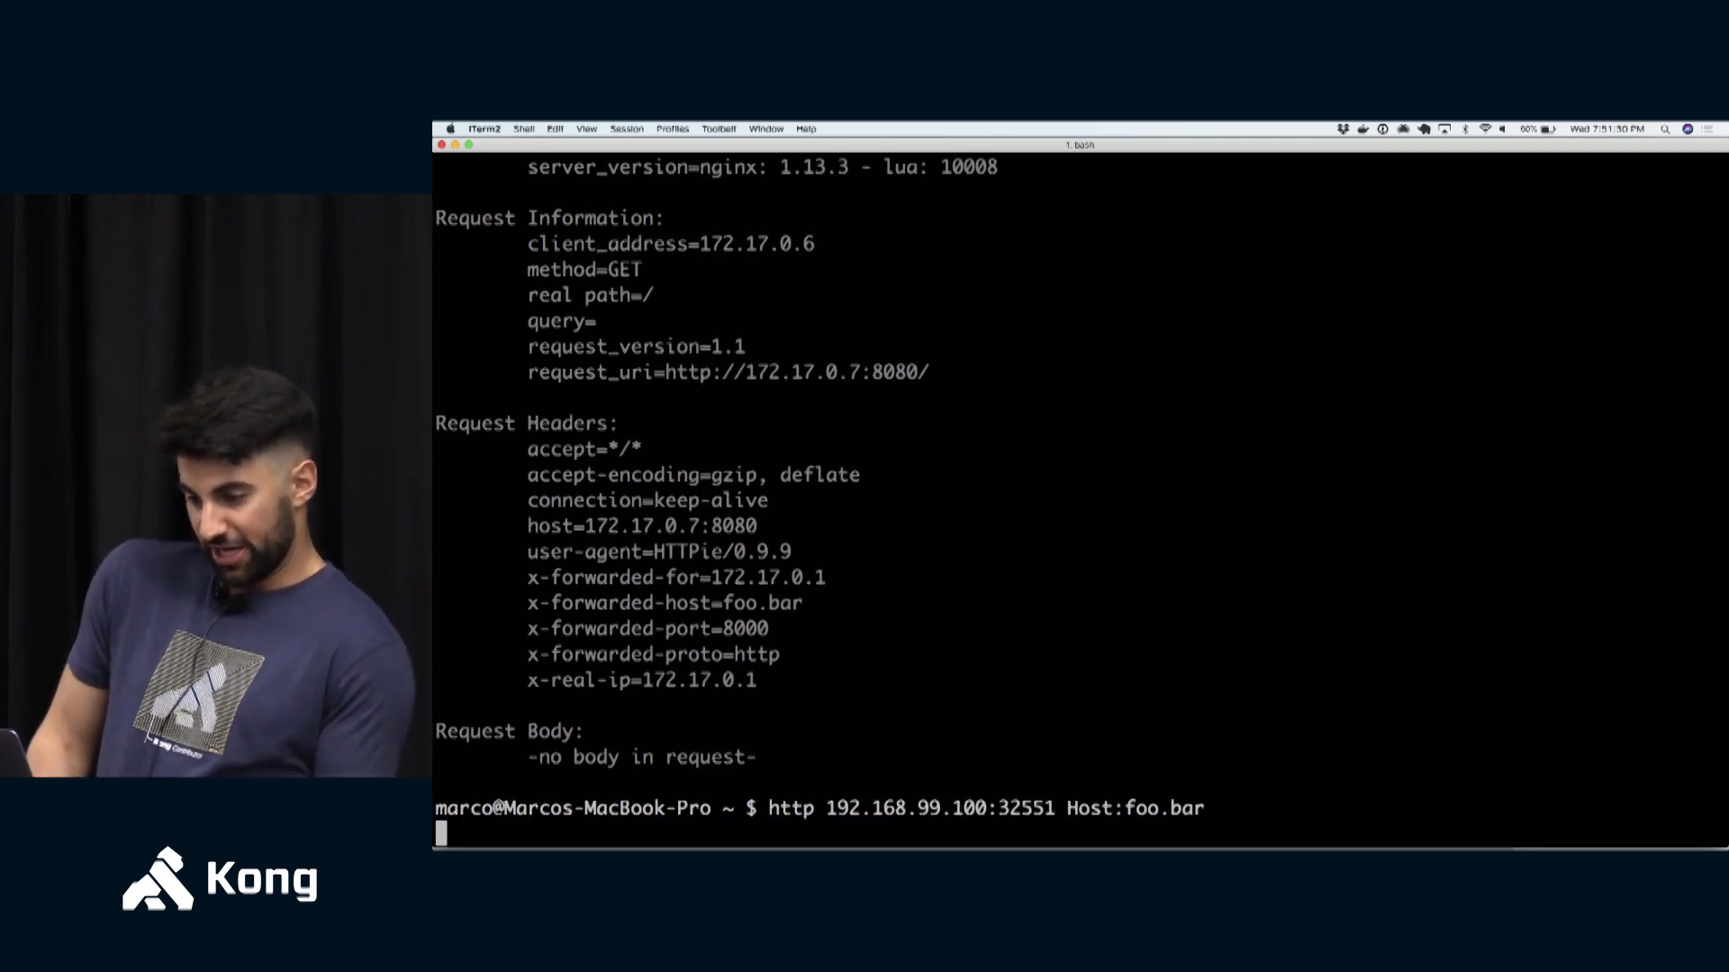
pyautogui.press('Return')
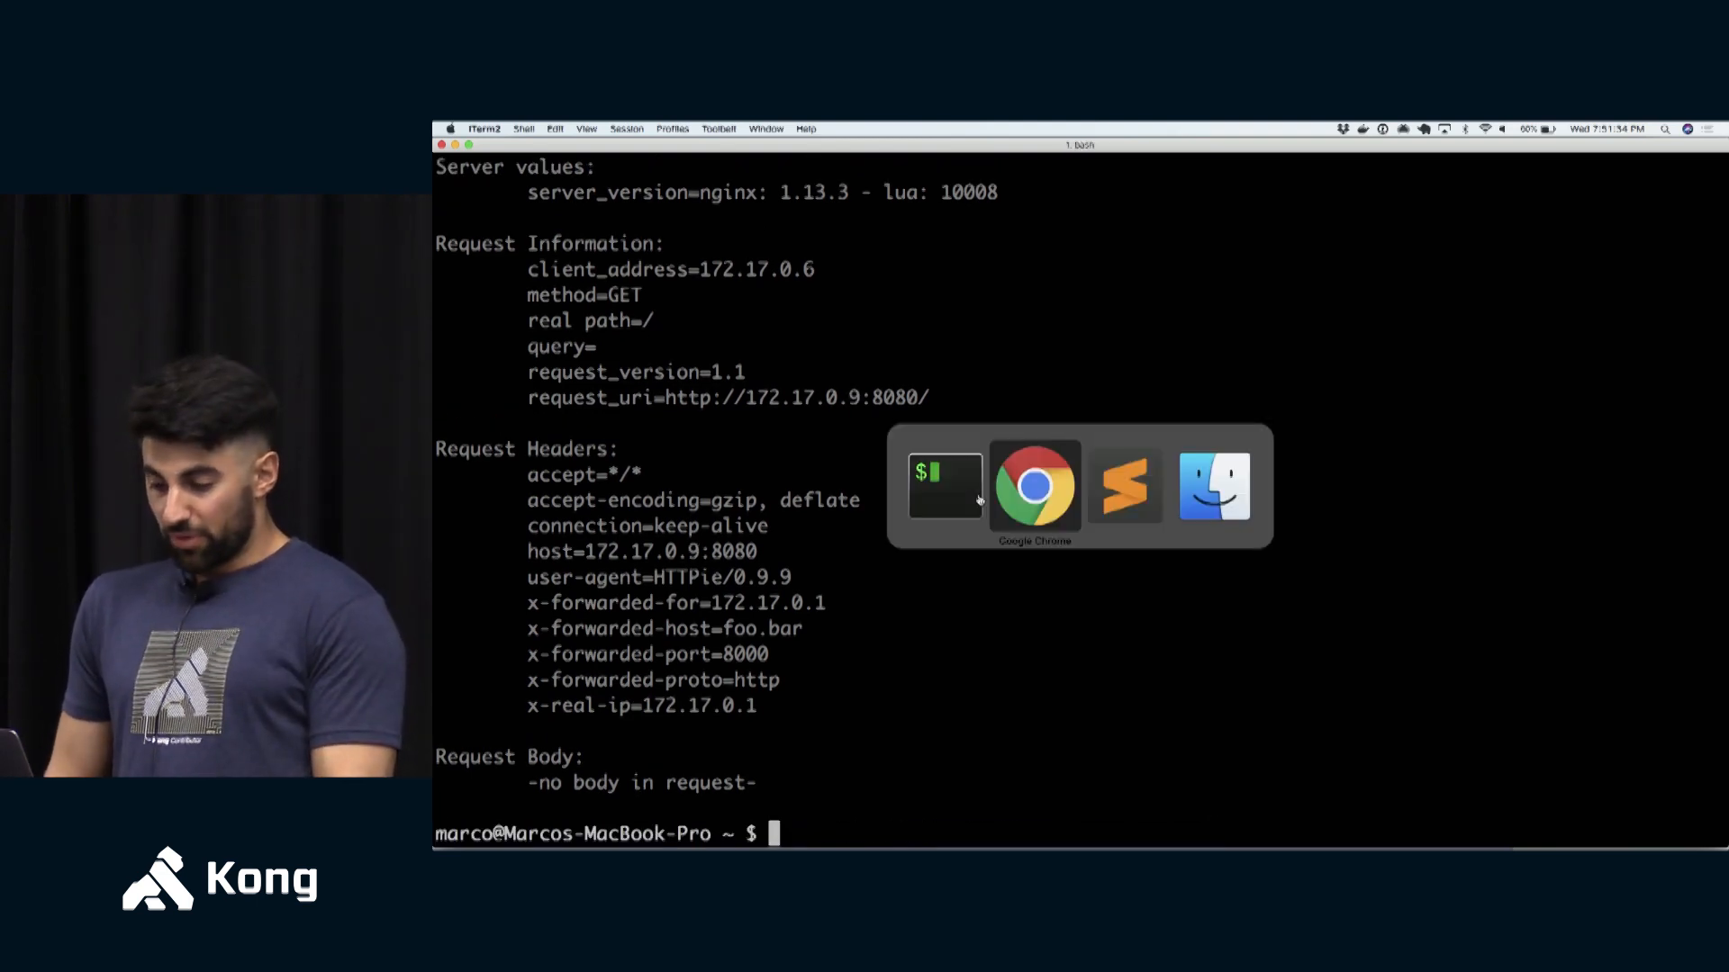
pyautogui.click(1034, 485)
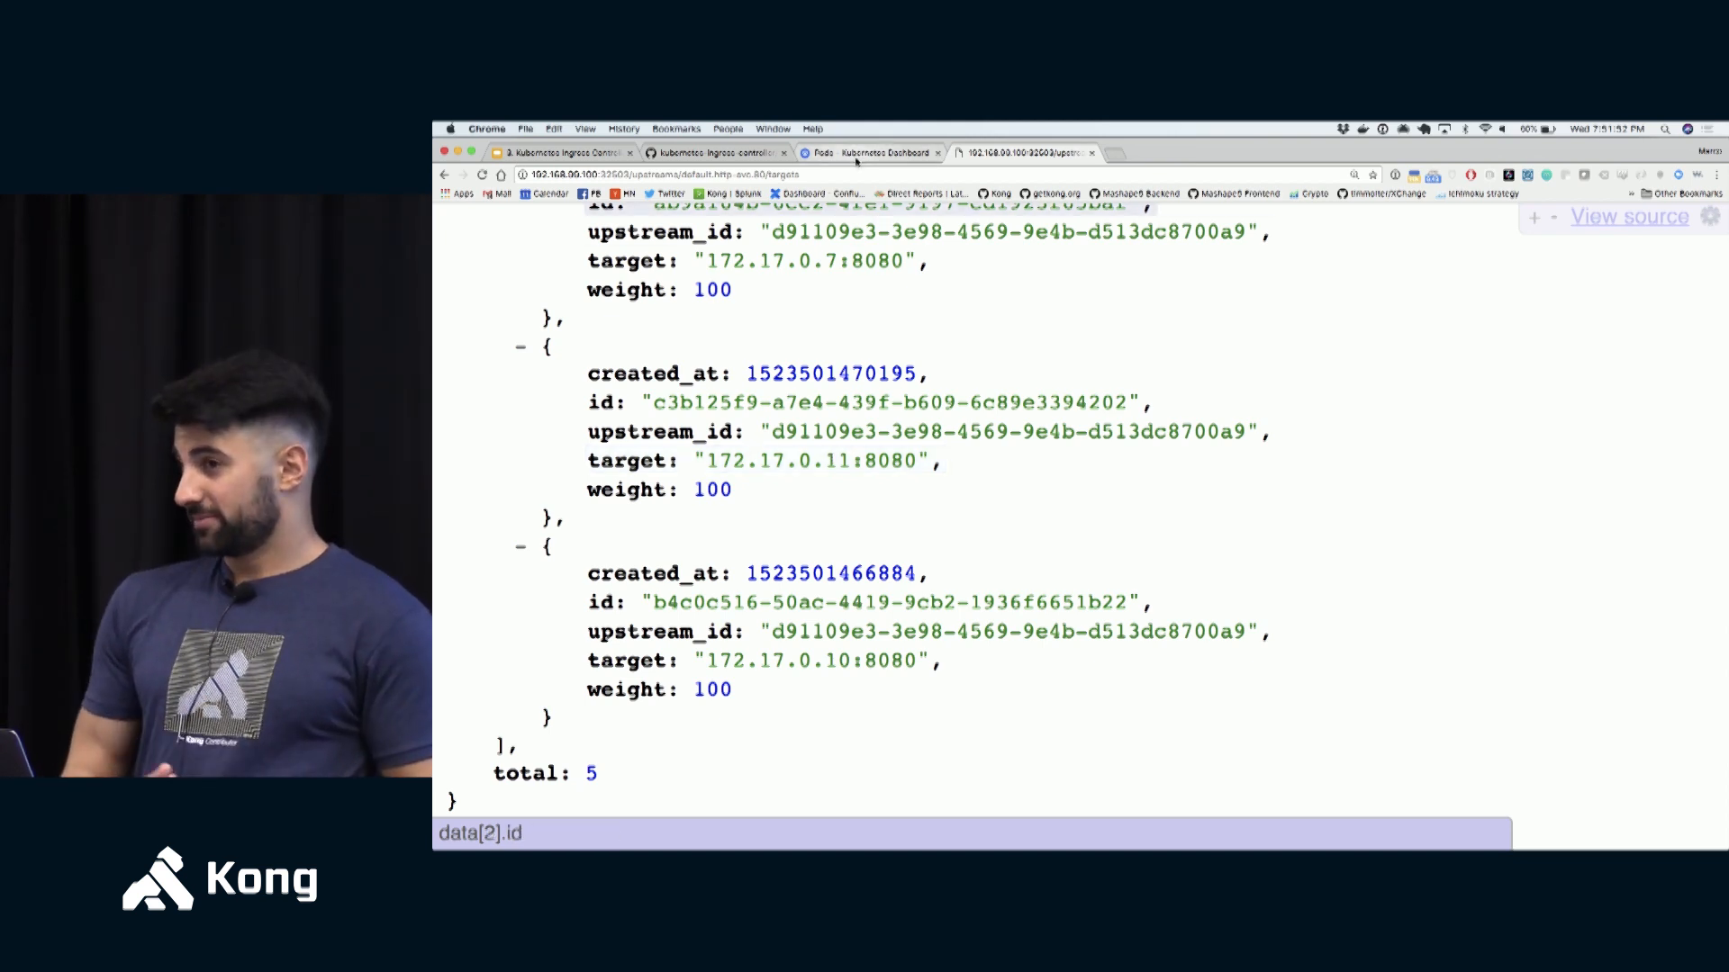
pyautogui.moveTo(875, 151)
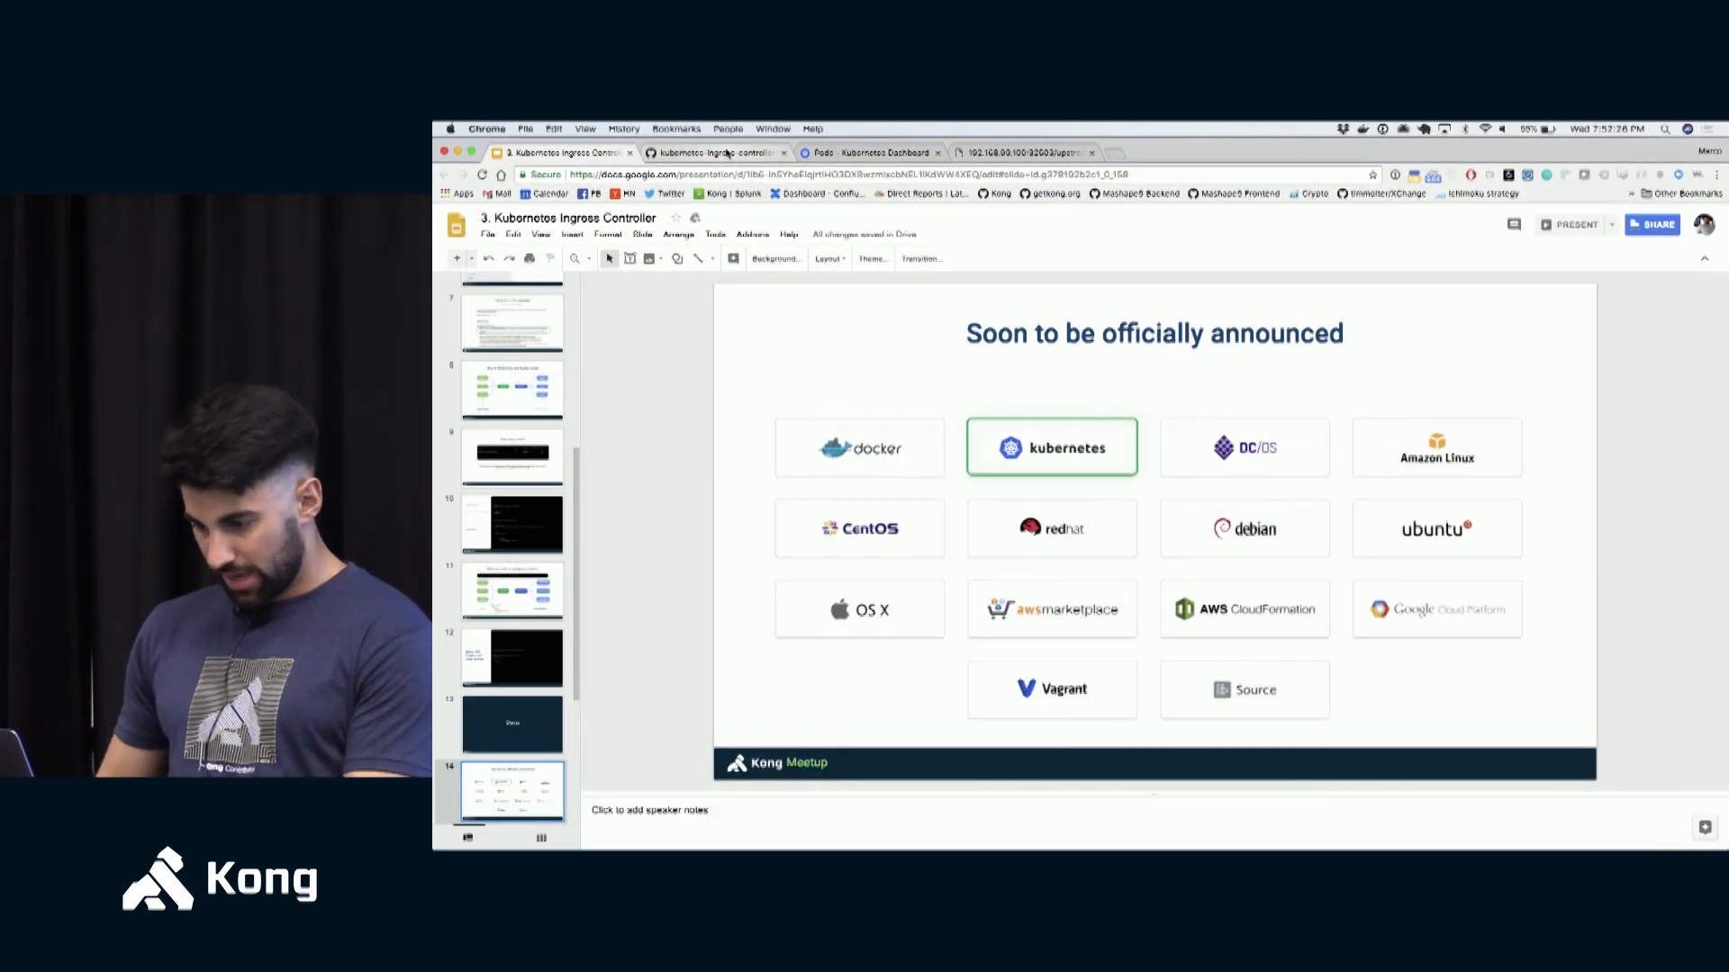
# - Read the kubernetes-ingress-controller README through annotations and multiple controllers down to Roadmap
pyautogui.click(715, 152)
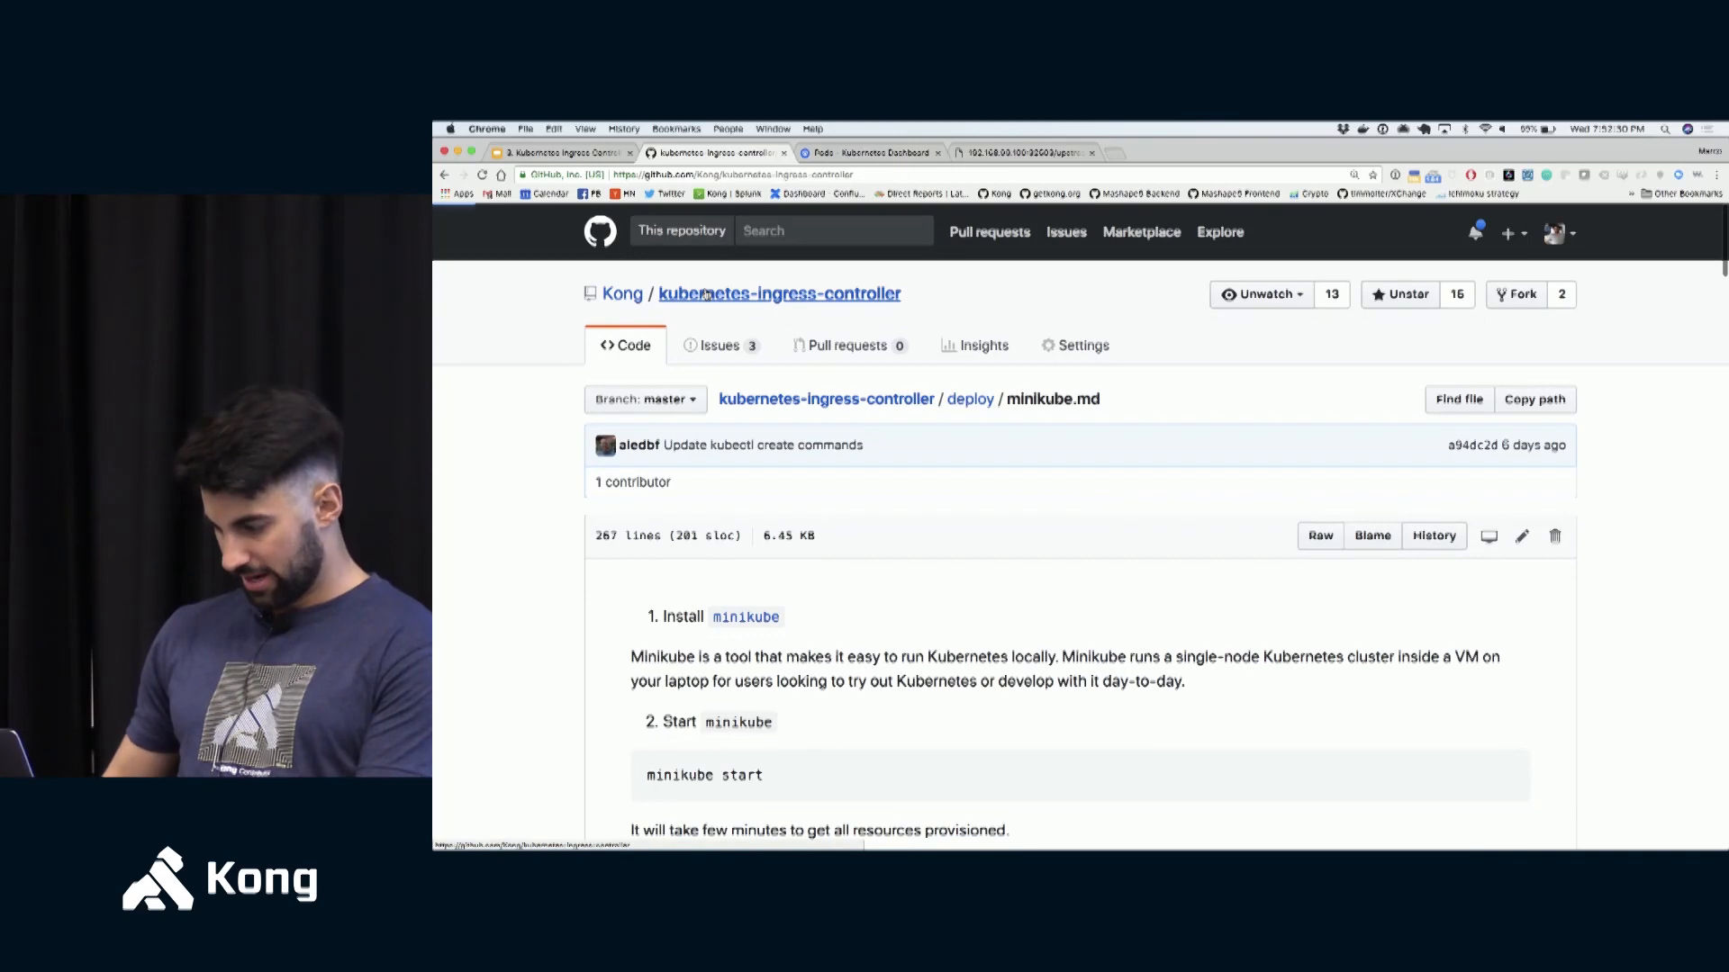
pyautogui.scroll(-3)
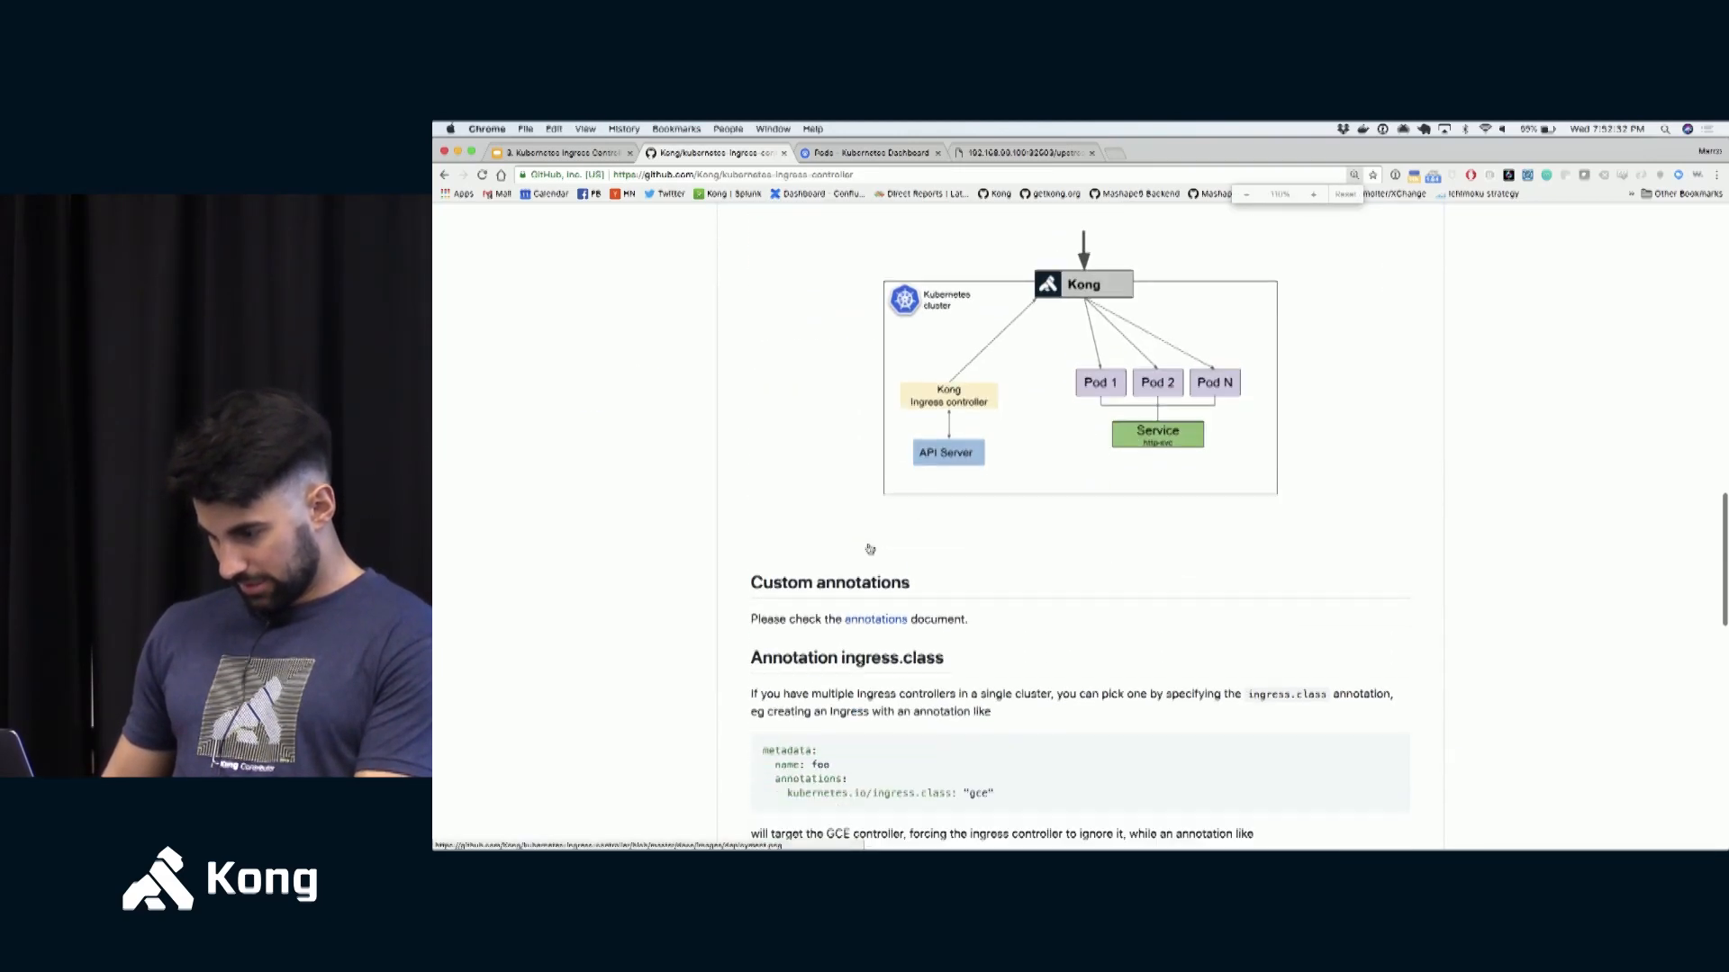
pyautogui.scroll(3)
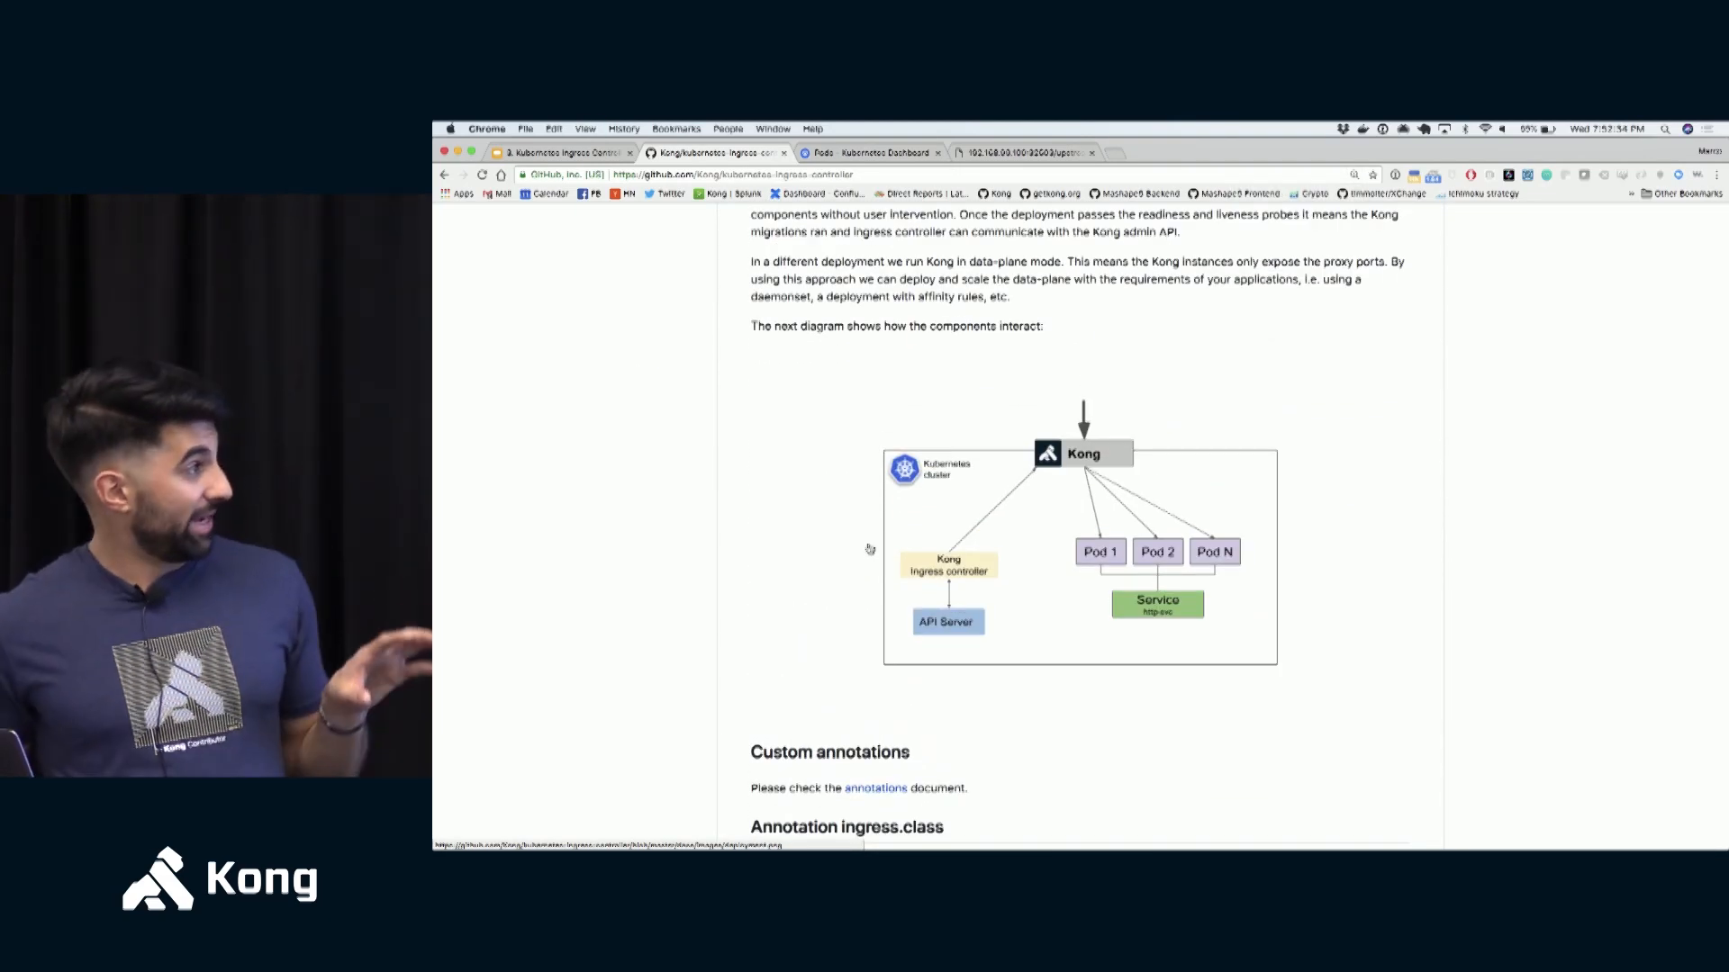
pyautogui.scroll(-3)
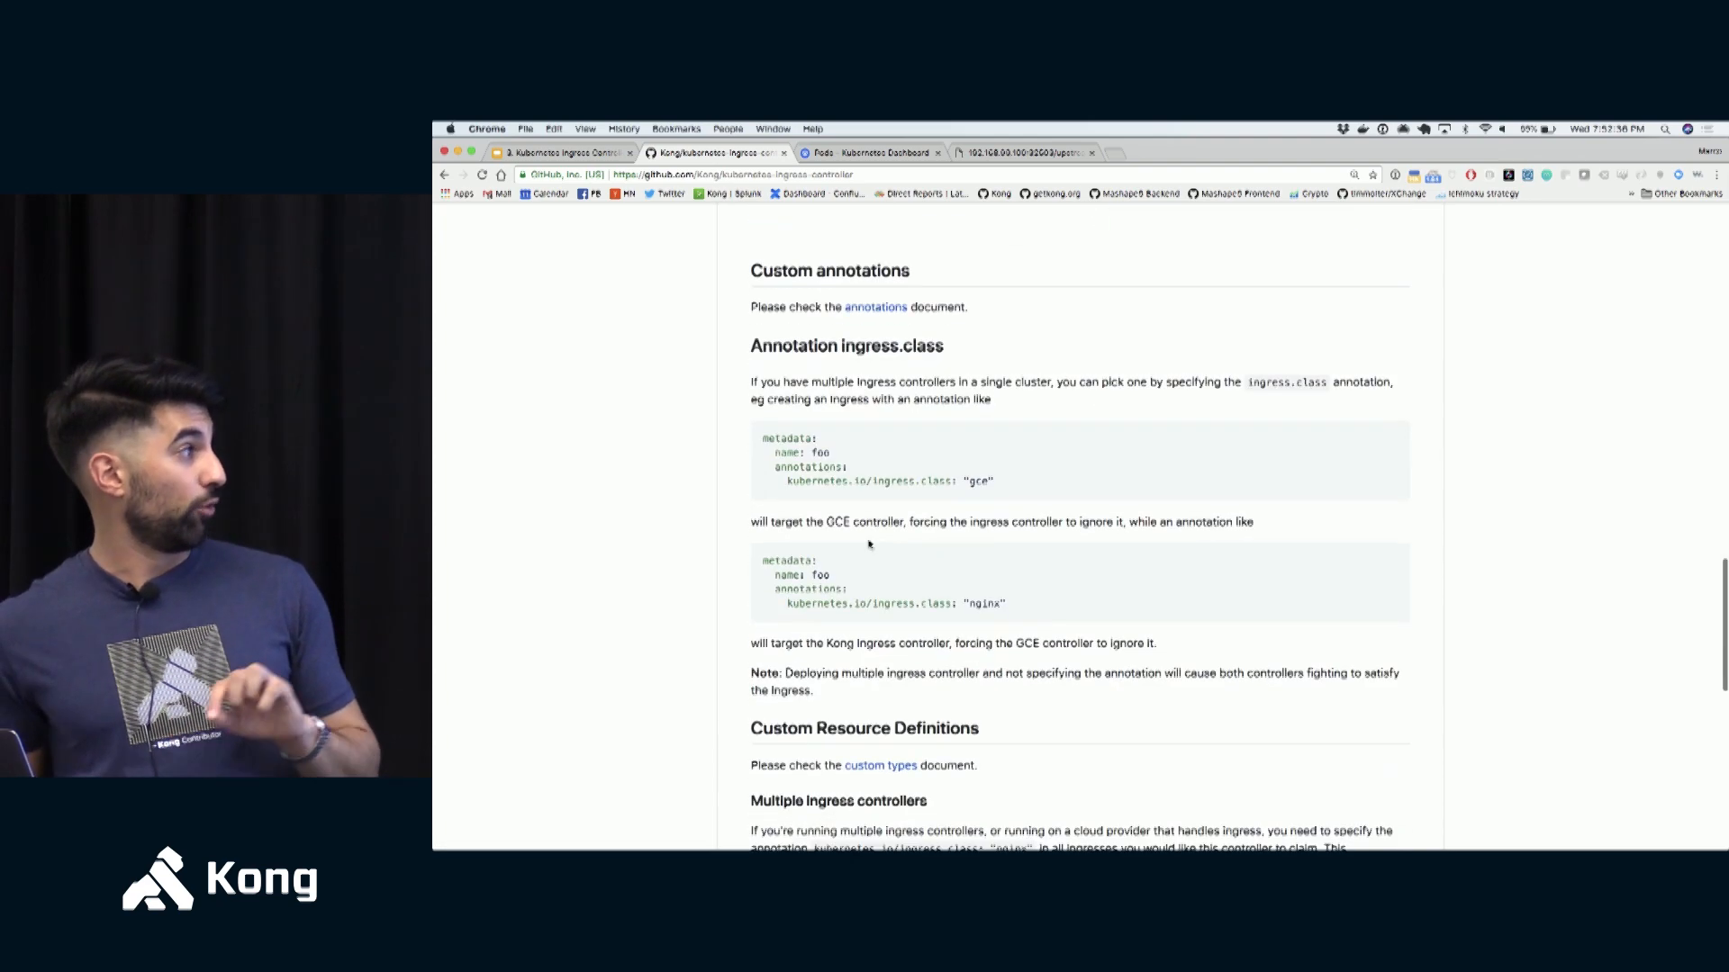
pyautogui.scroll(-3)
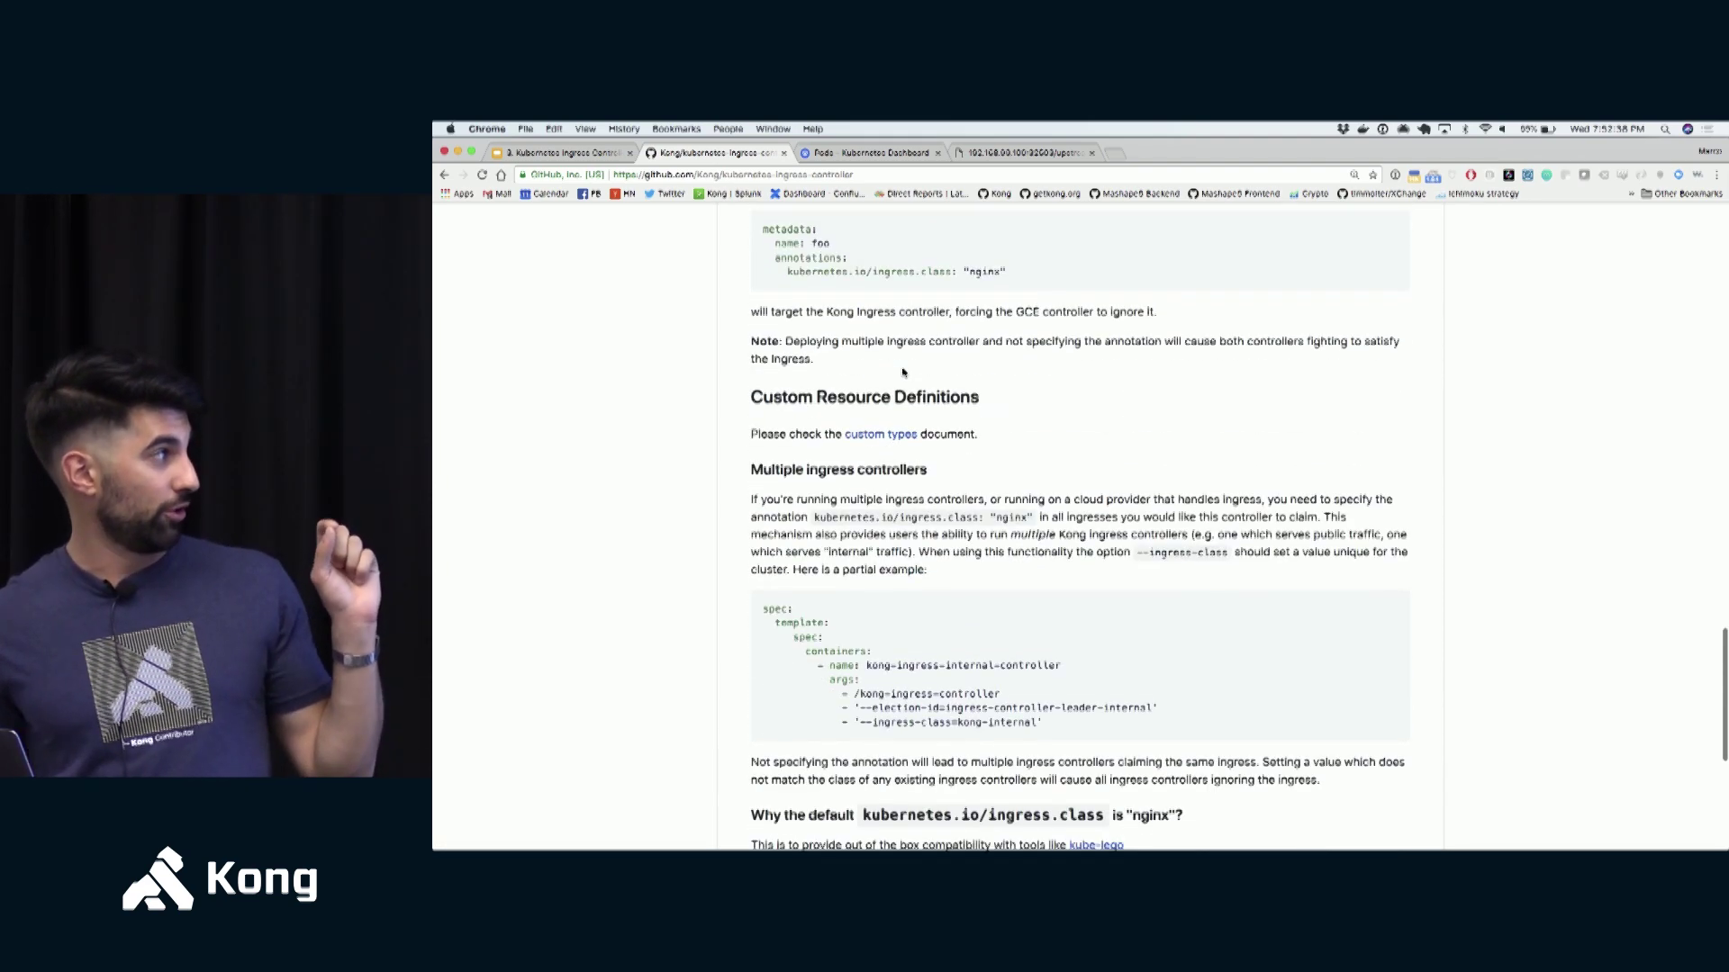
pyautogui.scroll(-3)
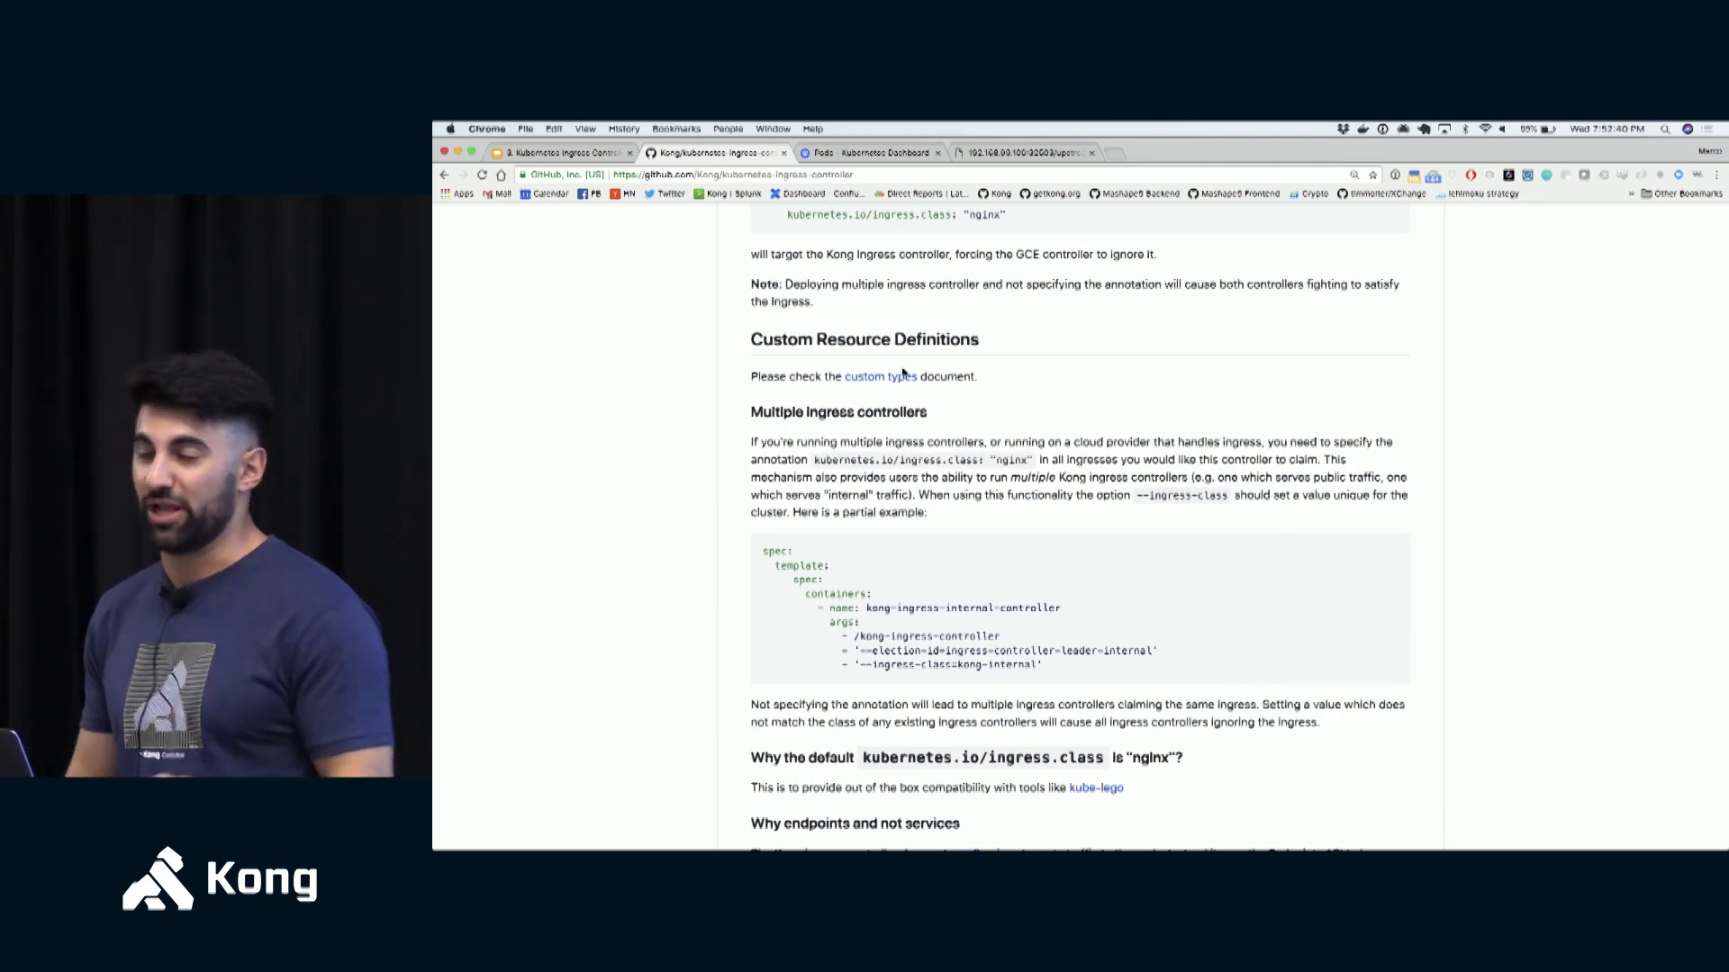
pyautogui.moveTo(1008, 587)
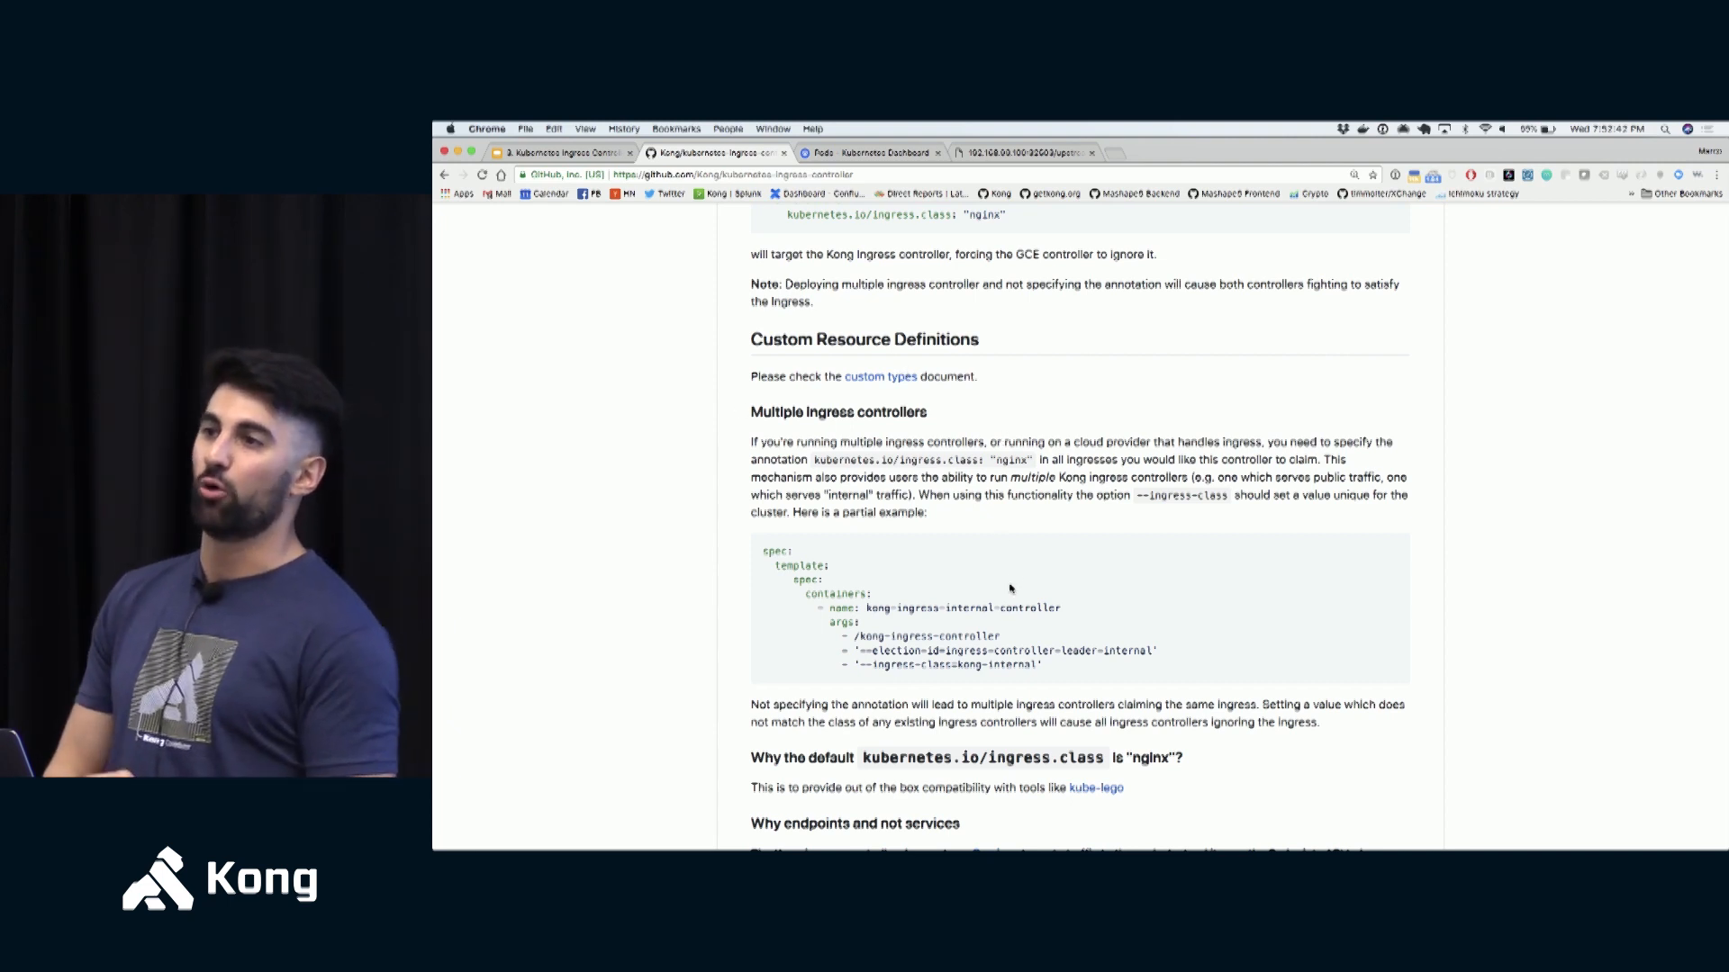
pyautogui.moveTo(1107, 651)
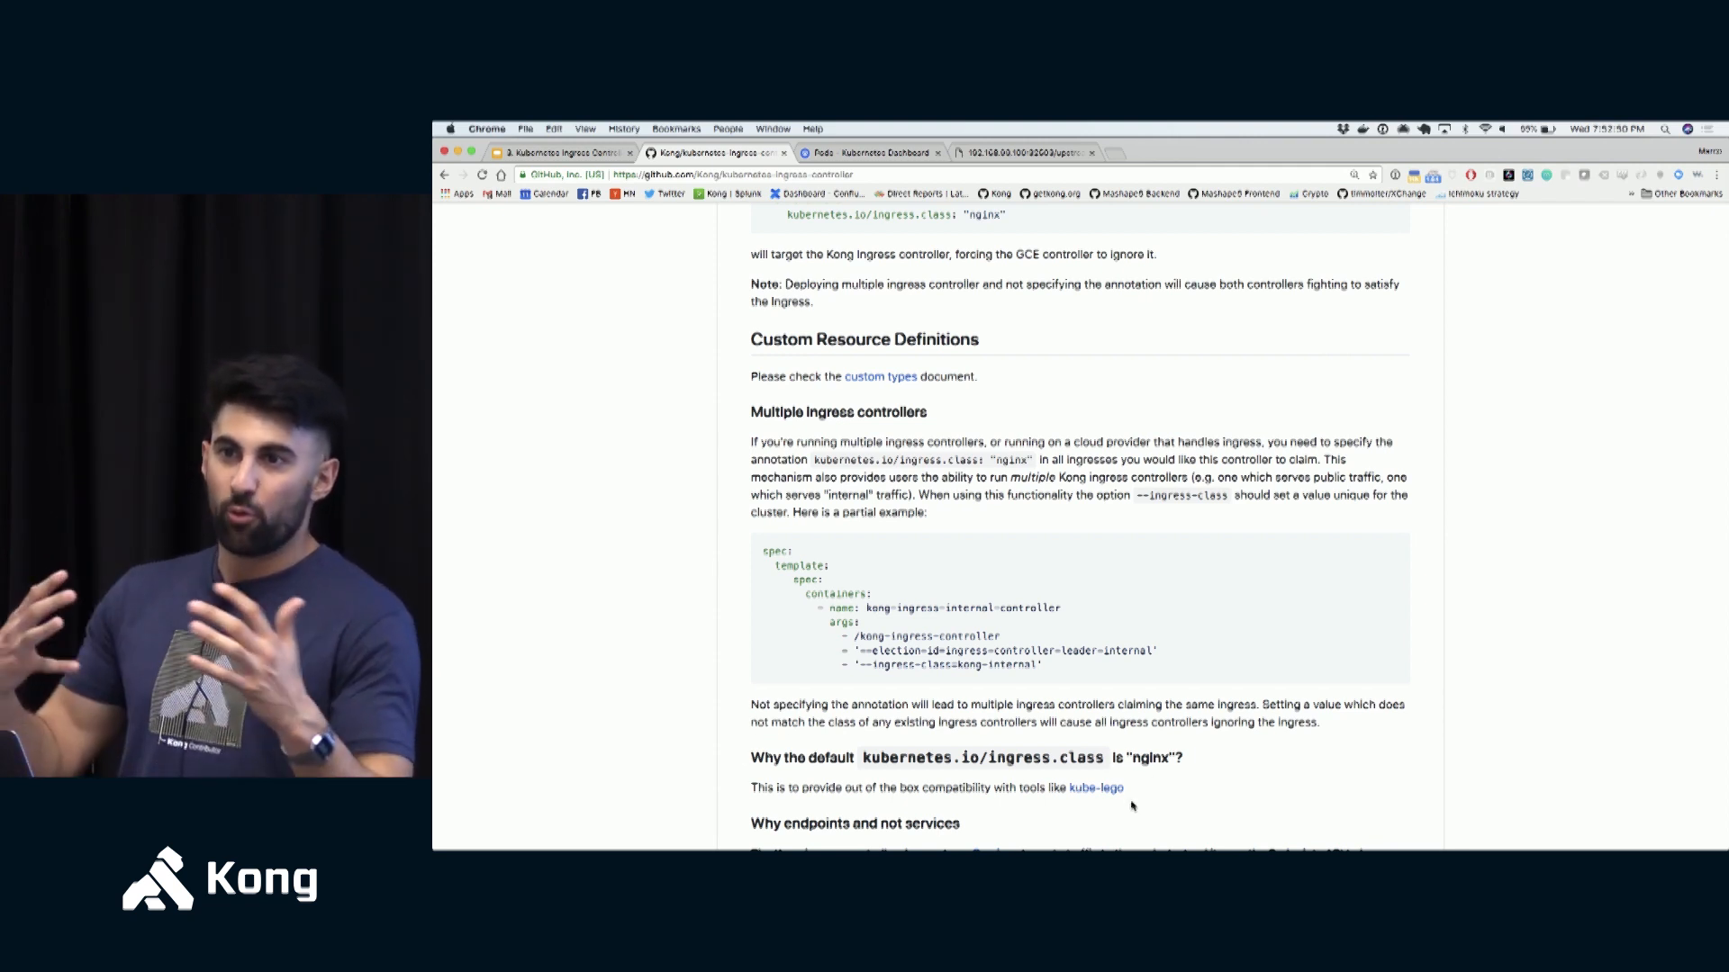
pyautogui.scroll(-3)
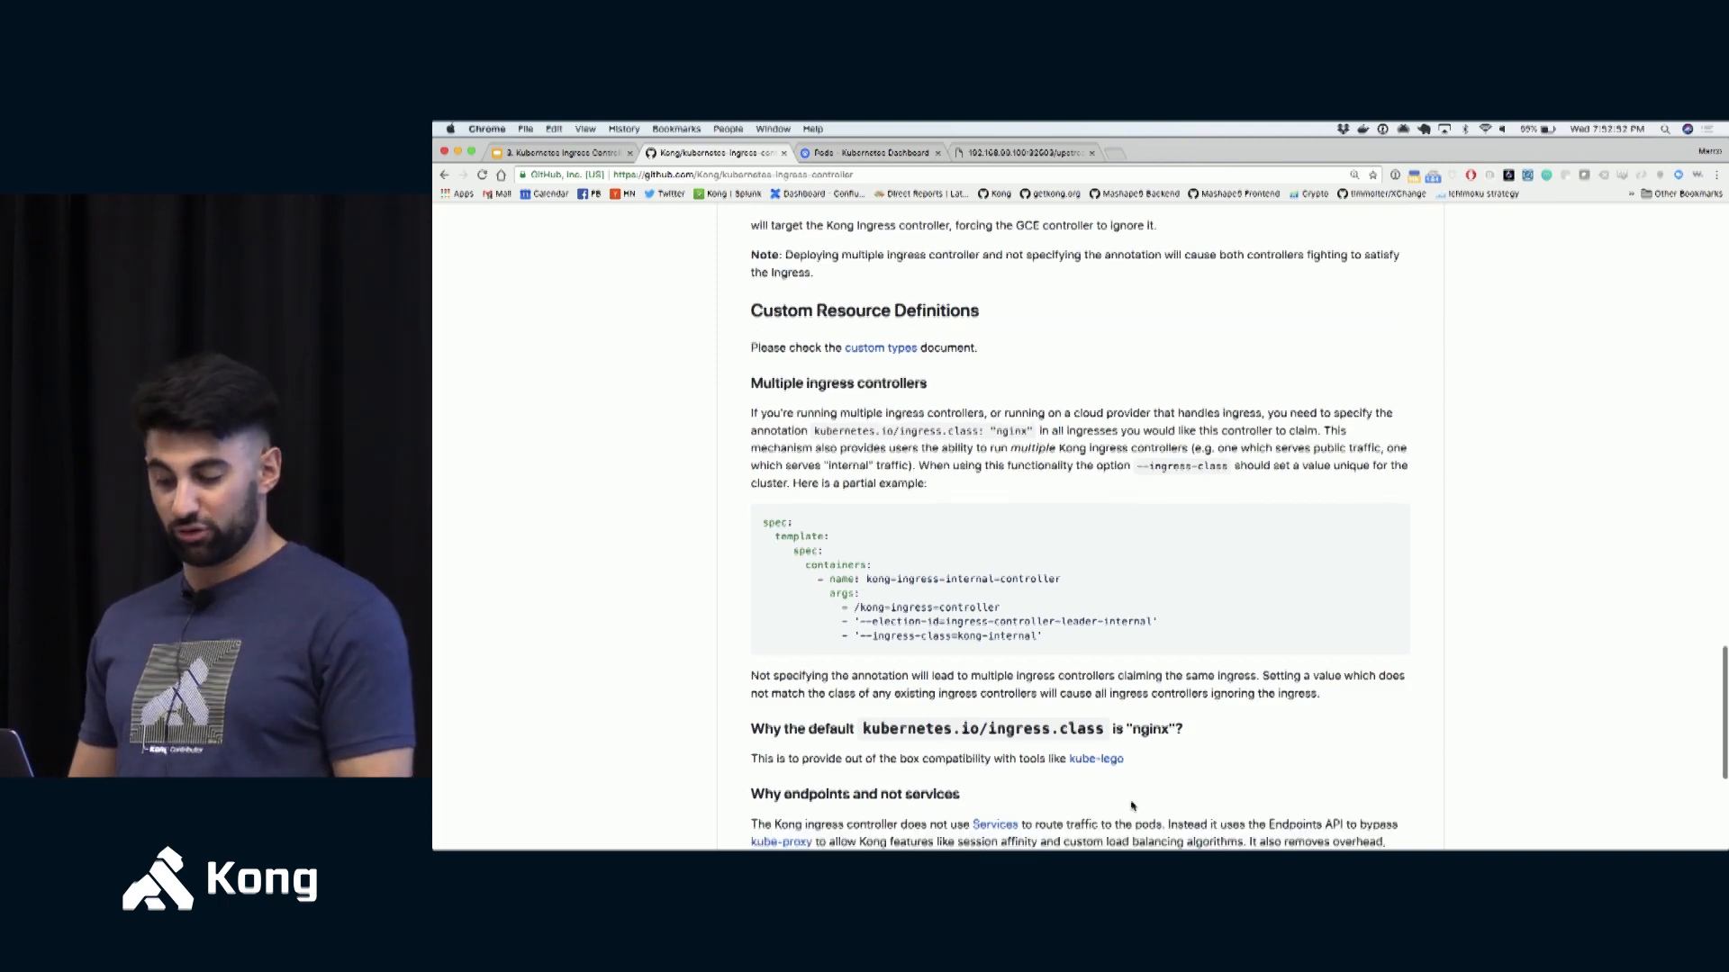
pyautogui.scroll(-3)
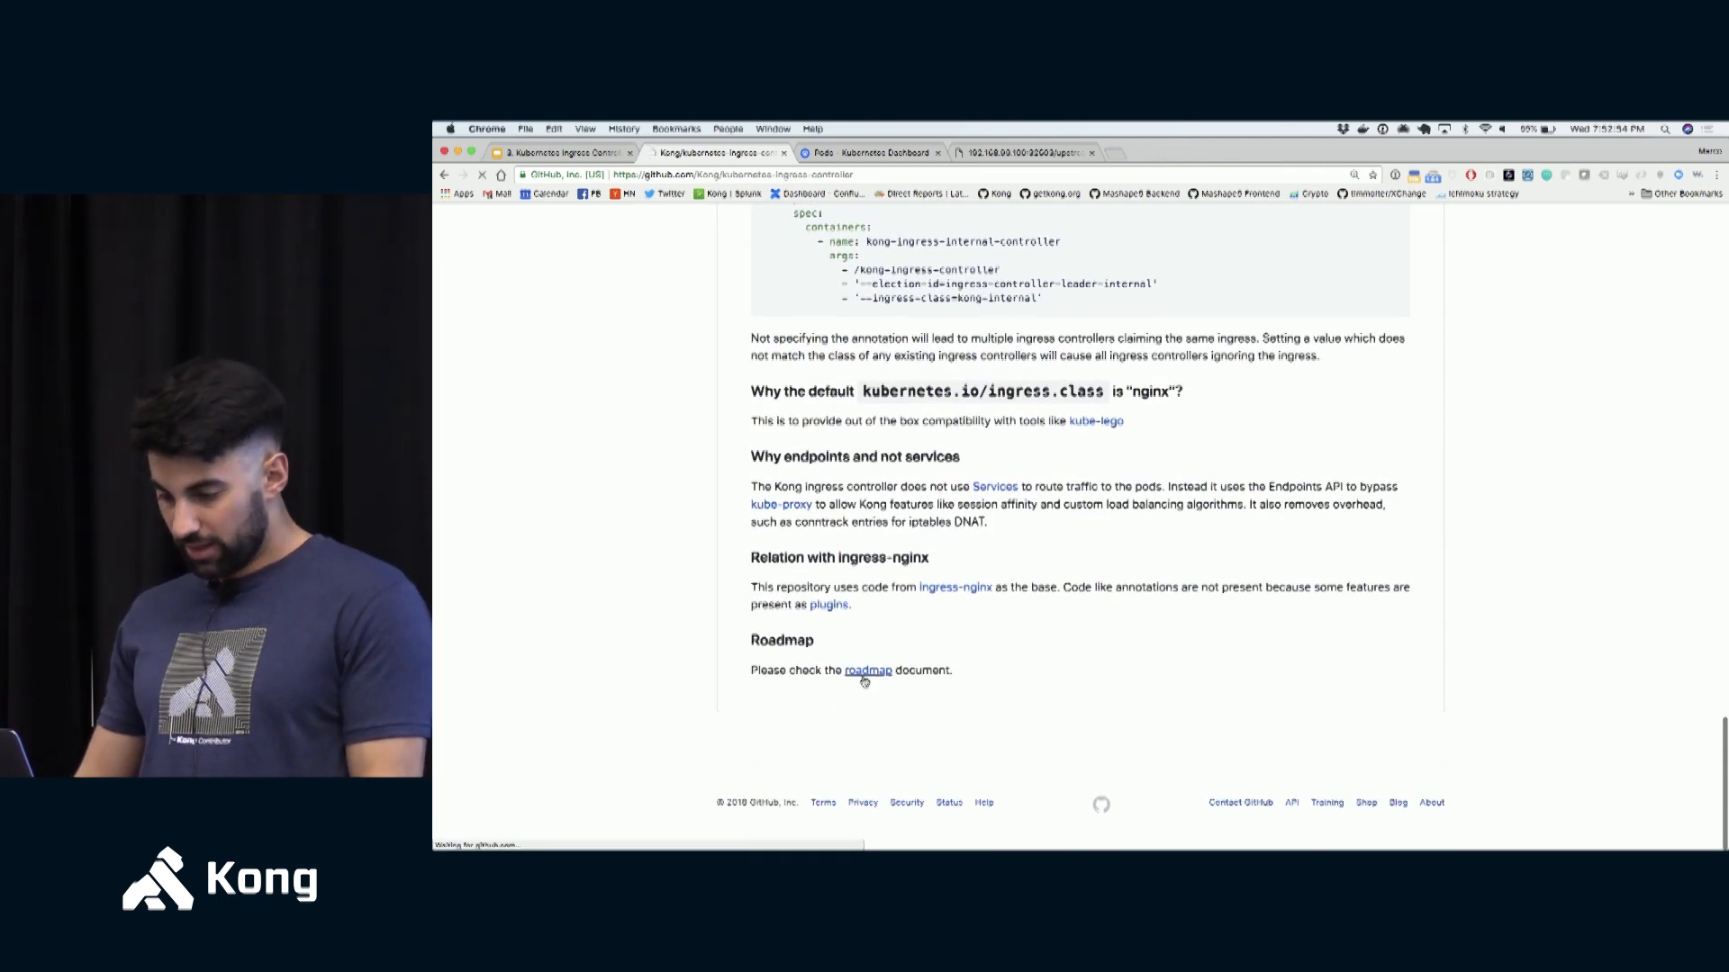
# - Open docs/roadmap.md and review planned features such as tags, leader election and CI/CD
pyautogui.click(868, 670)
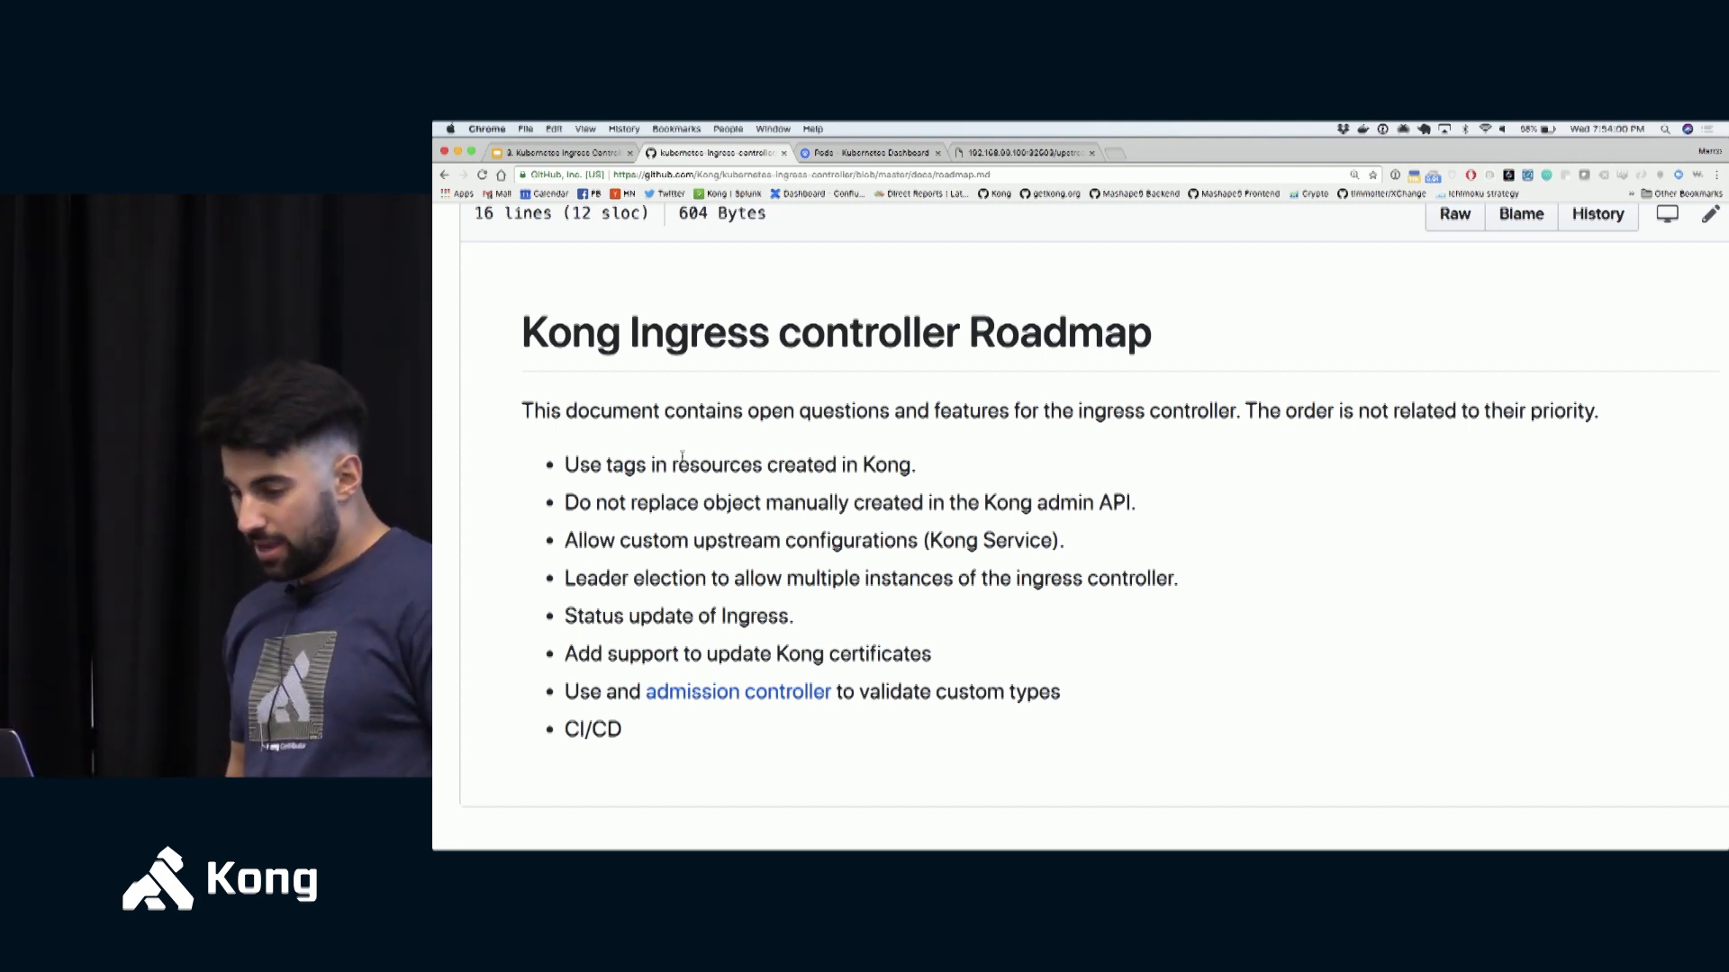
pyautogui.scroll(3)
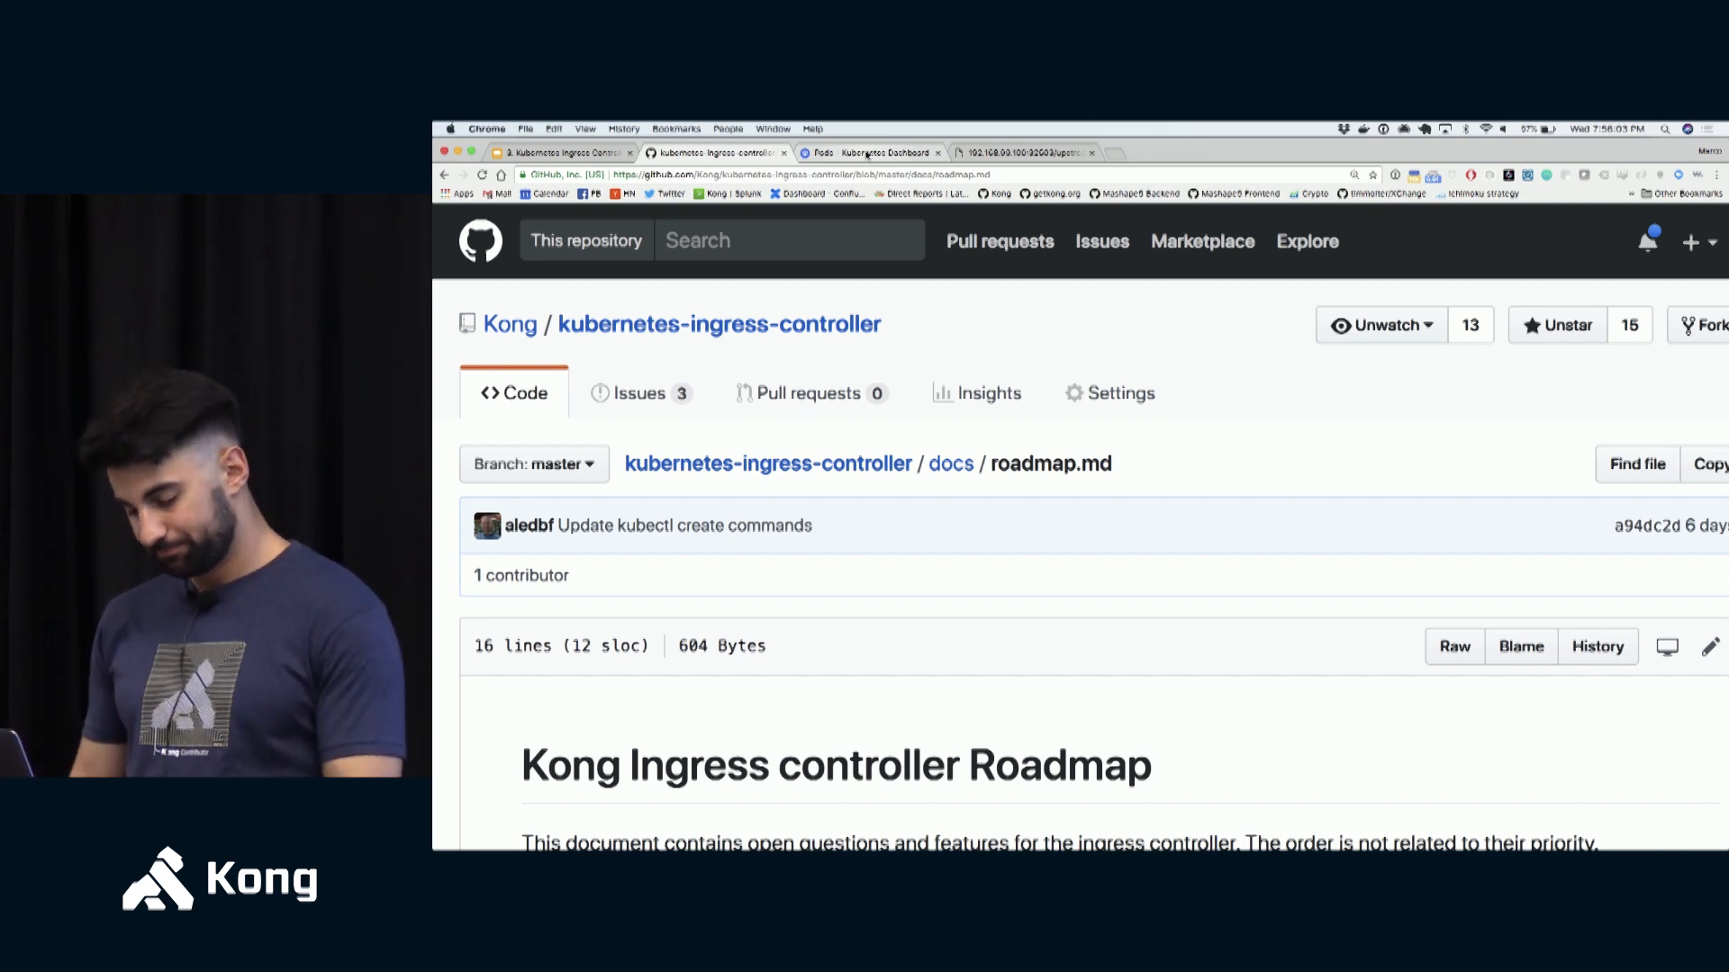
# - Return to the Kubernetes Ingress Controller deck in Google Slides and start presenting full screen
pyautogui.click(1025, 152)
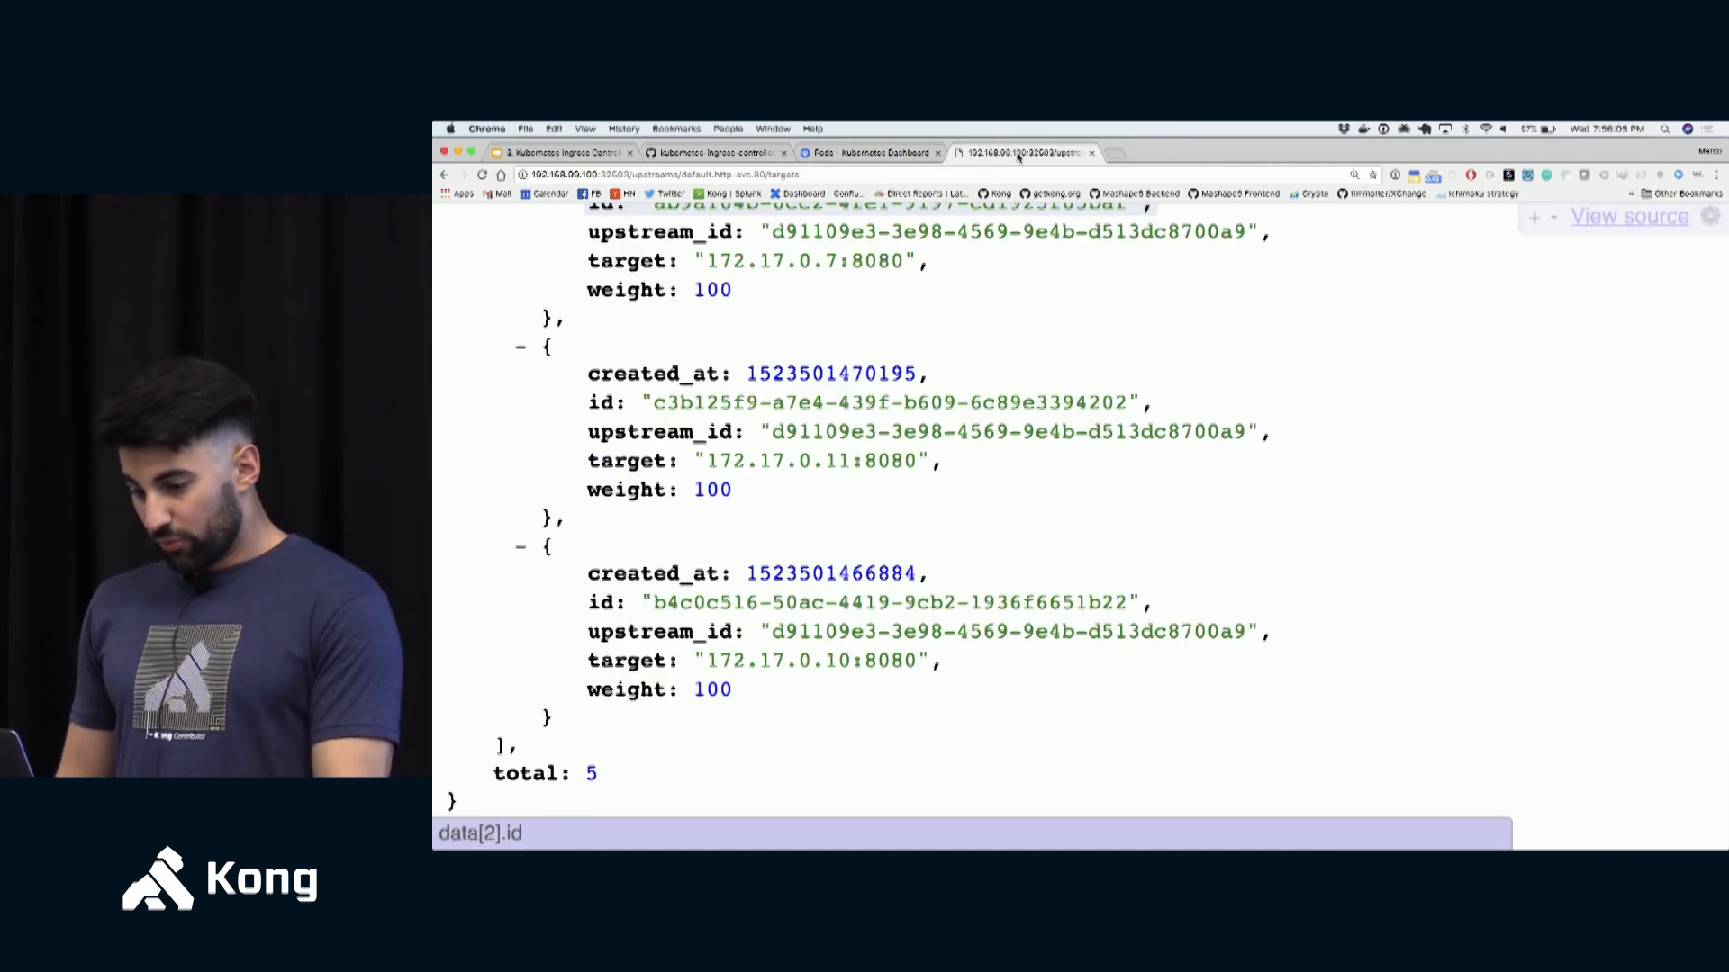
pyautogui.click(562, 151)
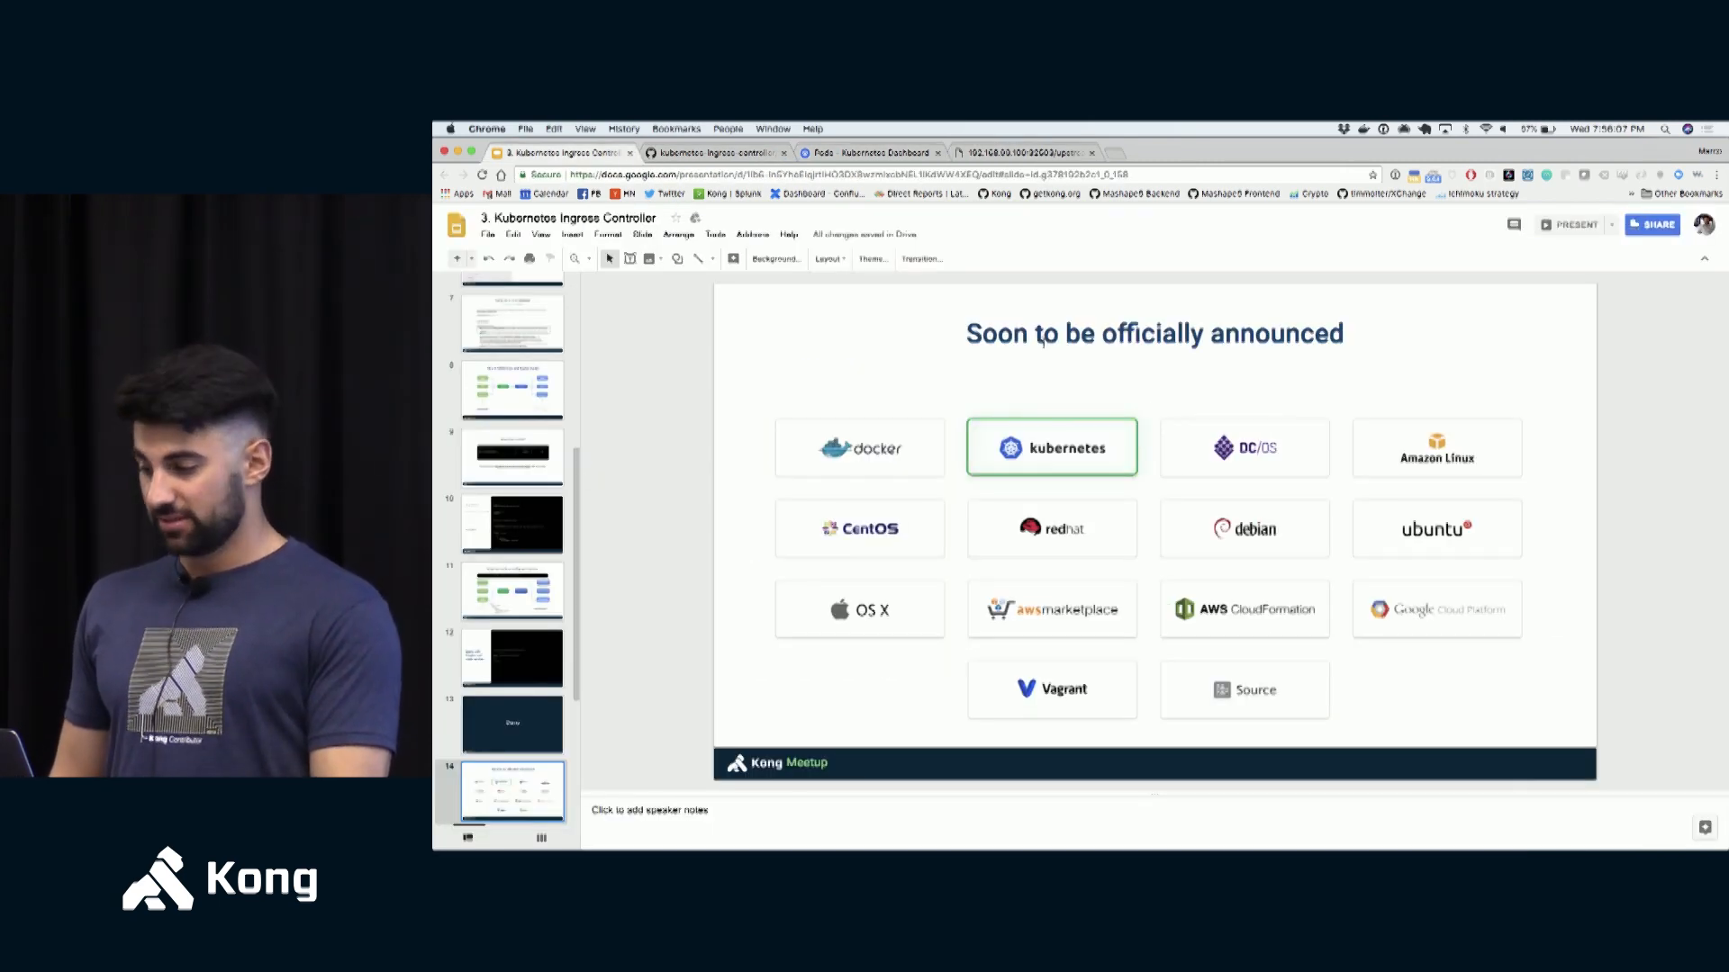
pyautogui.click(1570, 223)
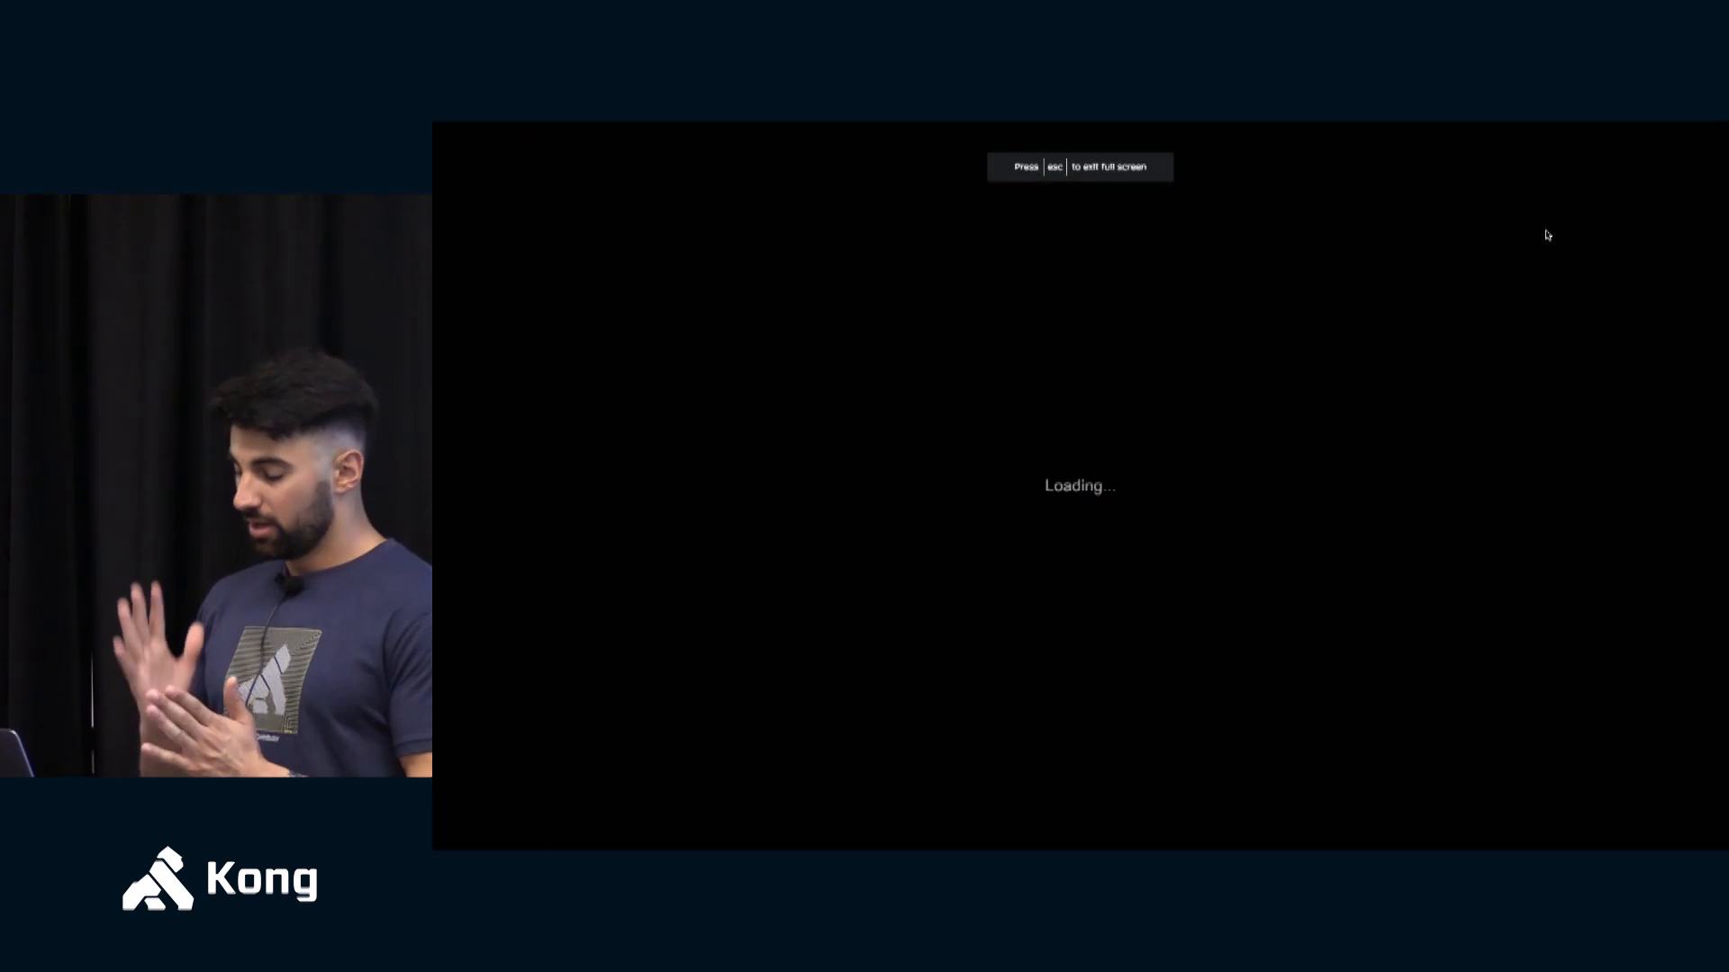